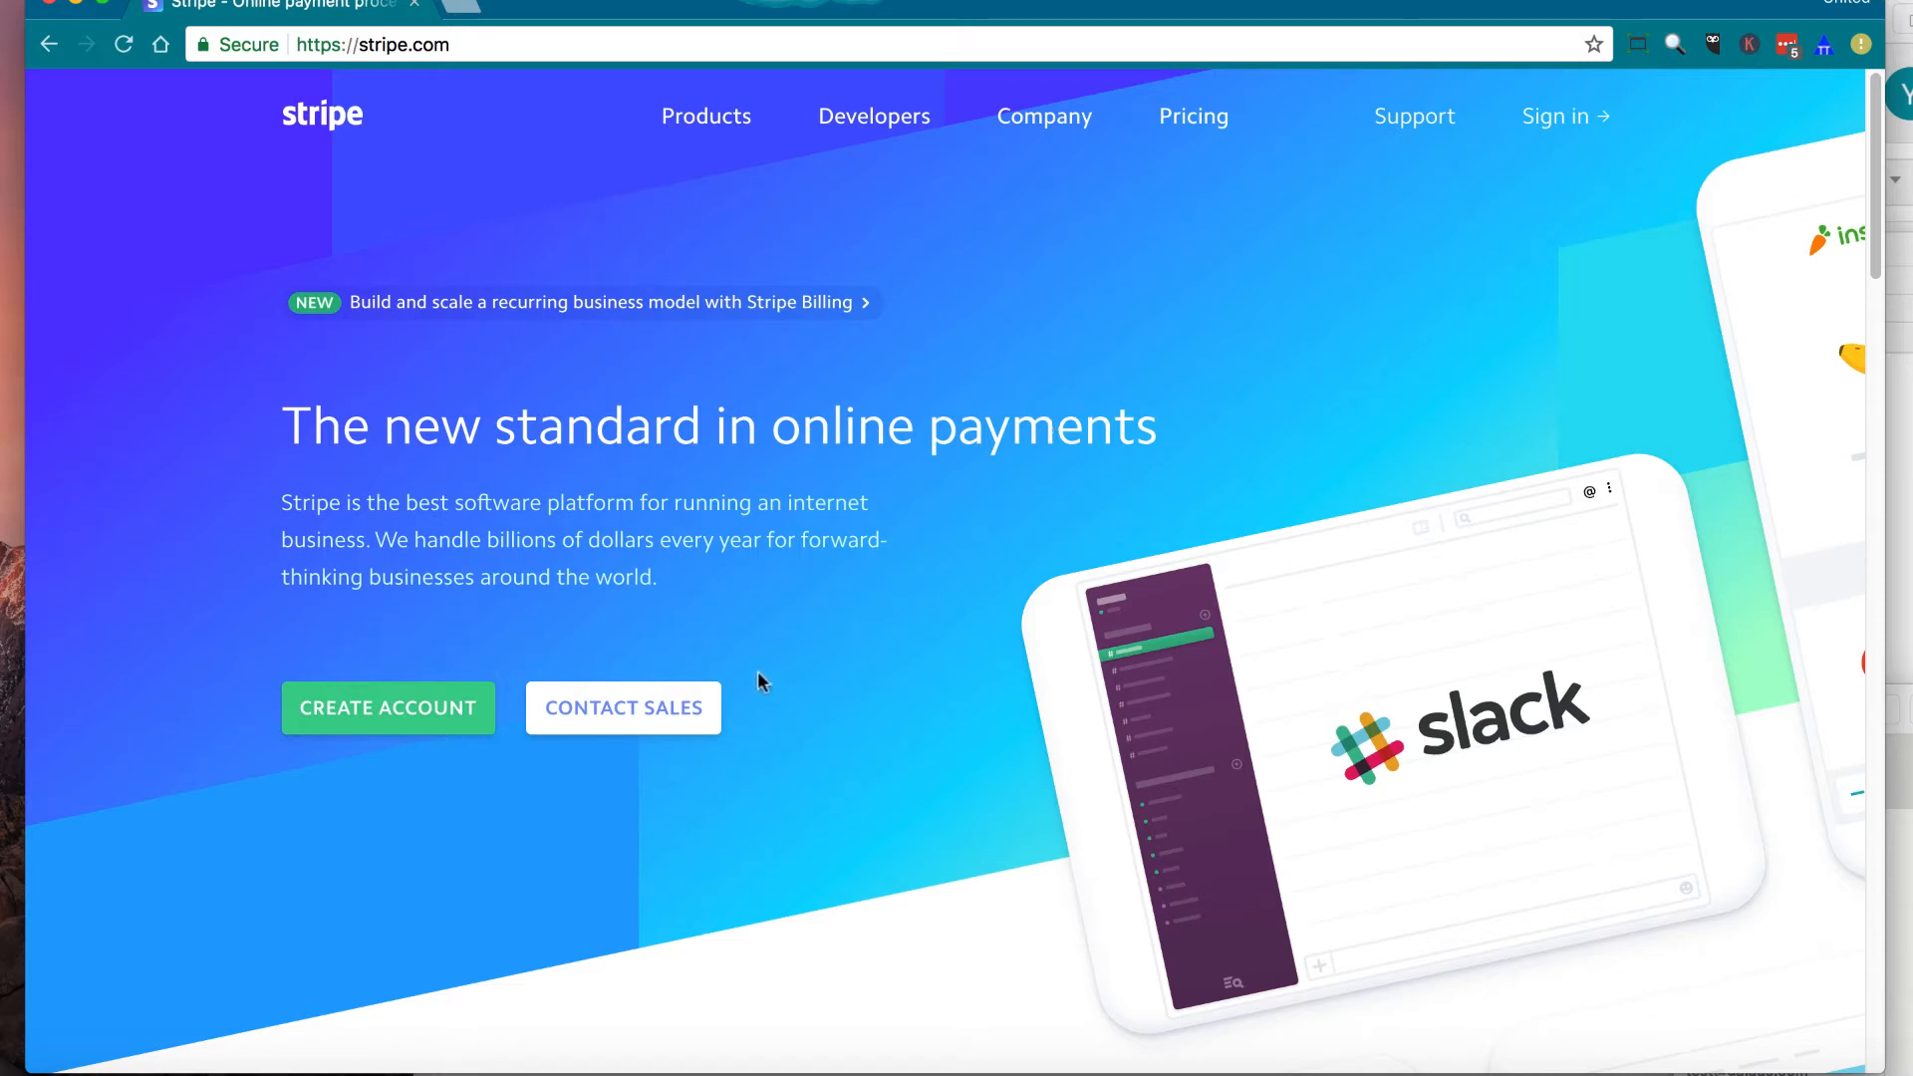
mouse_move(546, 253)
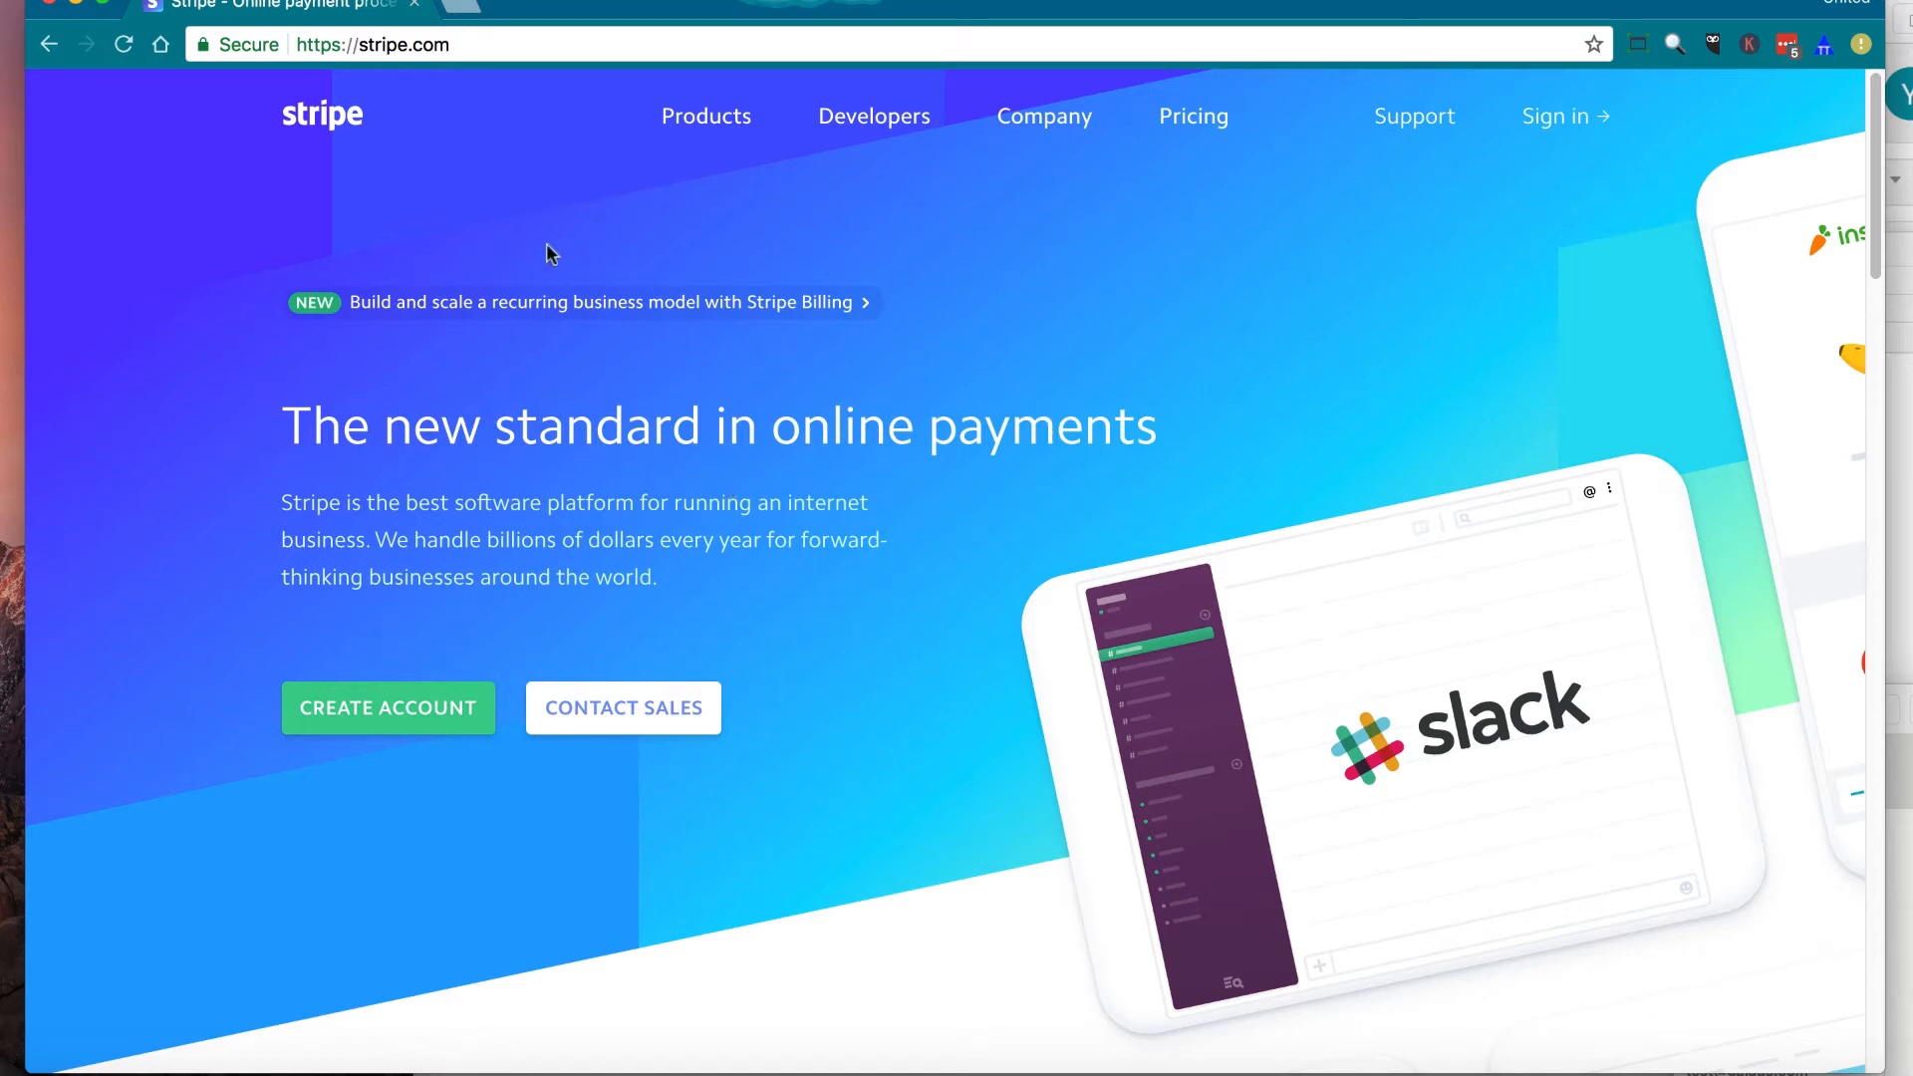
mouse_move(920, 592)
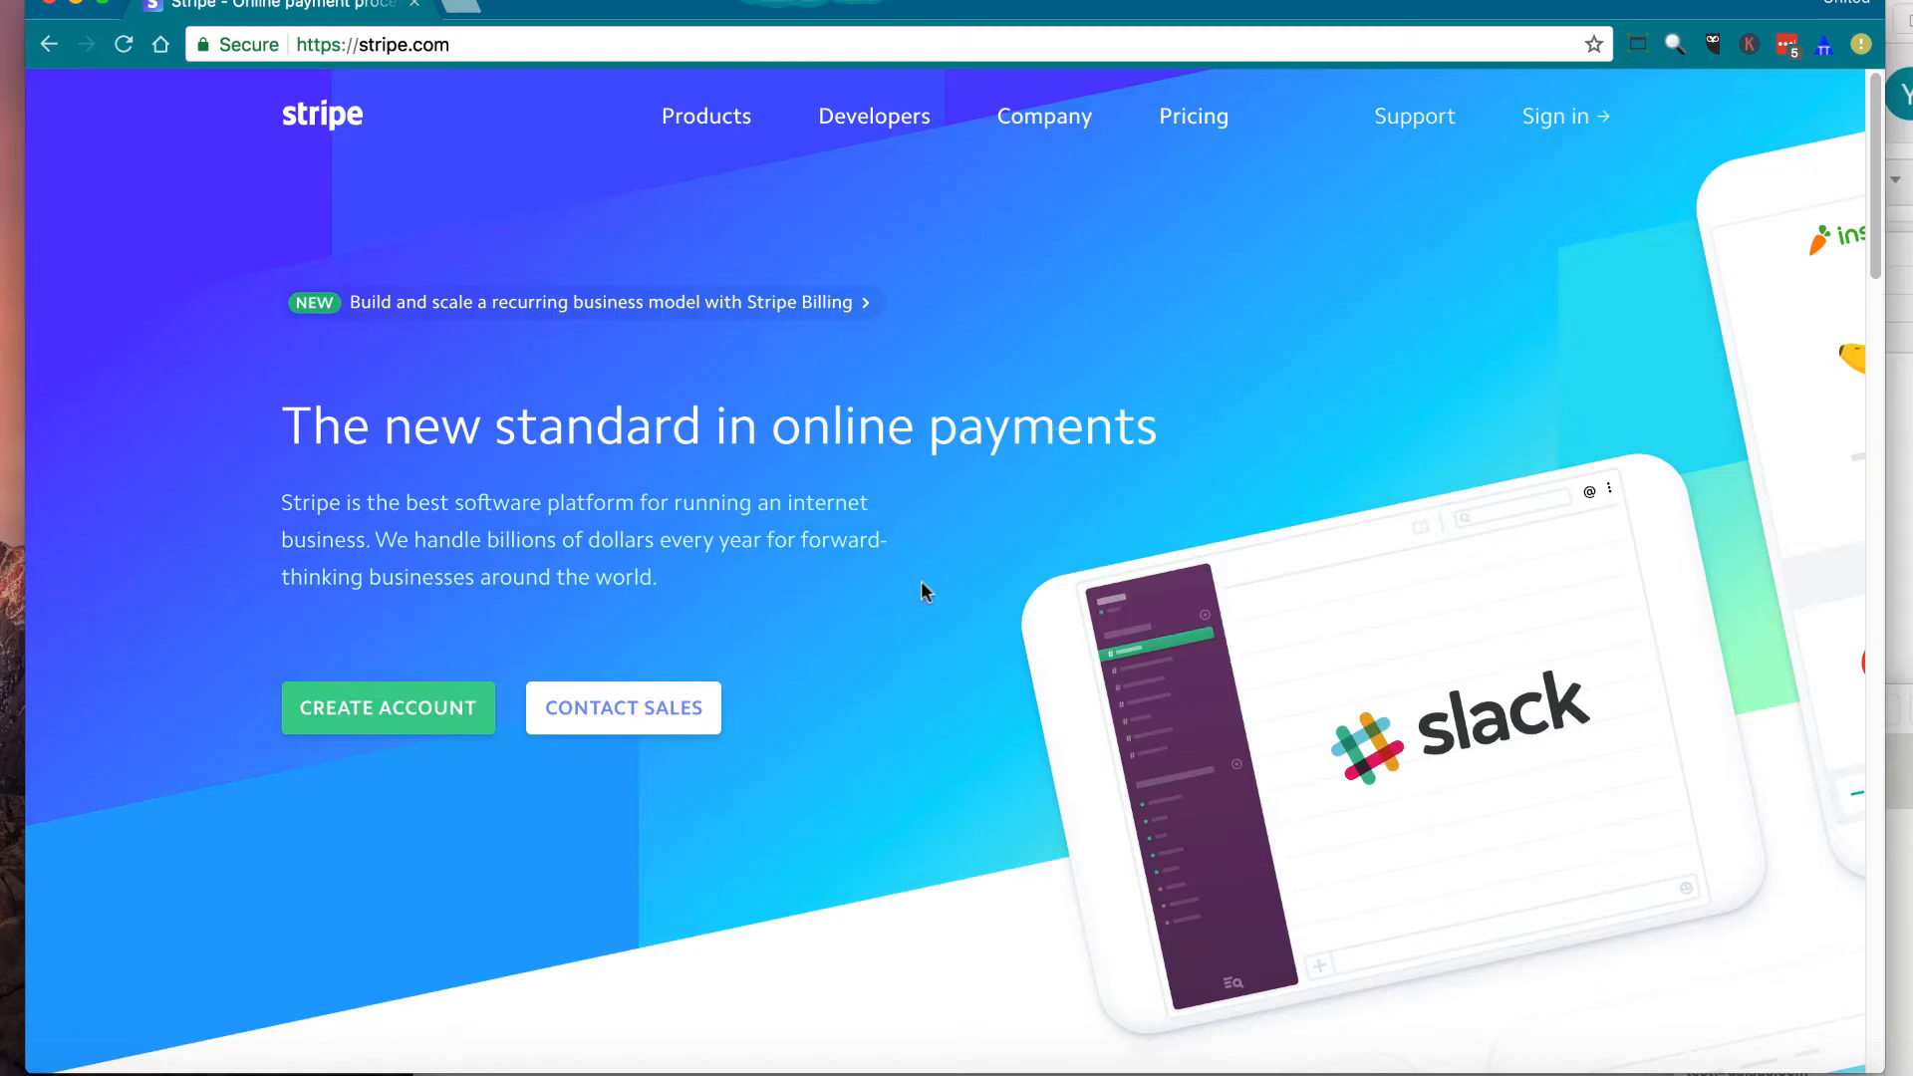
mouse_move(712, 484)
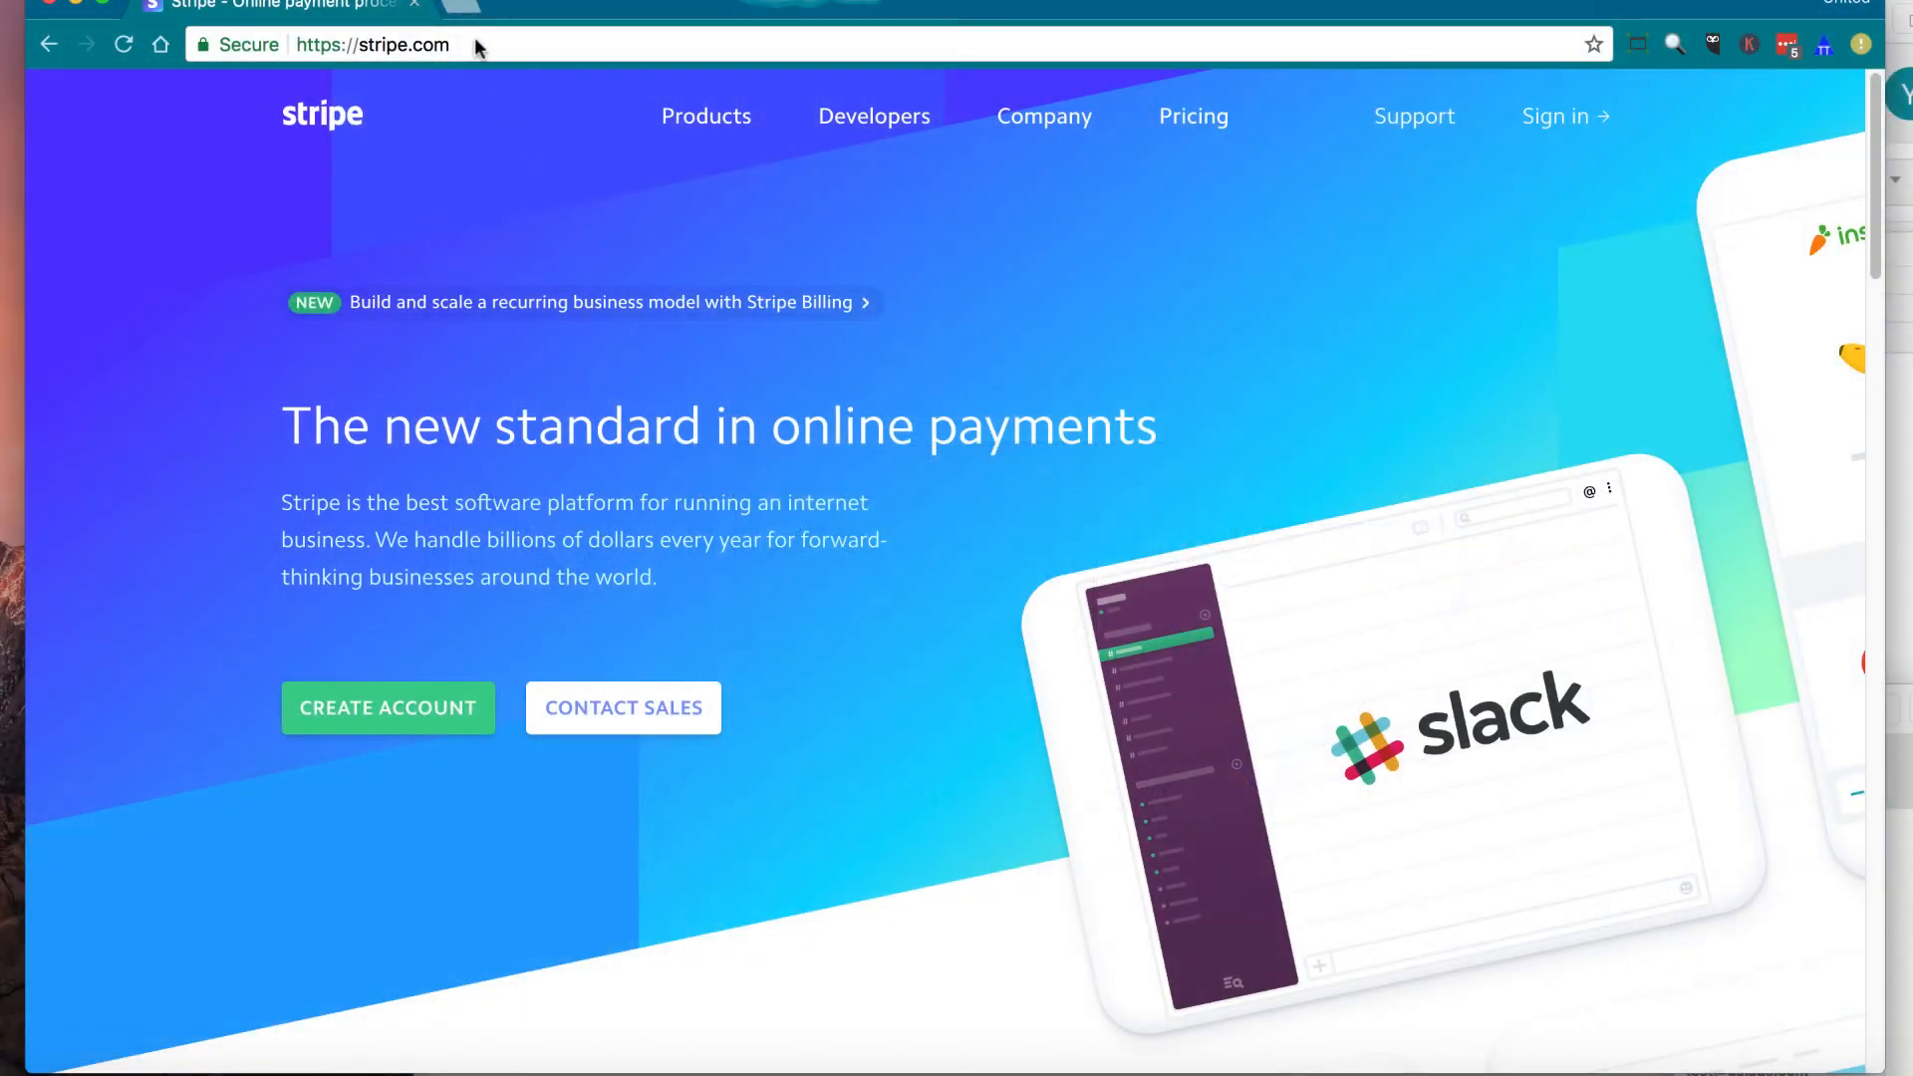
- Go from stripe.com to the Stripe Dashboard sign-in page with credentials filled
left_click(372, 45)
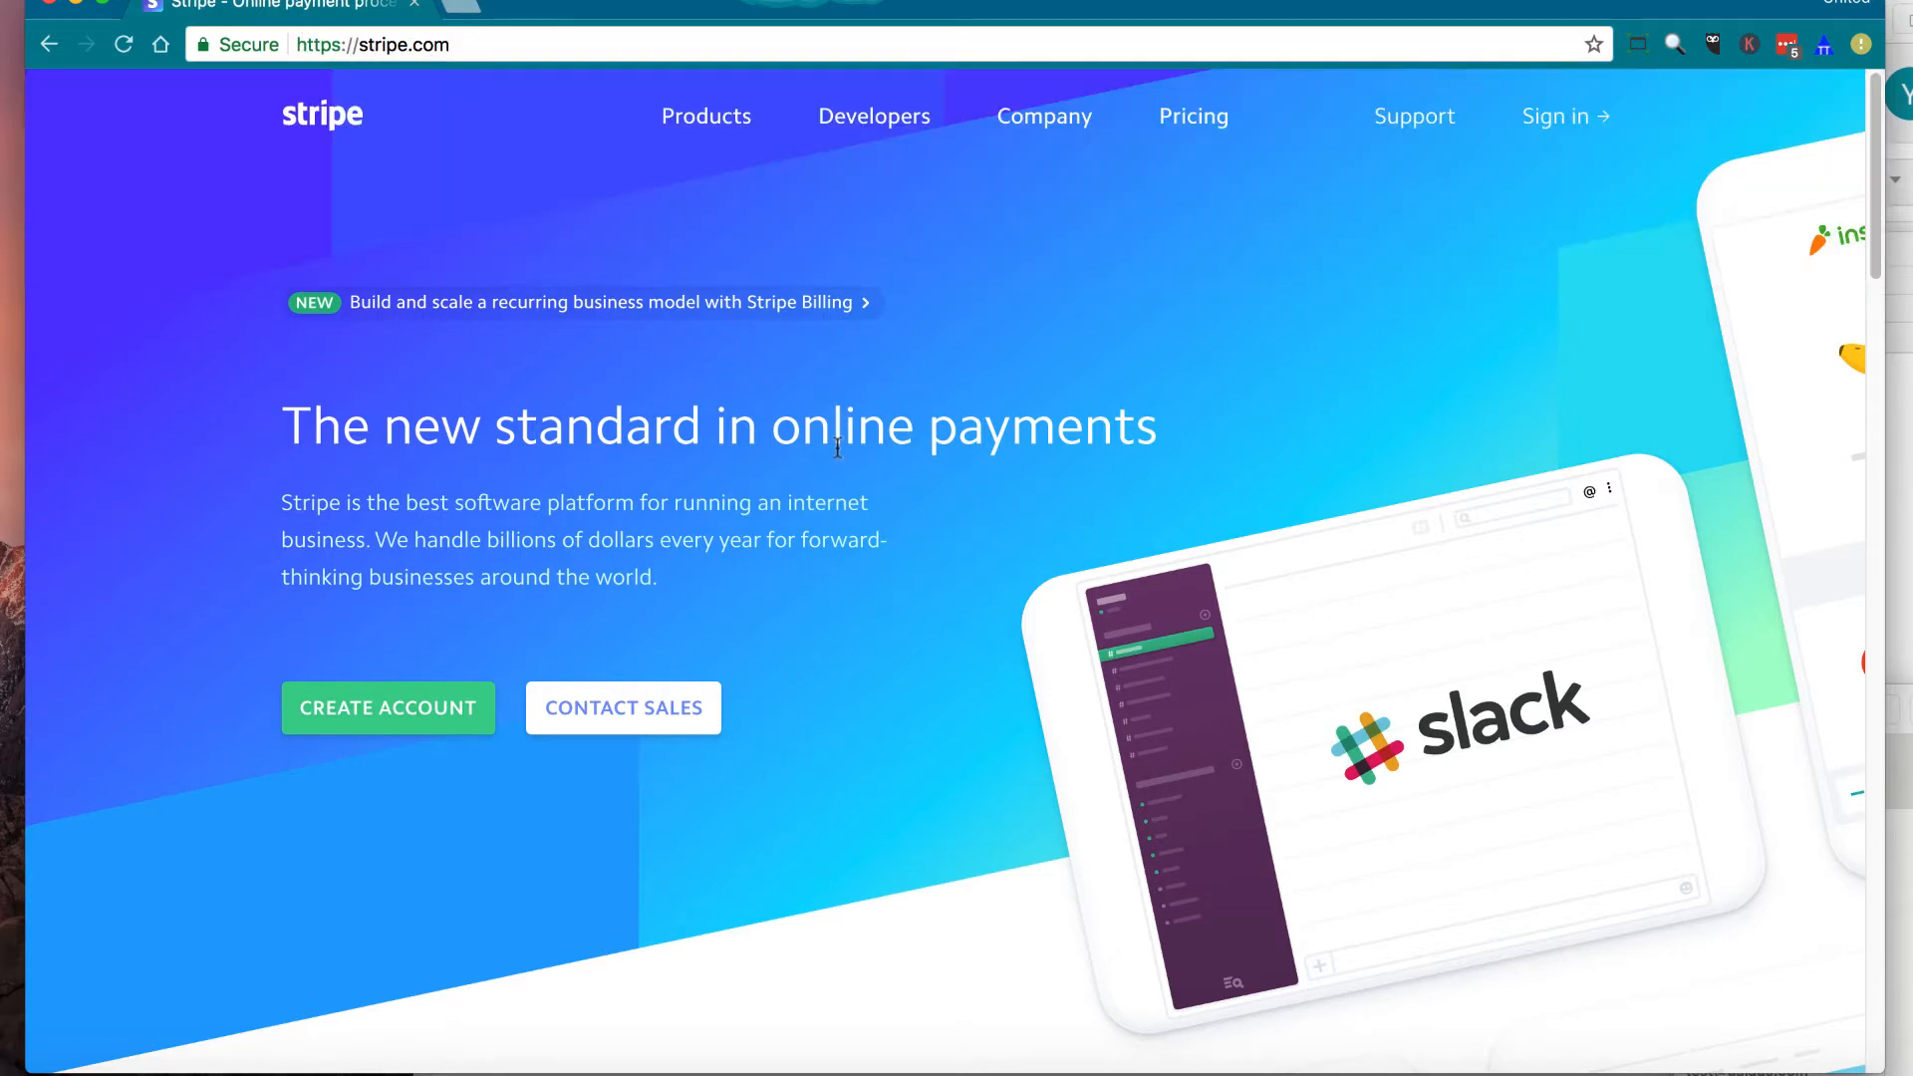
mouse_move(754, 438)
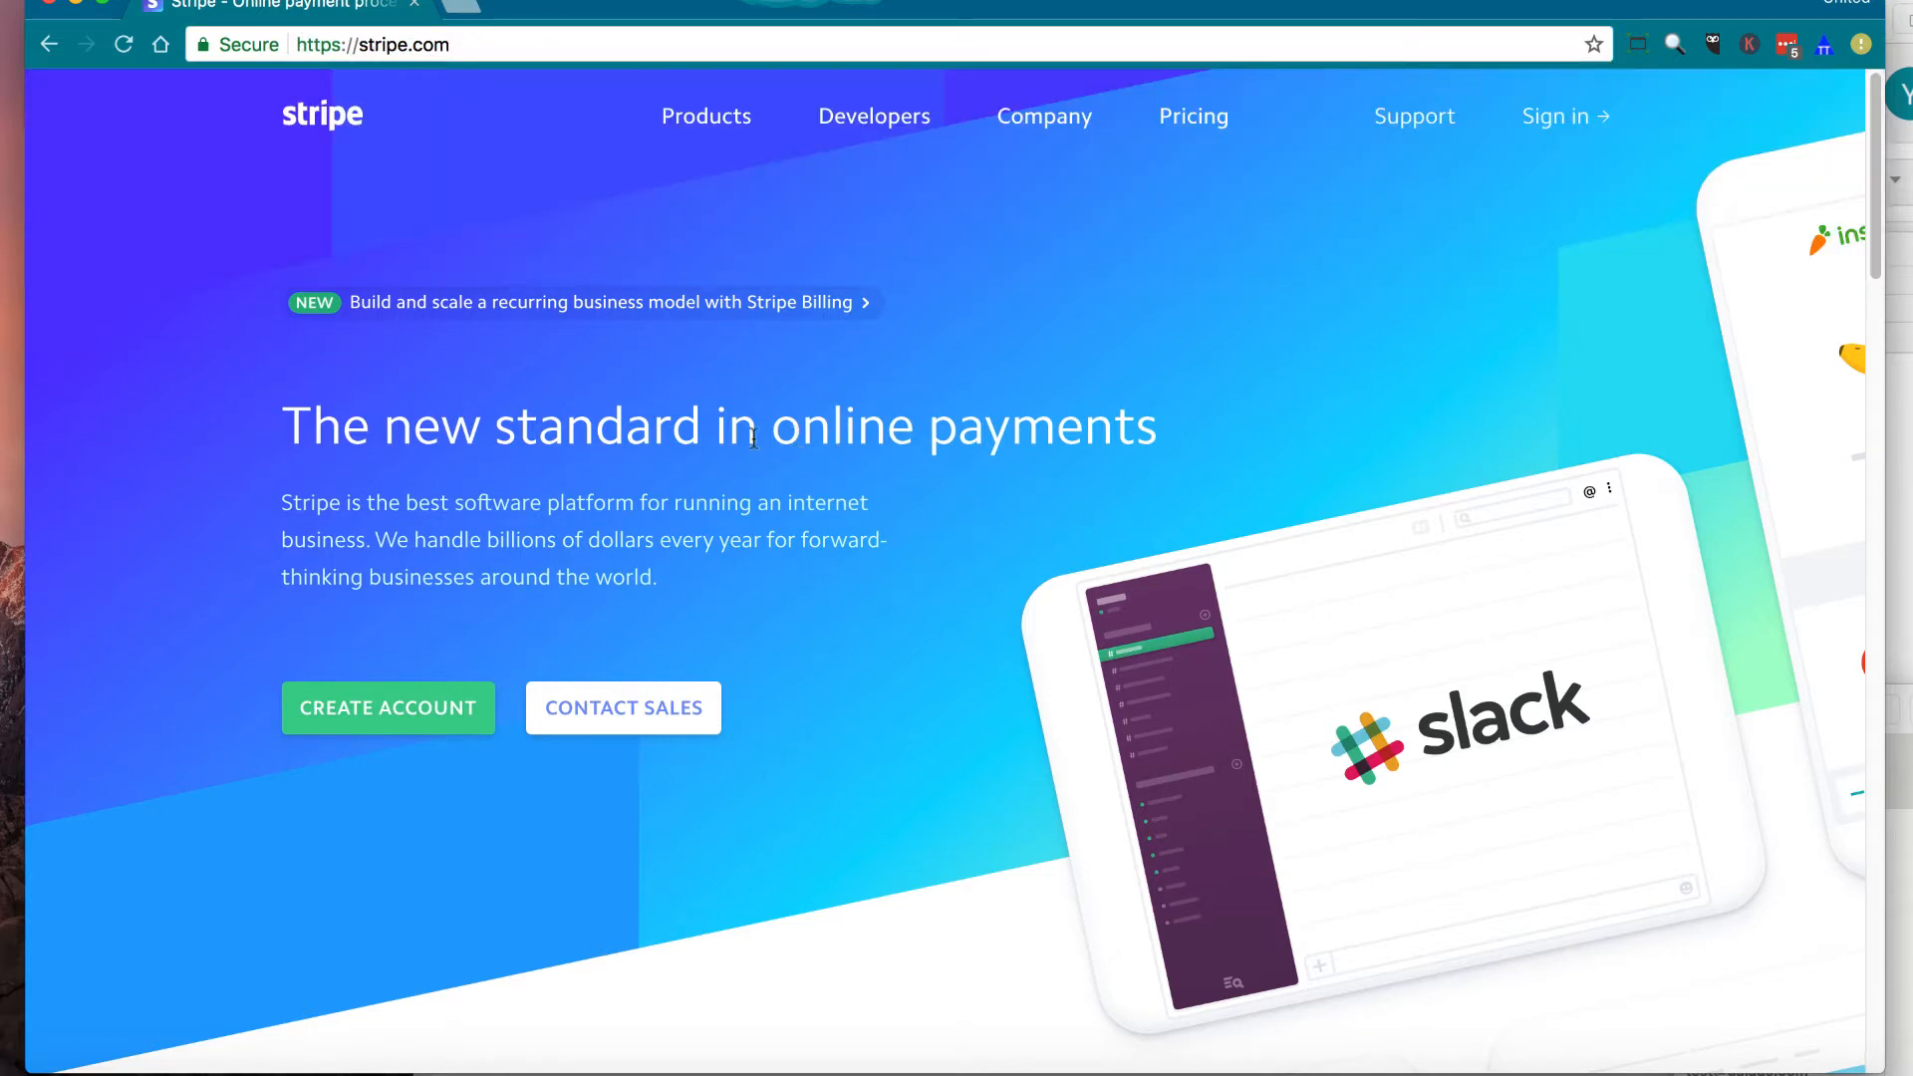
mouse_move(1058, 357)
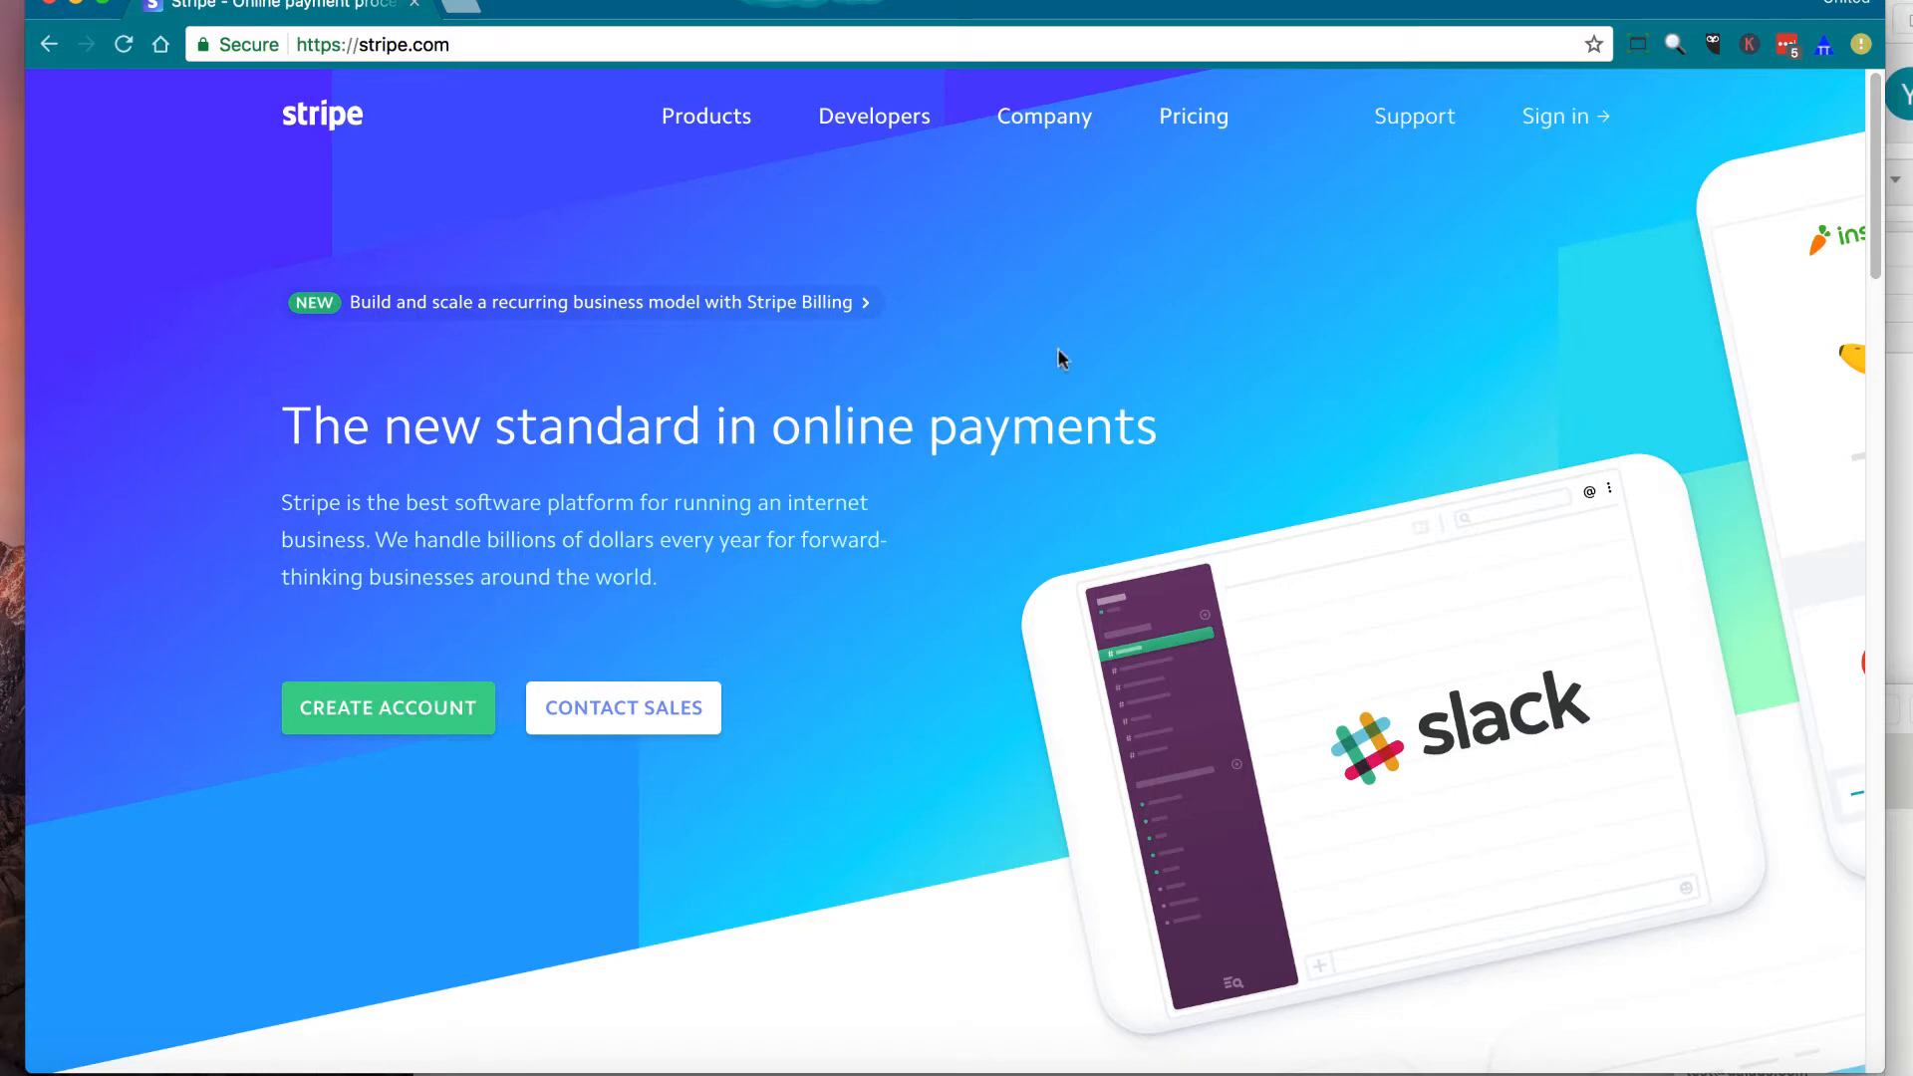
mouse_move(1563, 115)
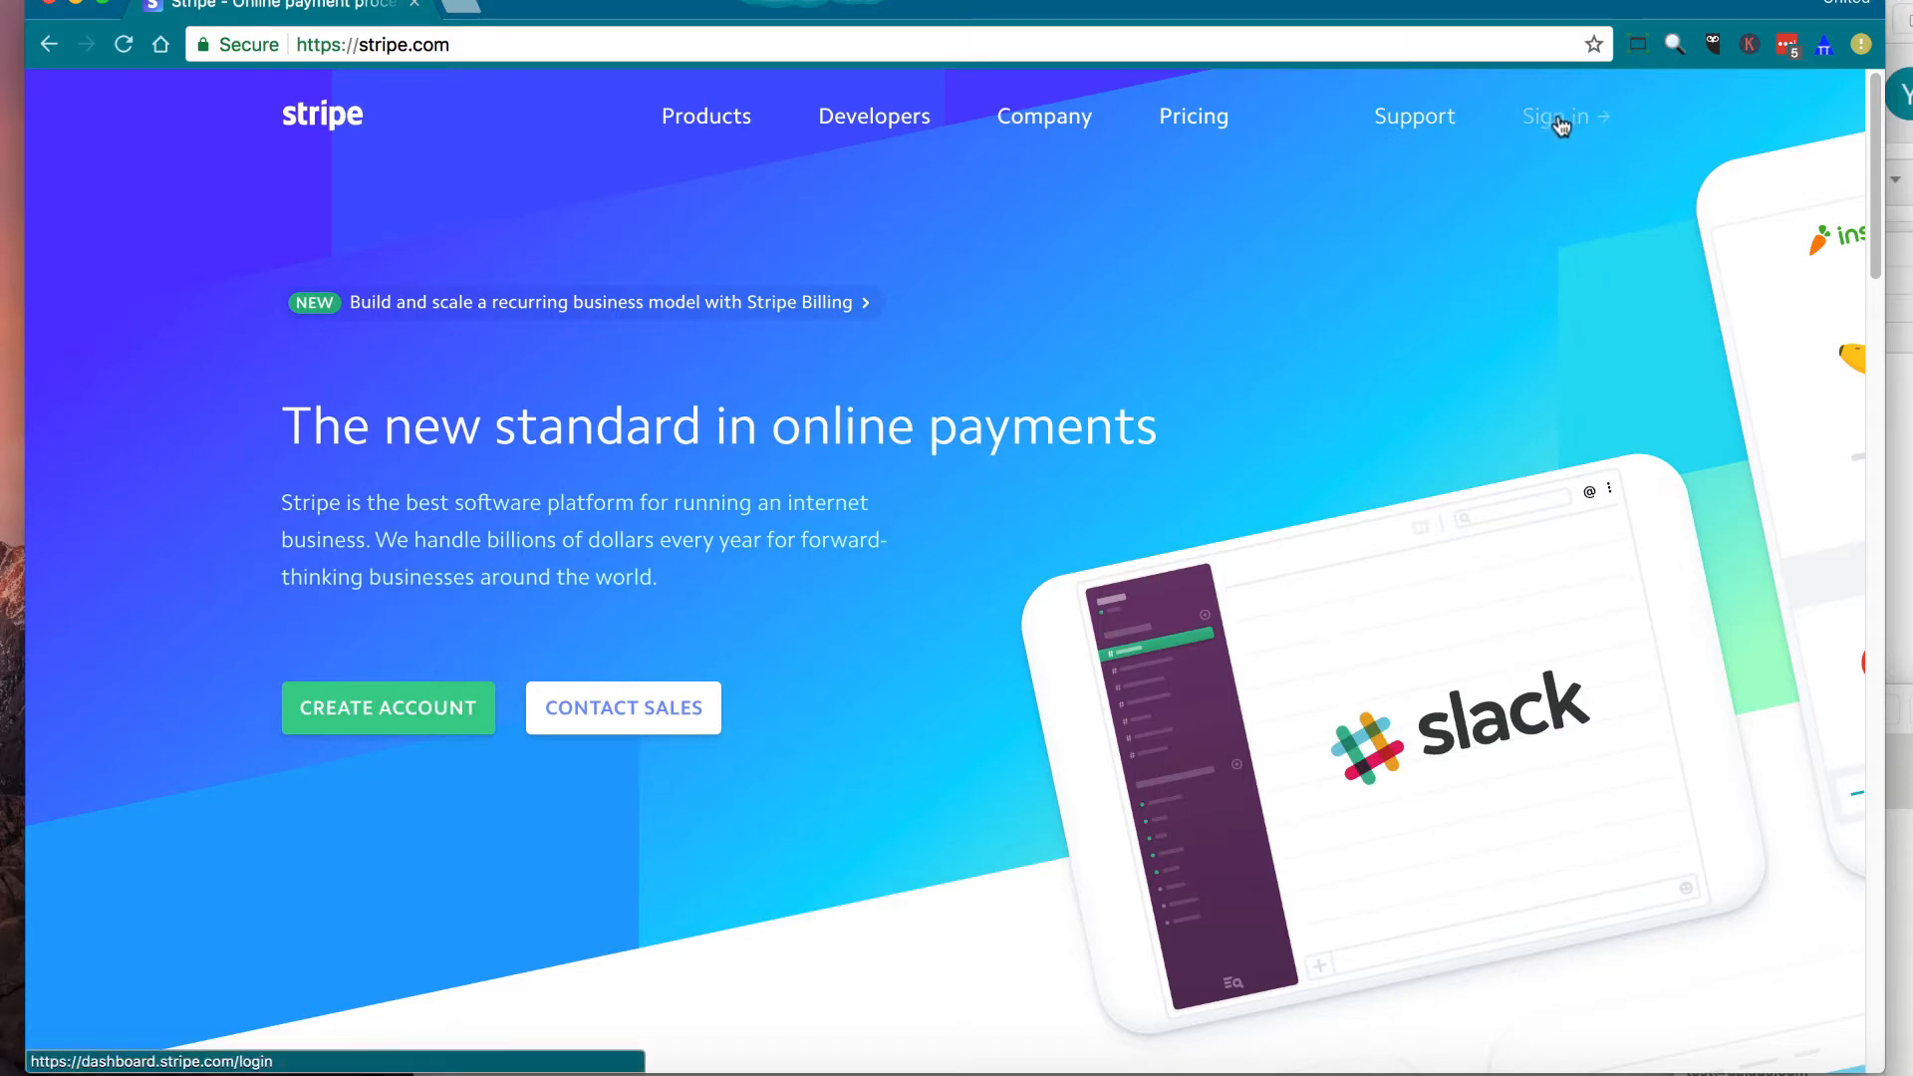
left_click(1559, 115)
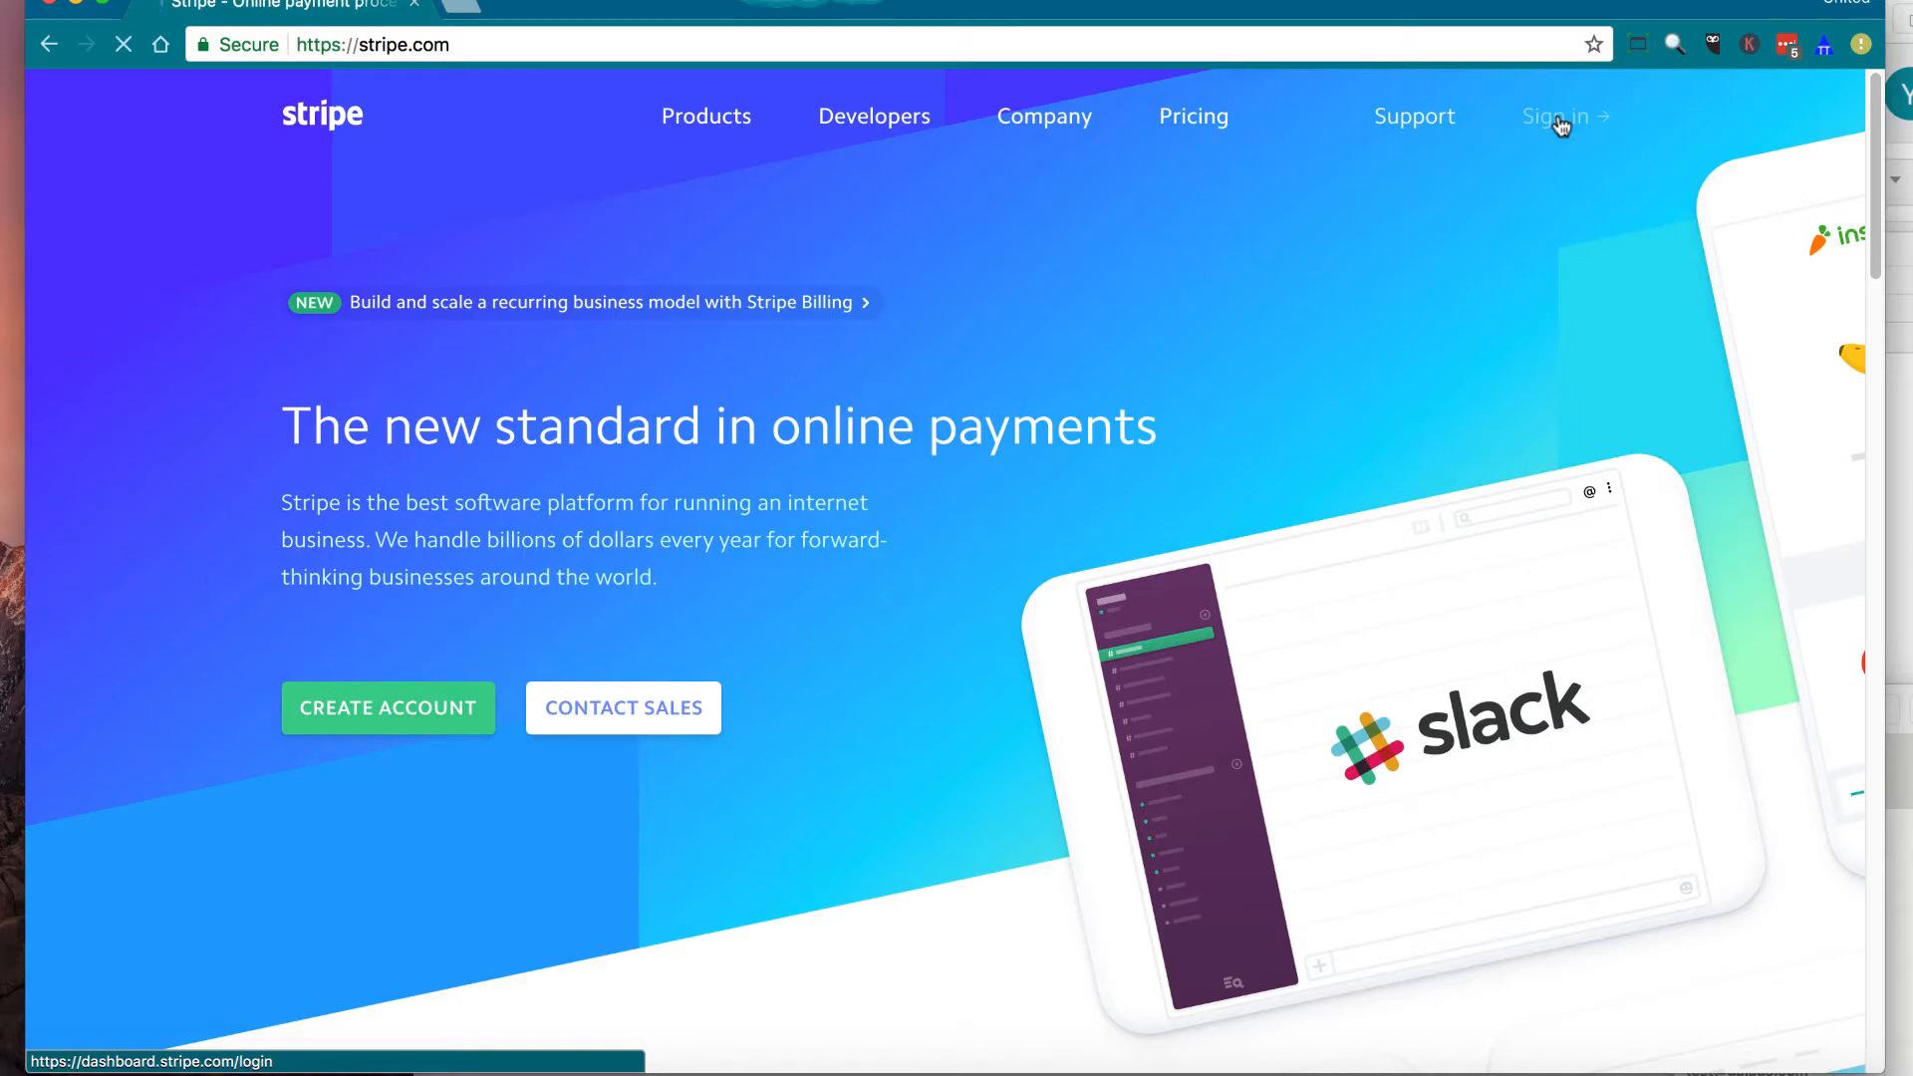
left_click(1556, 116)
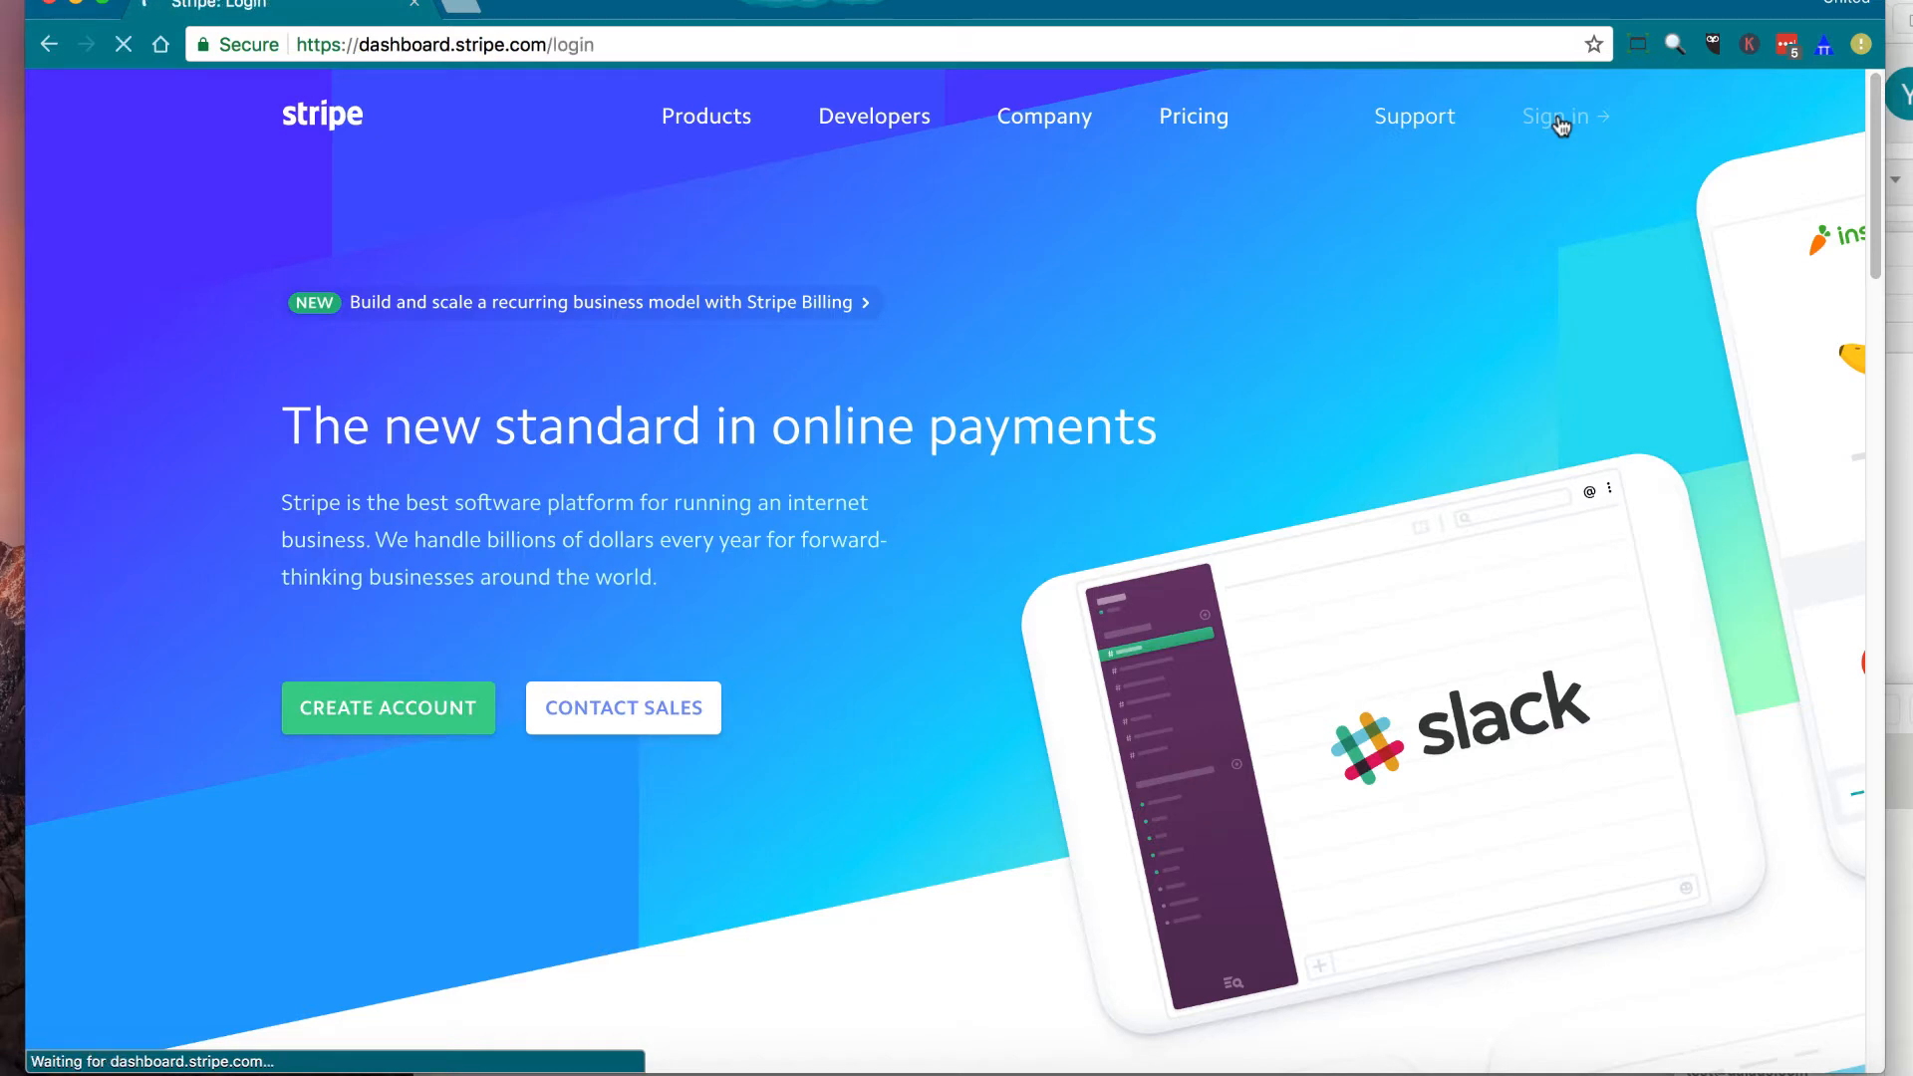
left_click(1556, 115)
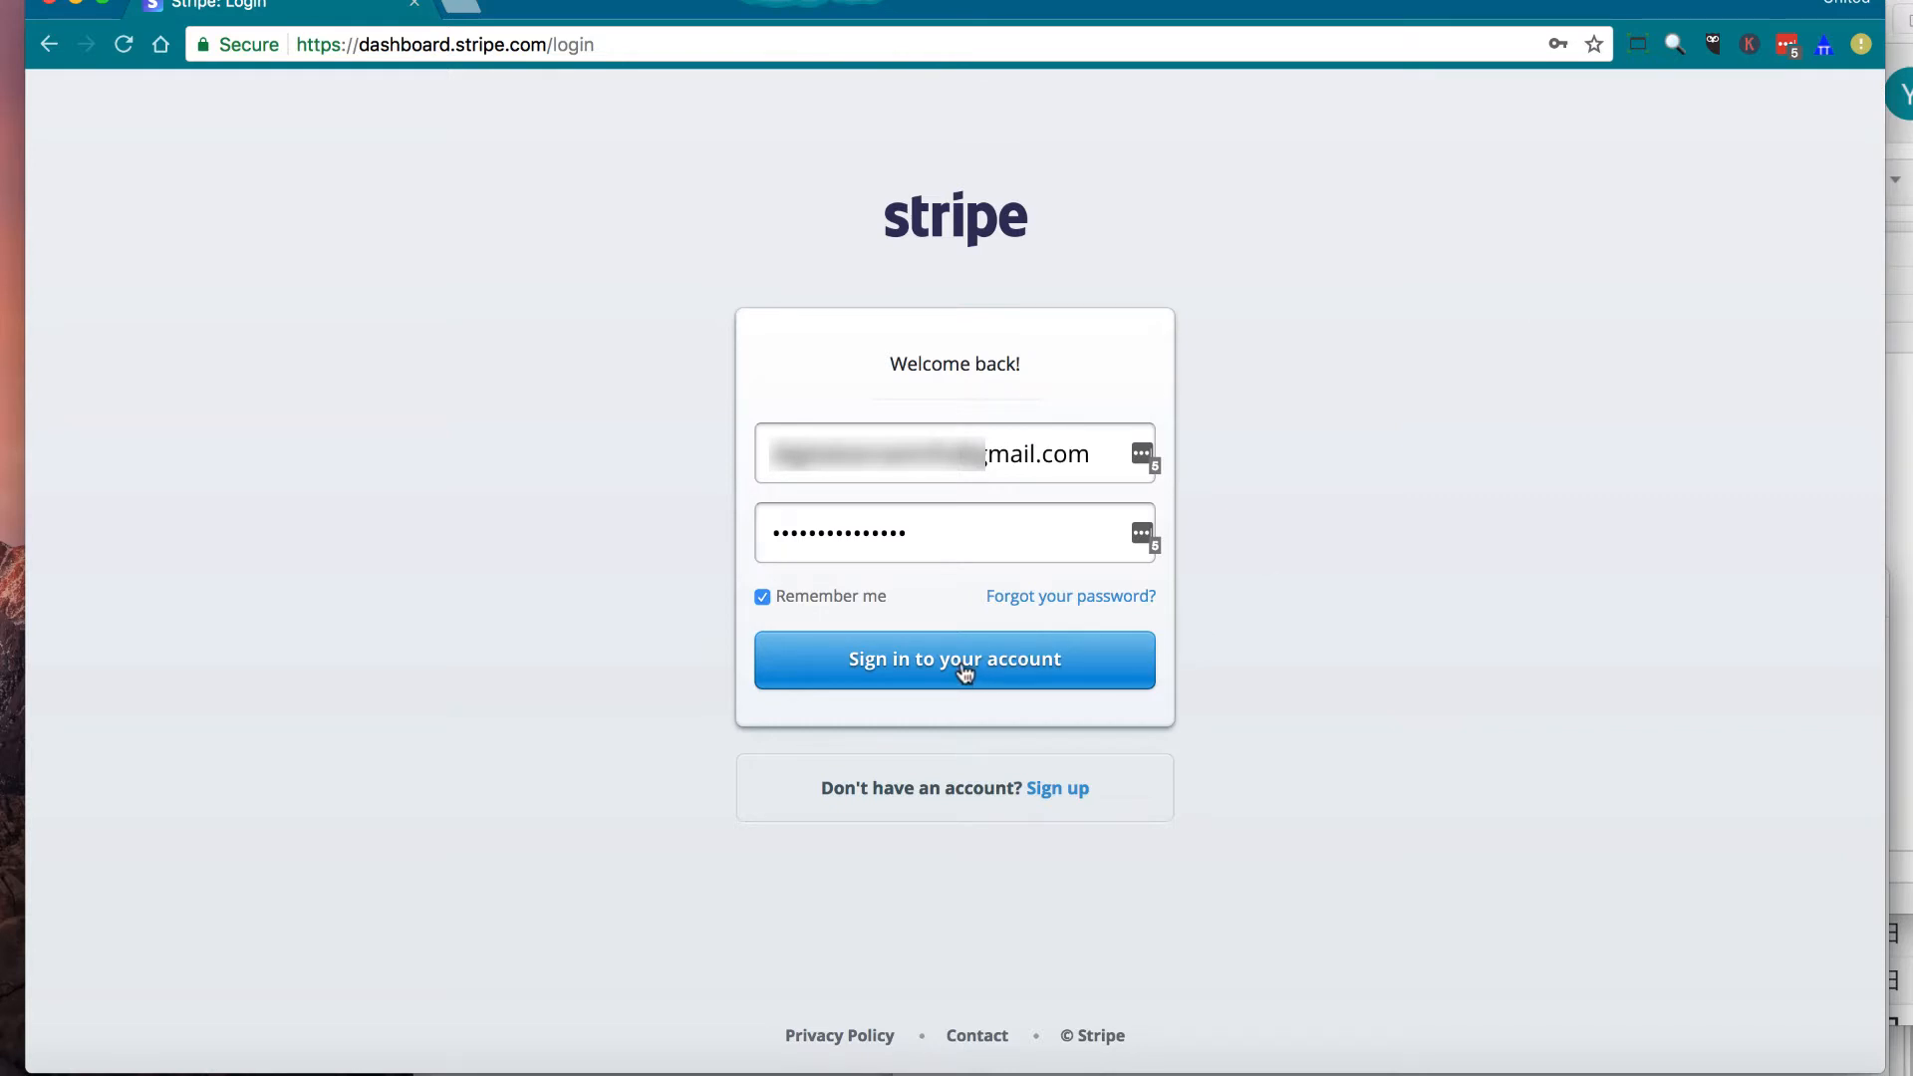
- Sign in to the Stripe account, landing on the test-data Home dashboard
left_click(955, 660)
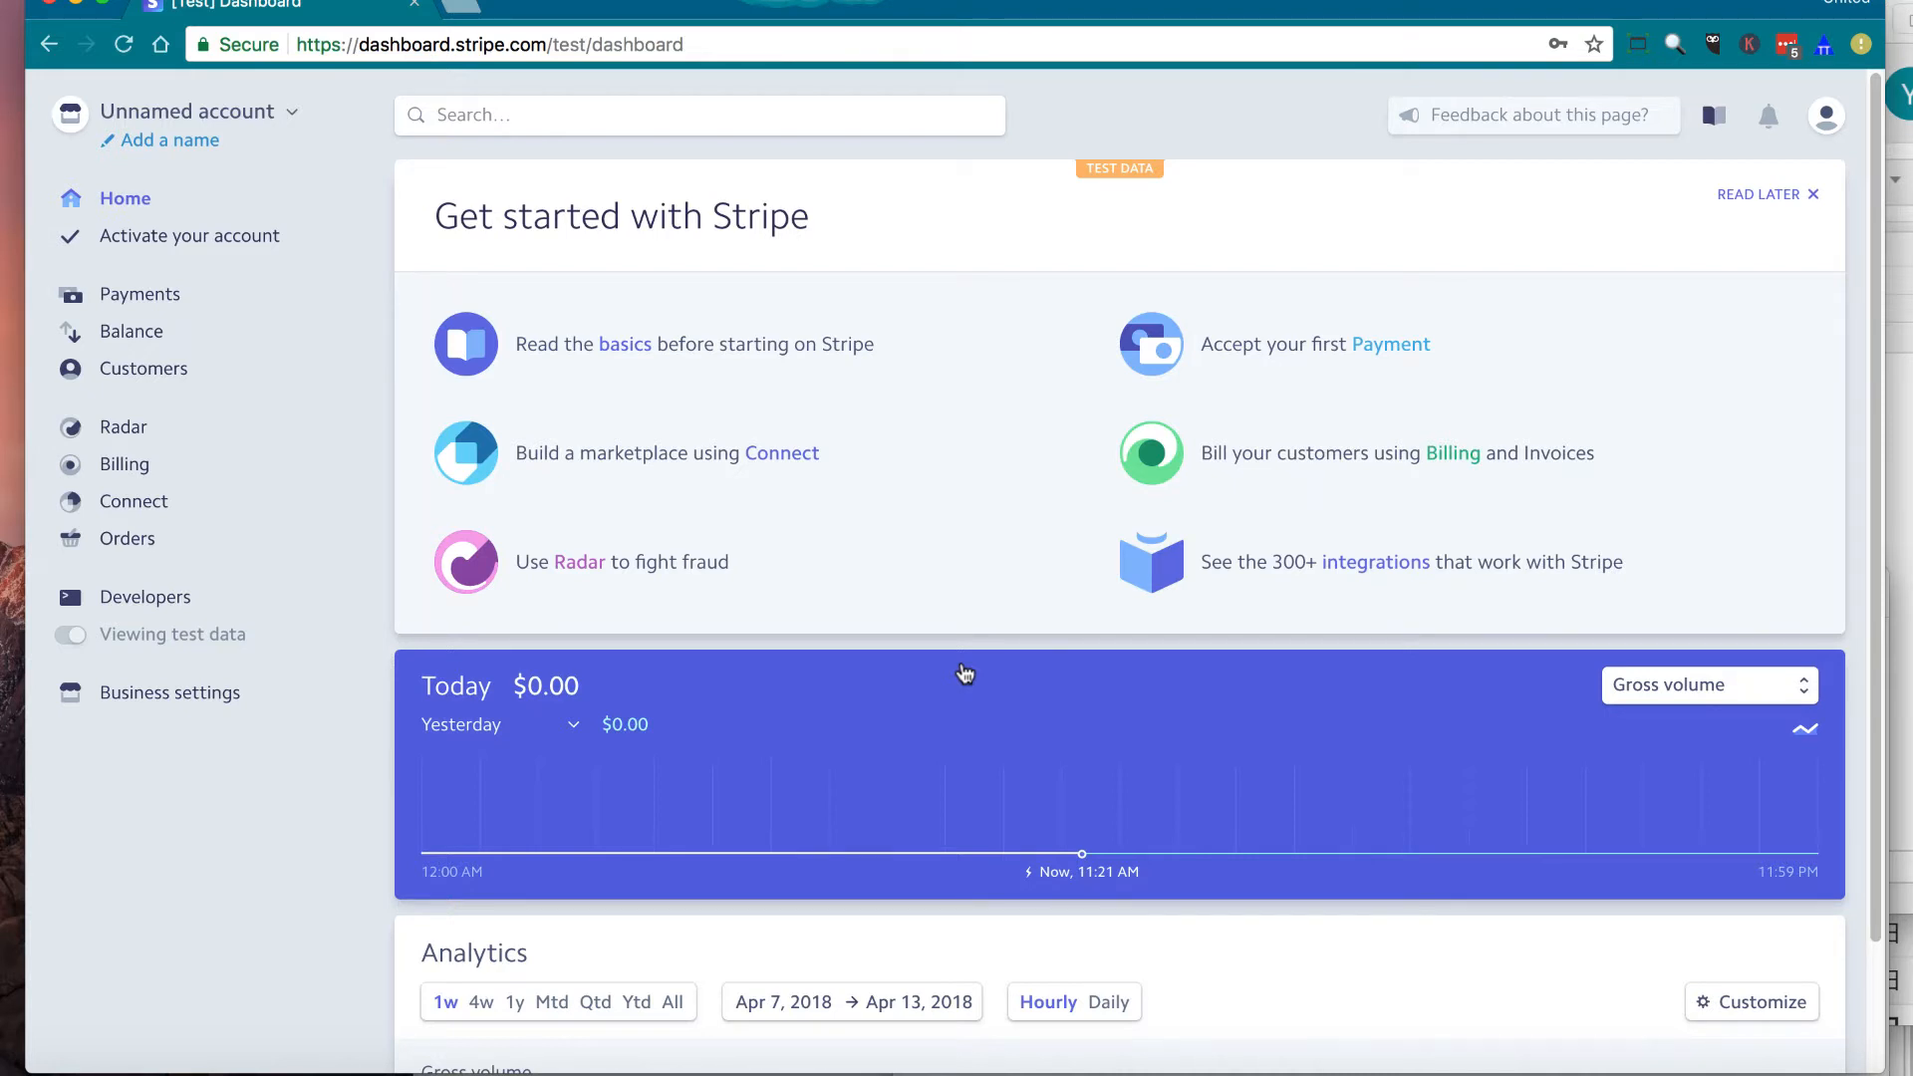
mouse_move(959, 672)
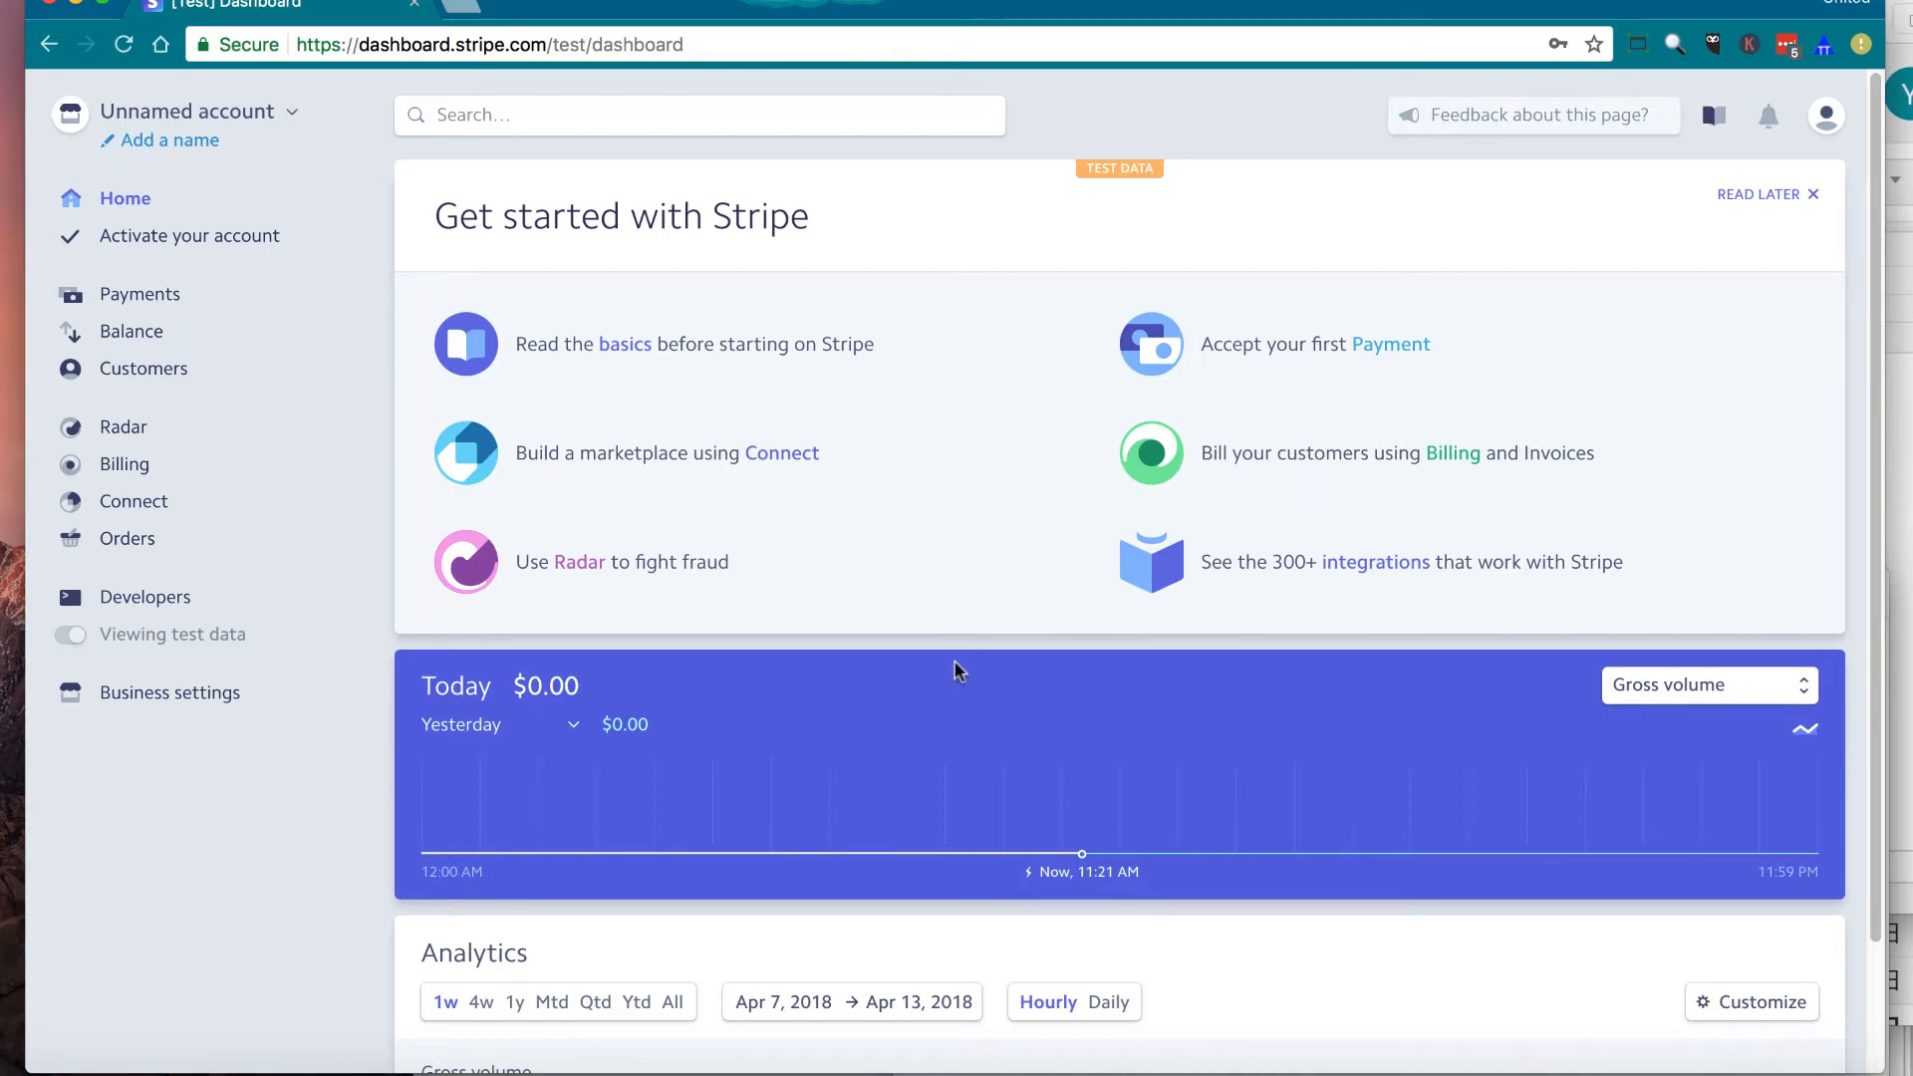
mouse_move(524, 199)
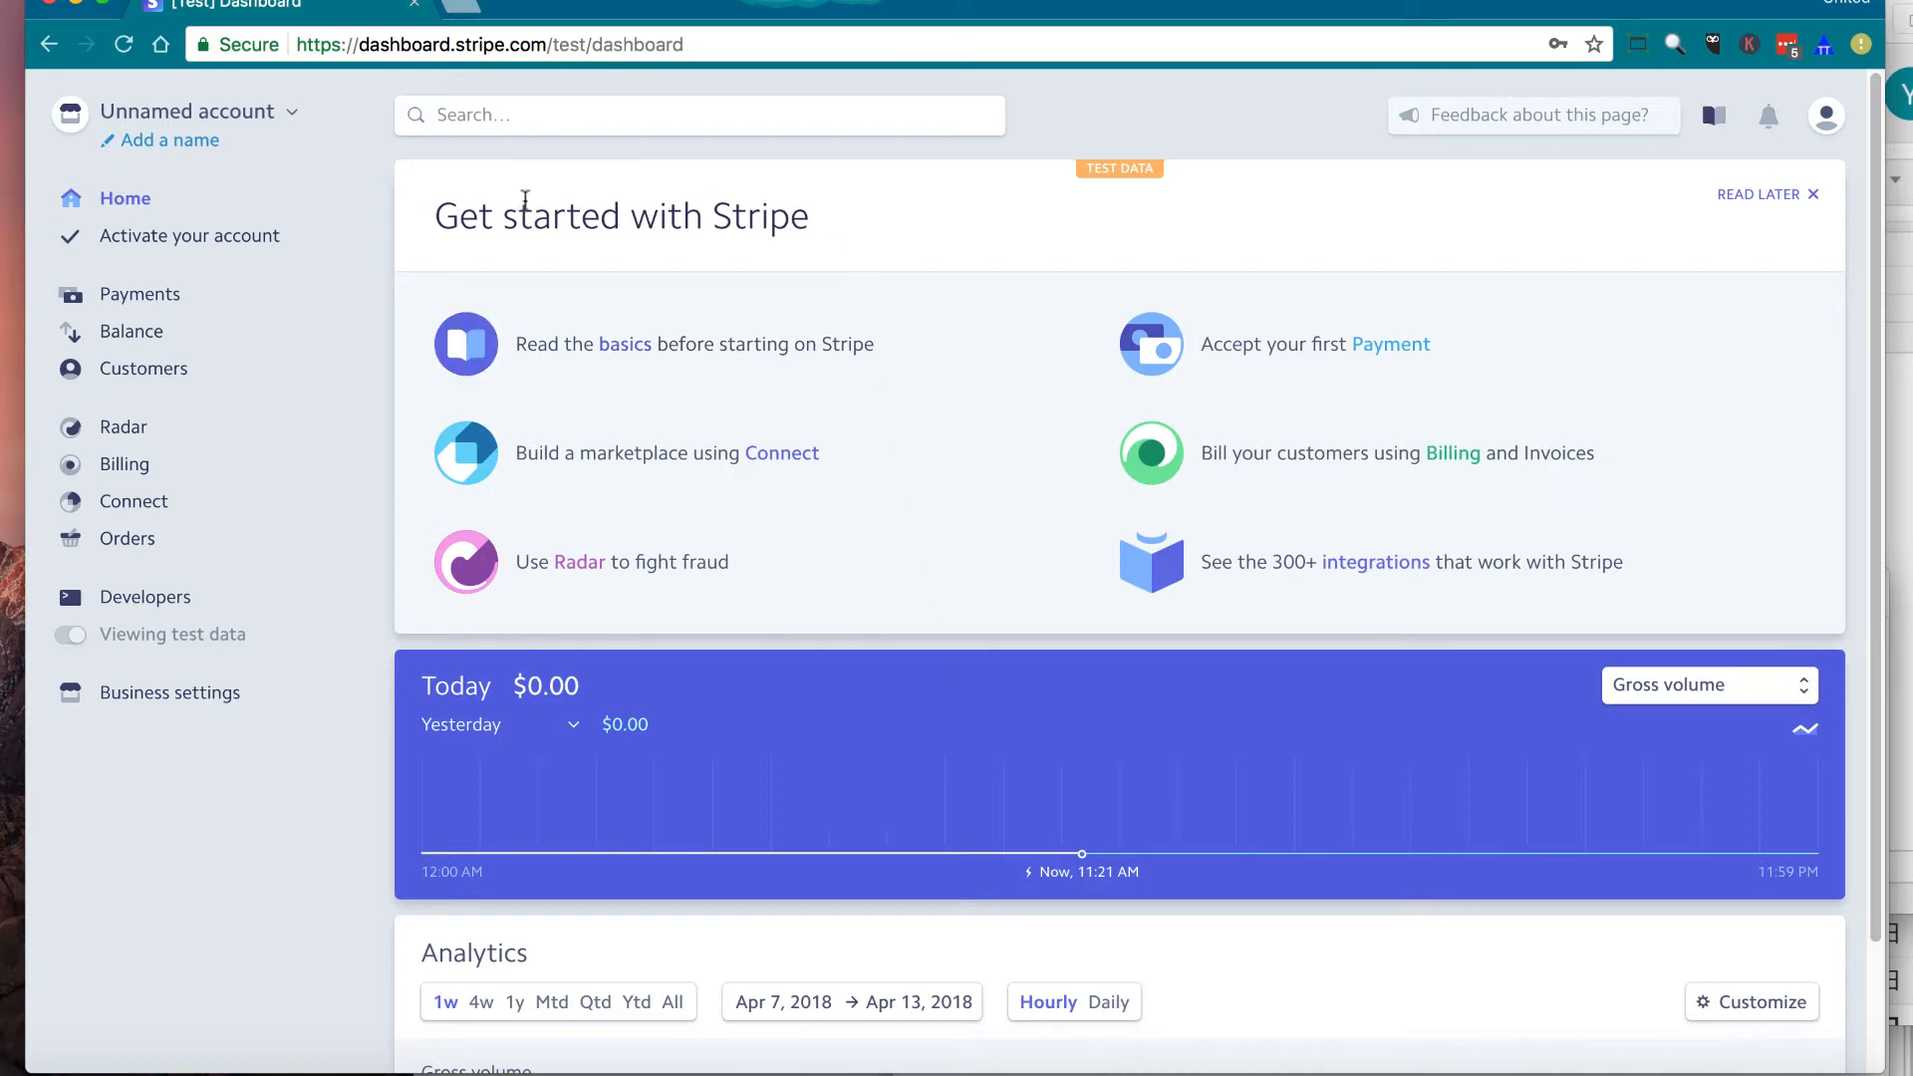
- Start account activation from the sidebar, opening the application with country United States
left_click(191, 235)
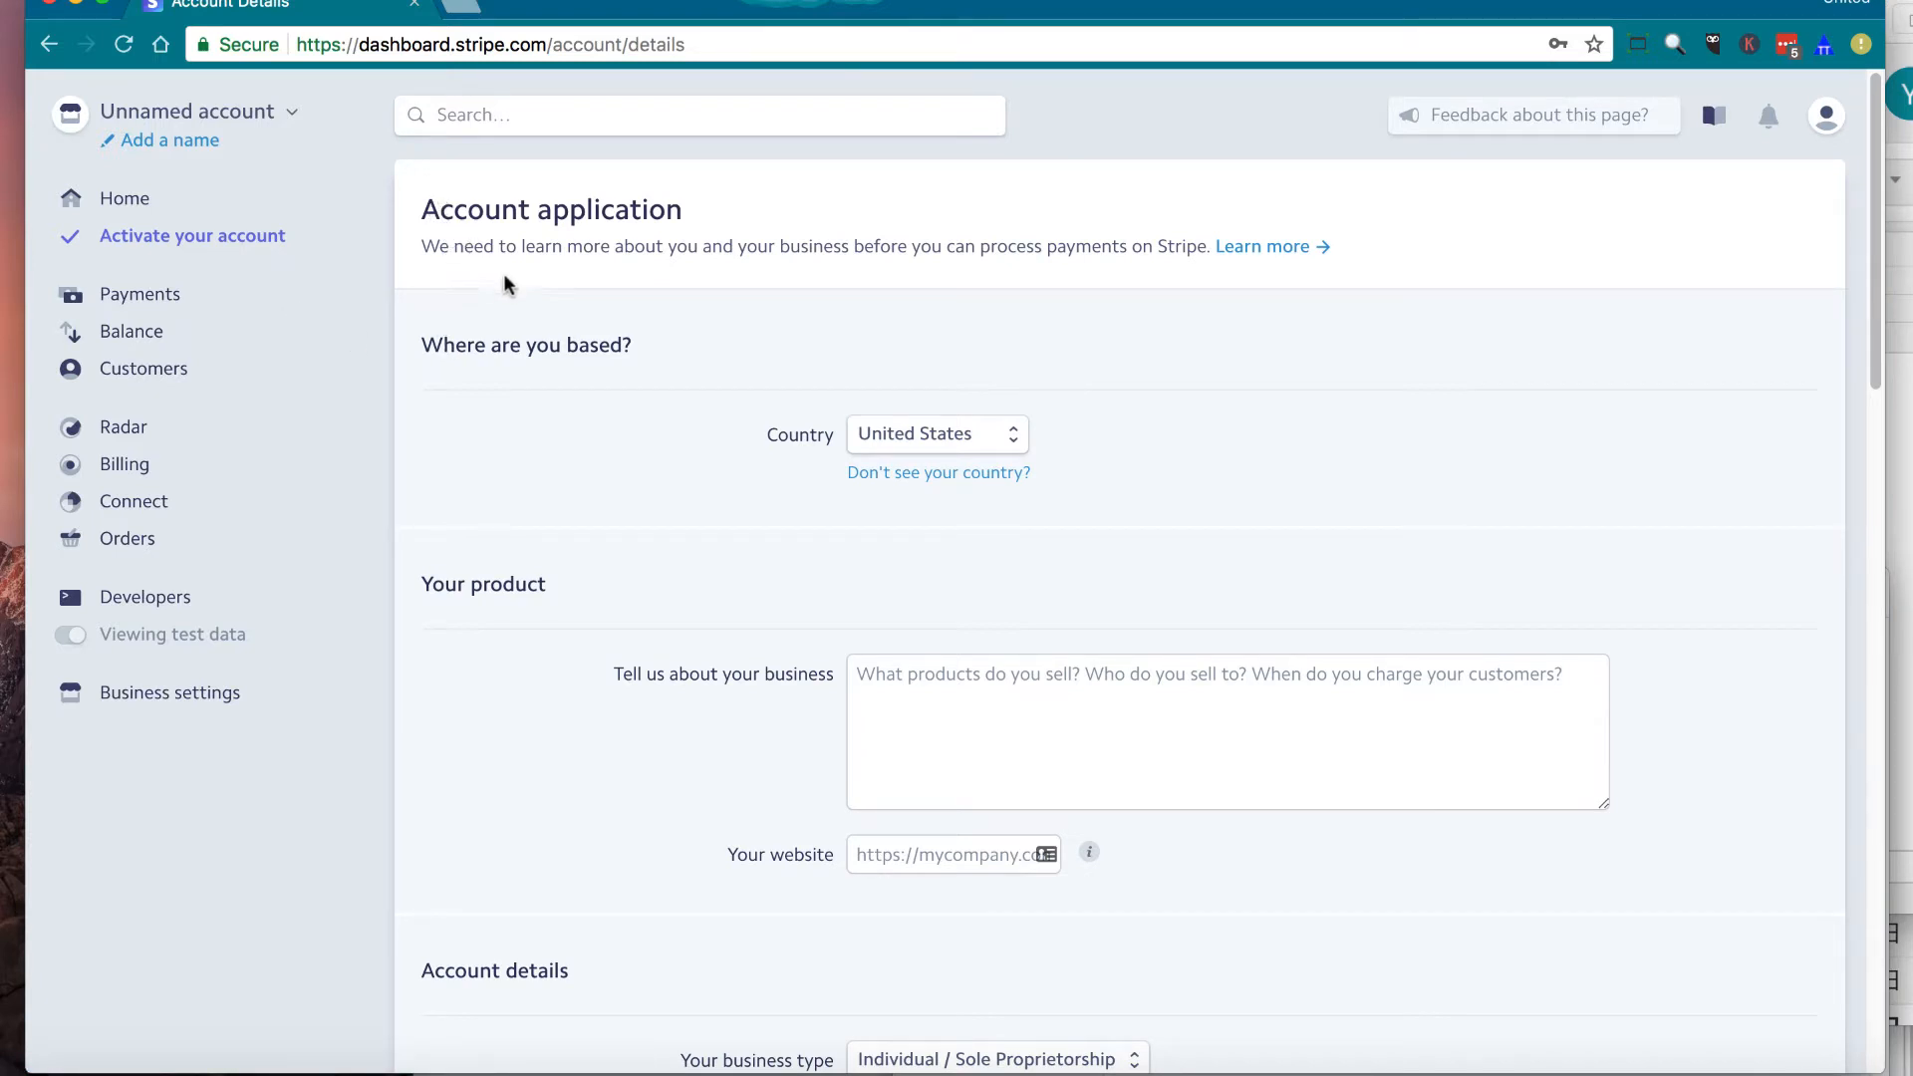
mouse_move(578, 325)
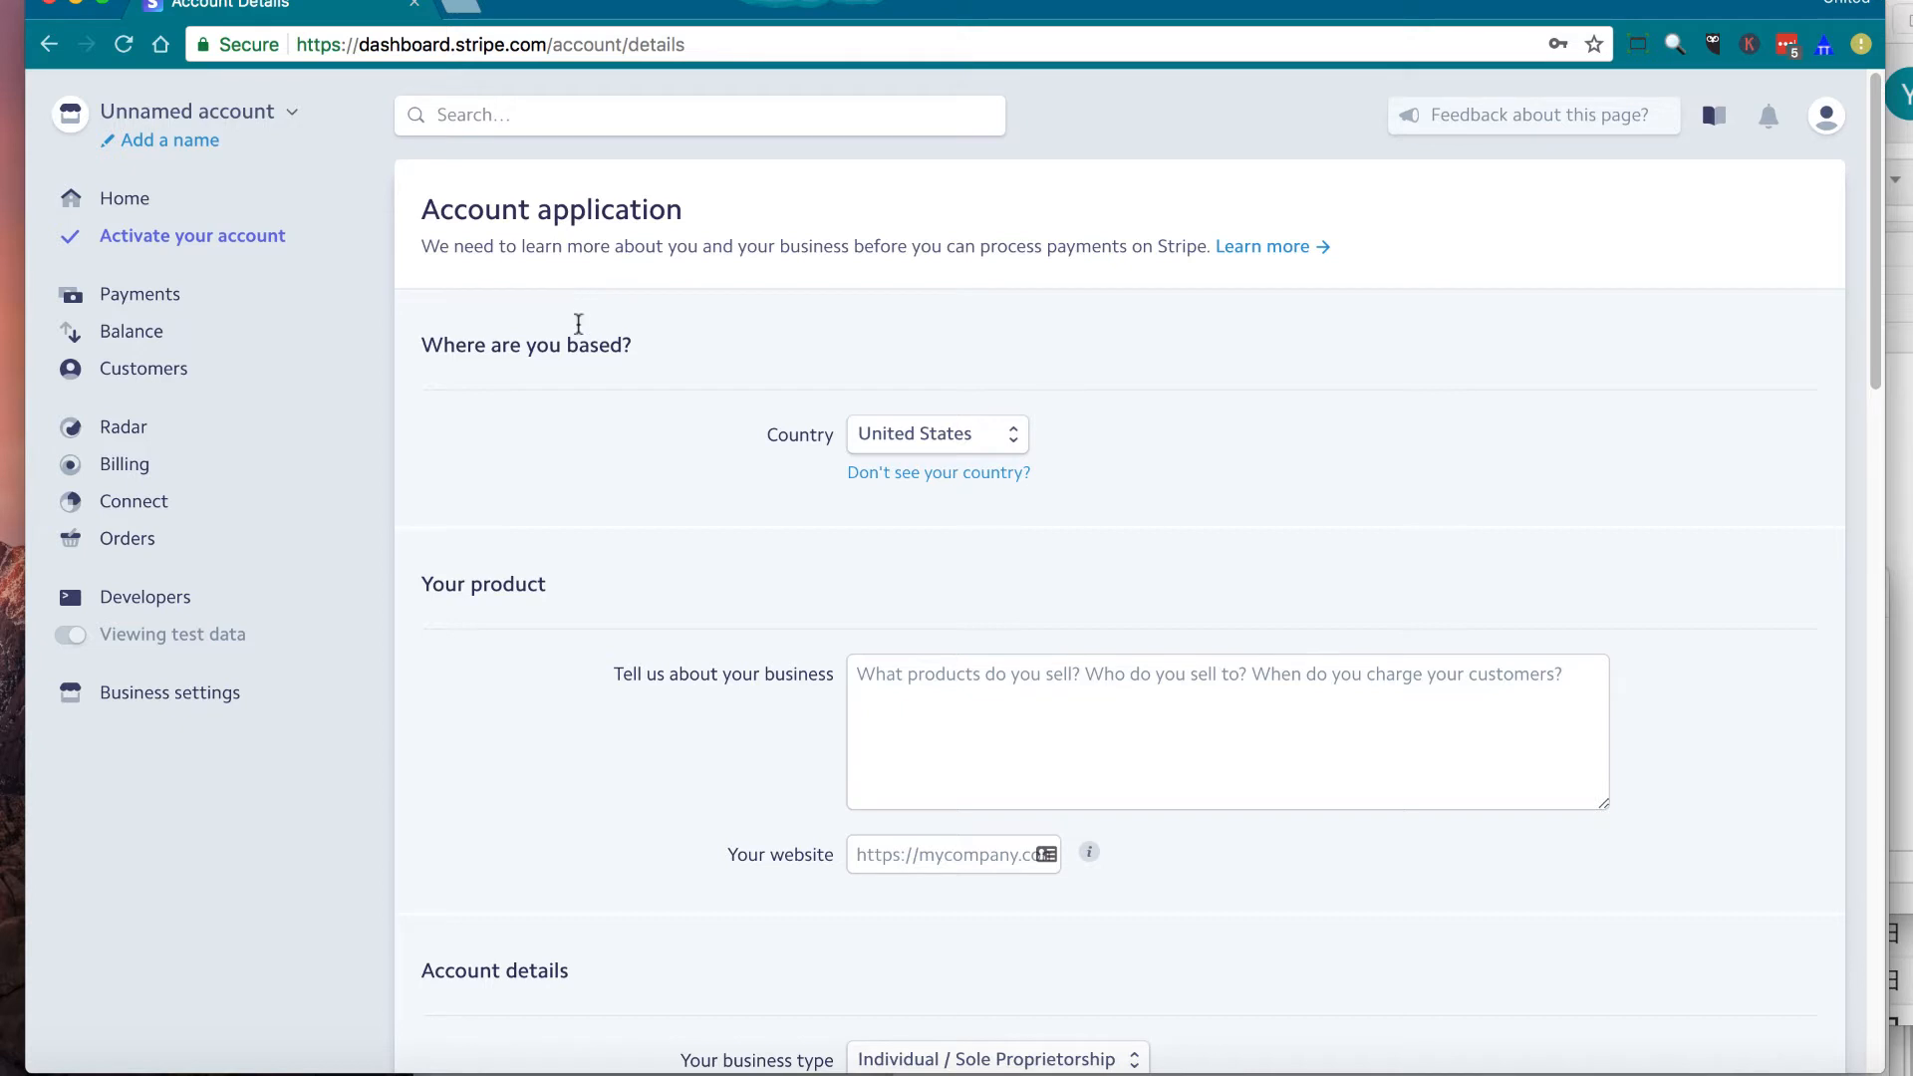
mouse_move(883, 525)
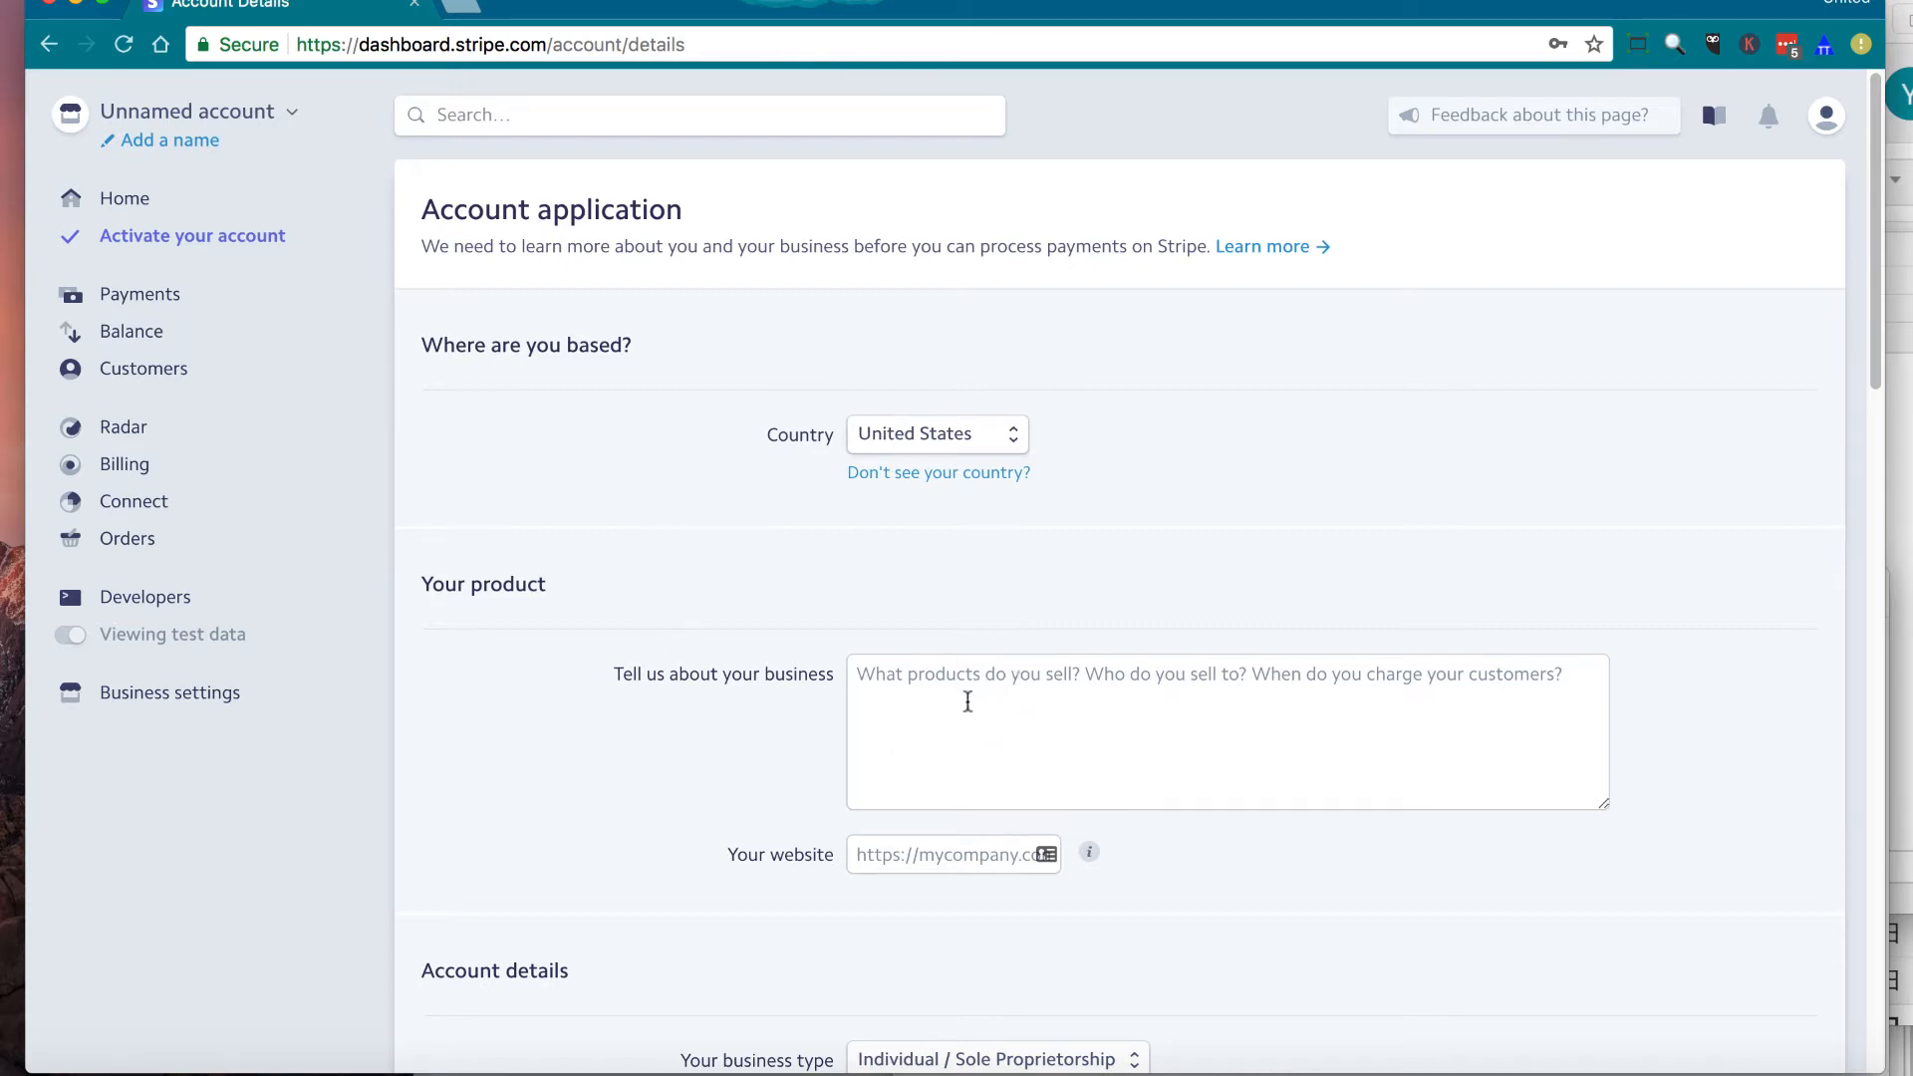
mouse_move(1108, 678)
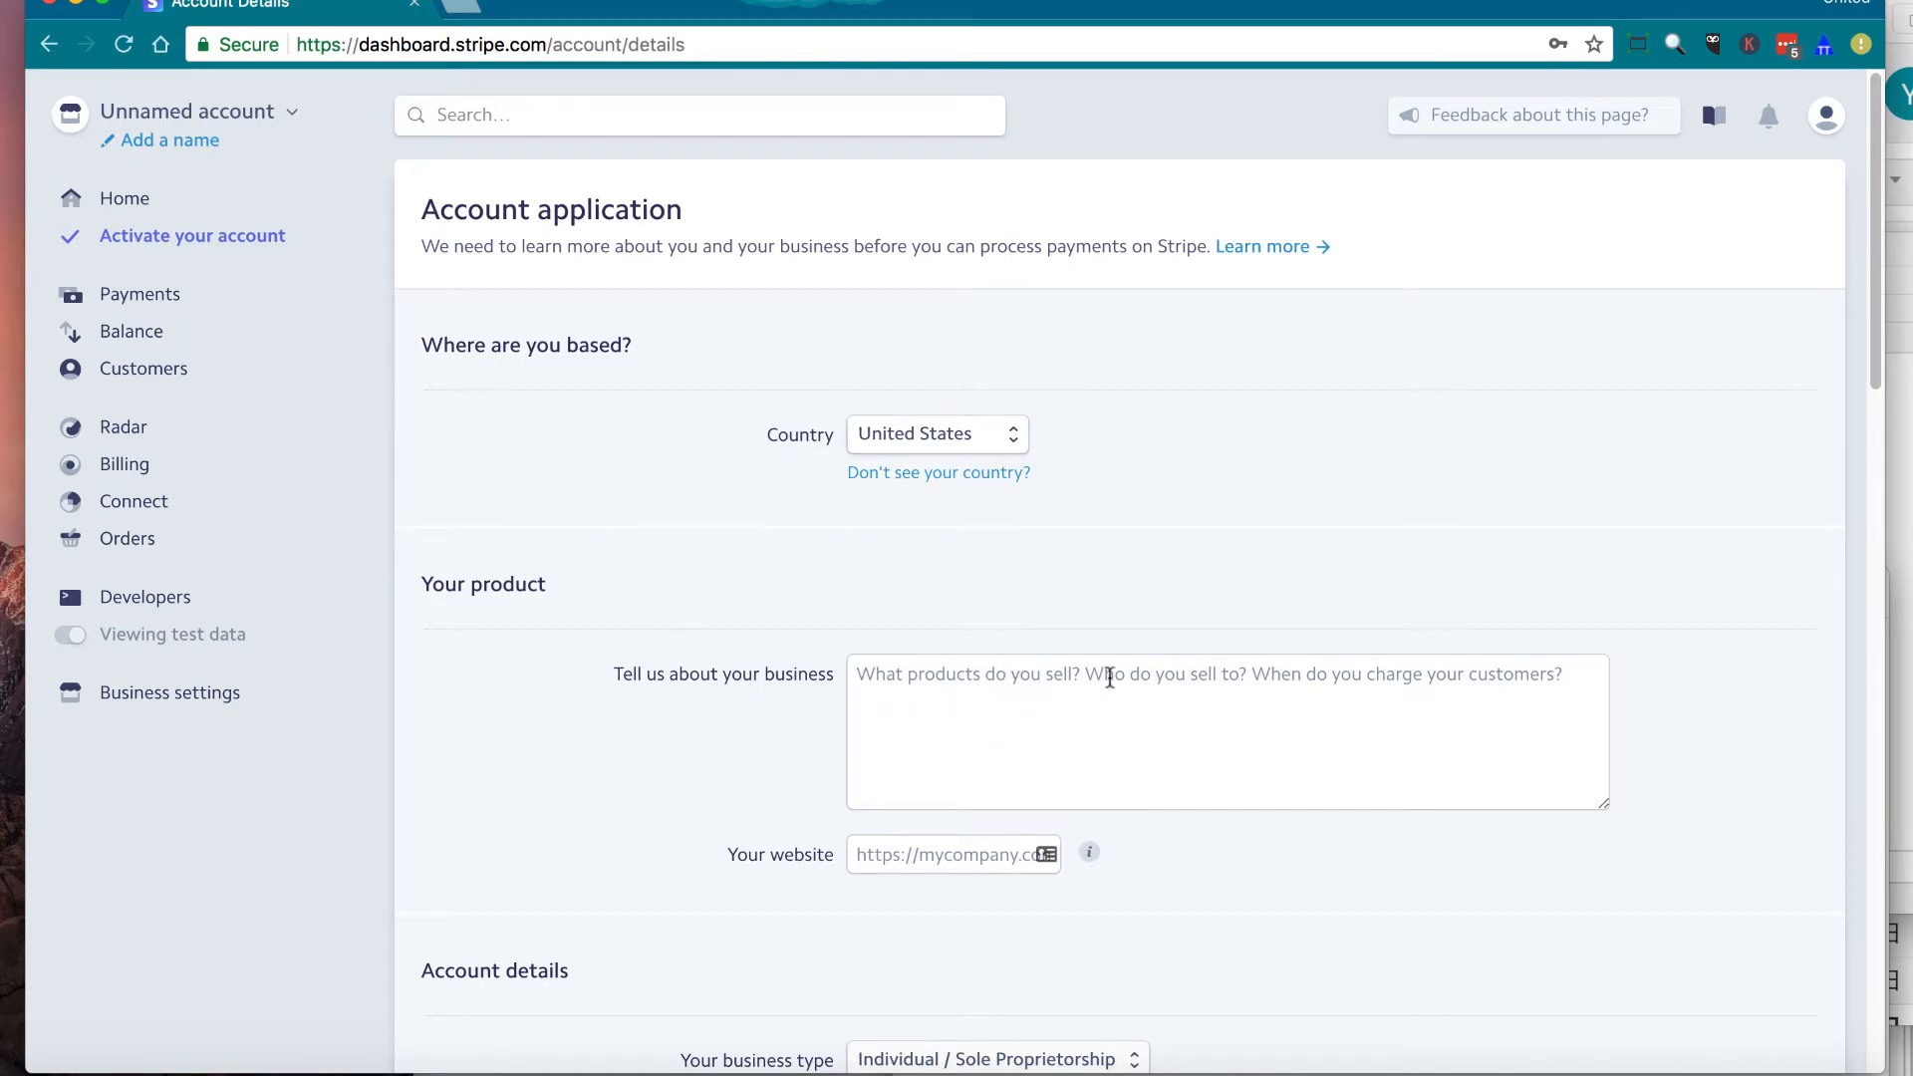
mouse_move(1632, 715)
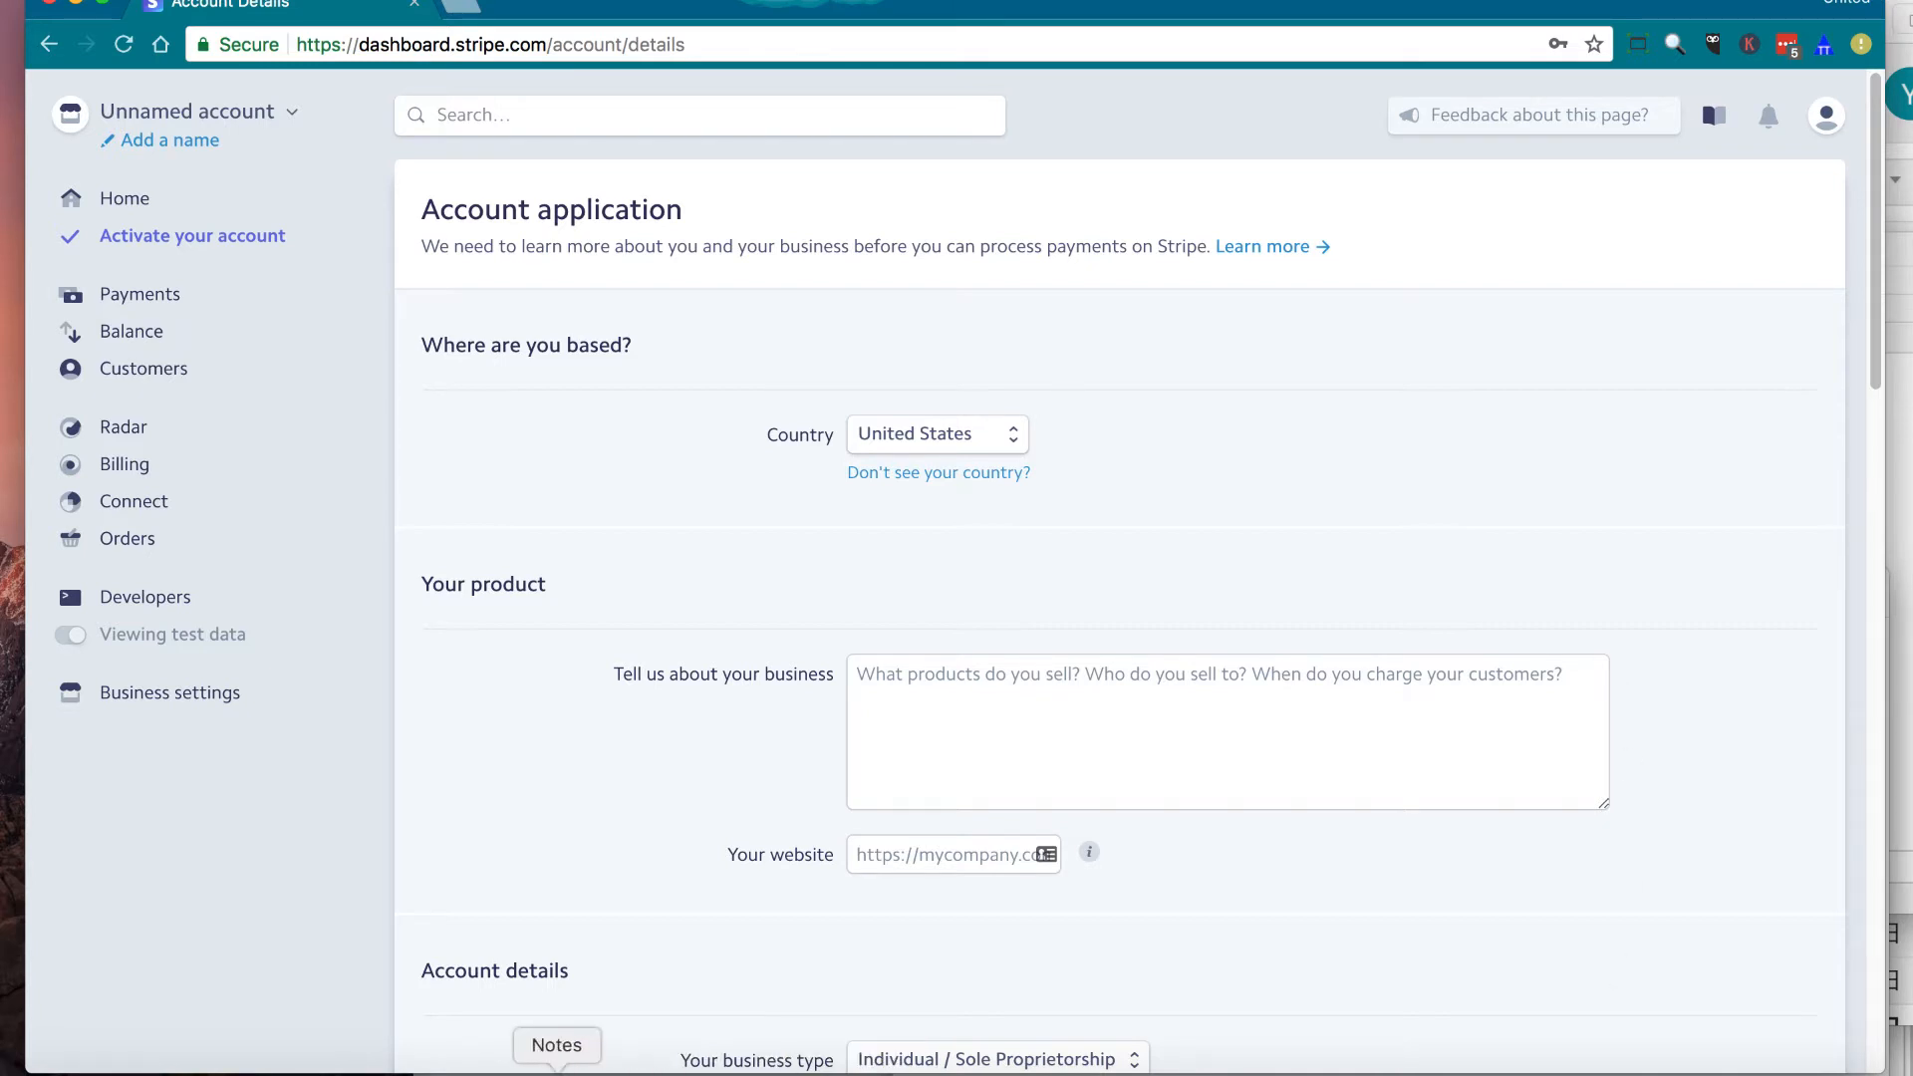
mouse_move(1453, 488)
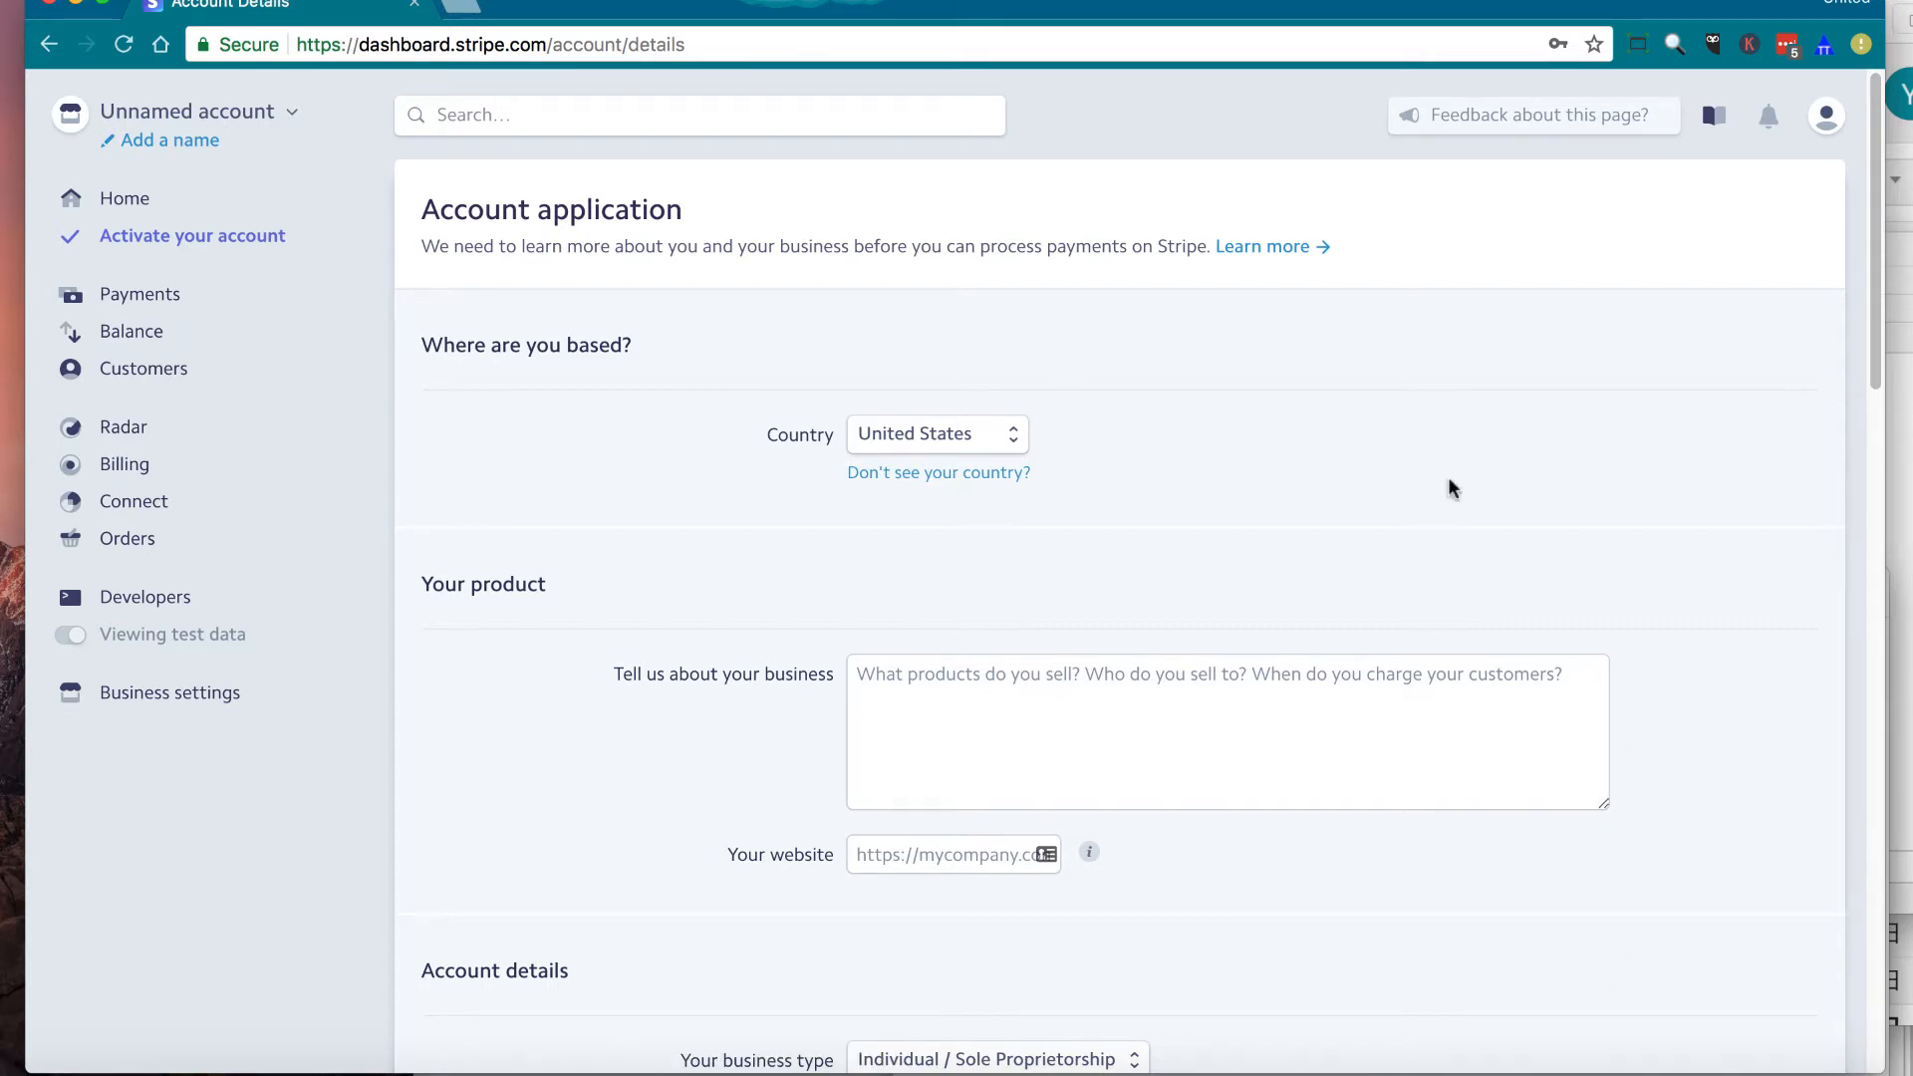
mouse_move(1102, 700)
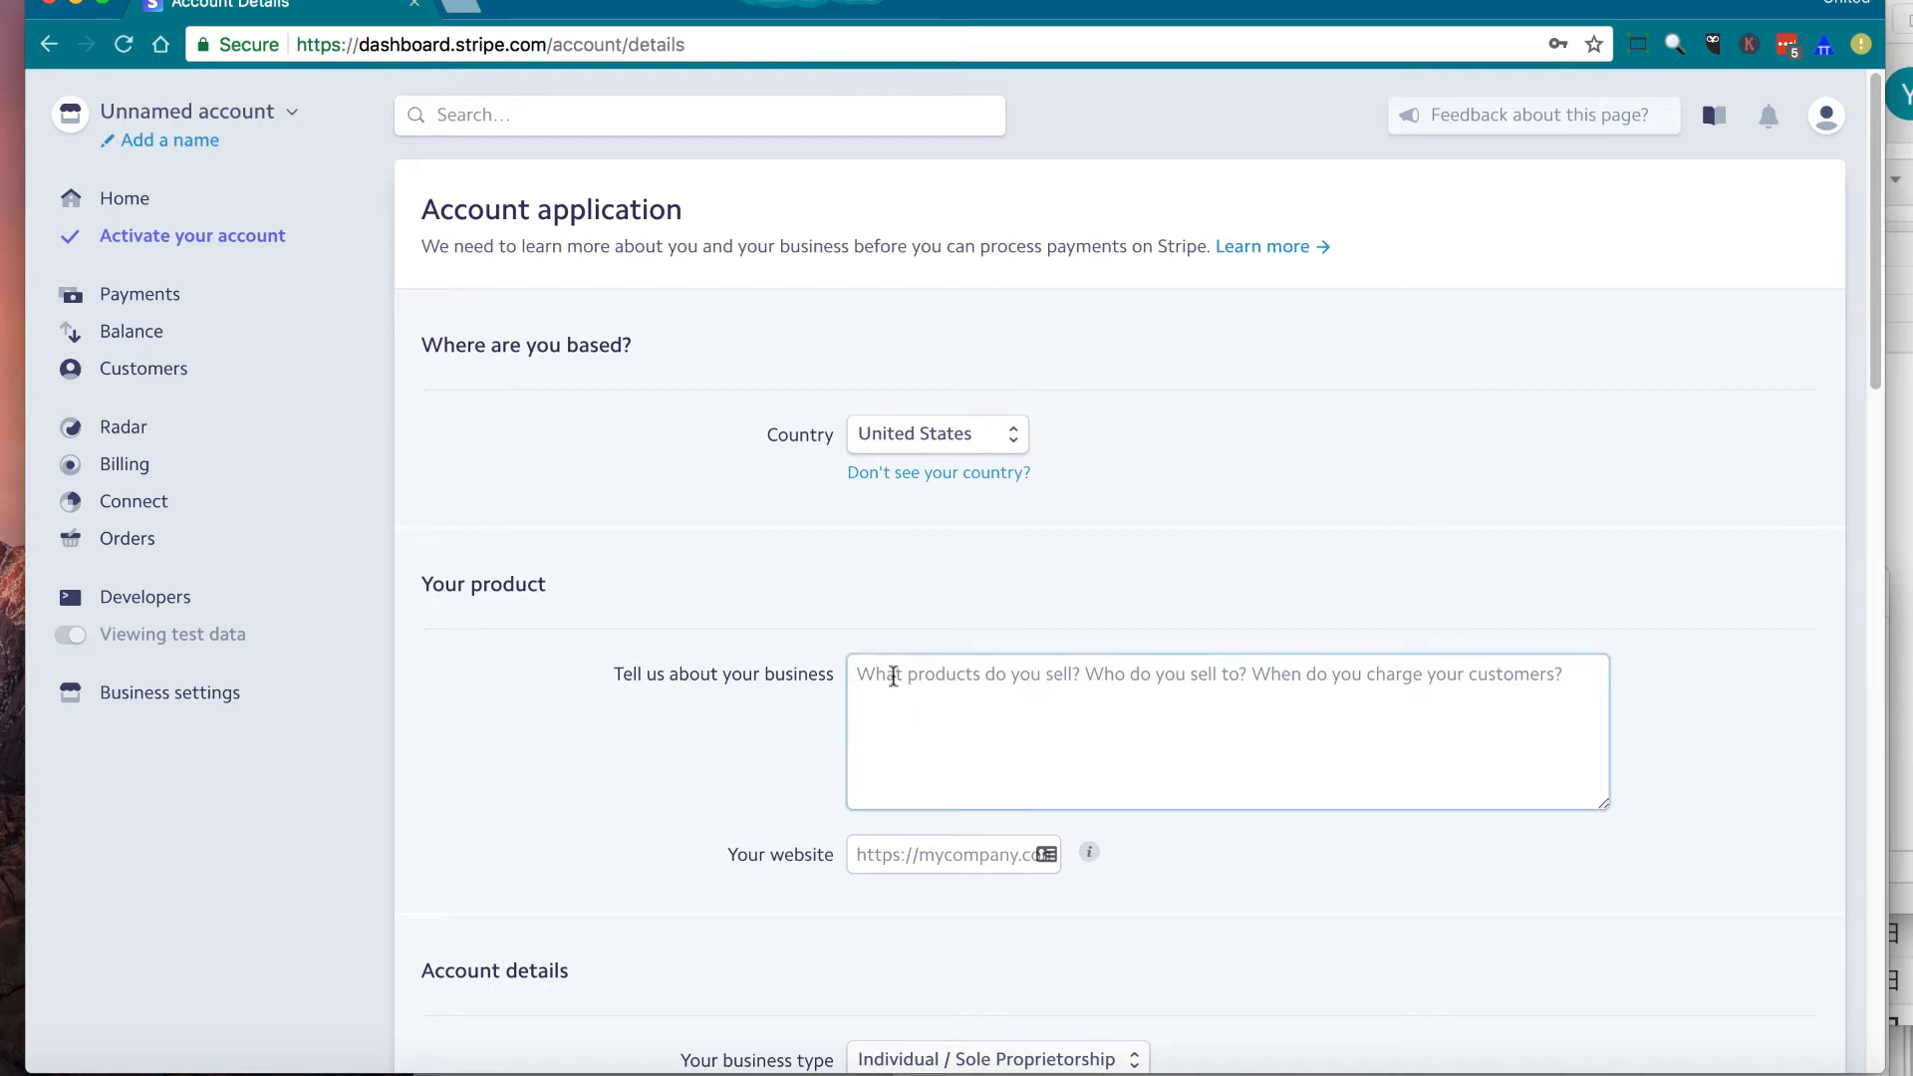
- Enter the business description about selling products and services on the website
type("I sell great products and services on my website (https:xyz.com) We charge on the website.")
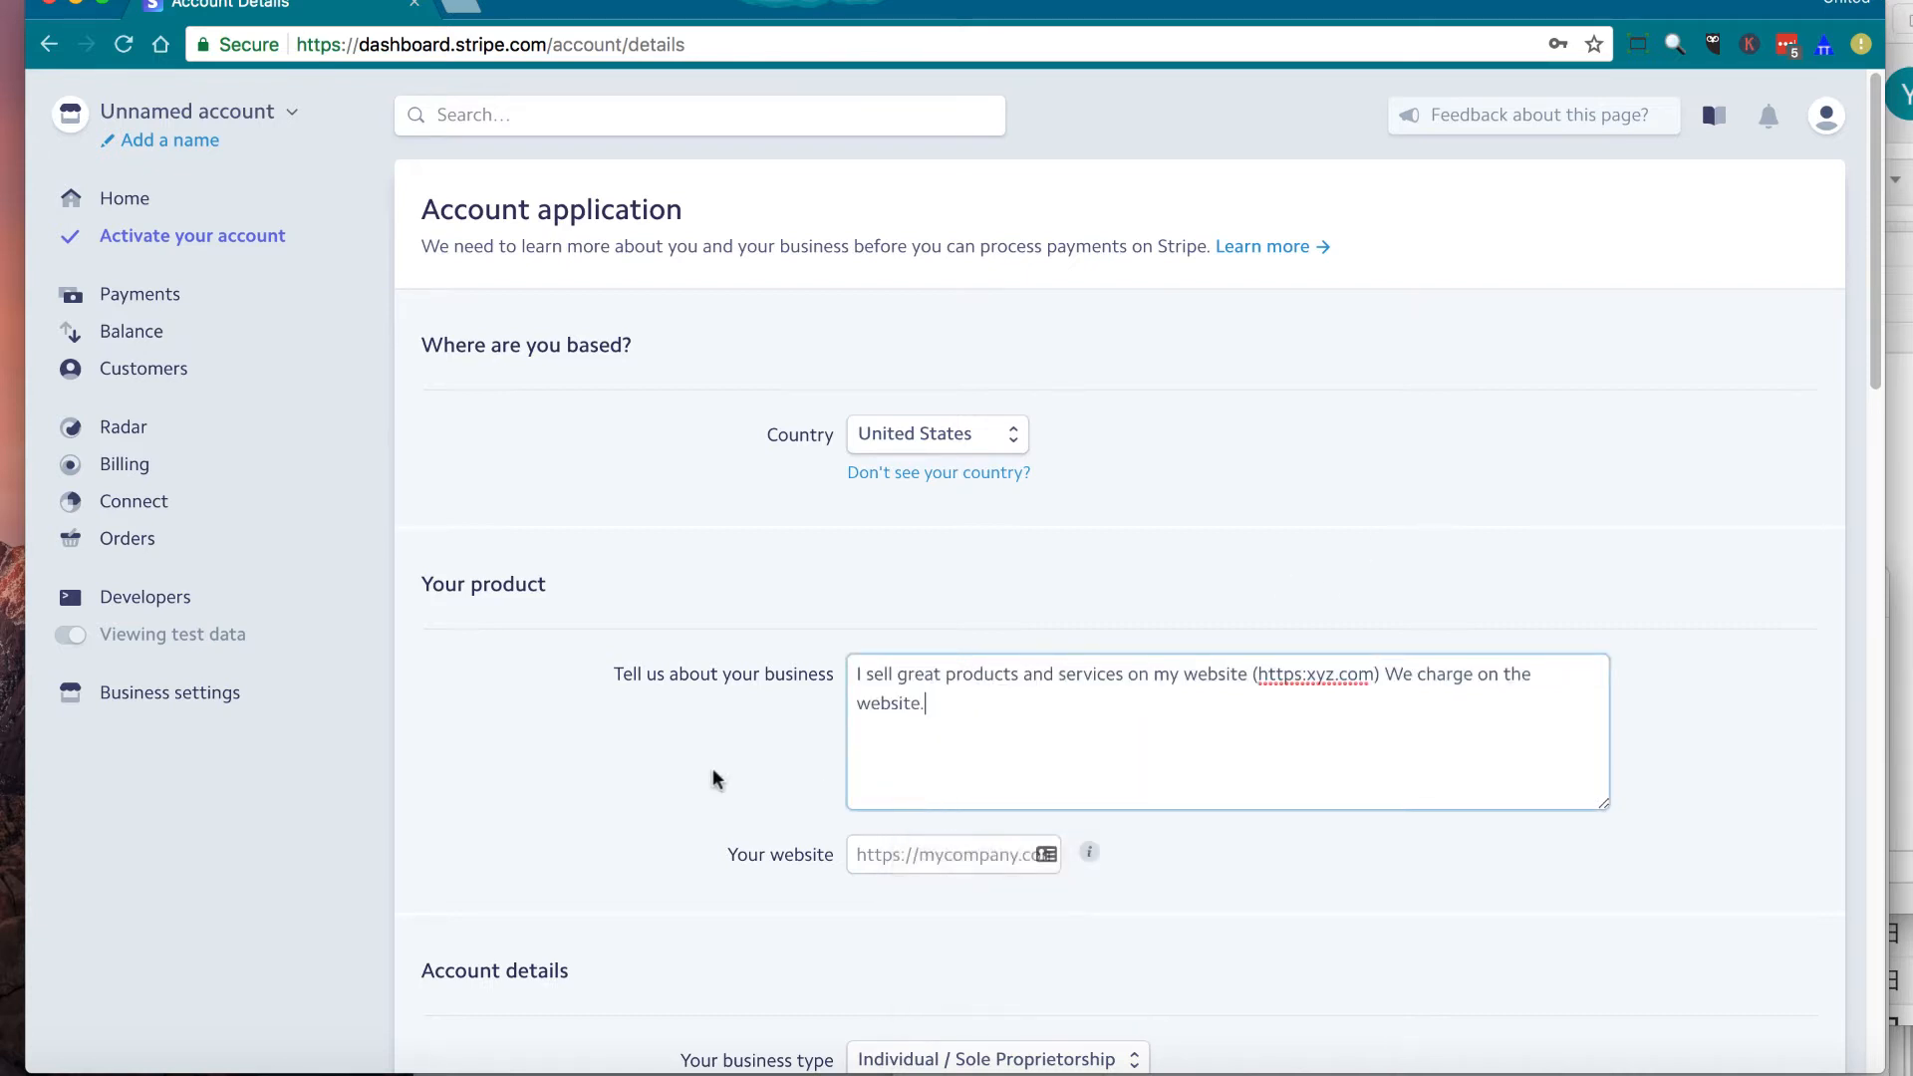
mouse_move(703, 785)
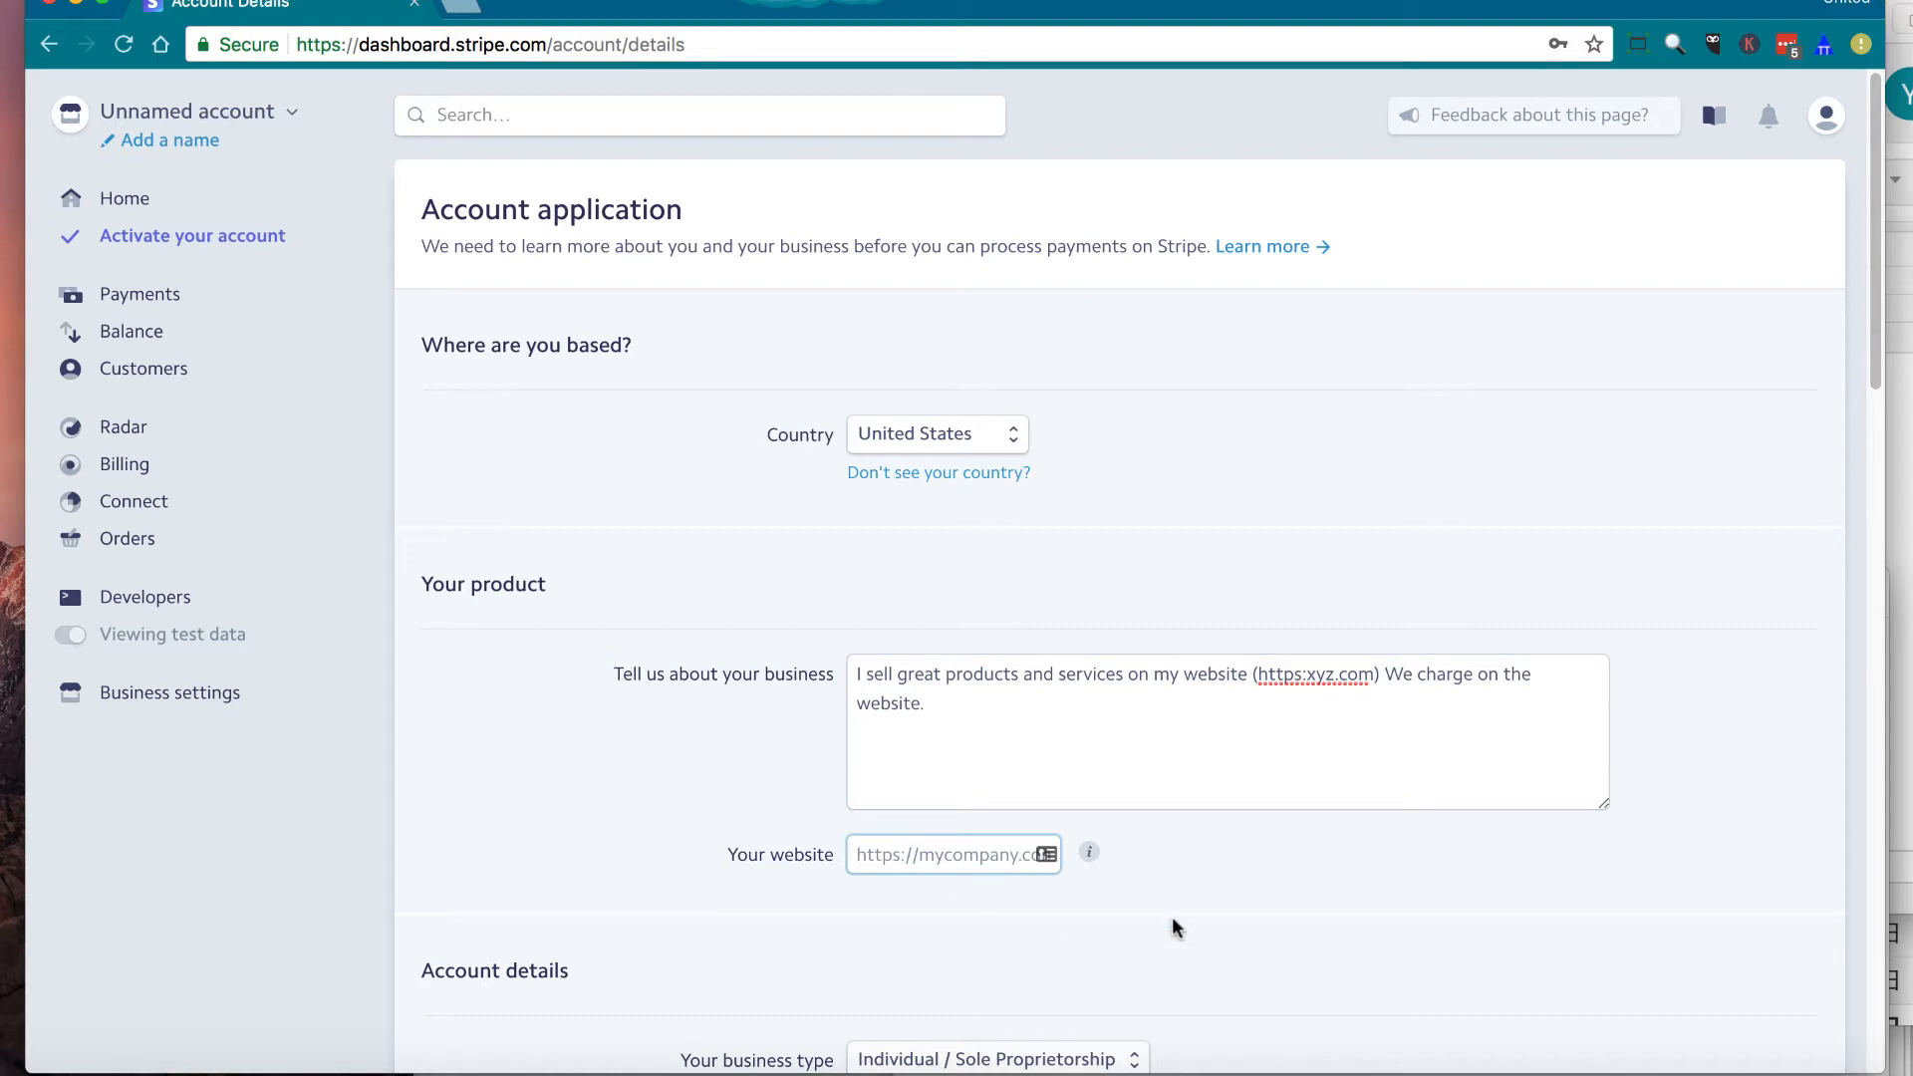
type("http://https:/")
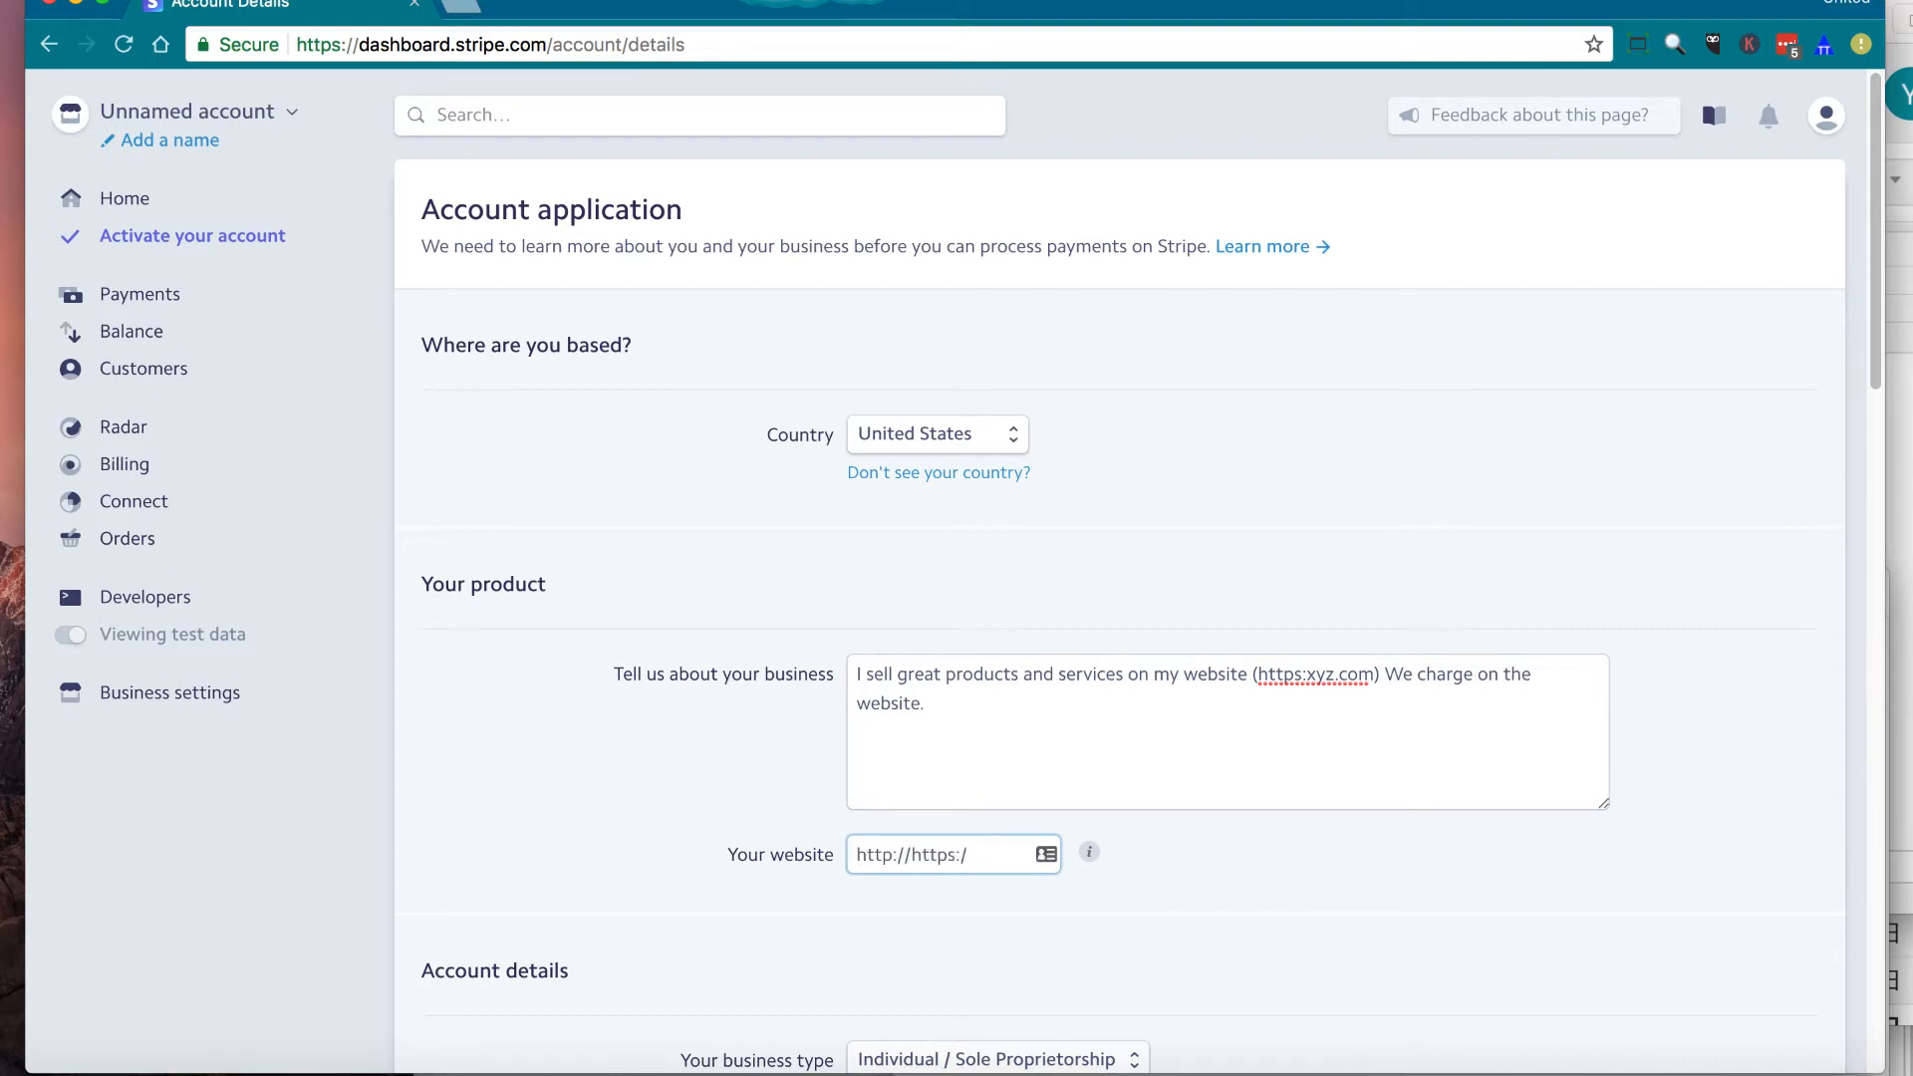
key("Backspace")
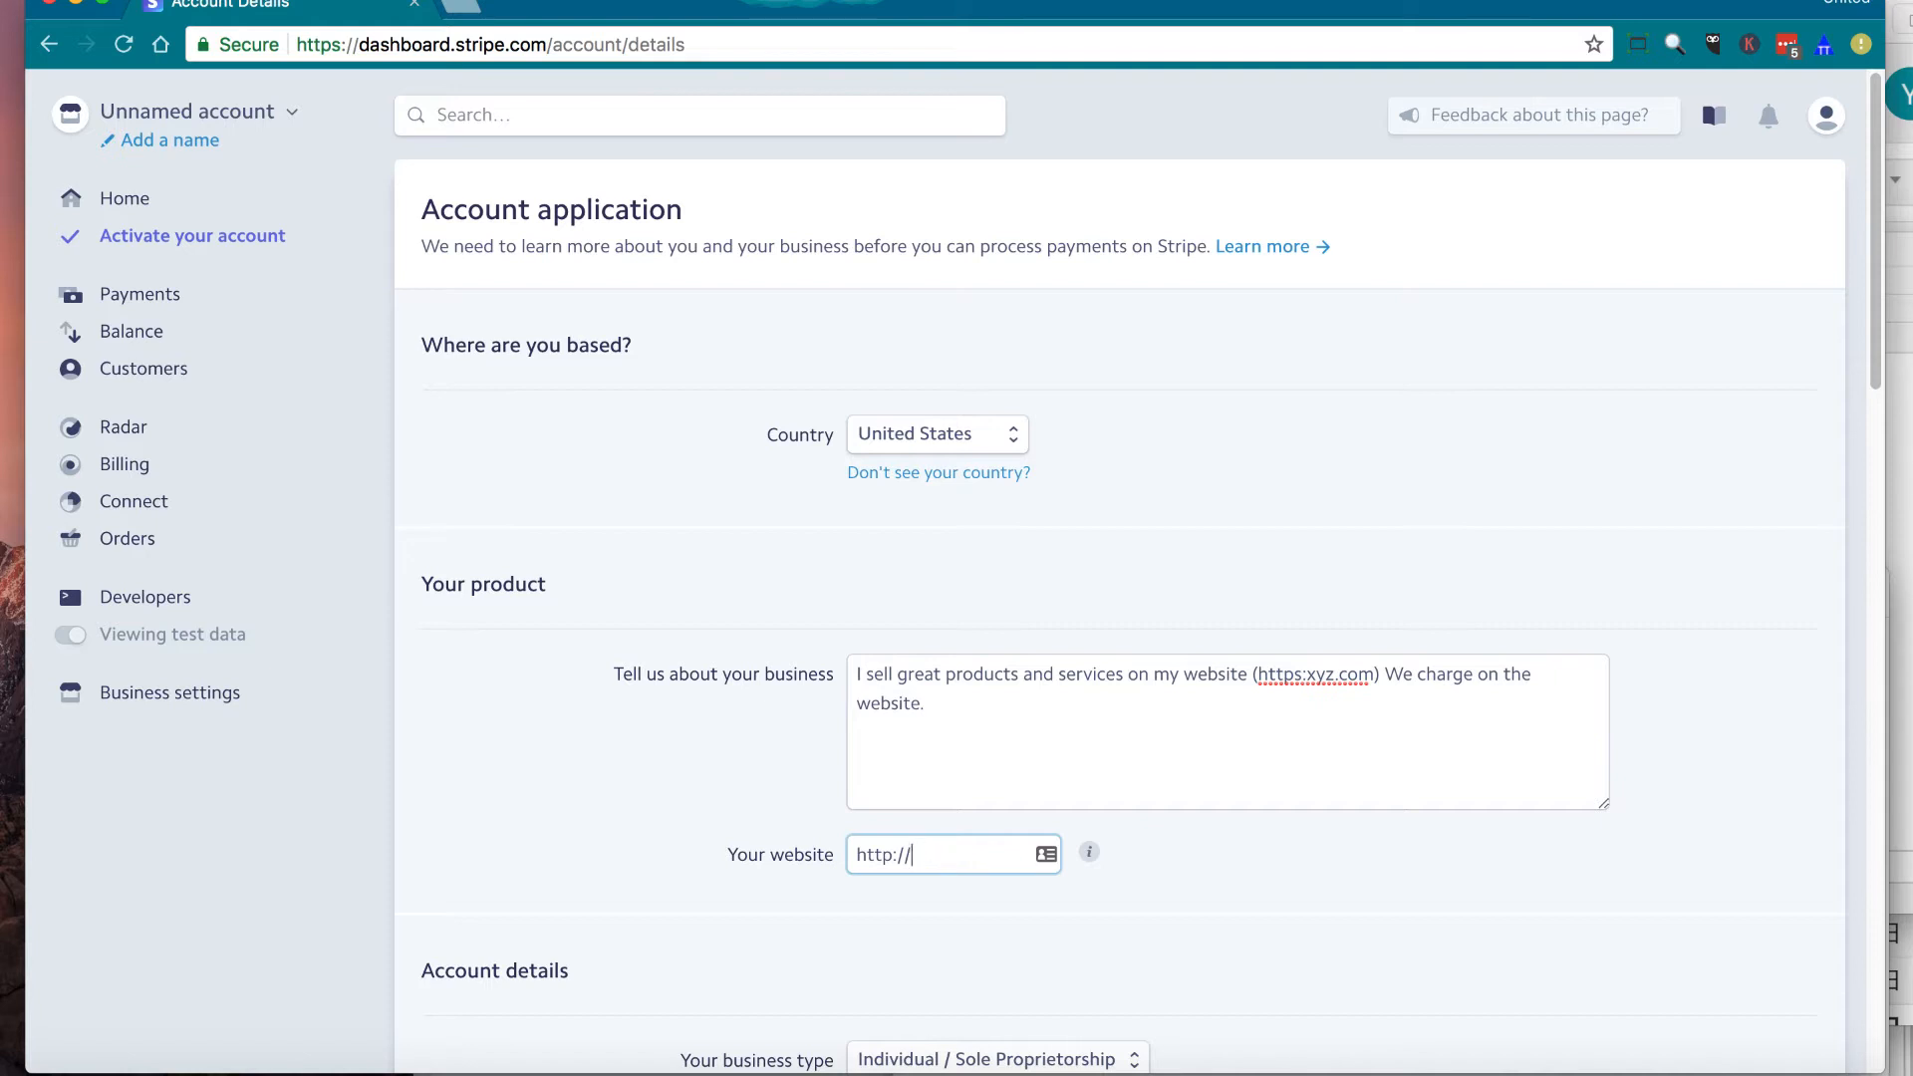
type("http:")
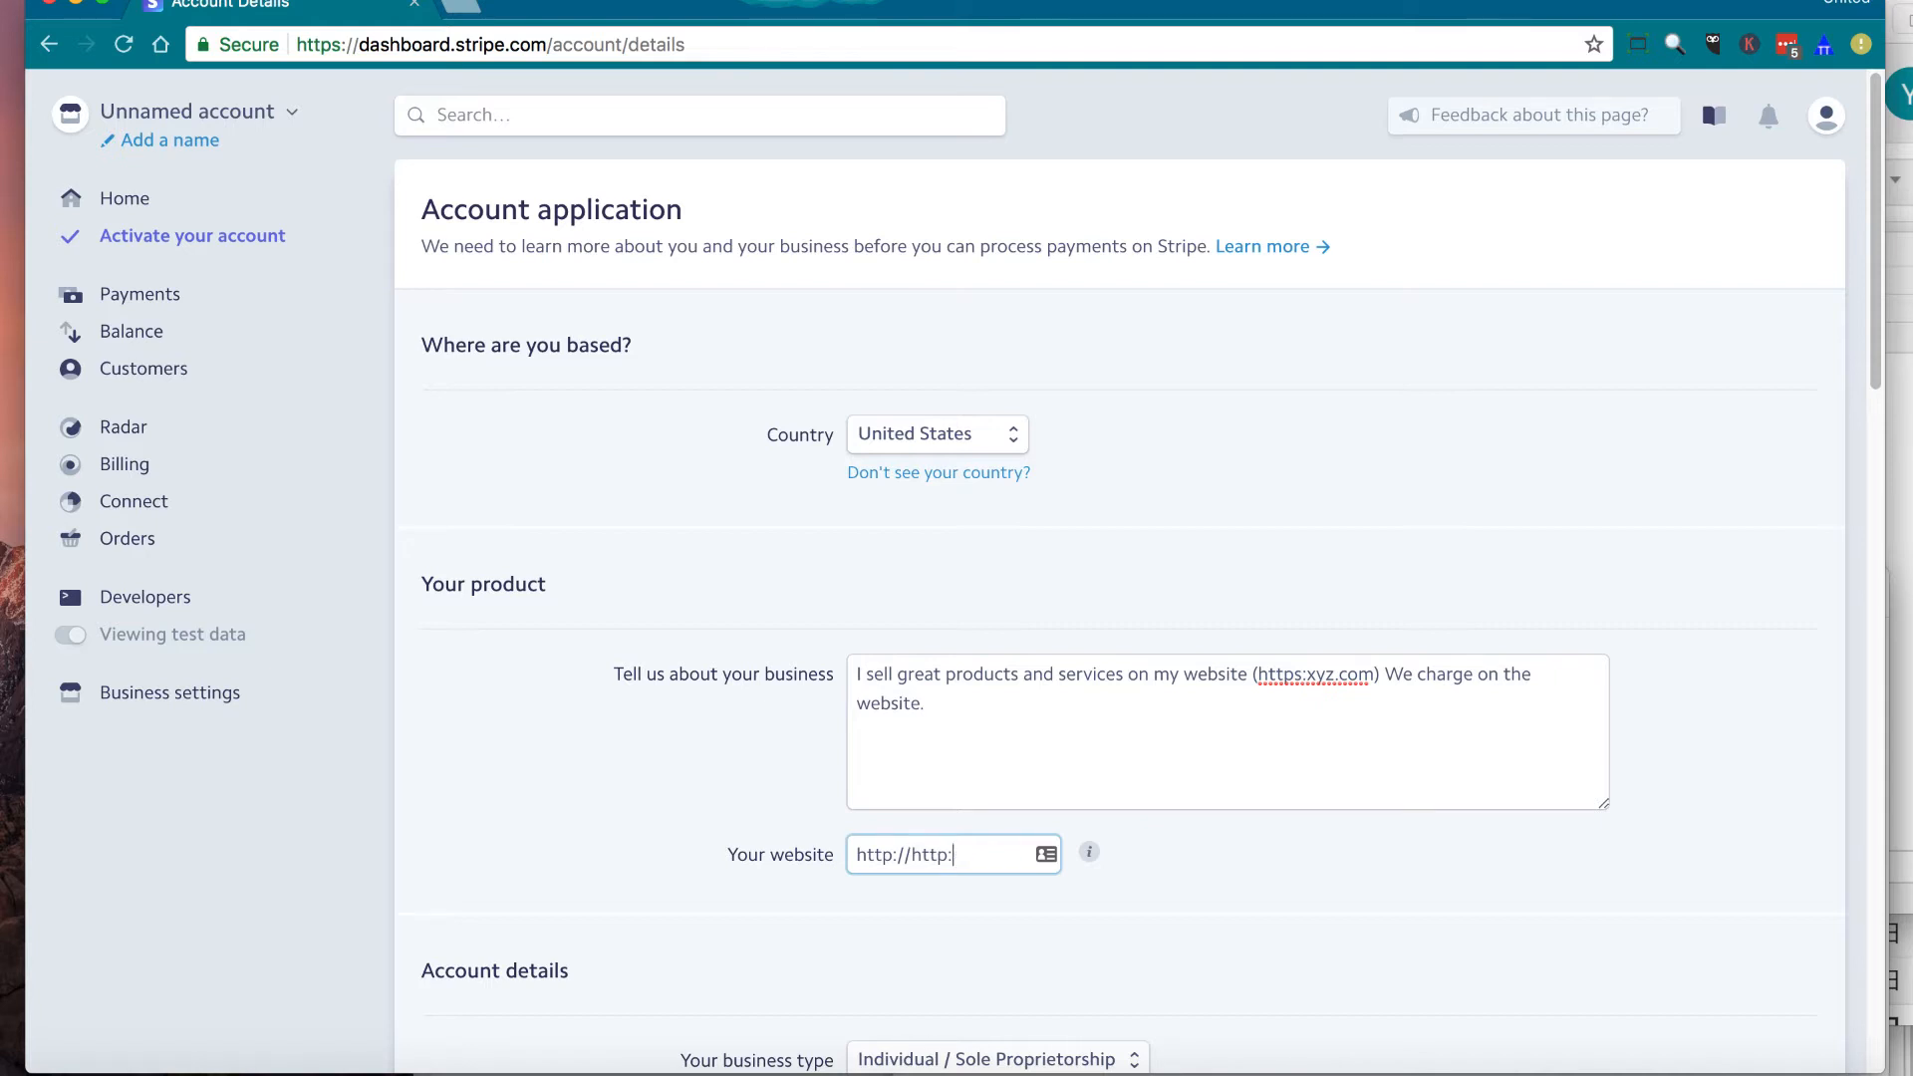
key("Backspace")
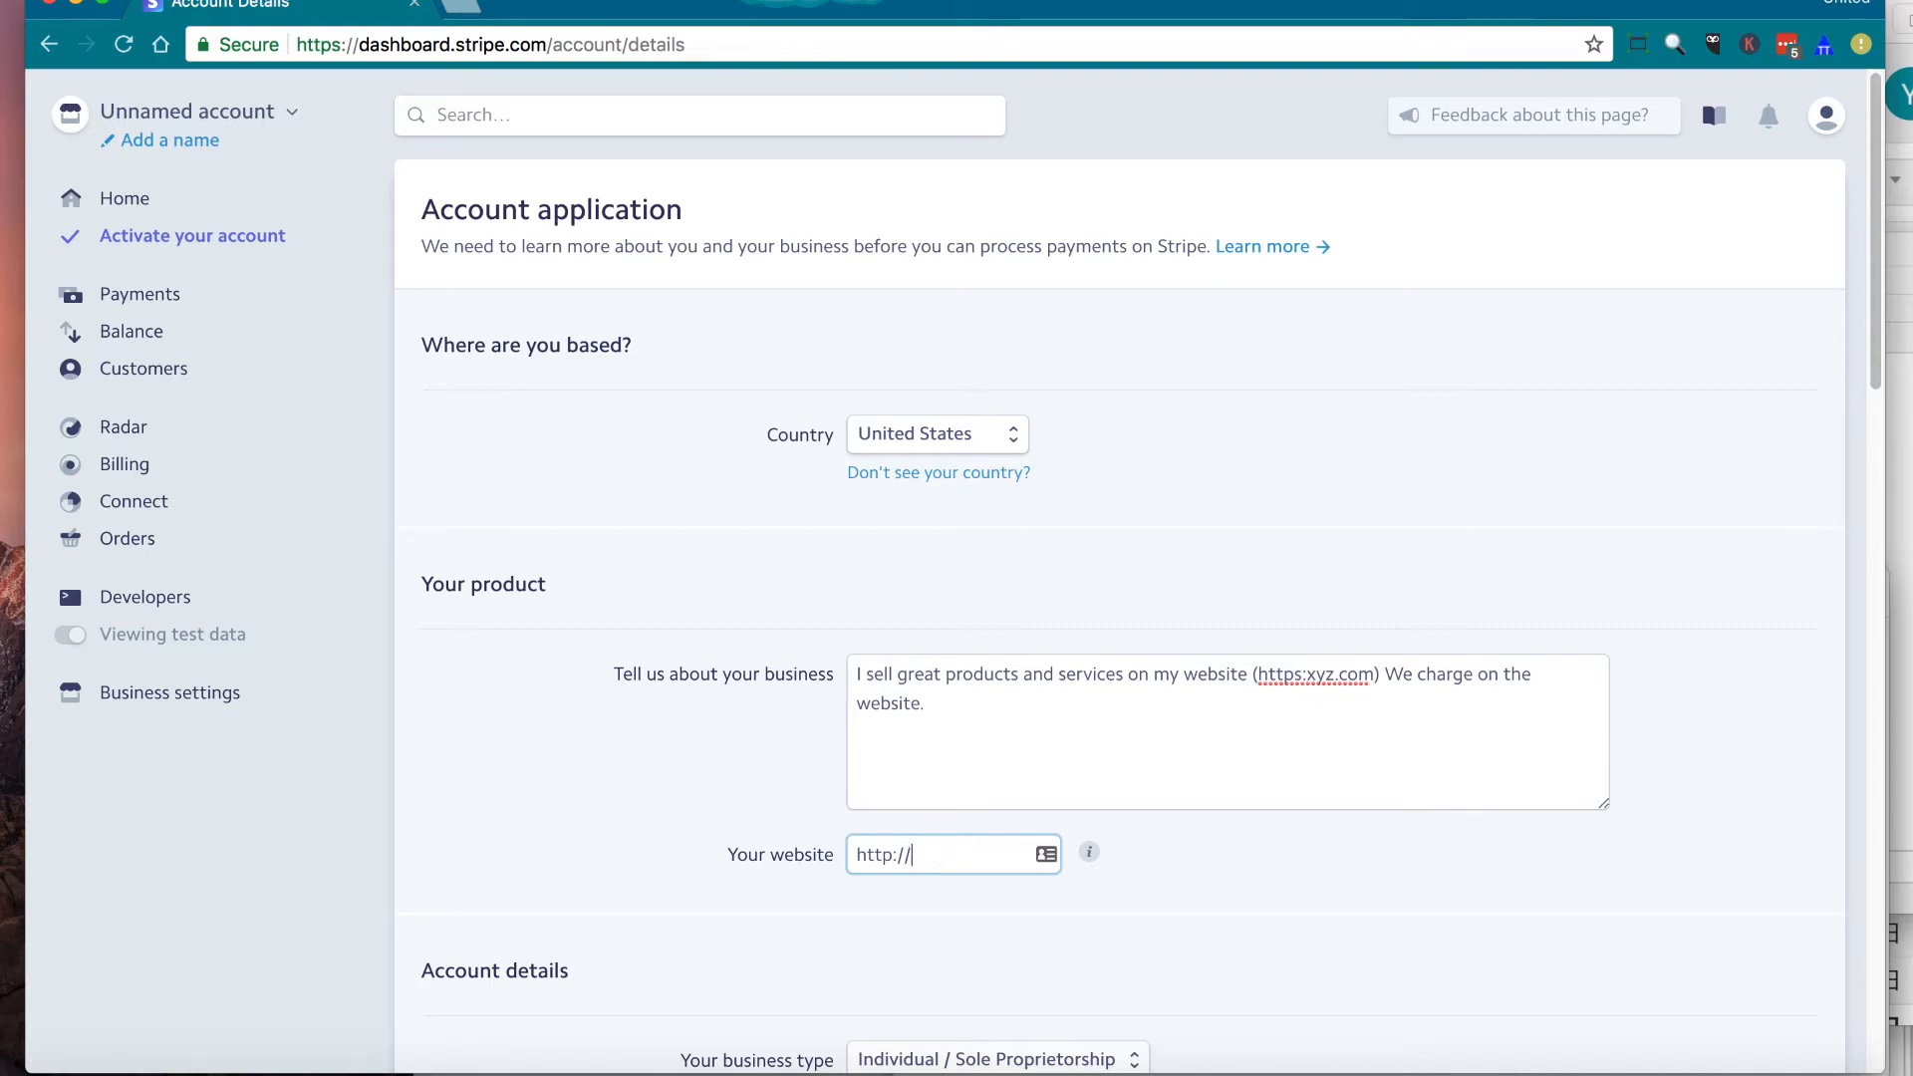
type("dit")
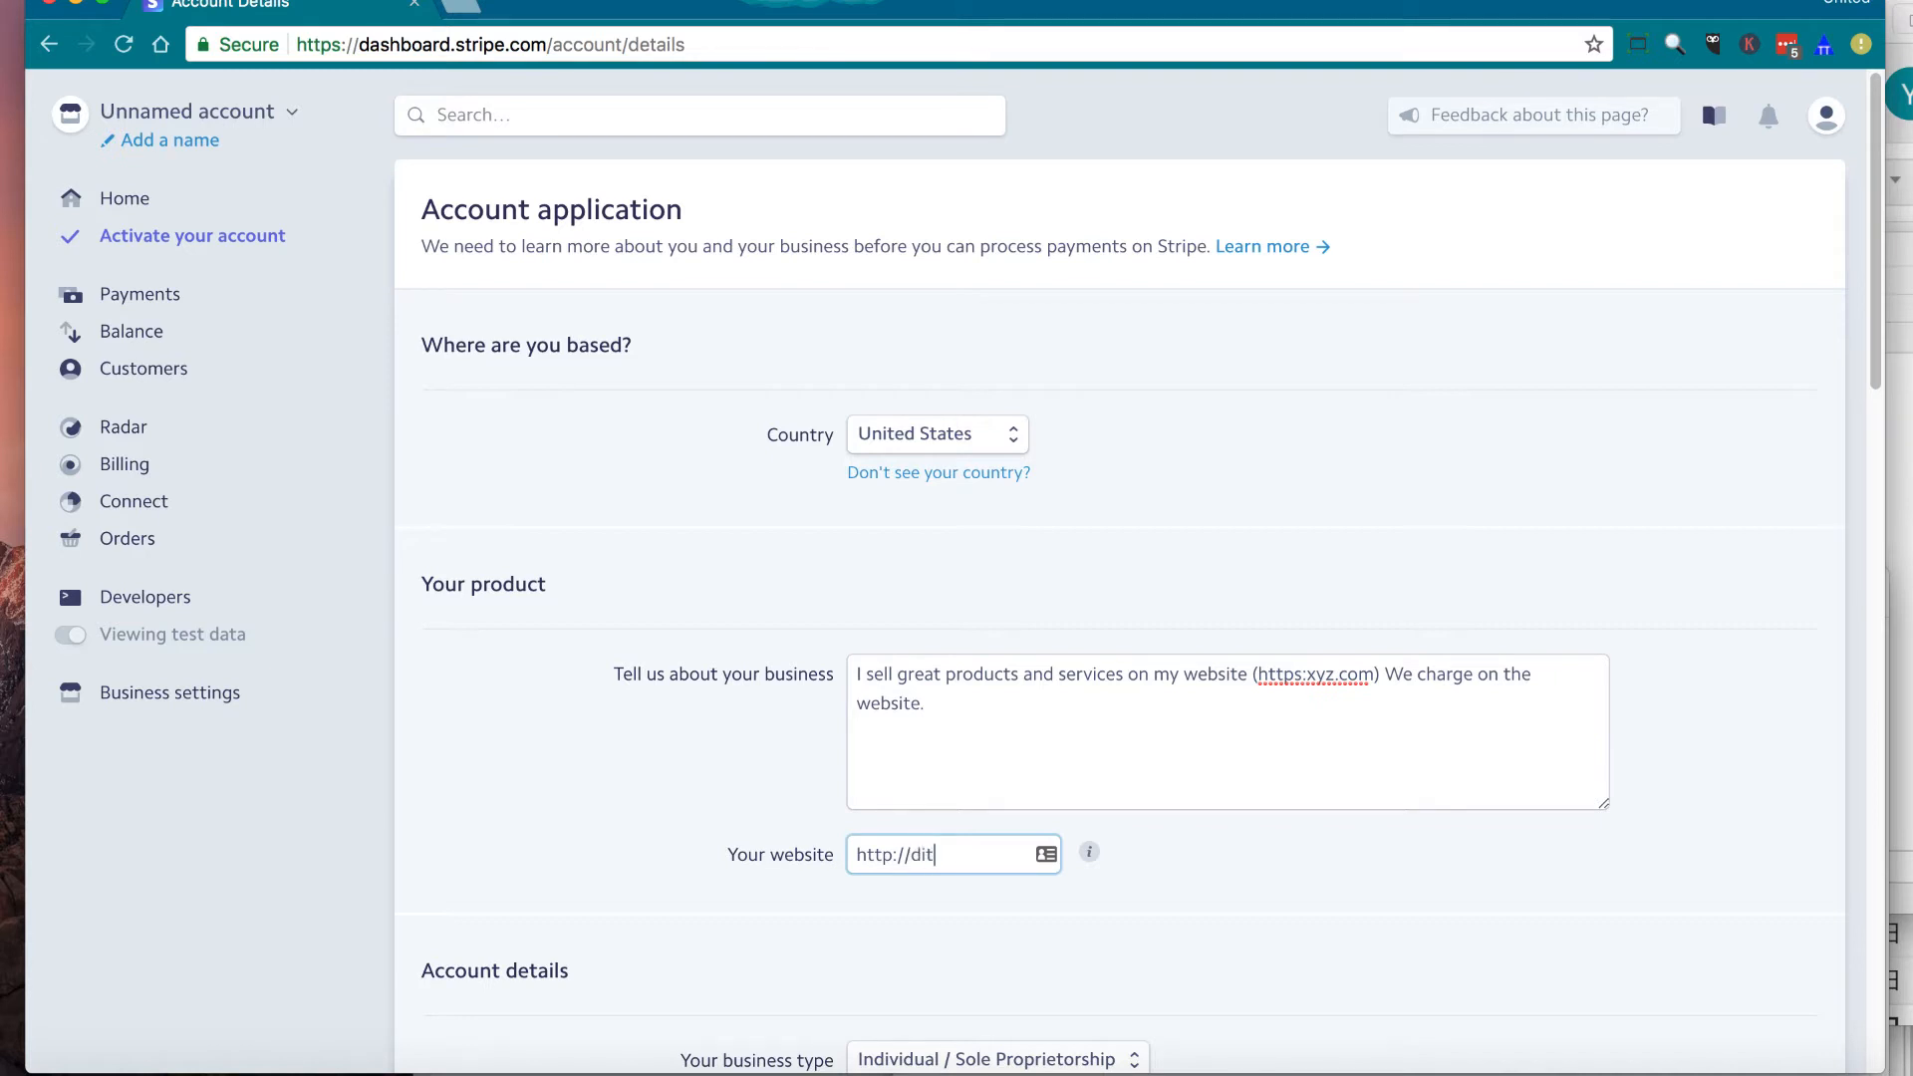
type("gital-sensei")
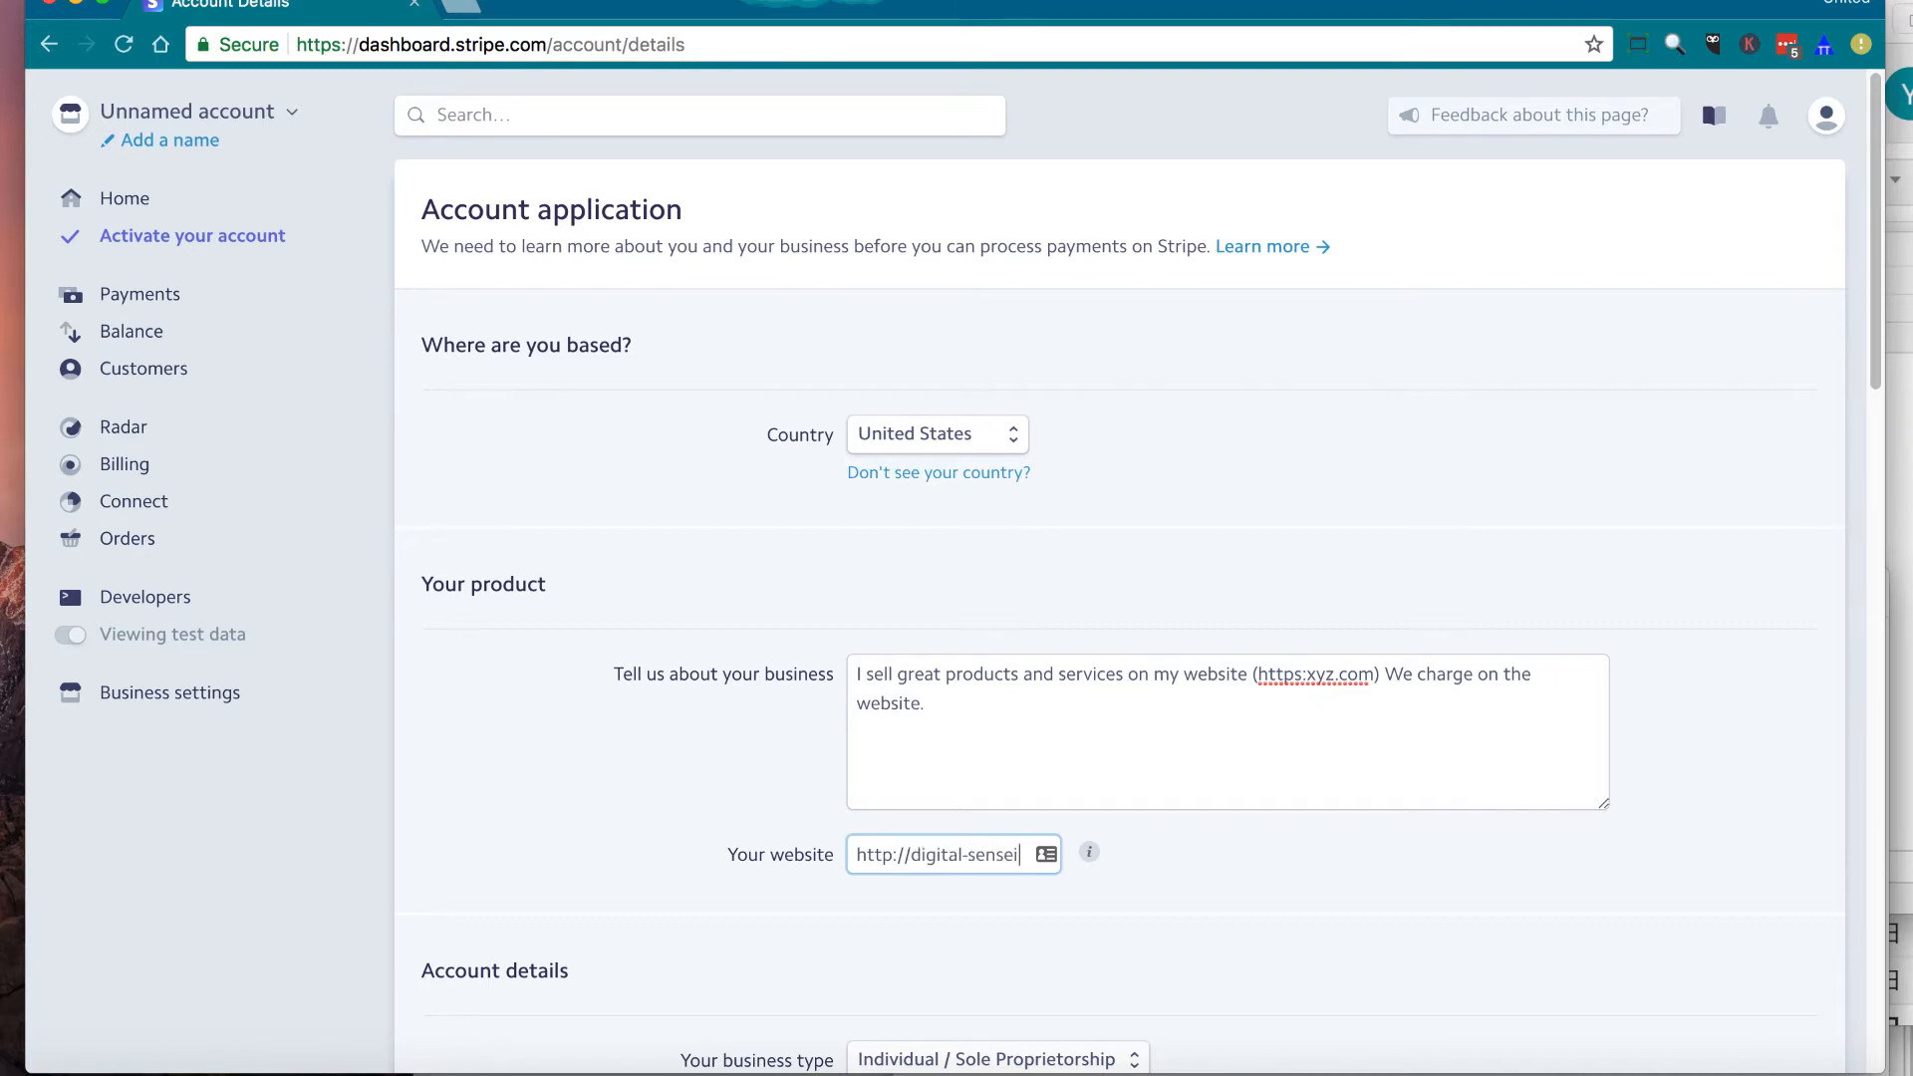
type(".com")
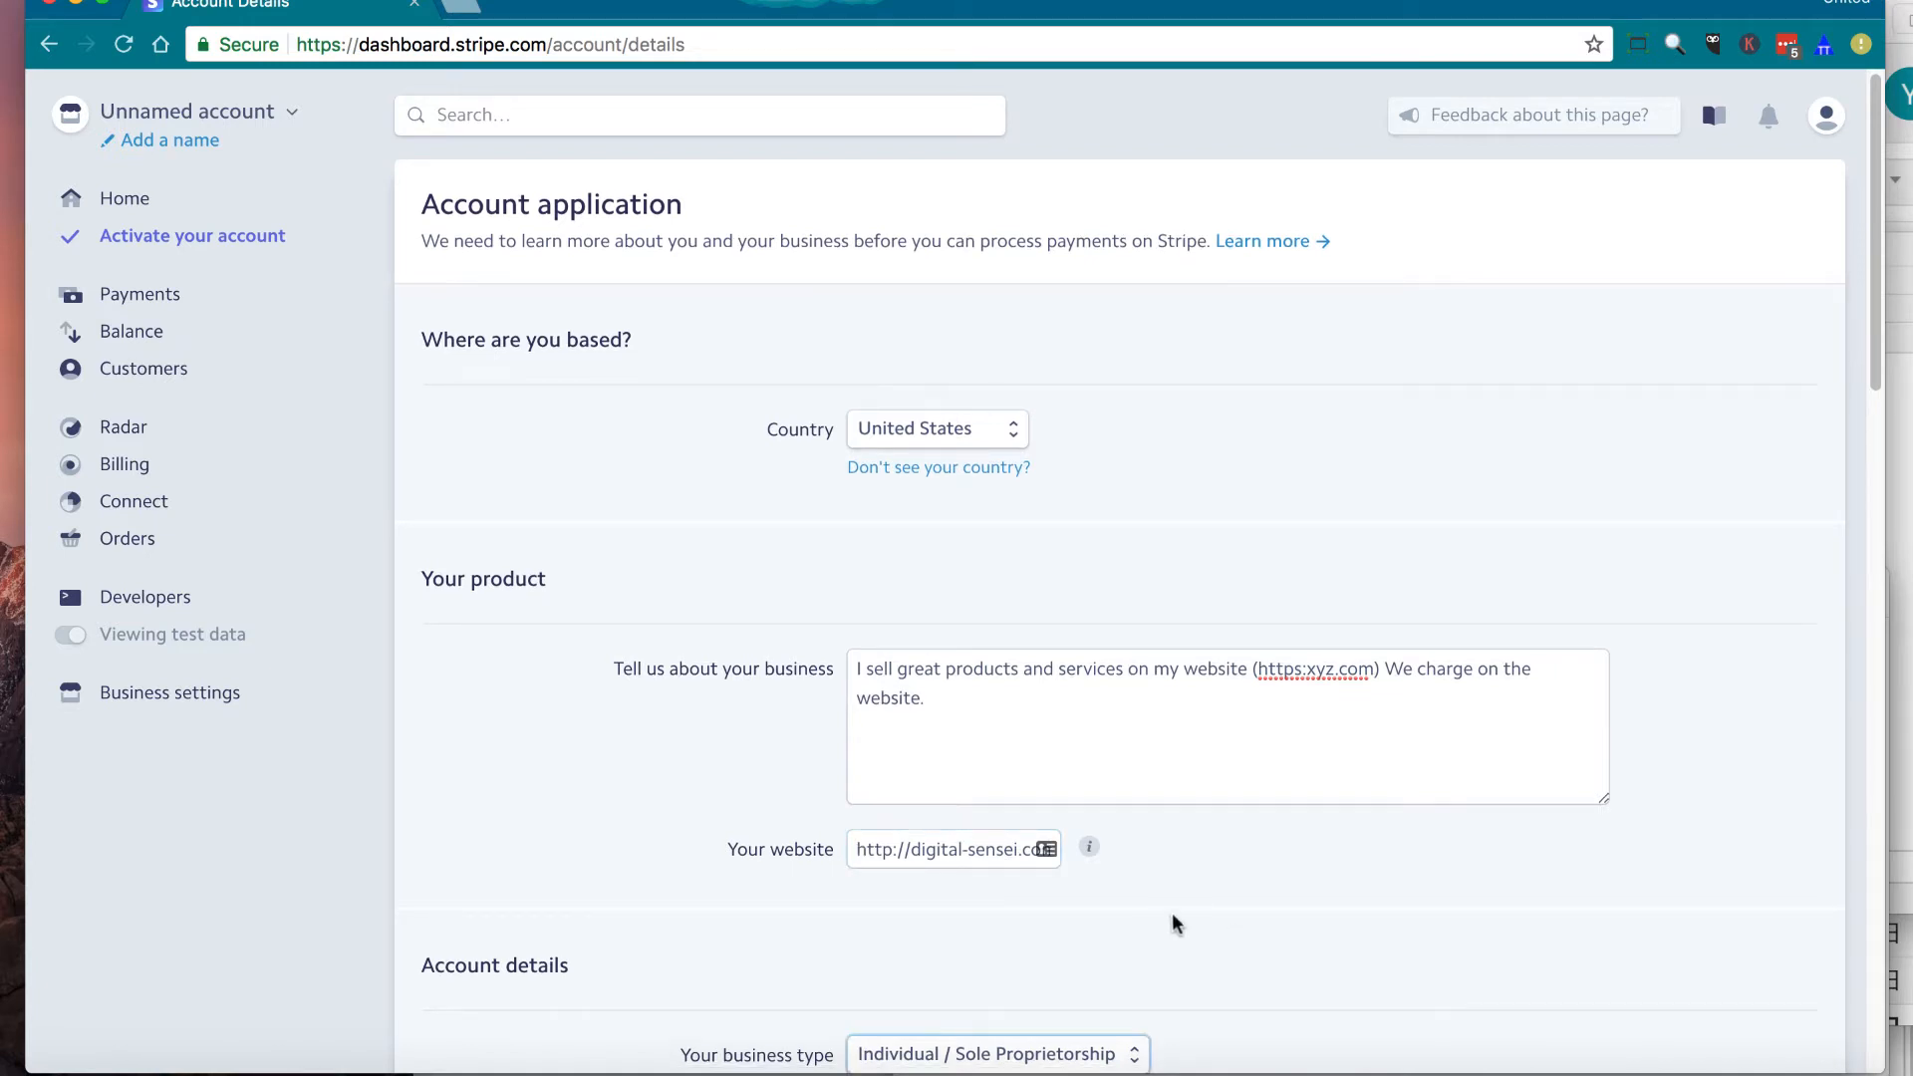
scroll("down", 3)
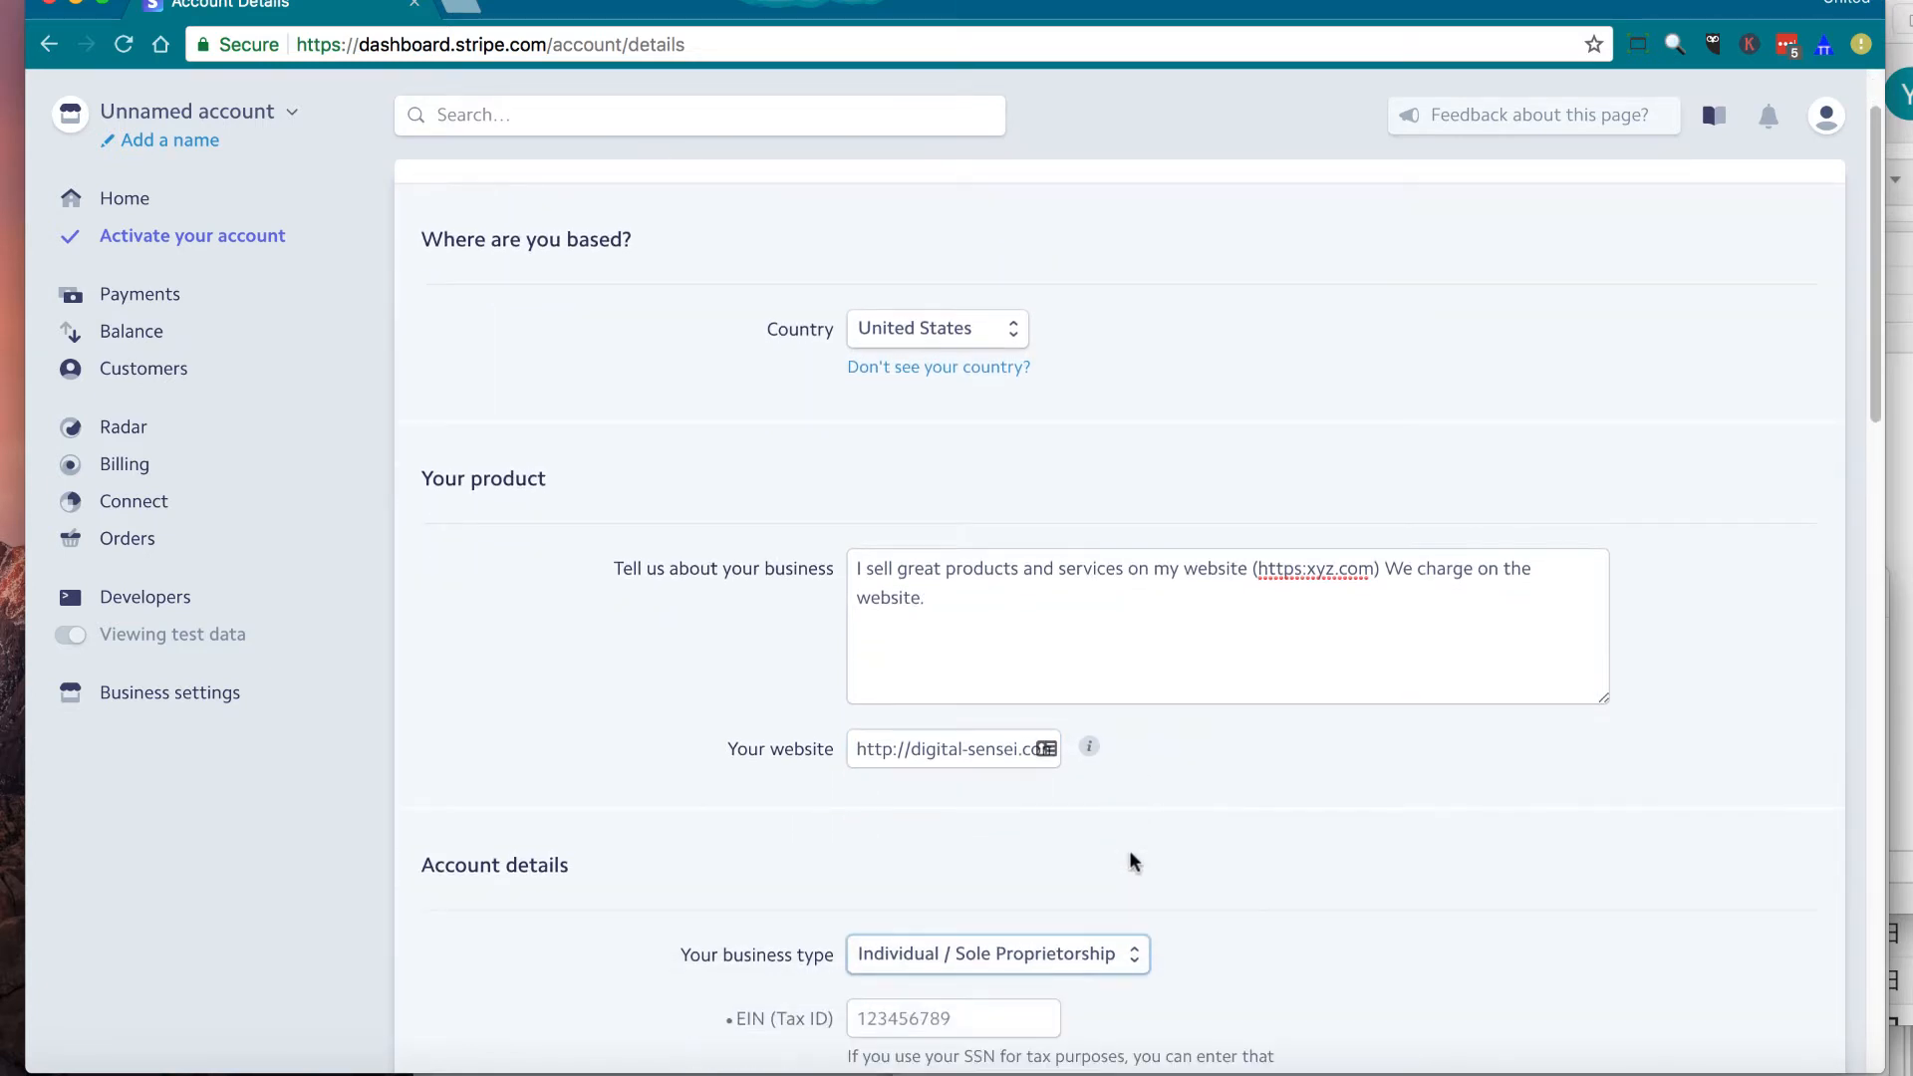
scroll("down", 3)
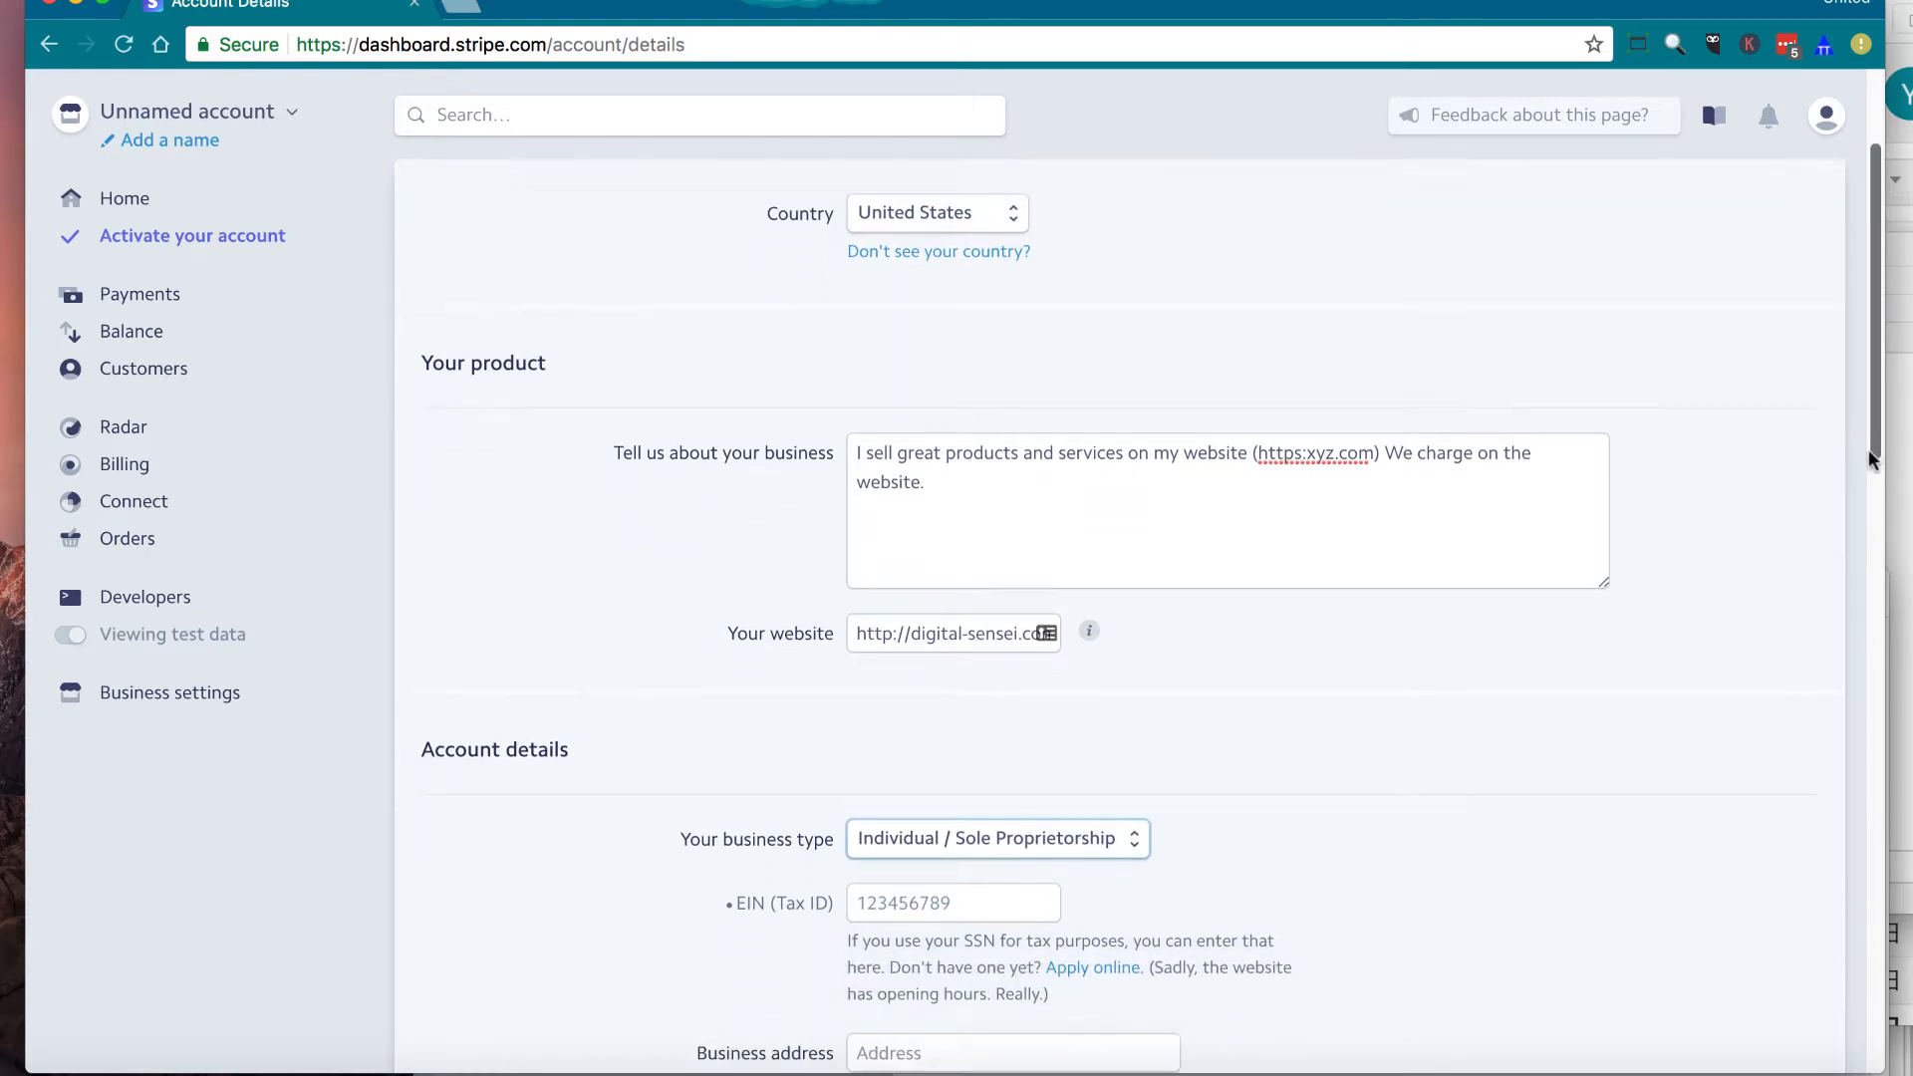
scroll("down", 3)
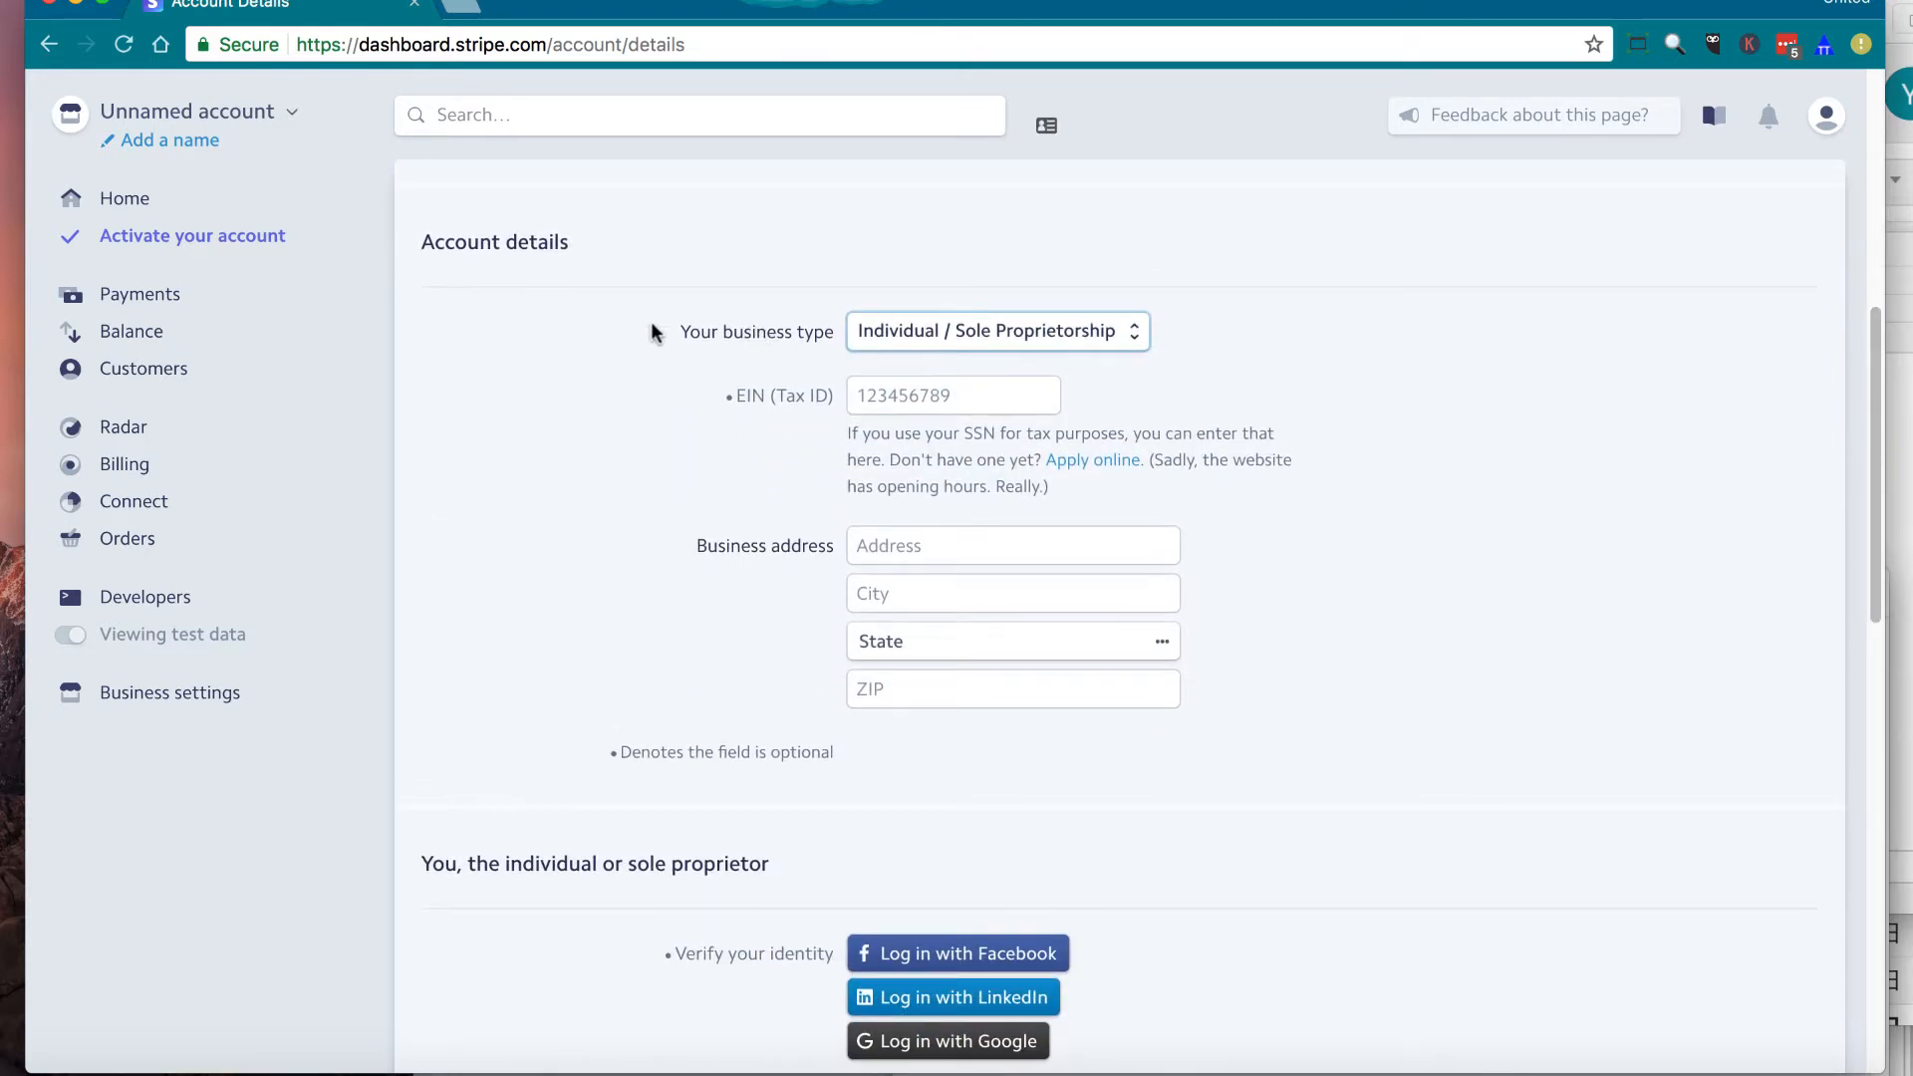
mouse_move(1204, 355)
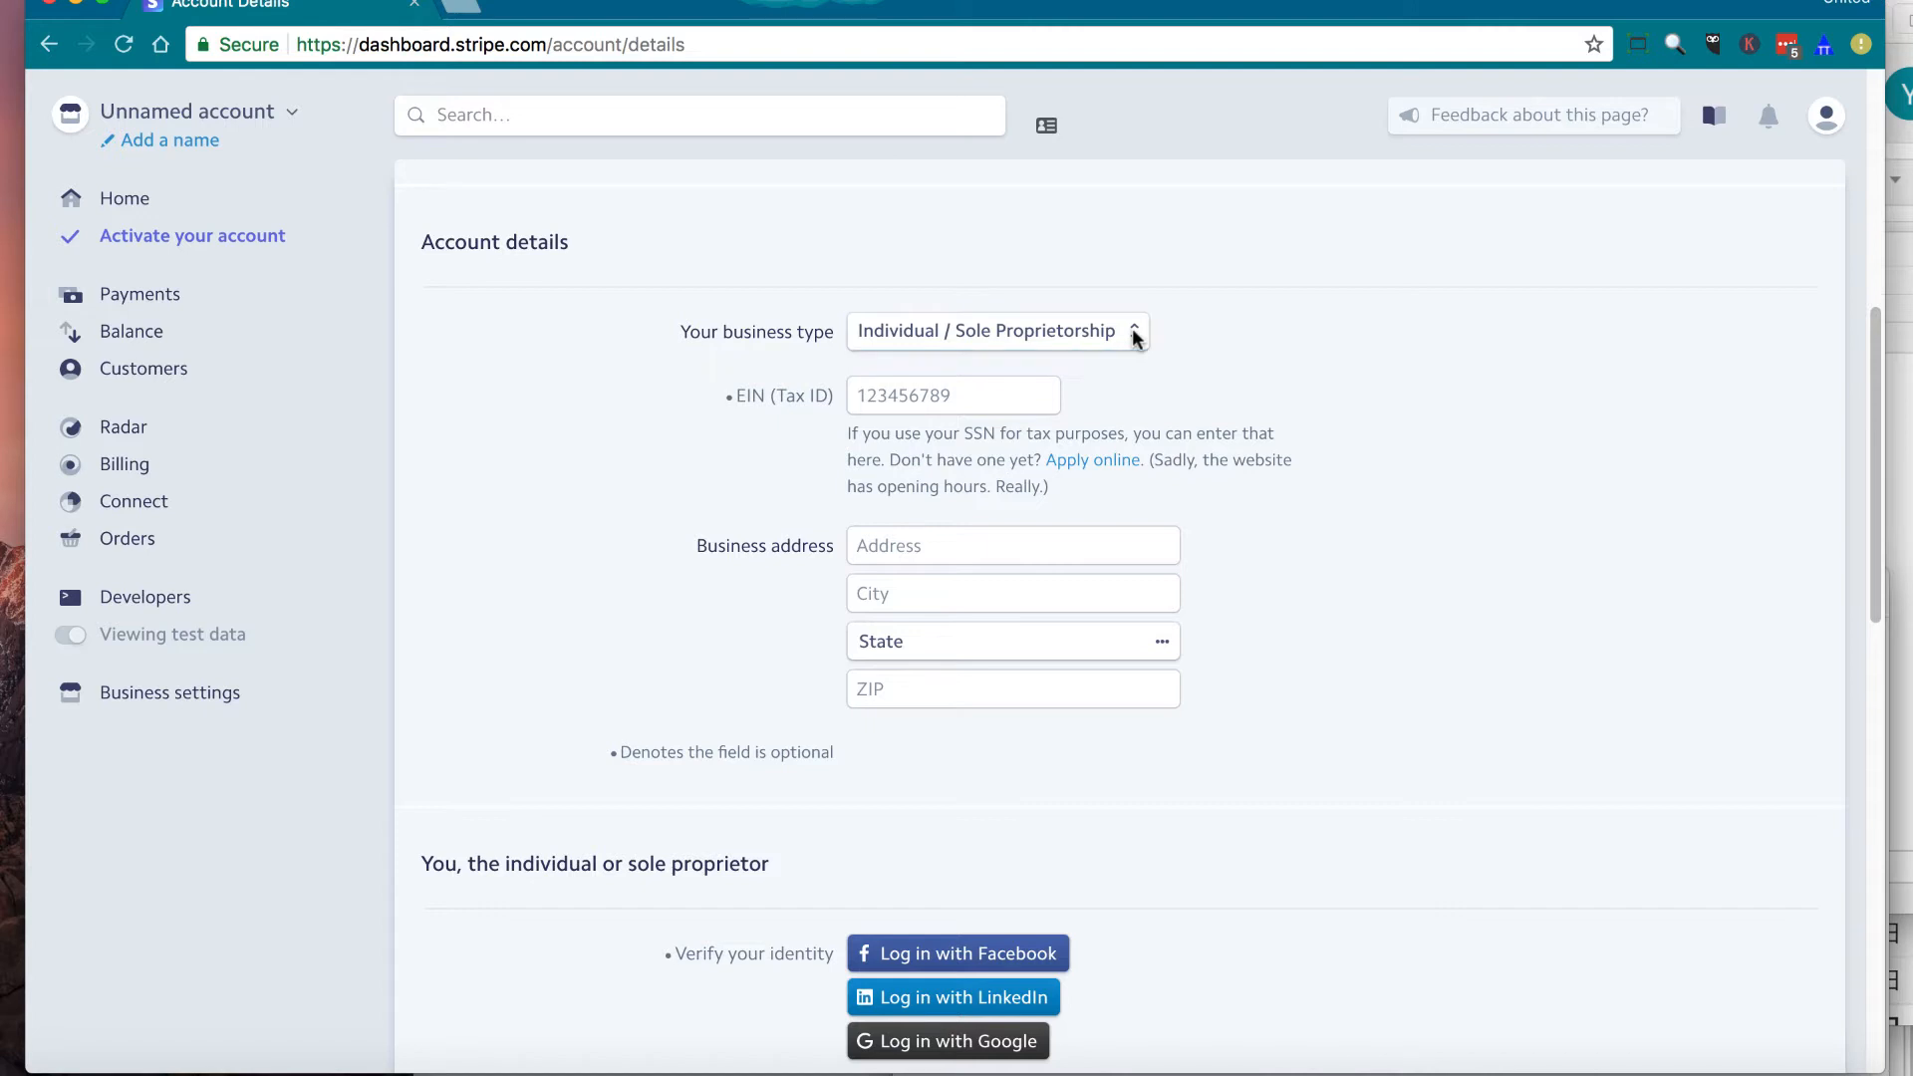
left_click(997, 330)
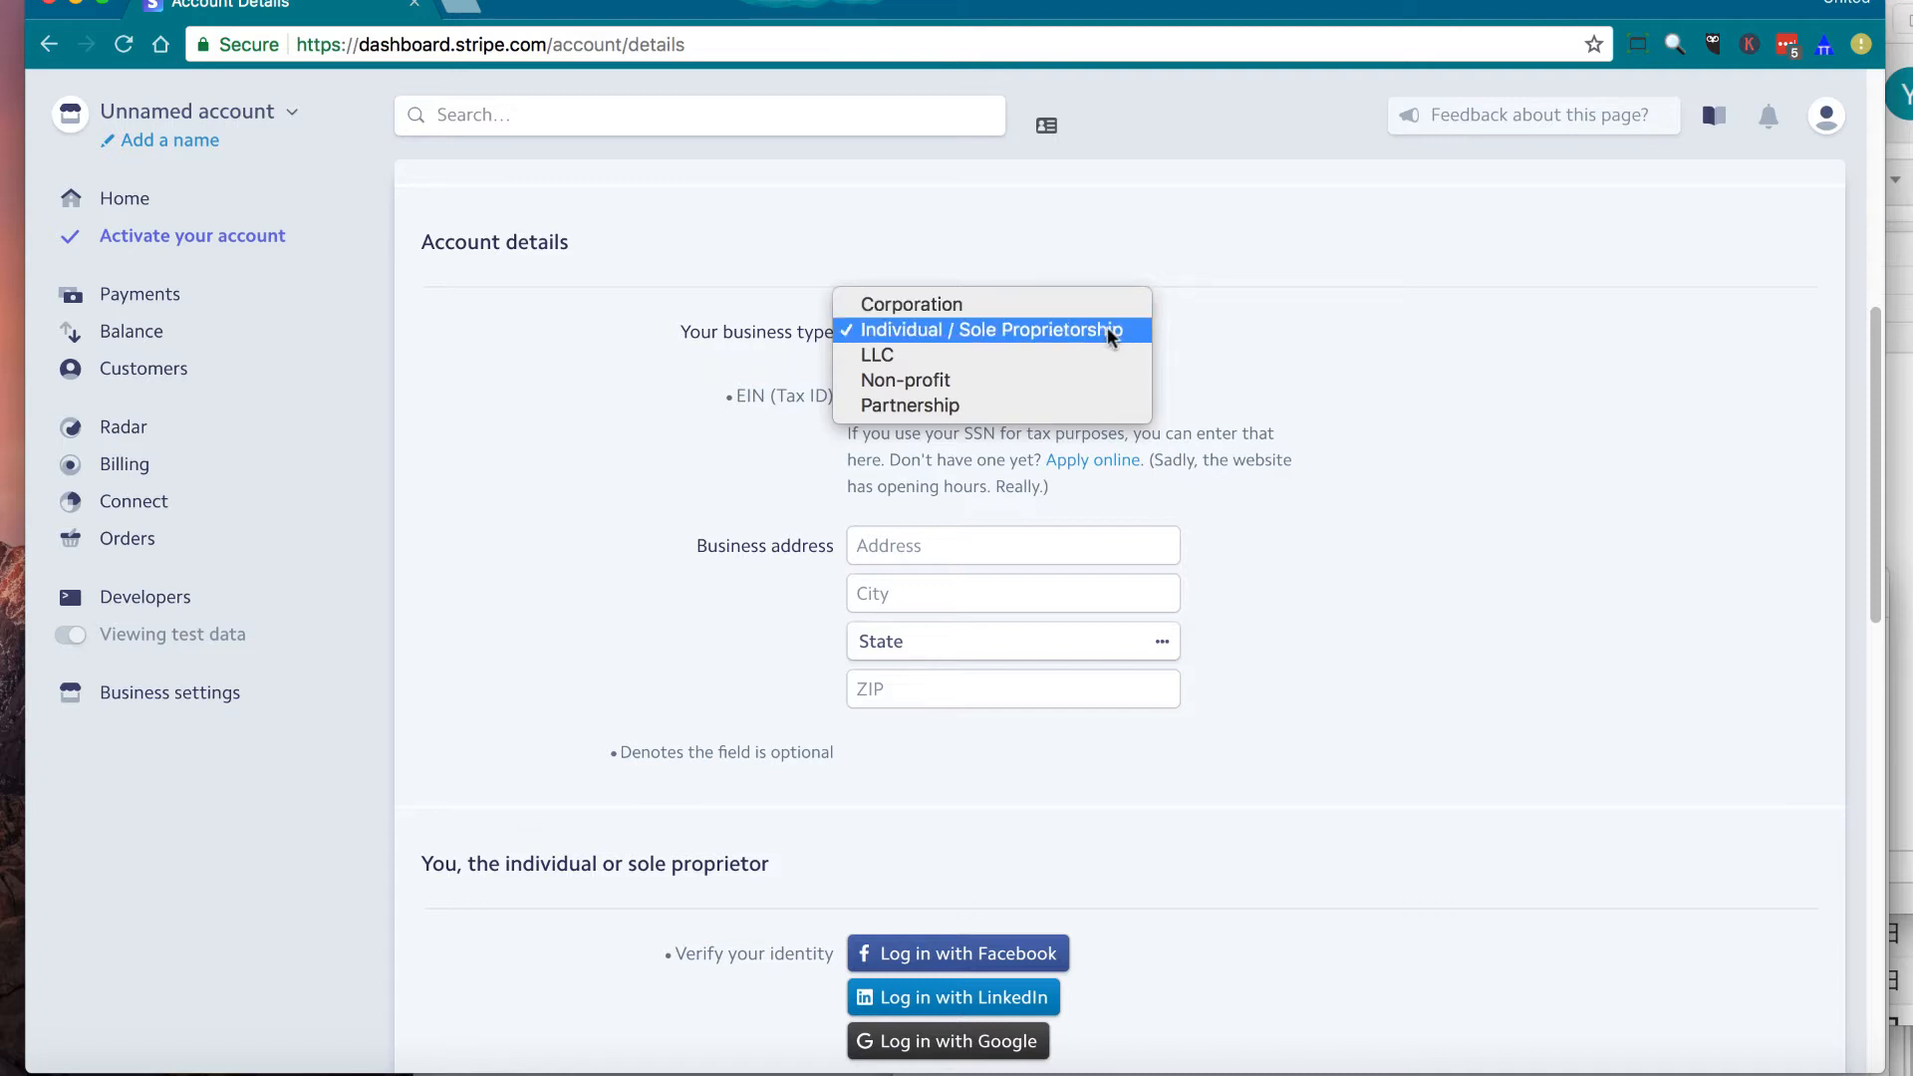
mouse_move(1134, 341)
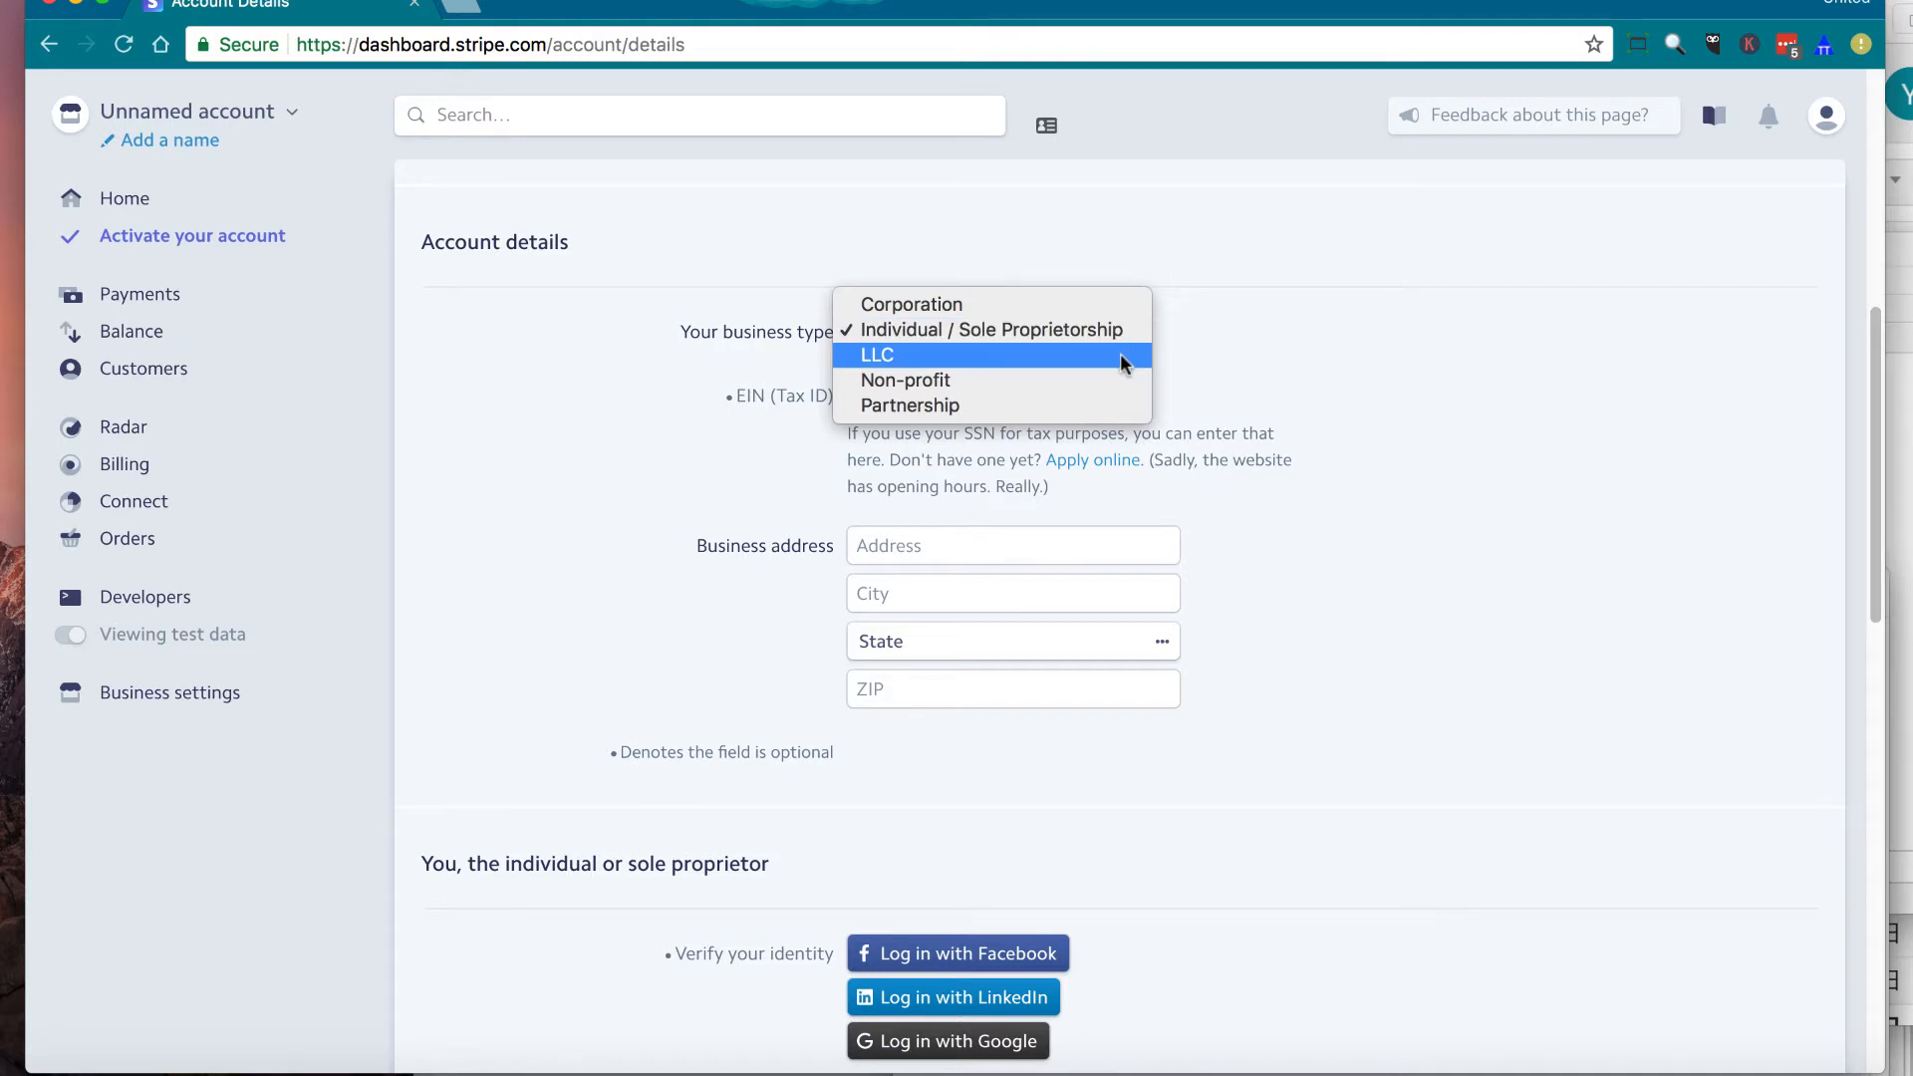
mouse_move(1122, 380)
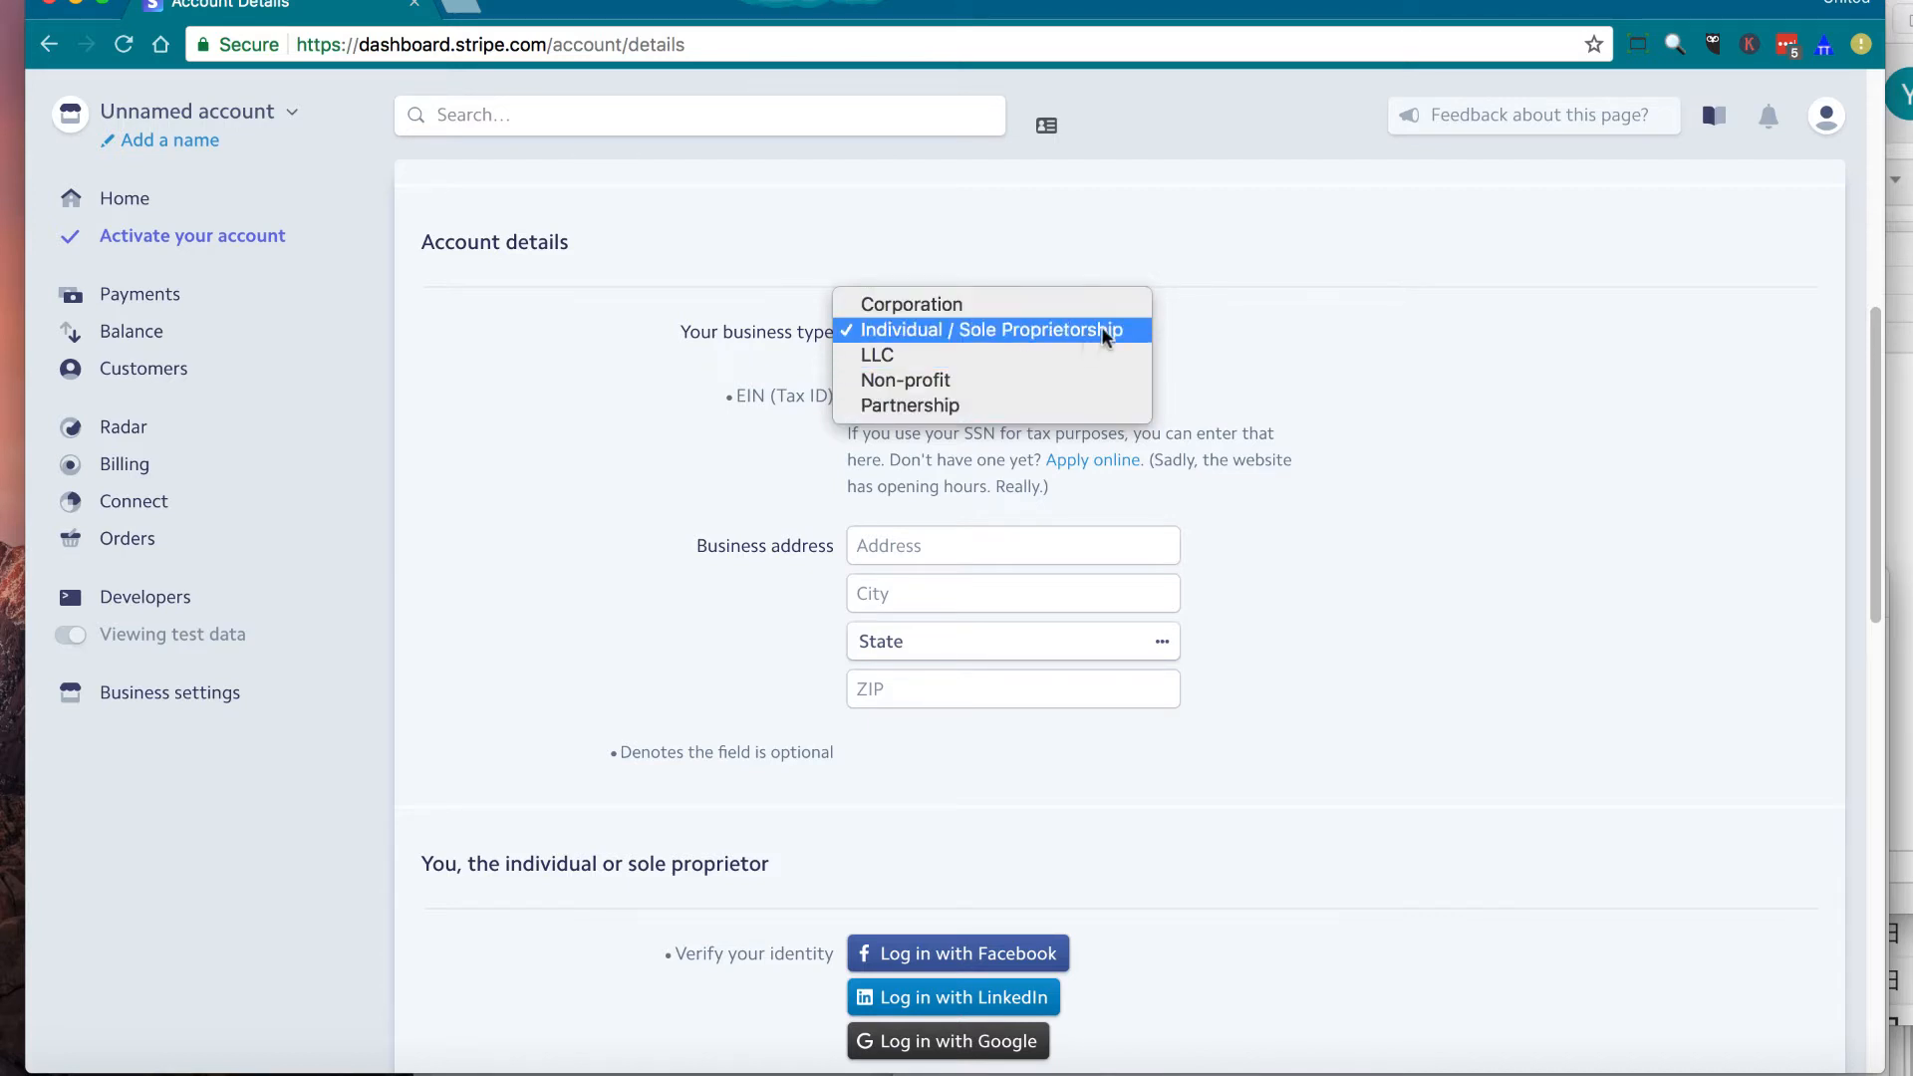
left_click(988, 329)
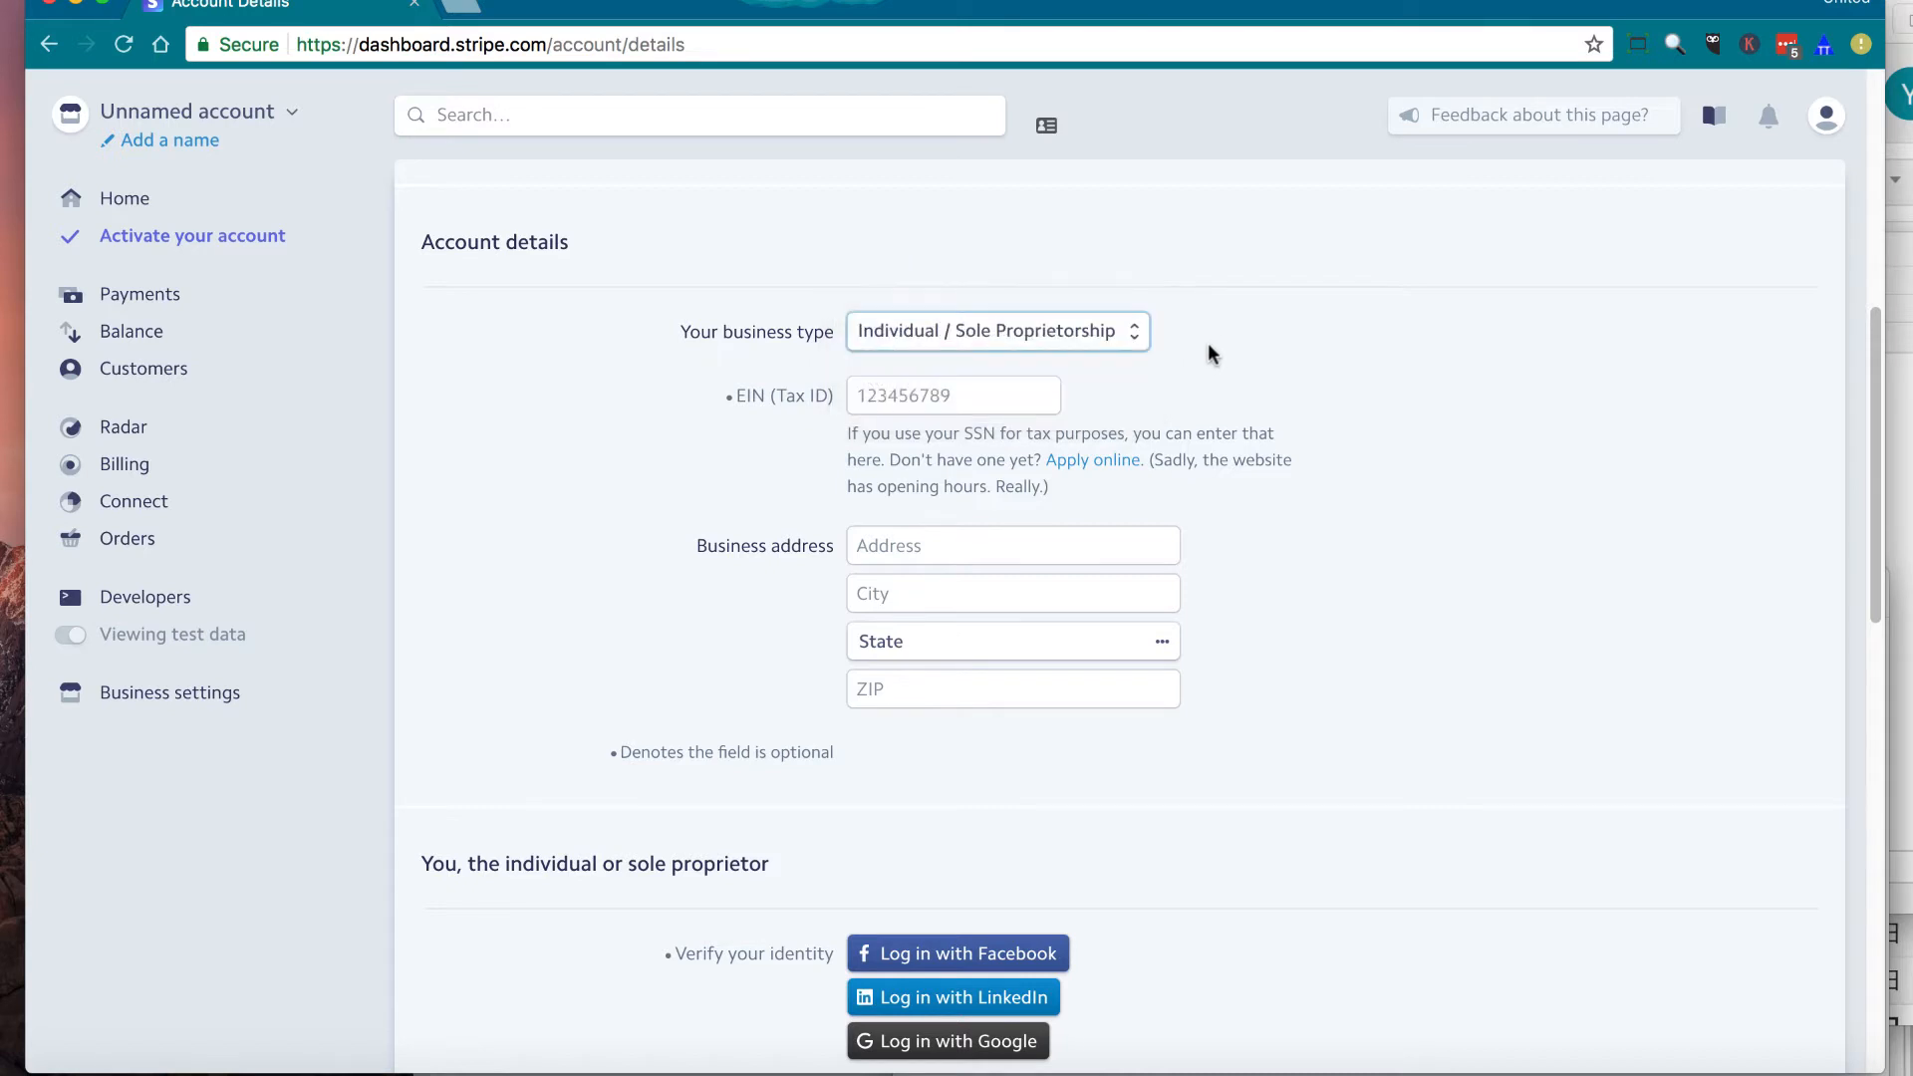
- Enter 123456789 as the EIN (Tax ID)
left_click(952, 394)
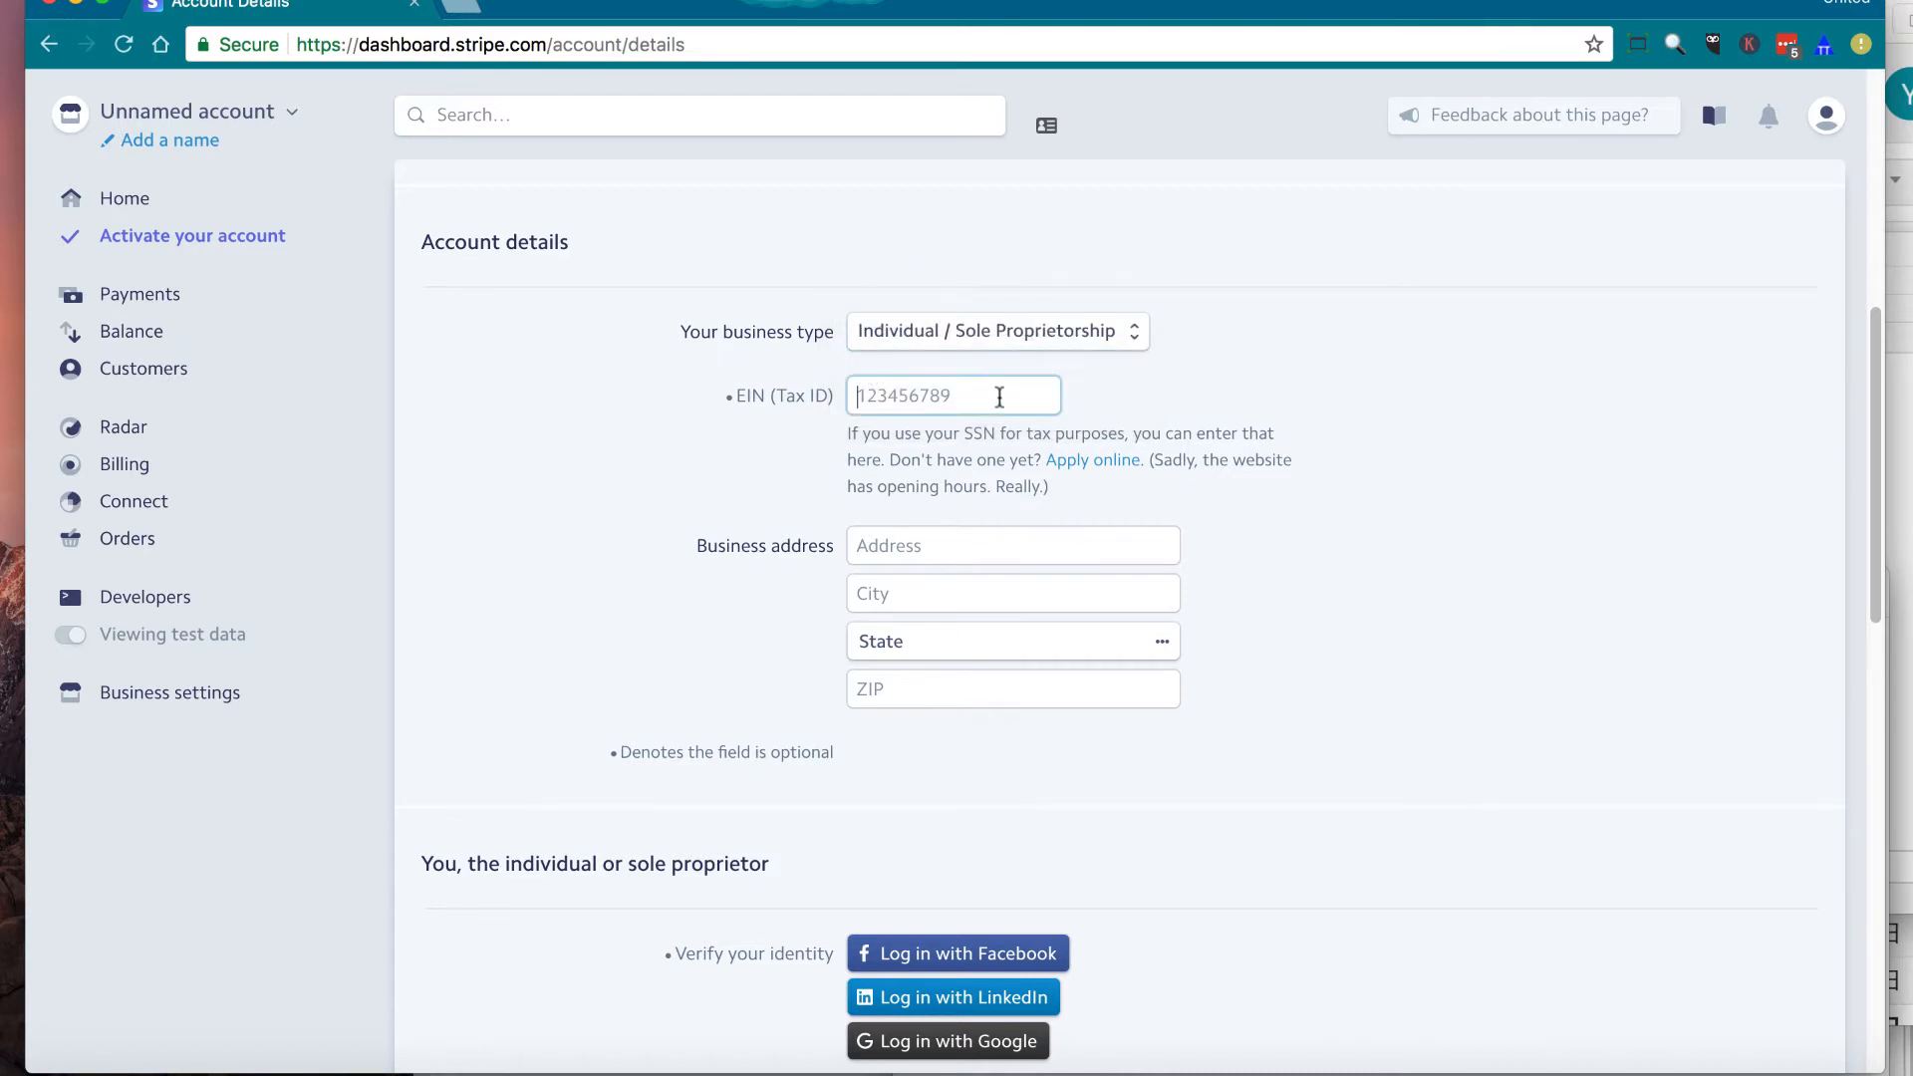
mouse_move(1168, 411)
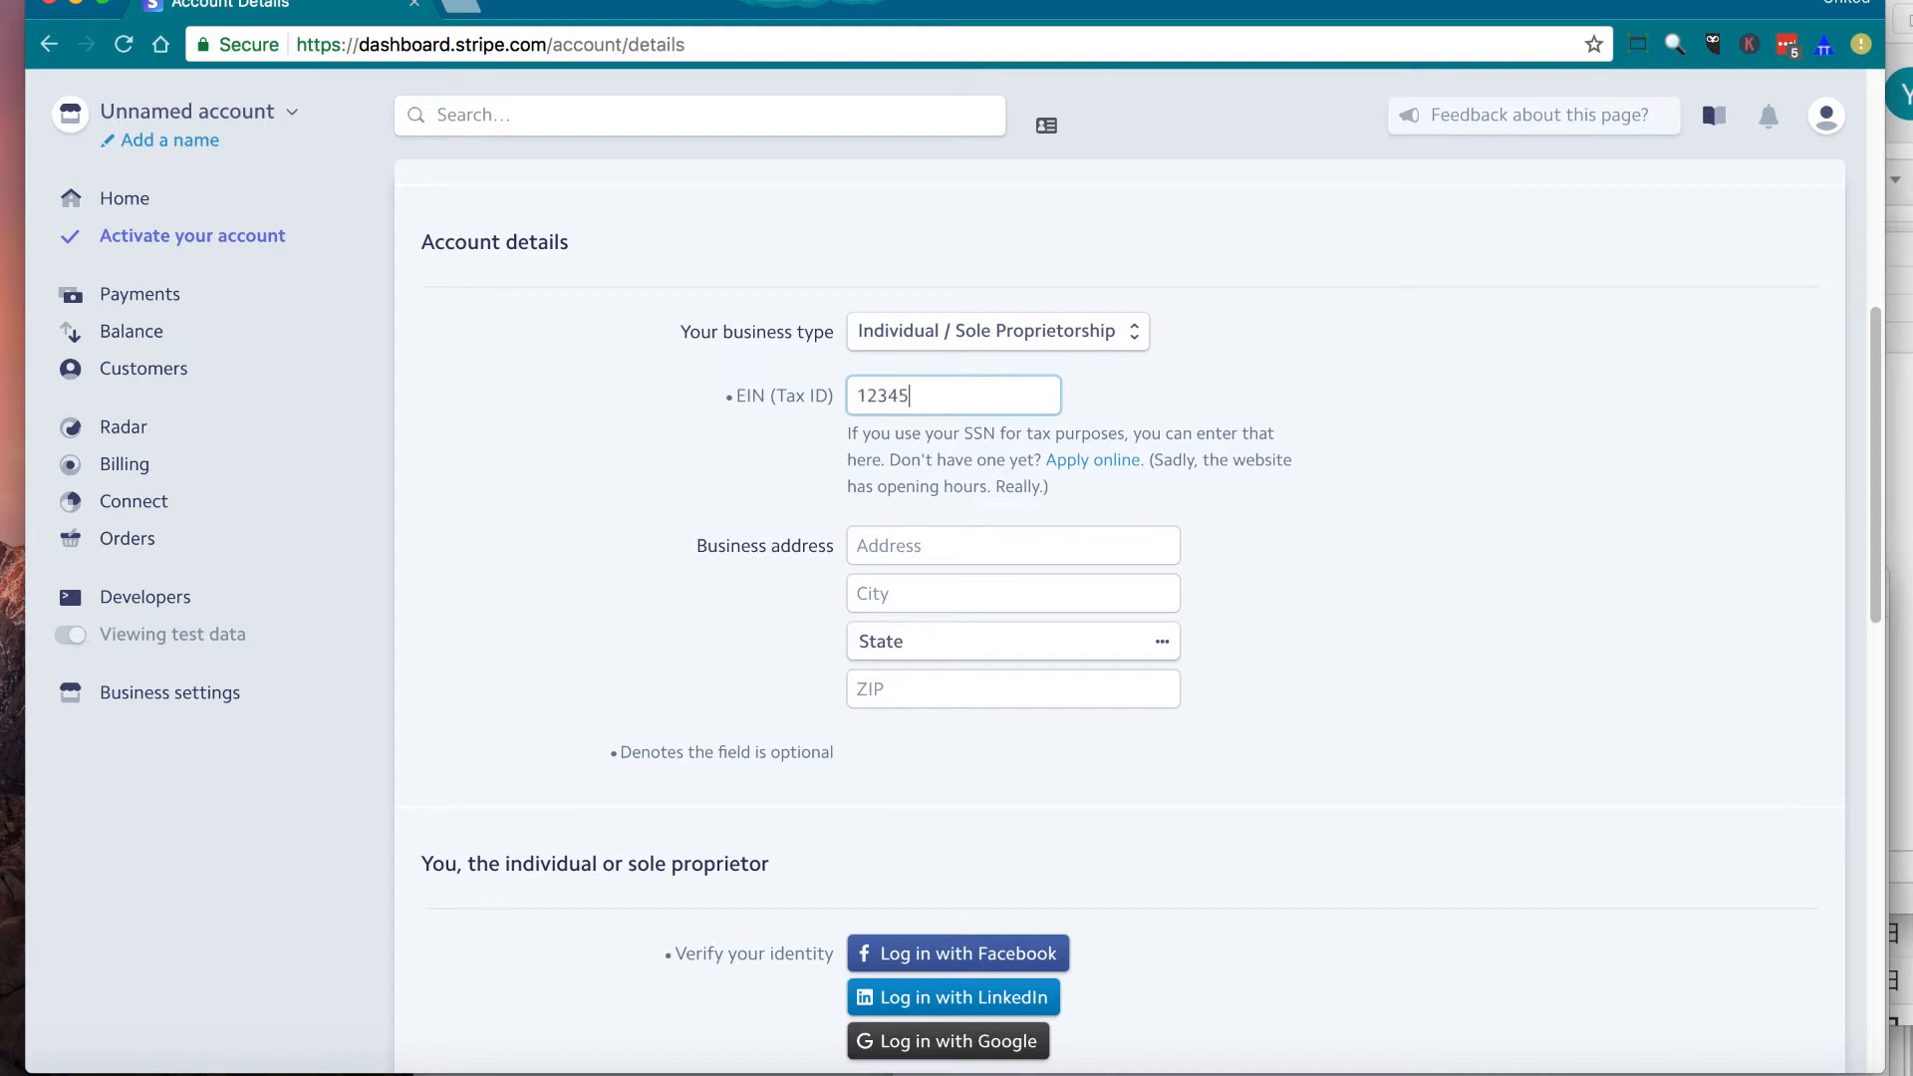
type("6789")
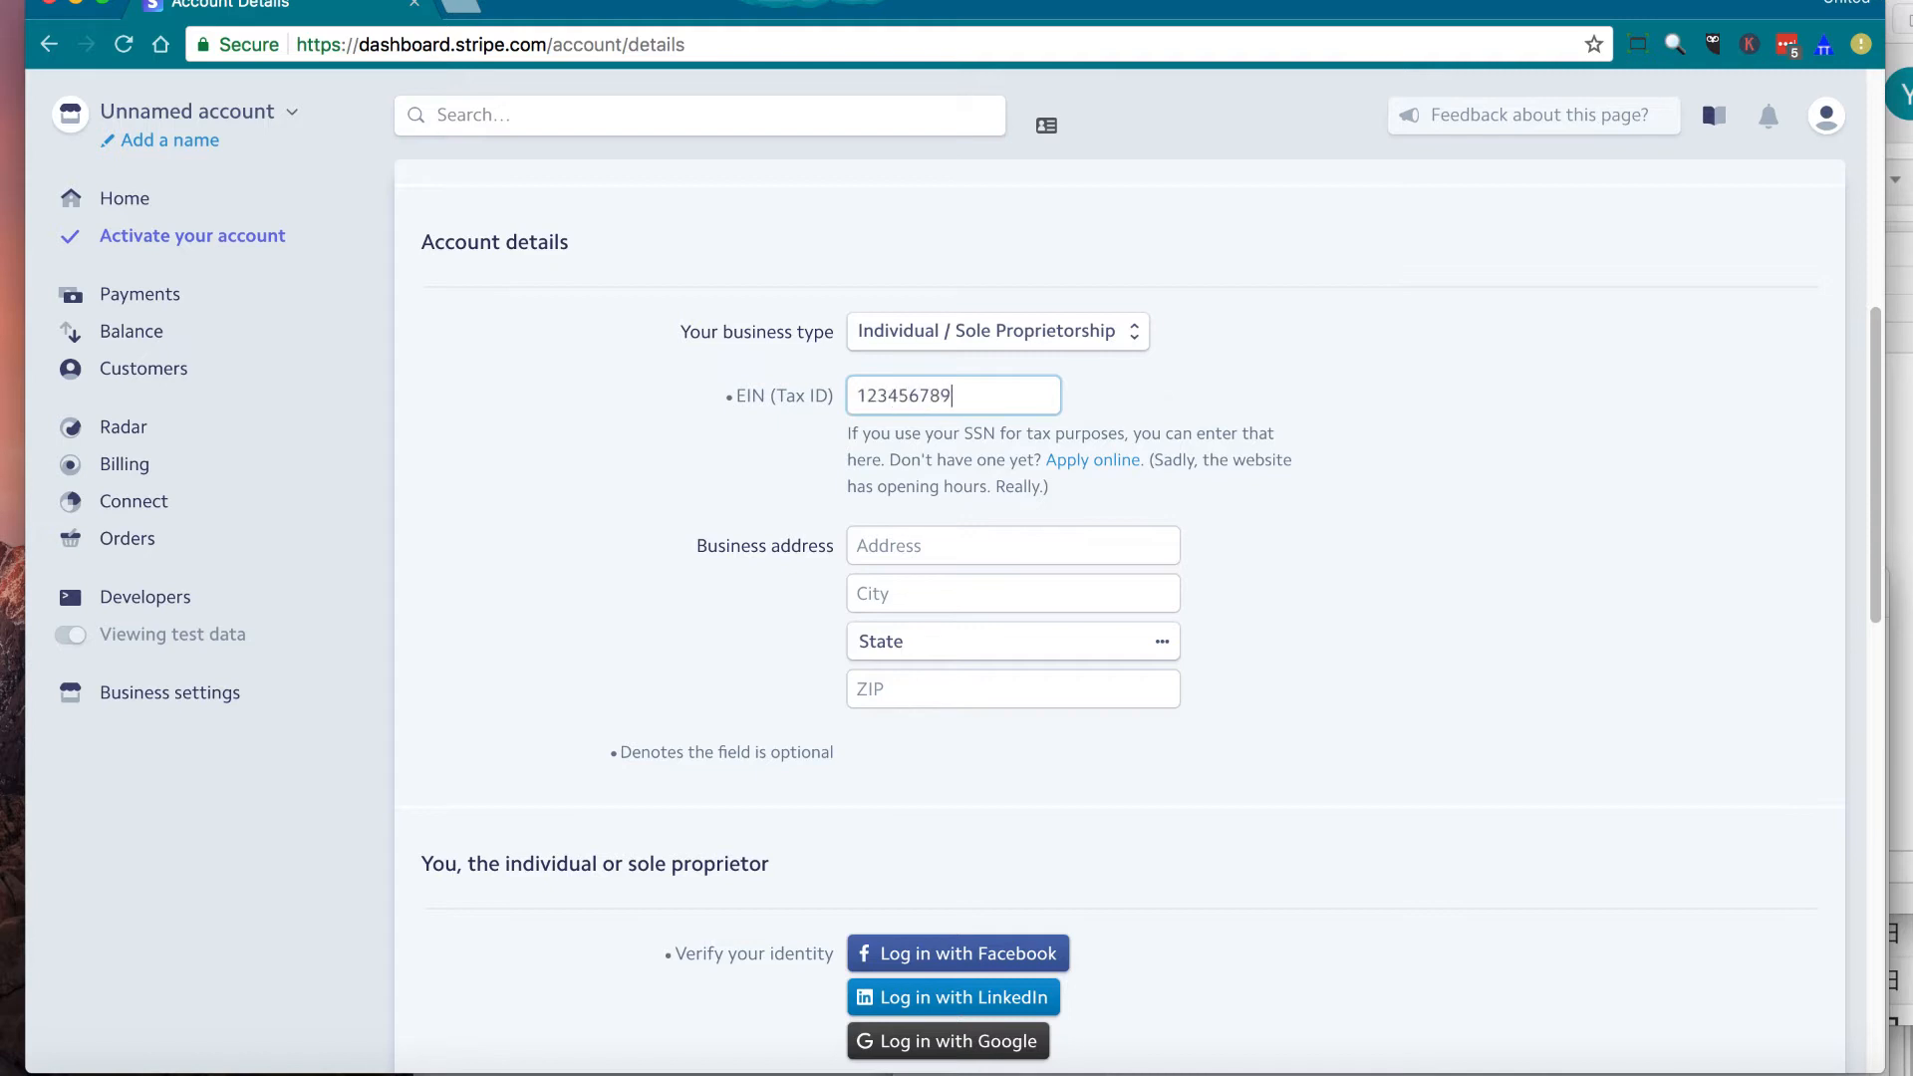
mouse_move(807, 452)
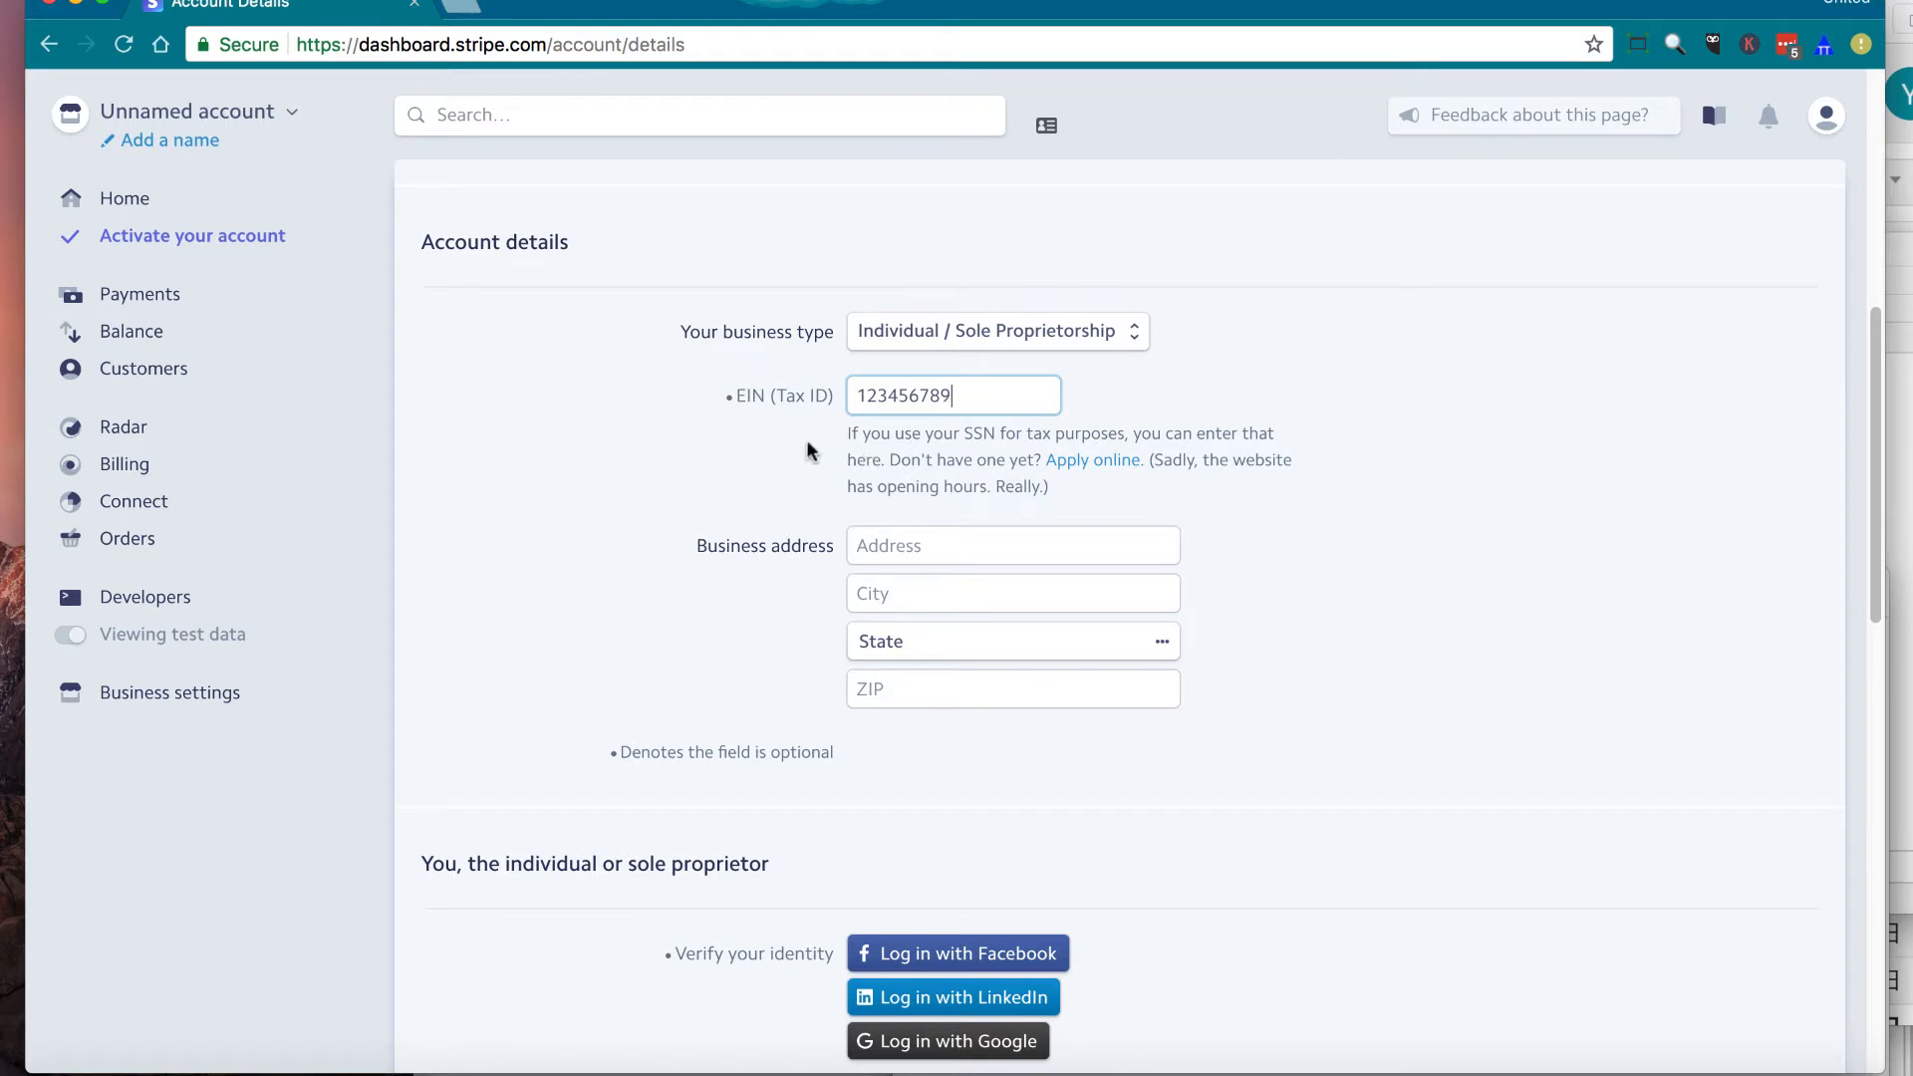
mouse_move(785, 465)
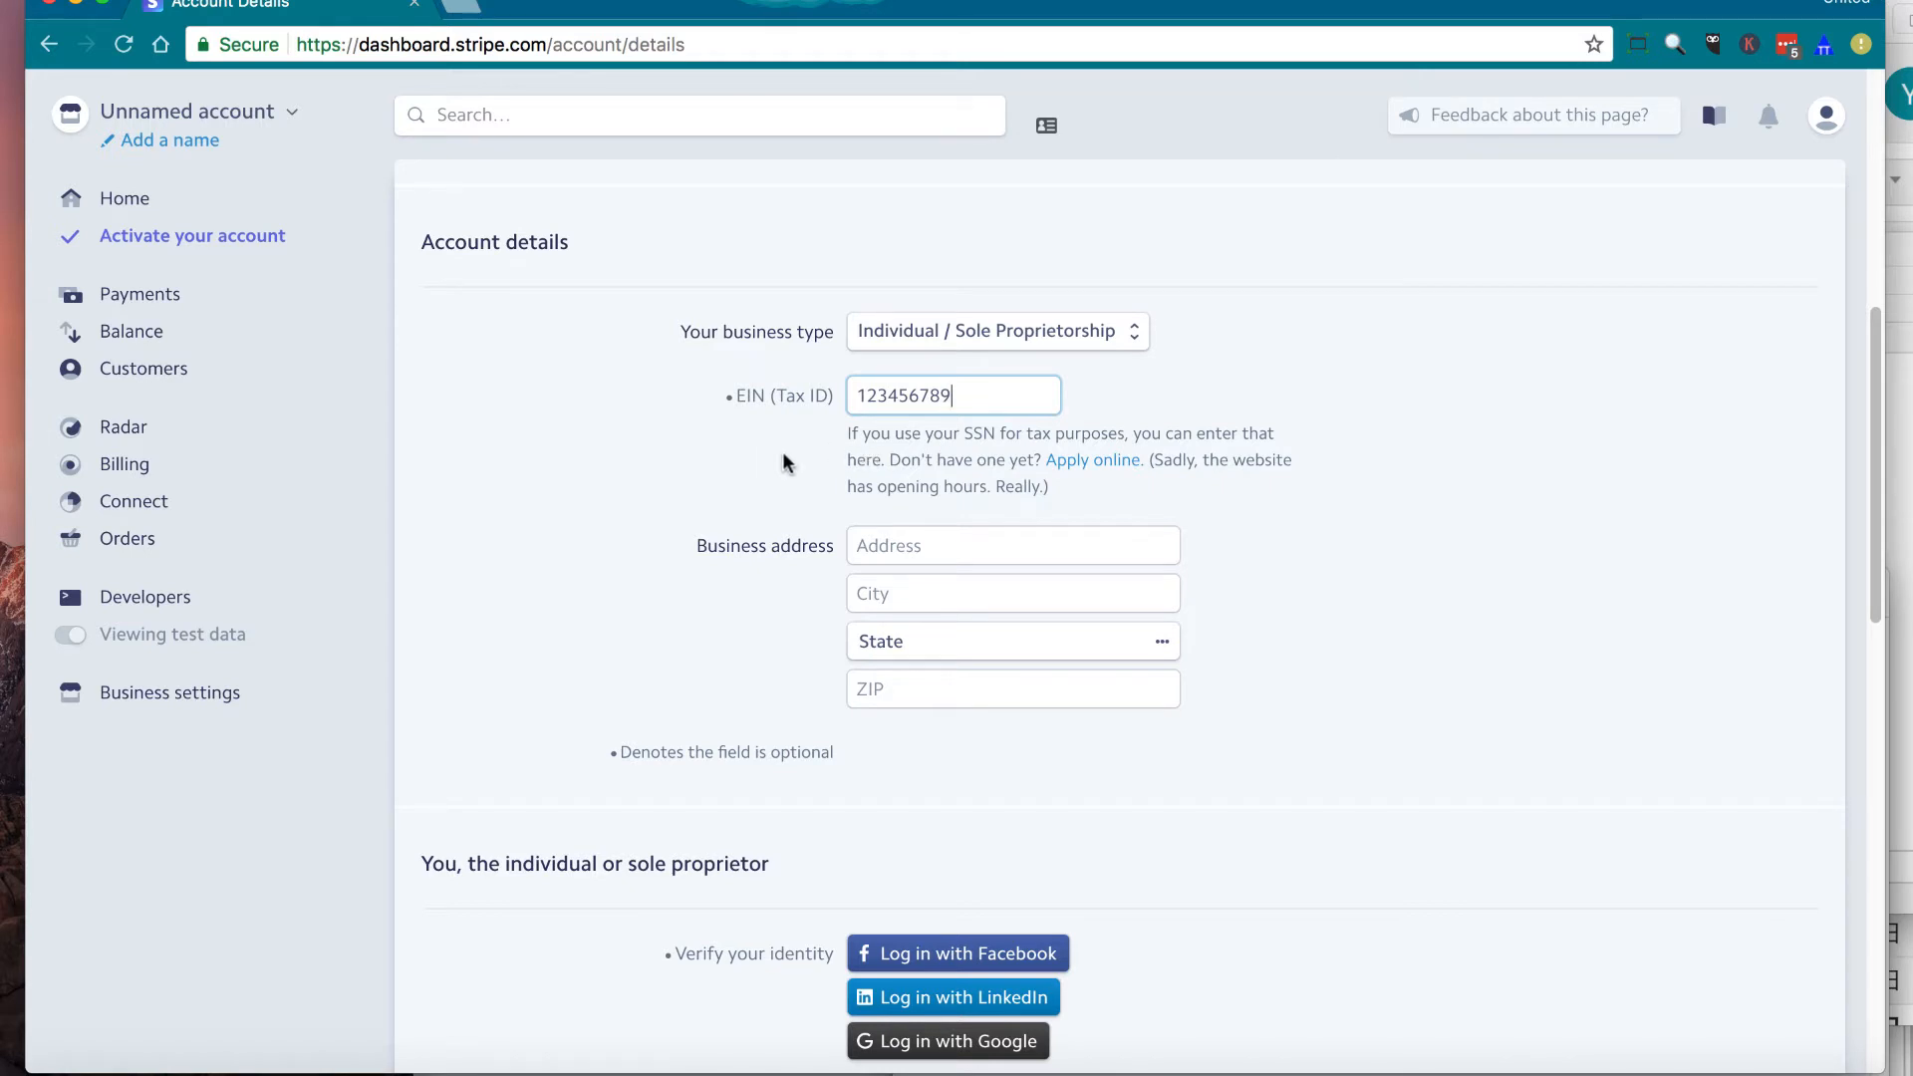
mouse_move(851, 508)
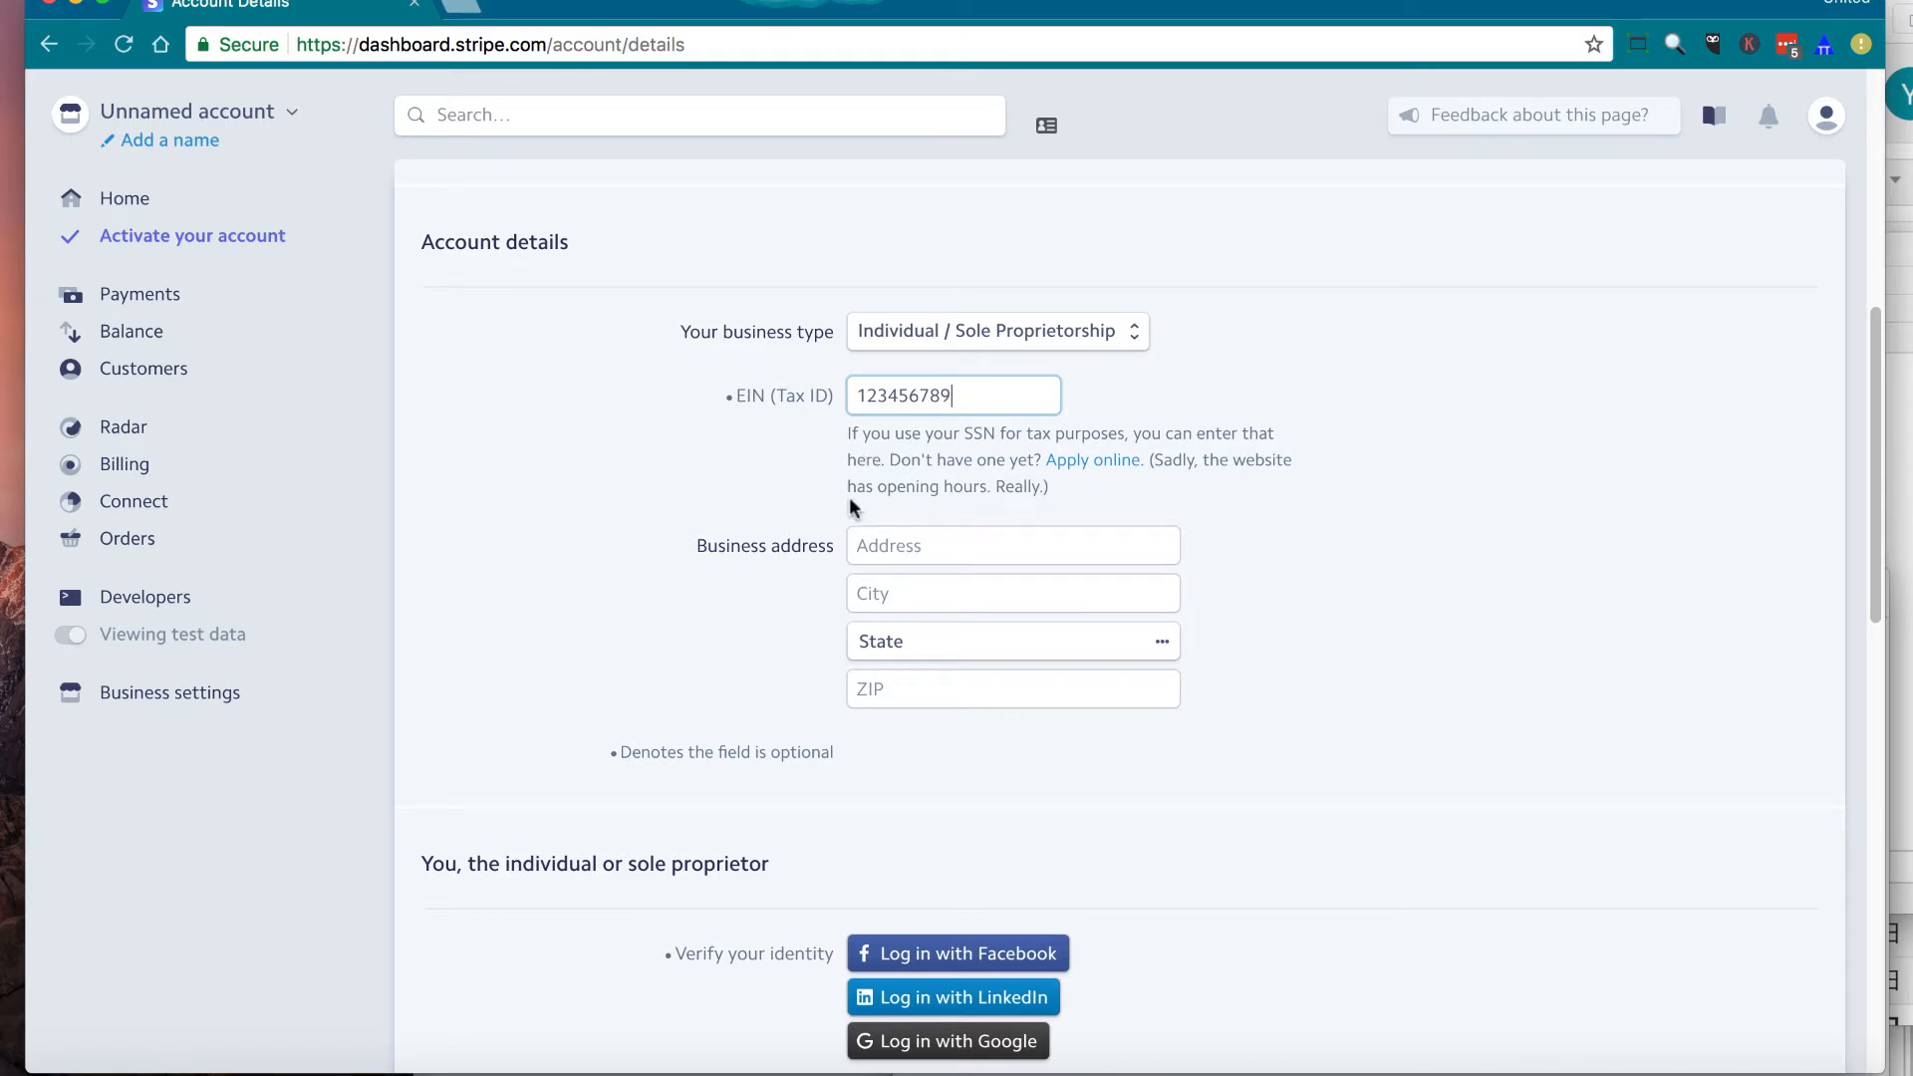
mouse_move(1307, 570)
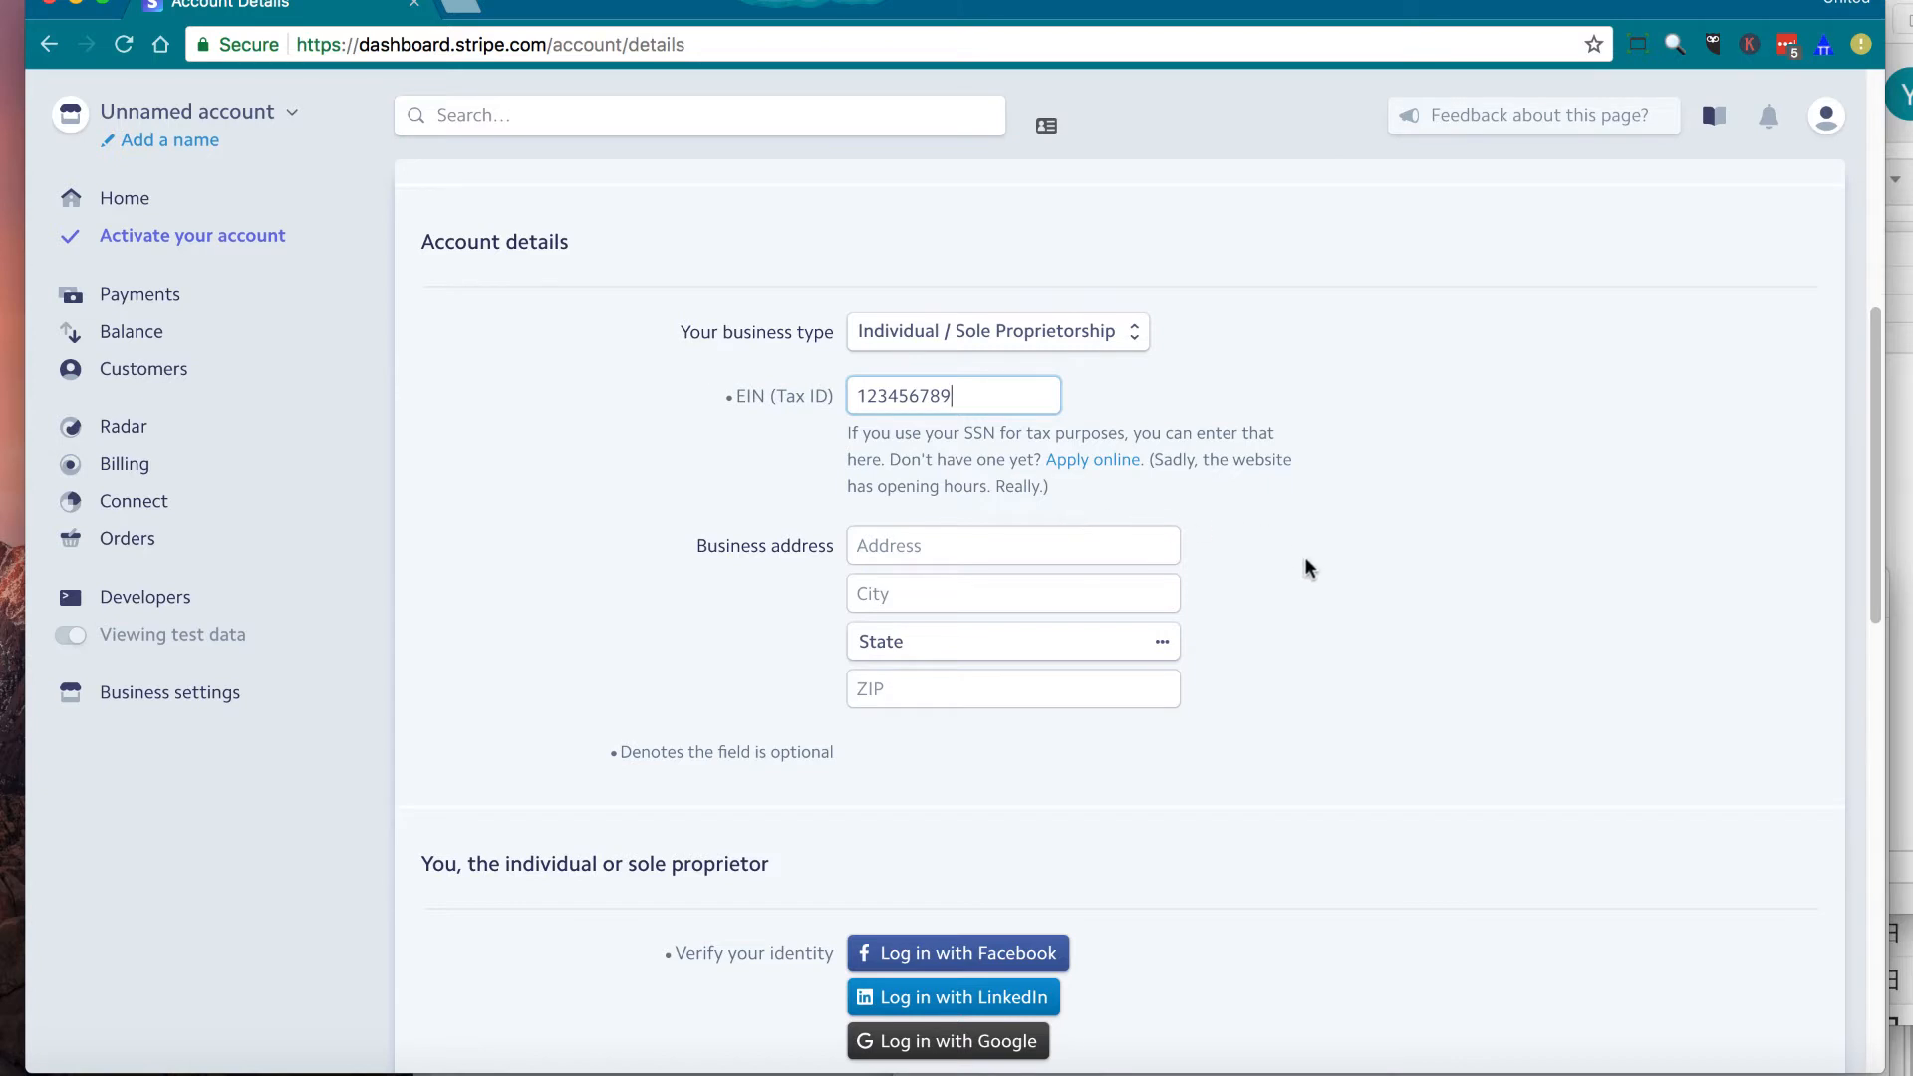
mouse_move(1092, 460)
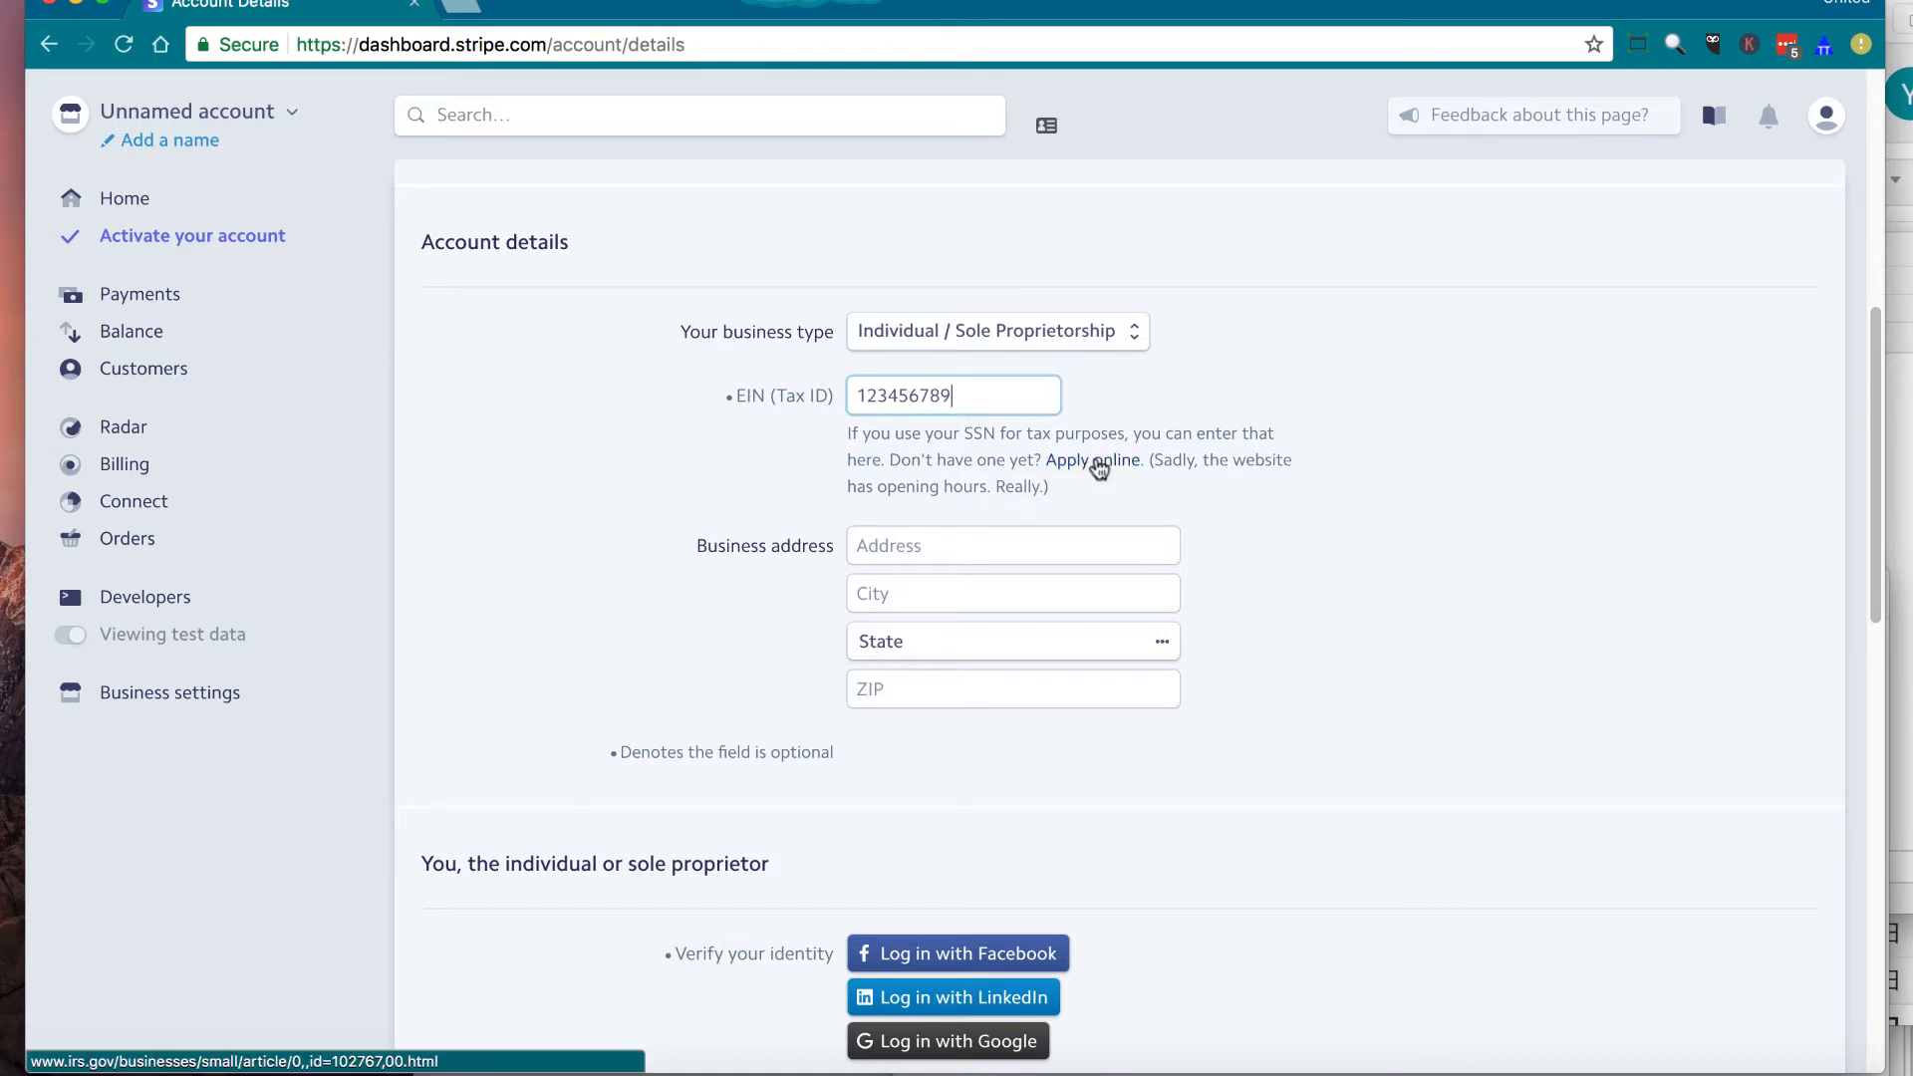
- View the IRS Apply for an EIN Online page in a new tab
left_click(1094, 461)
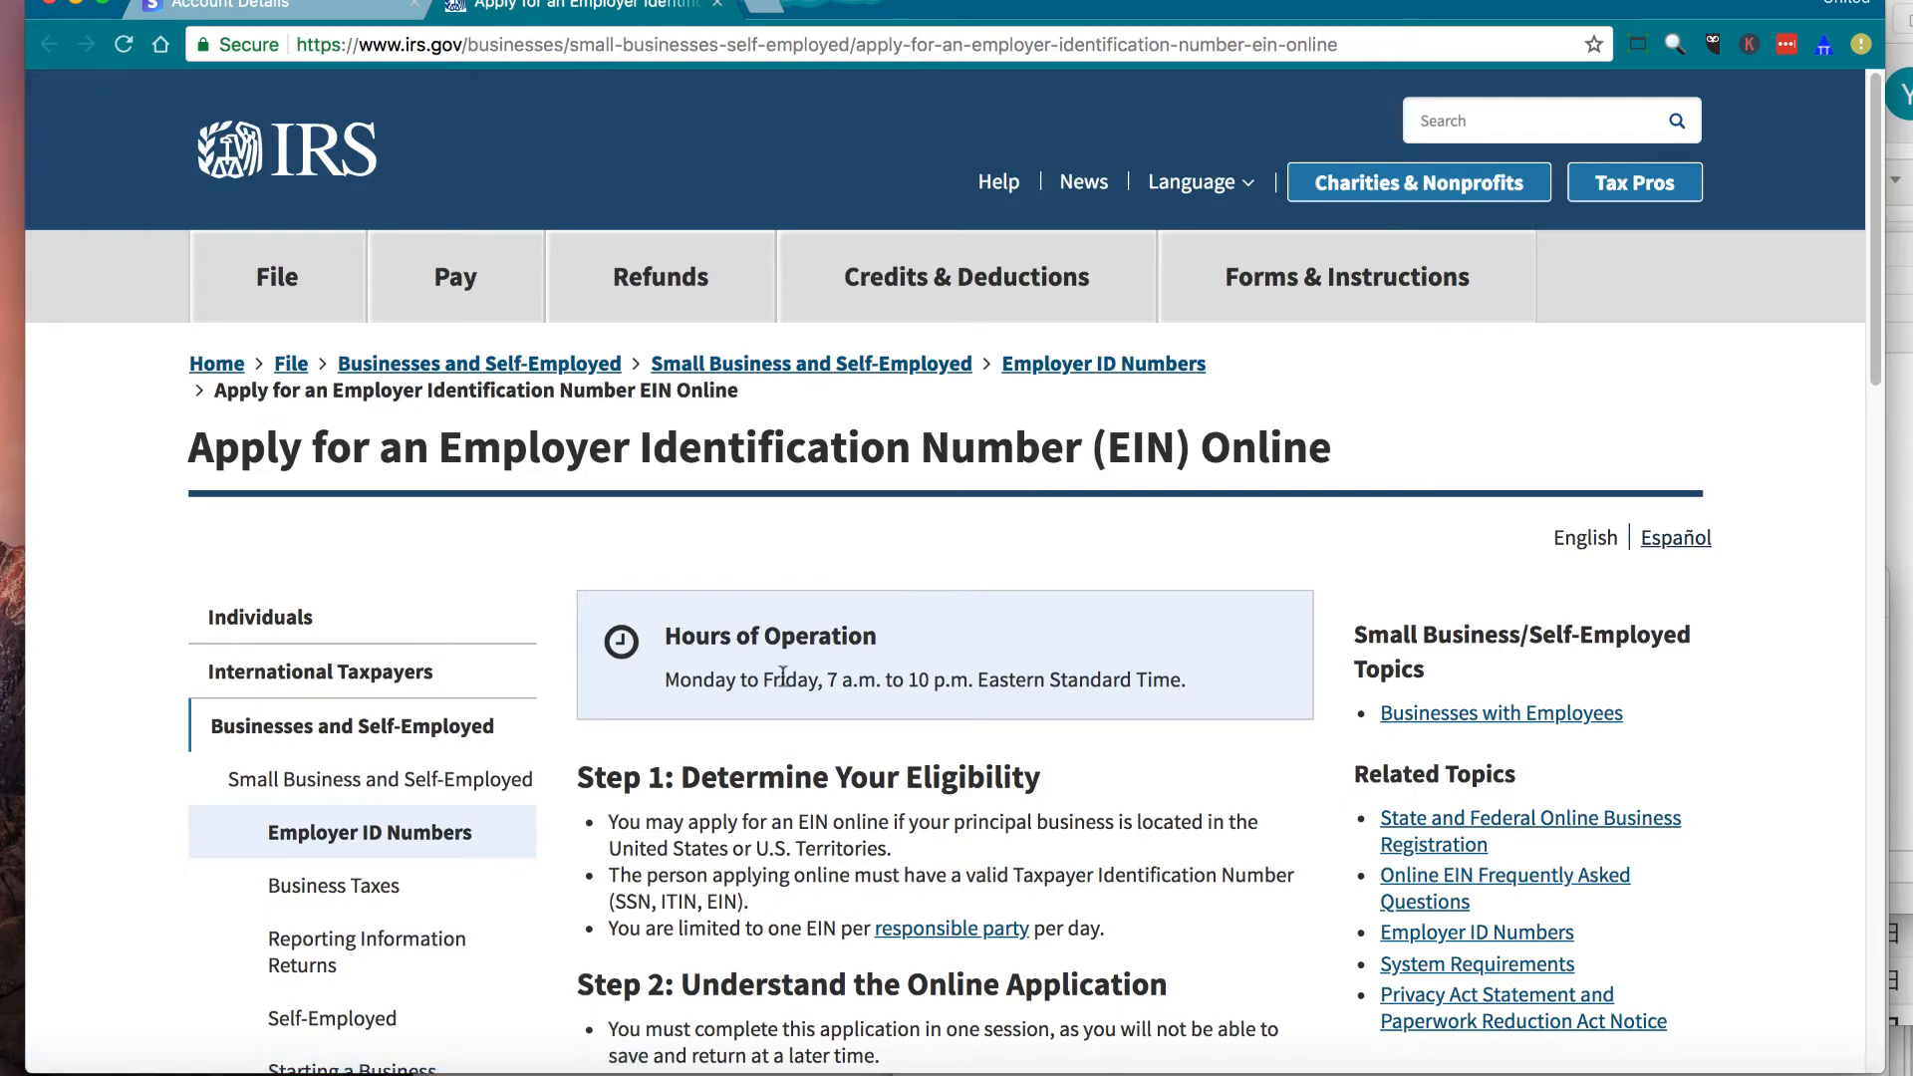
mouse_move(1148, 801)
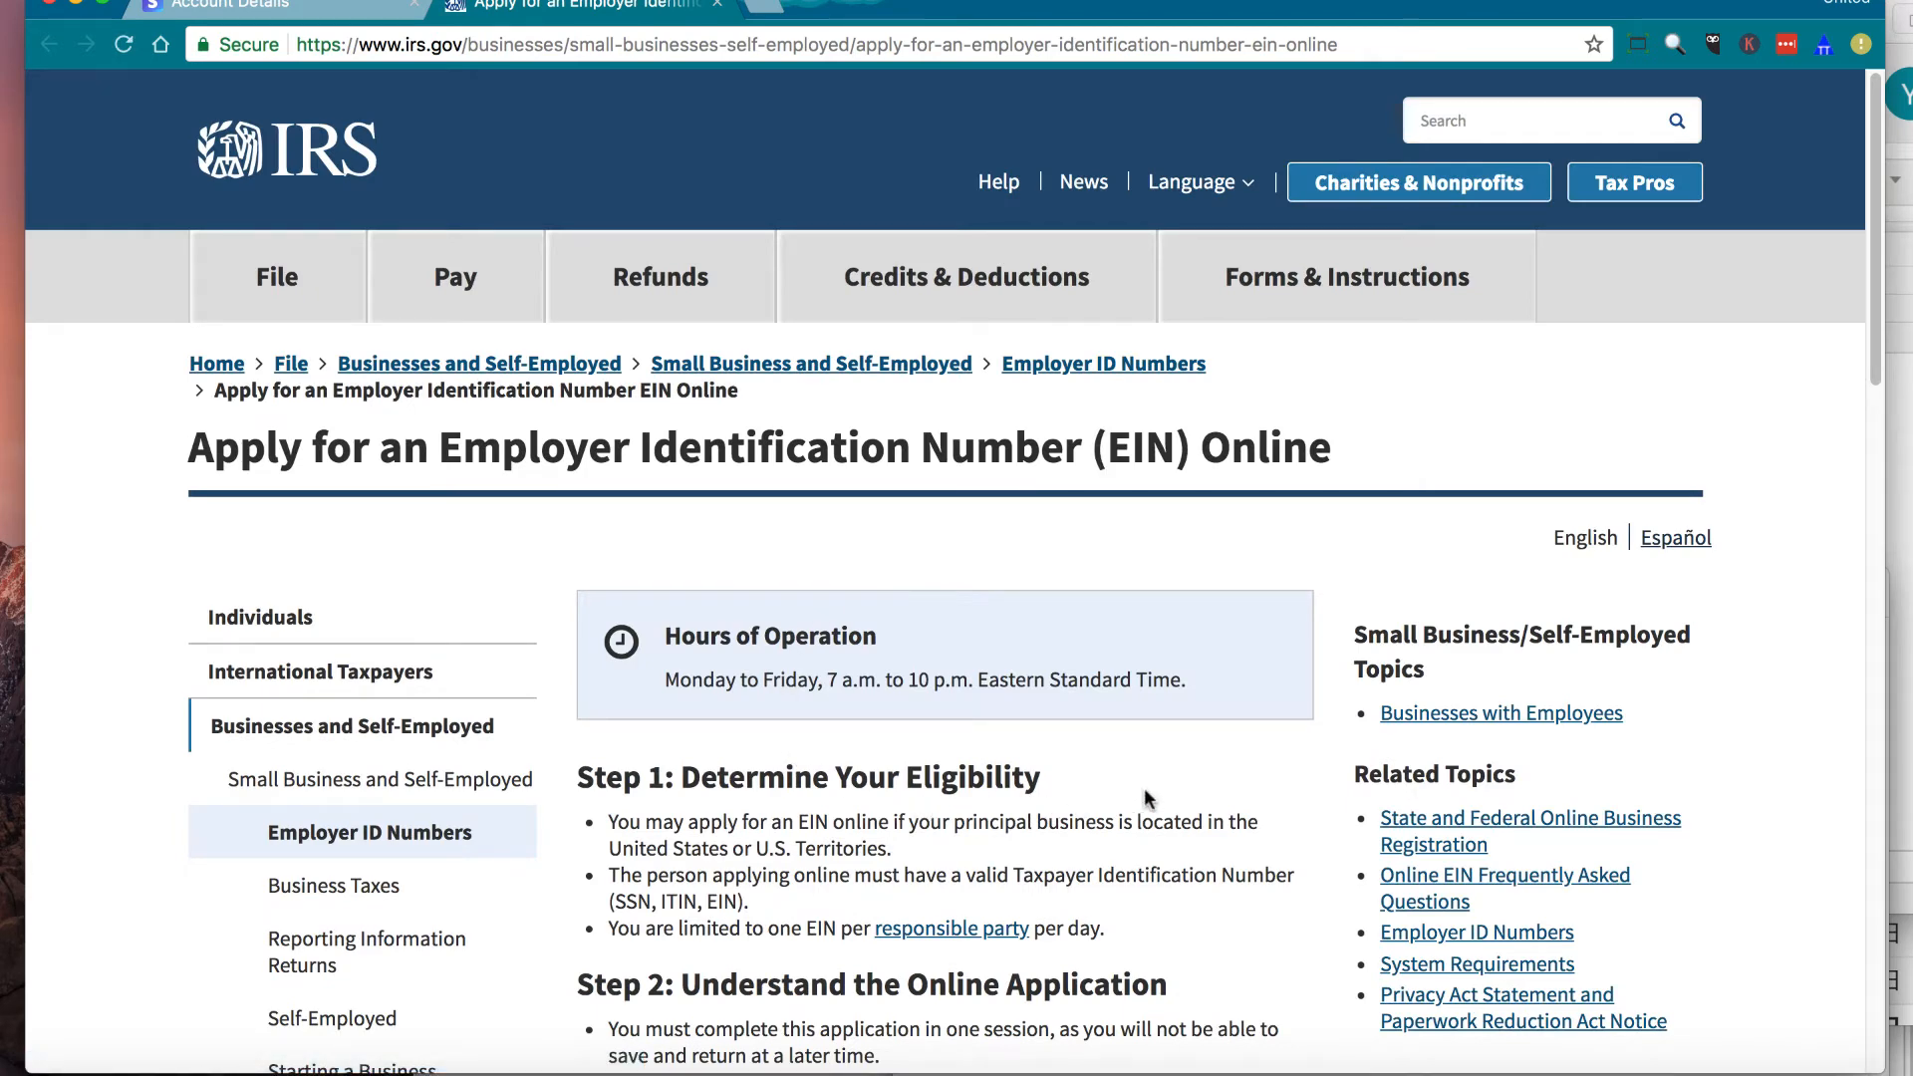
scroll("down", 3)
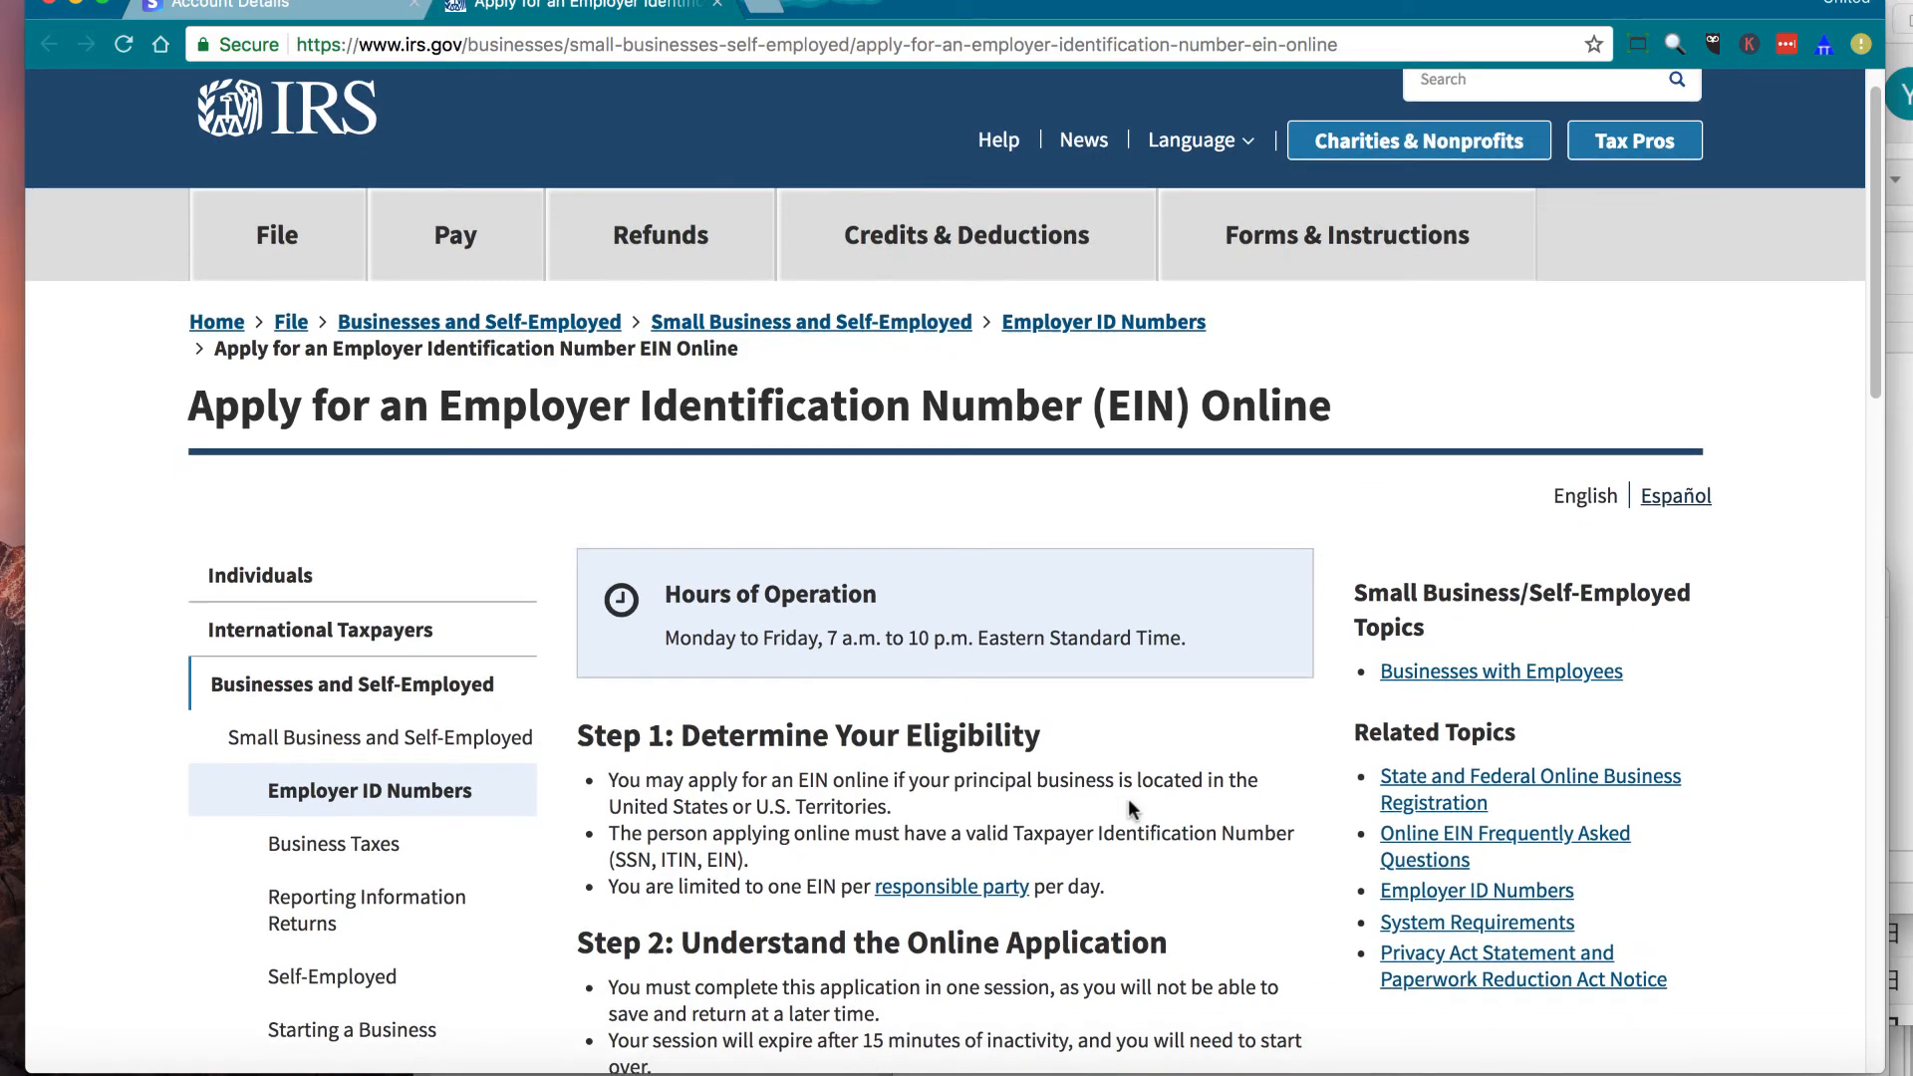
scroll("down", 3)
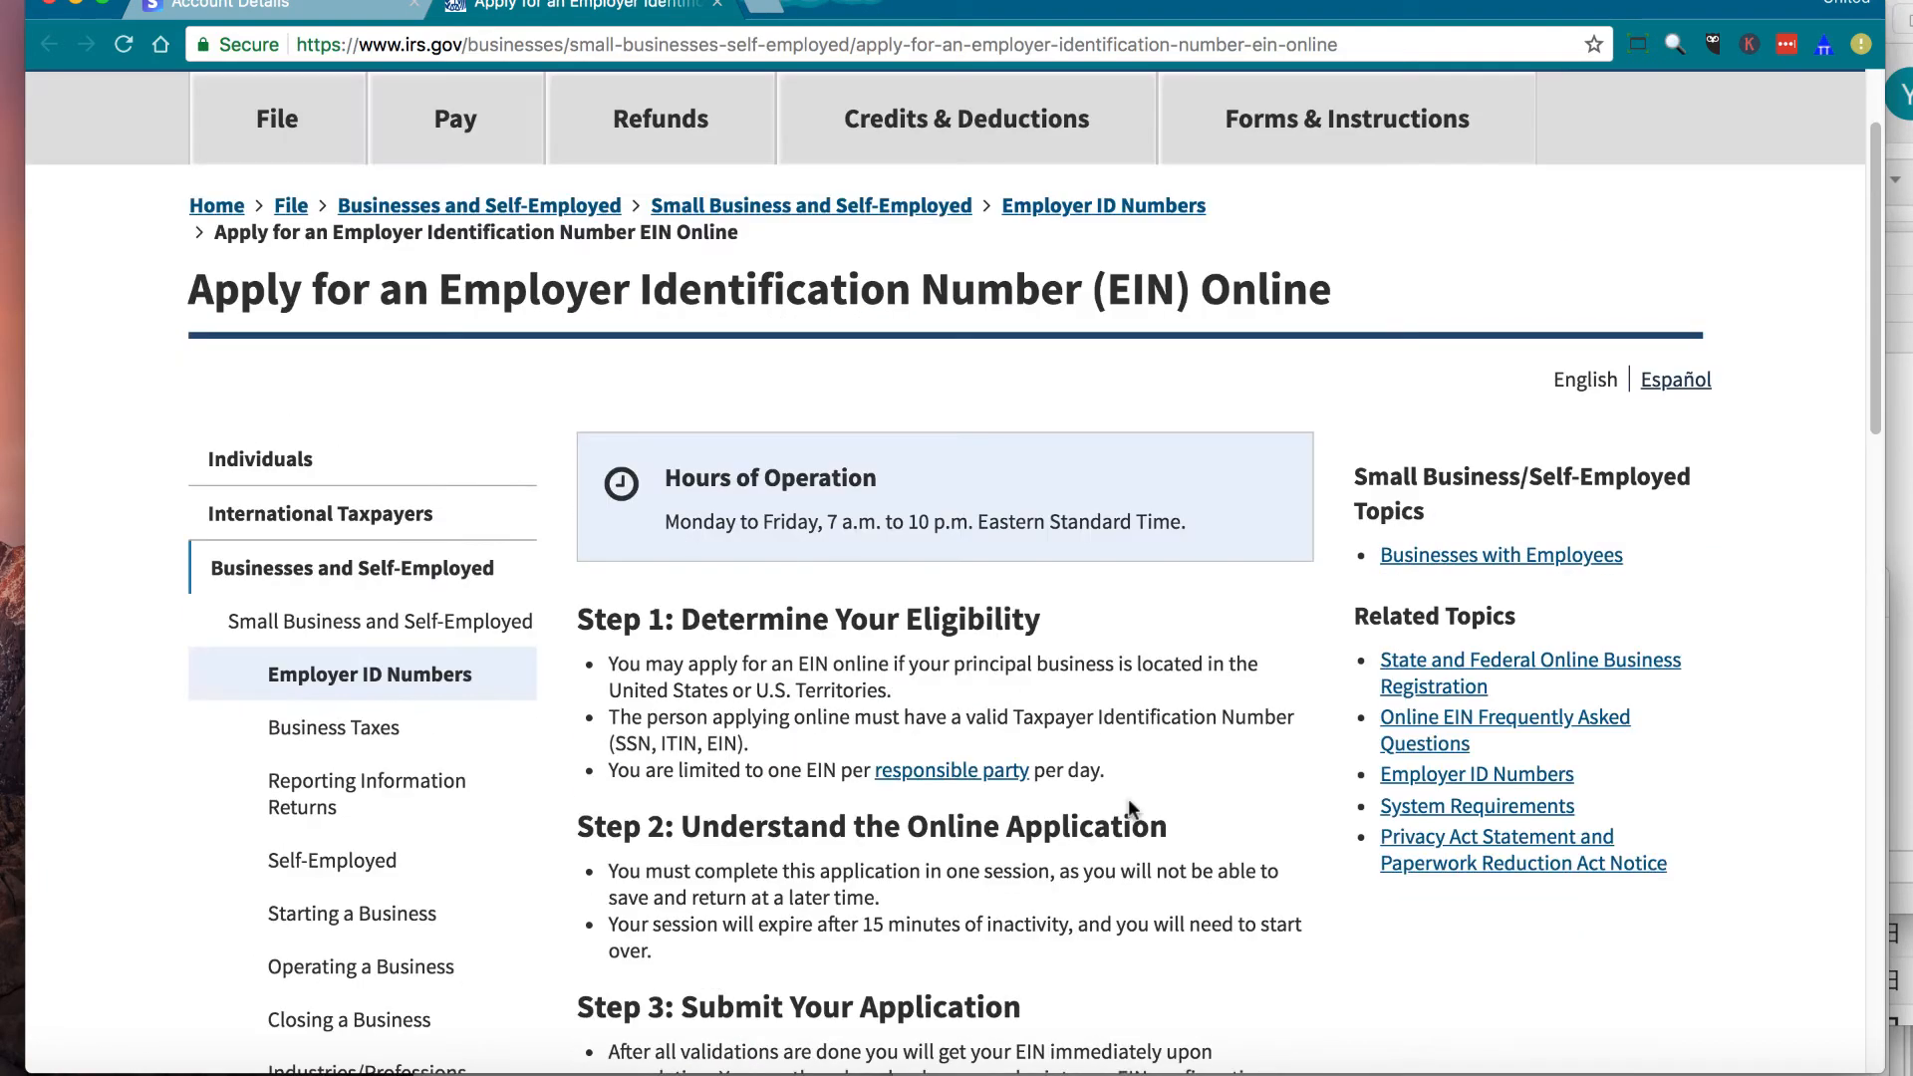
- Back in Stripe, enter the business address 123 Main St, Newport Beach, California, 92625
left_click(231, 6)
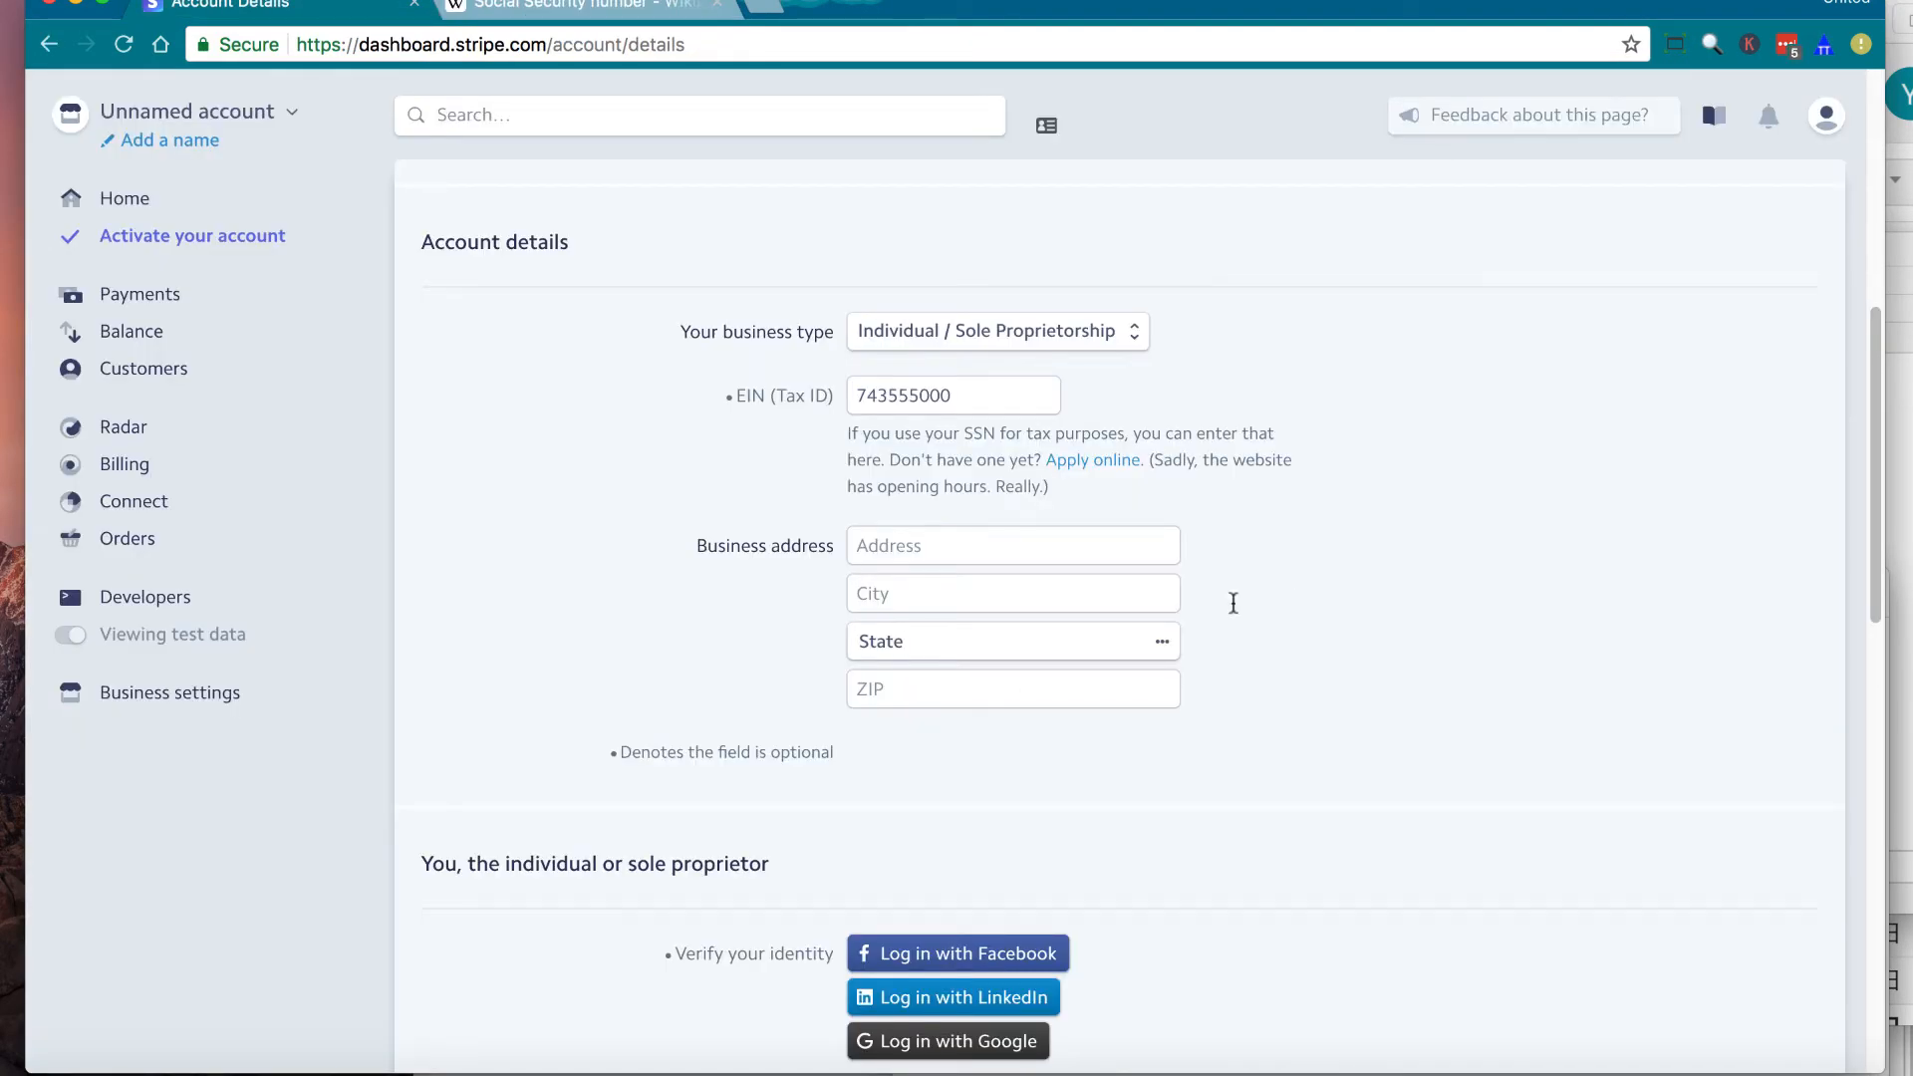
left_click(1012, 546)
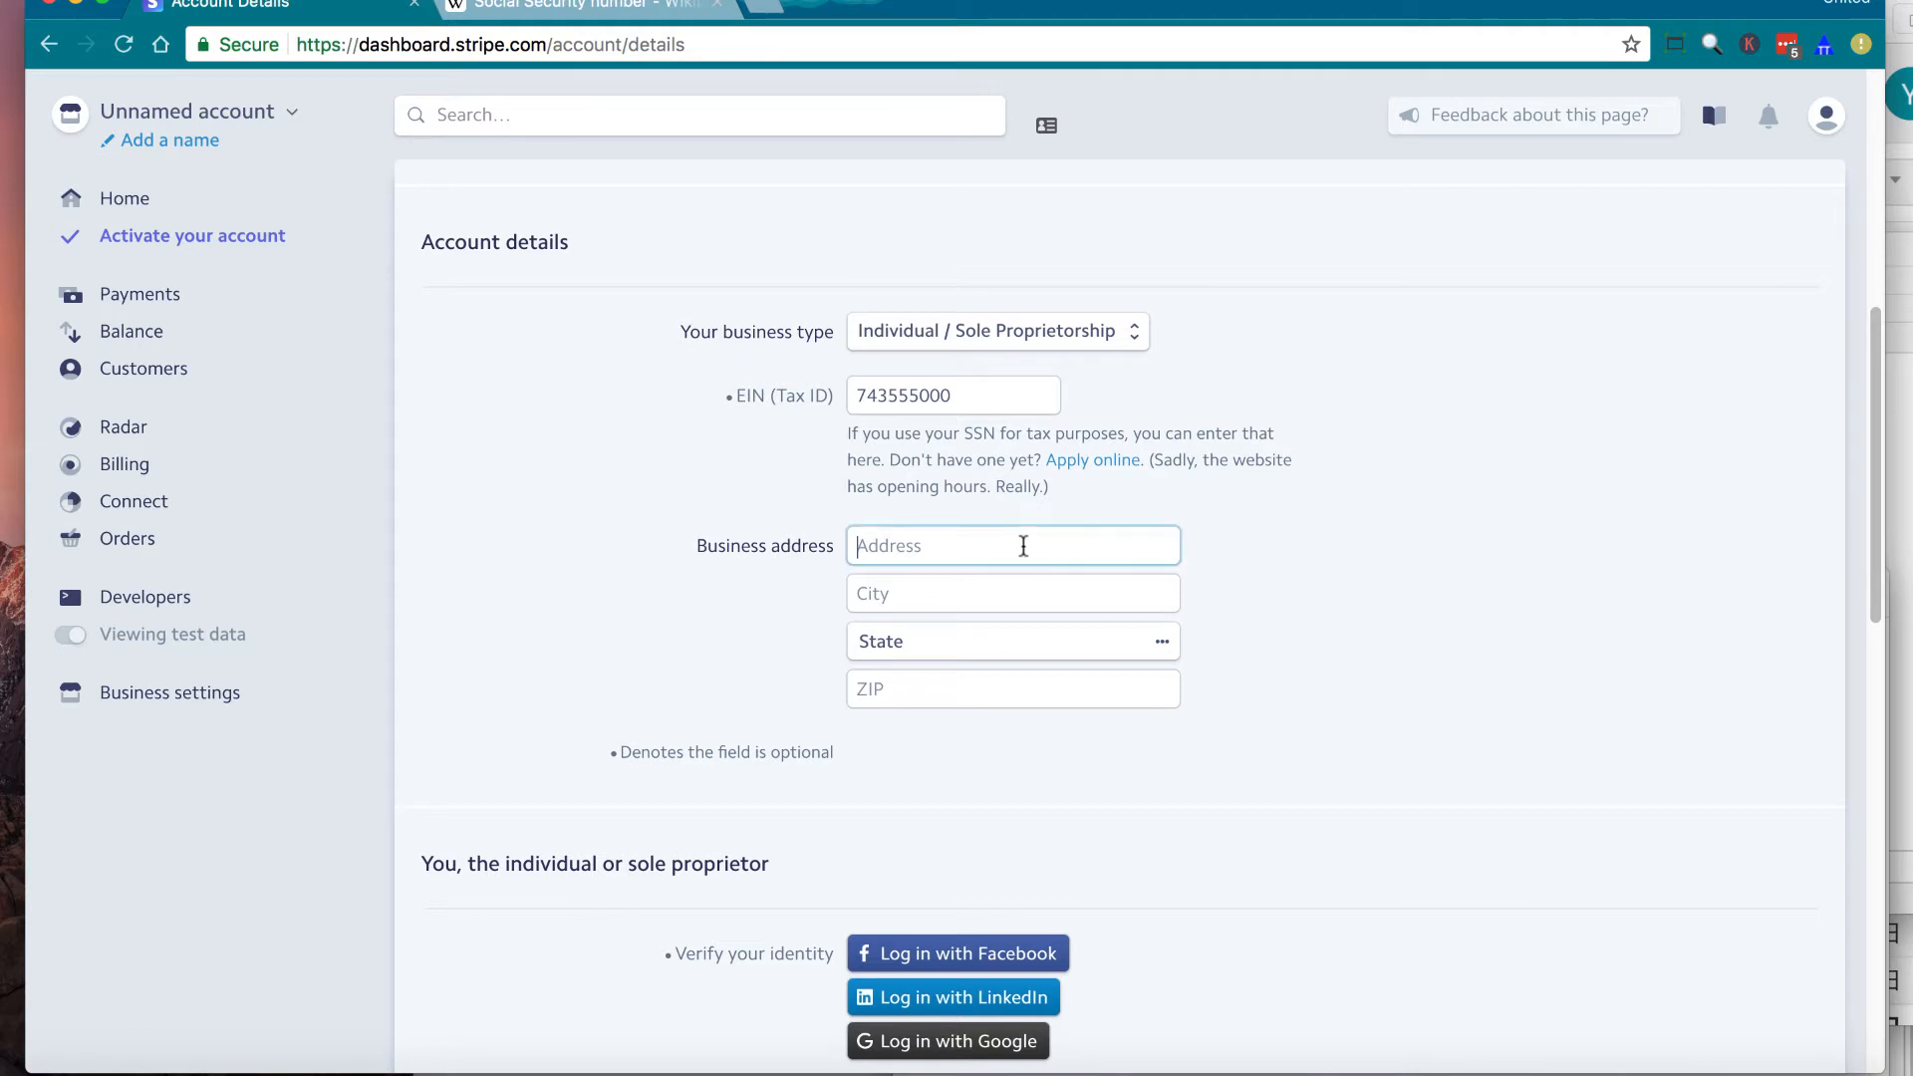
mouse_move(1313, 654)
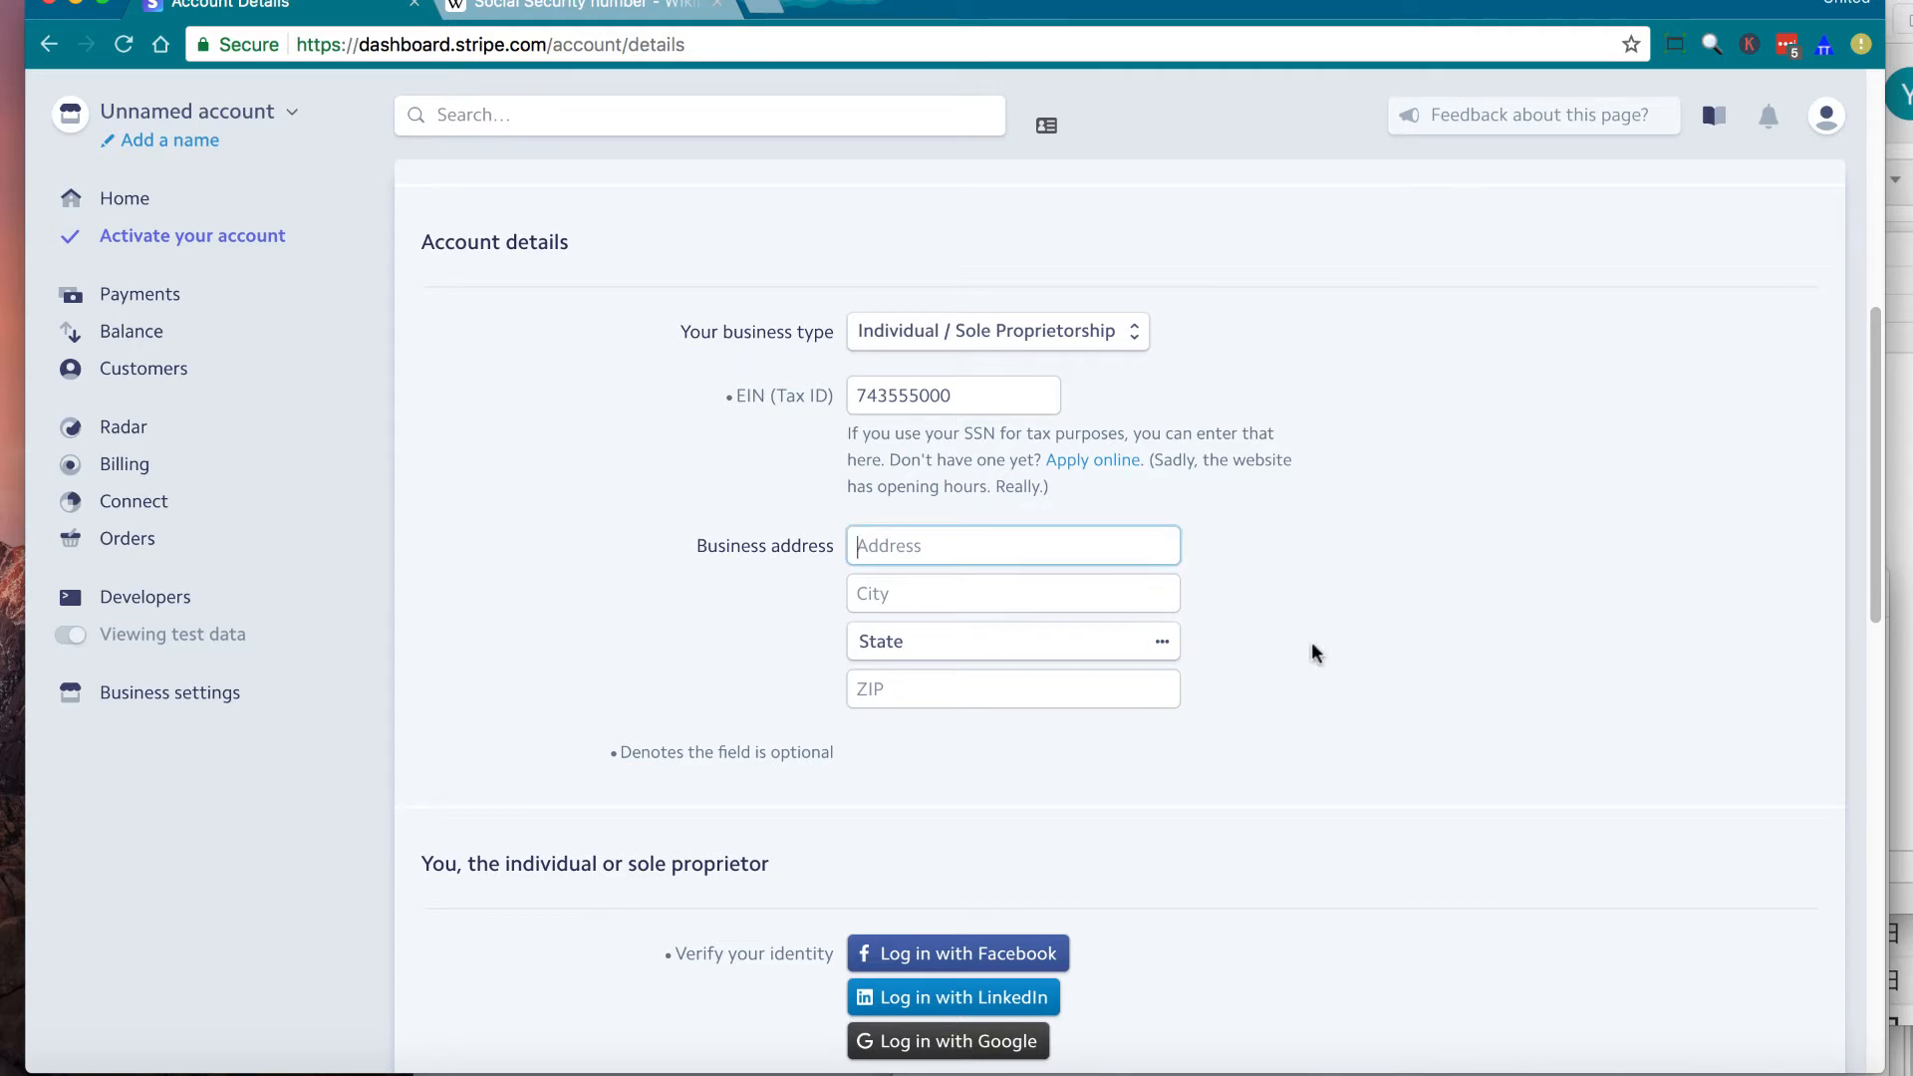
type("123 M")
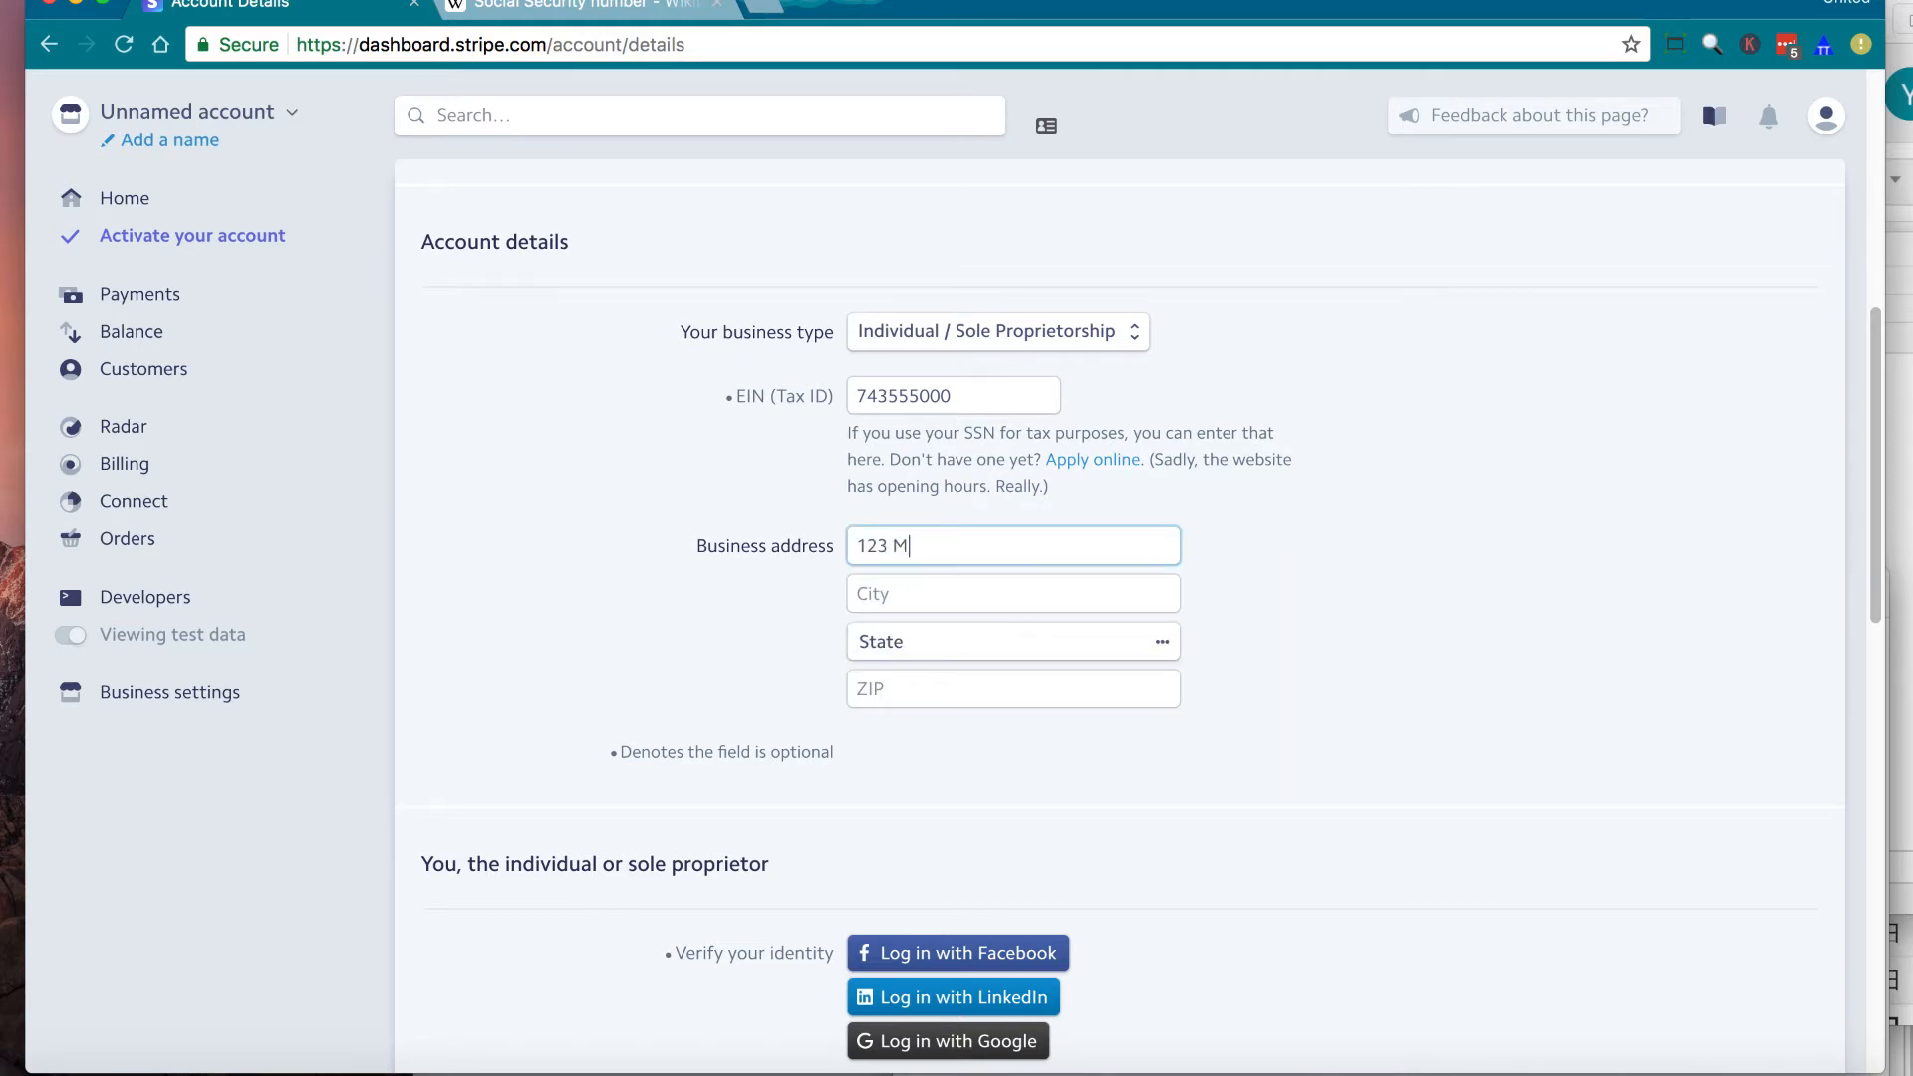
type("ain St")
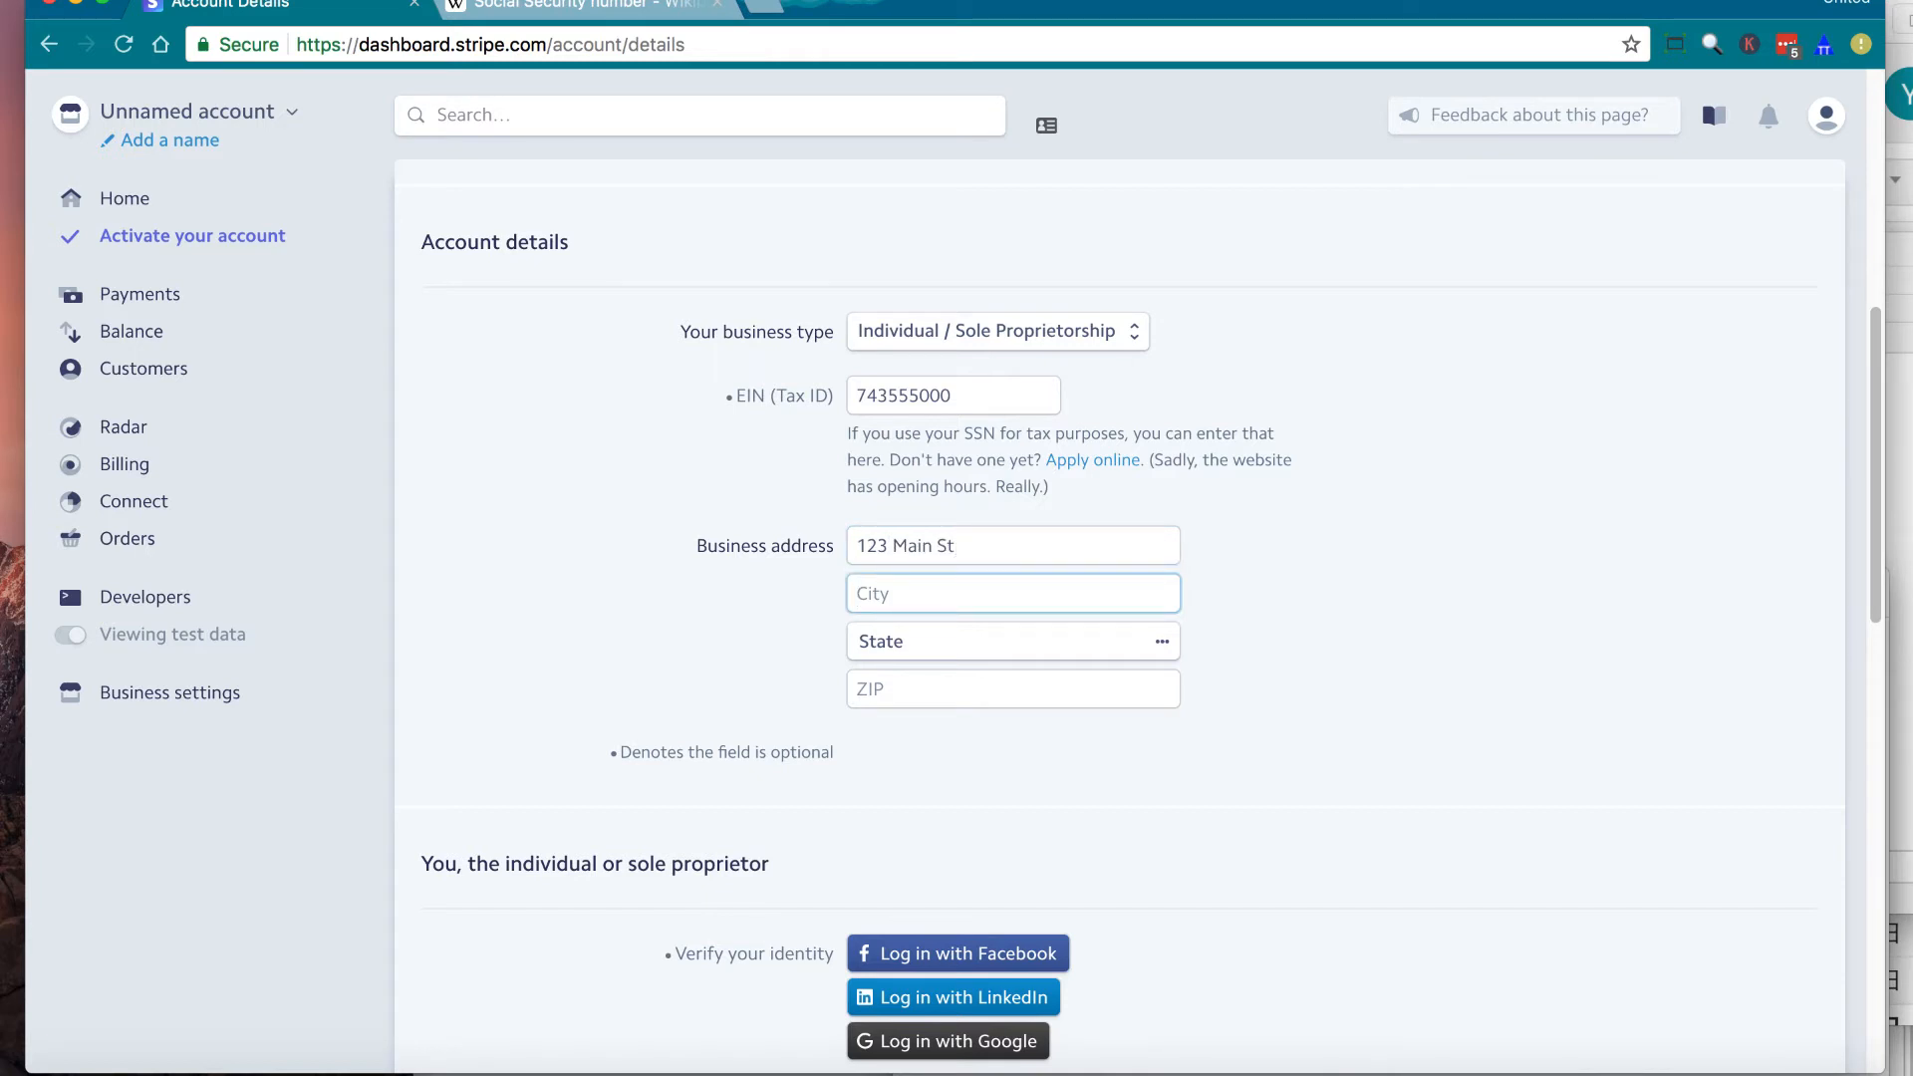
type("Newport")
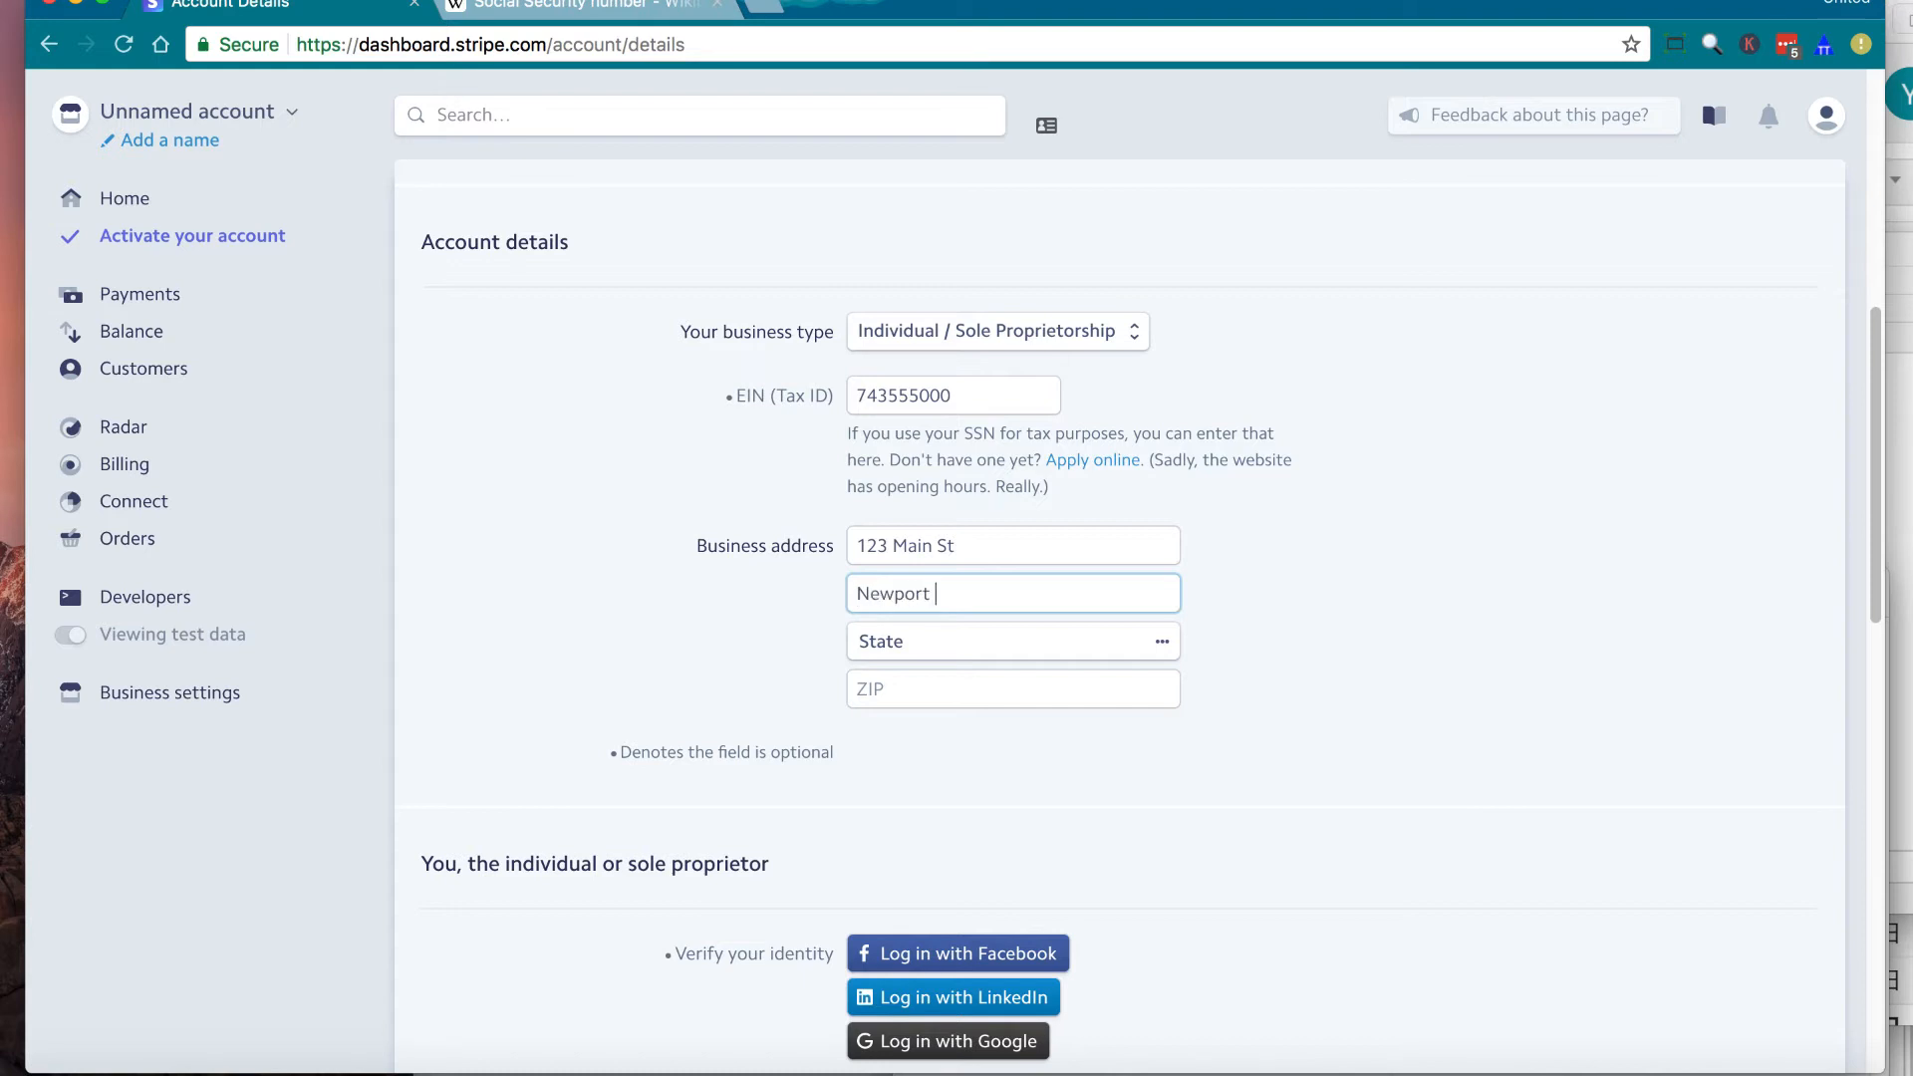
type("Beach")
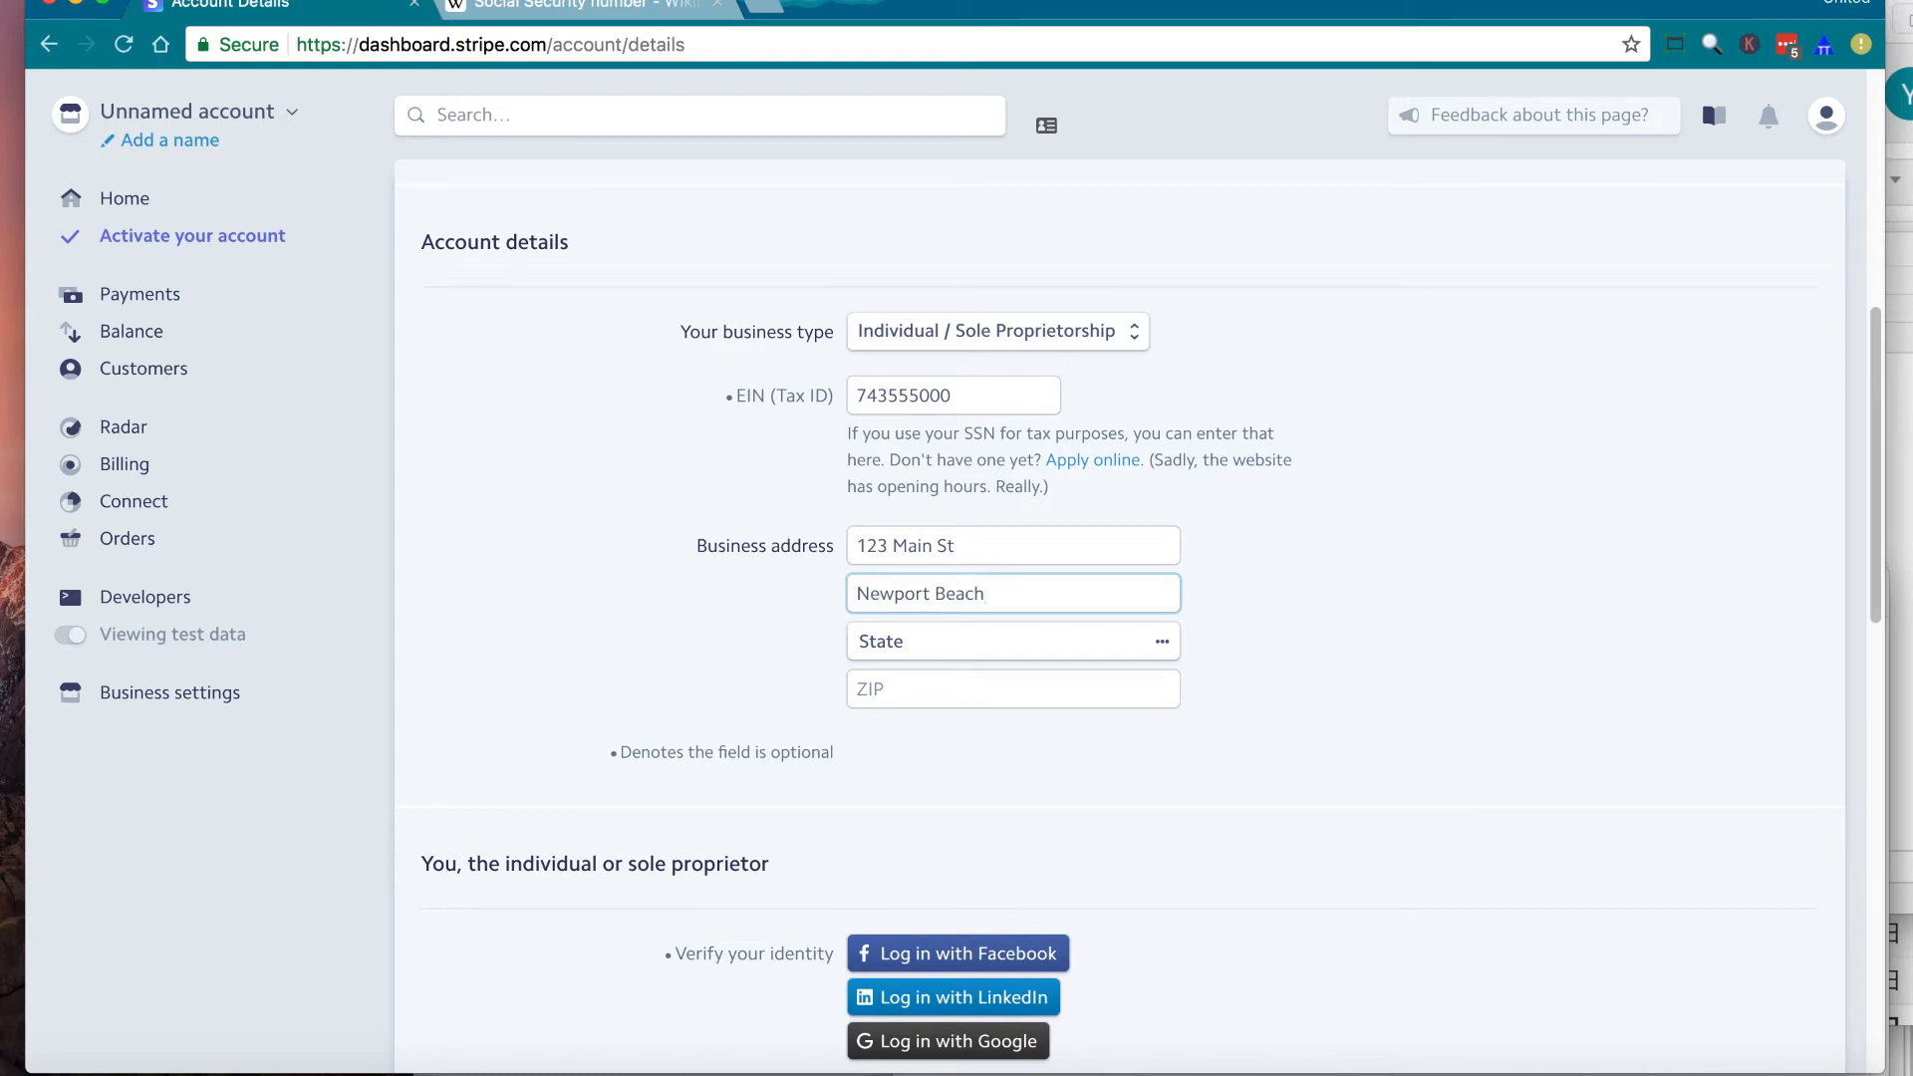
left_click(1012, 640)
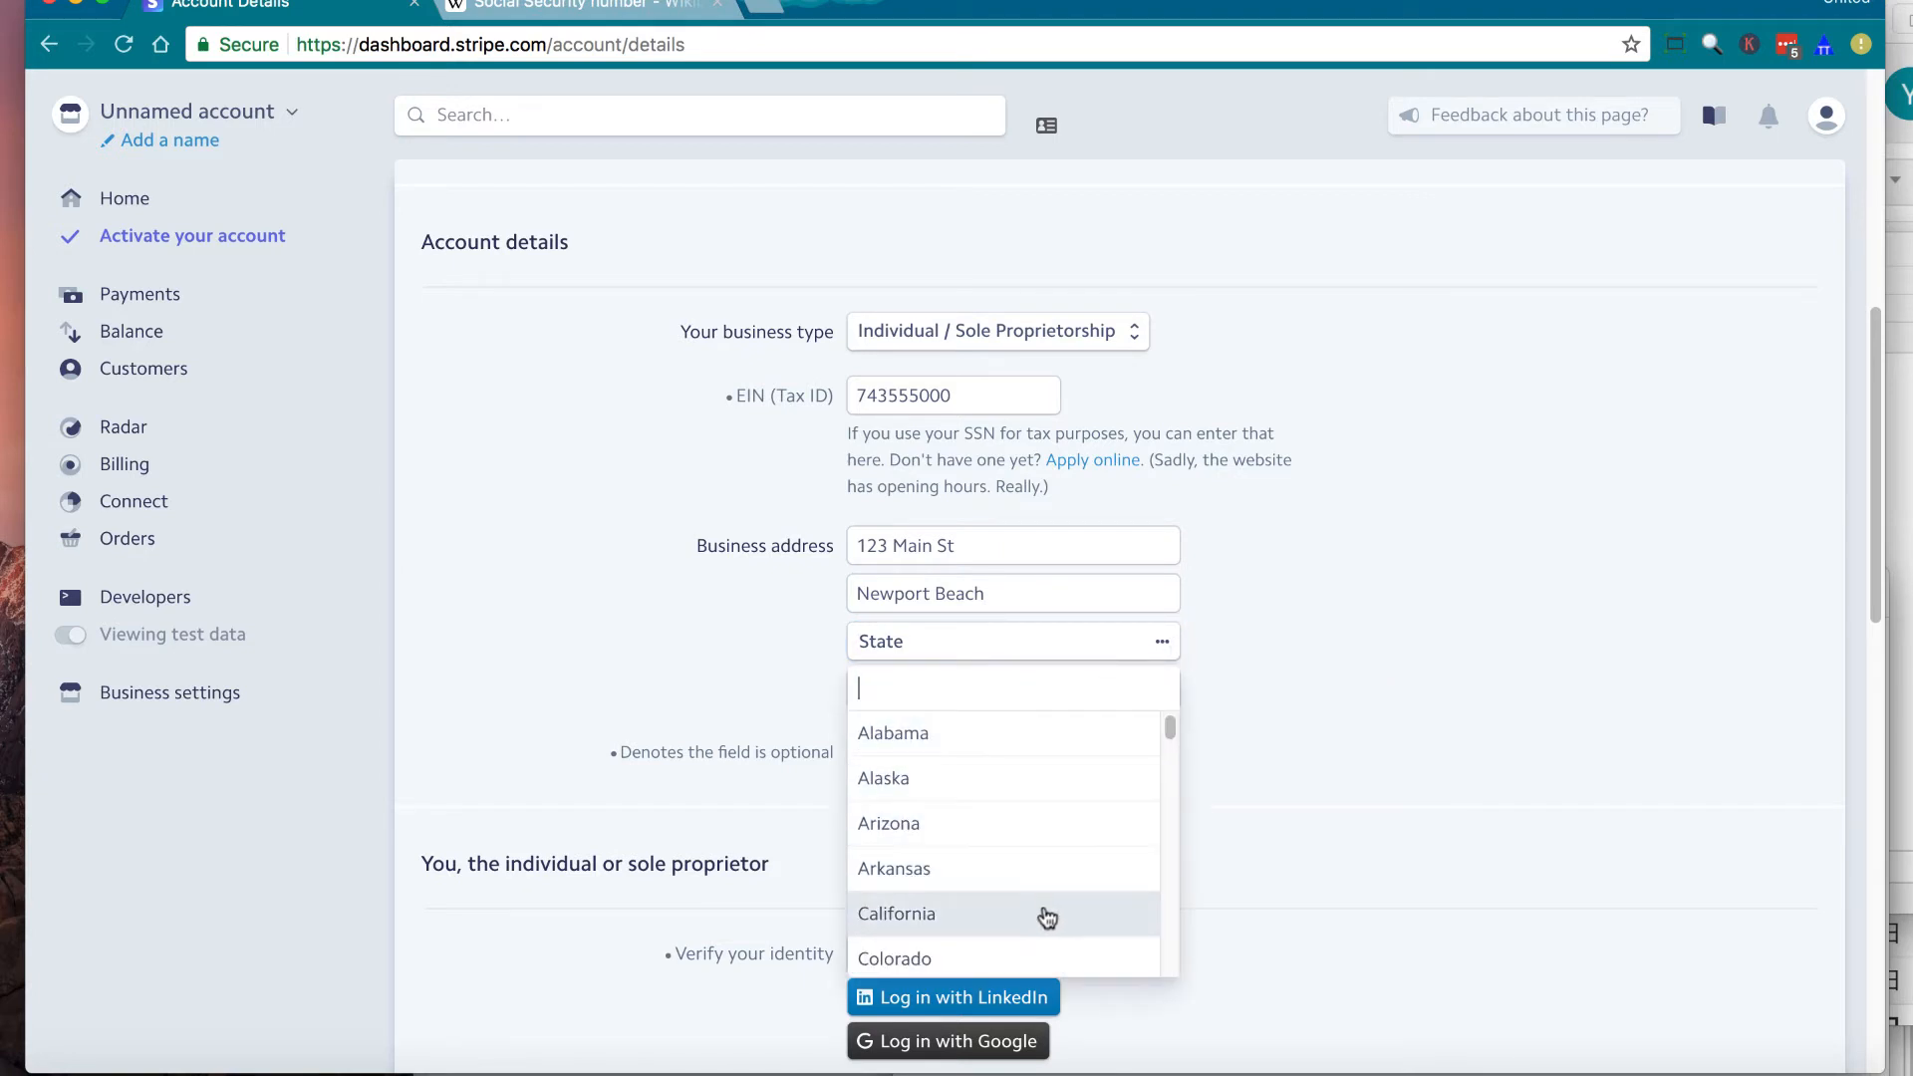
left_click(897, 915)
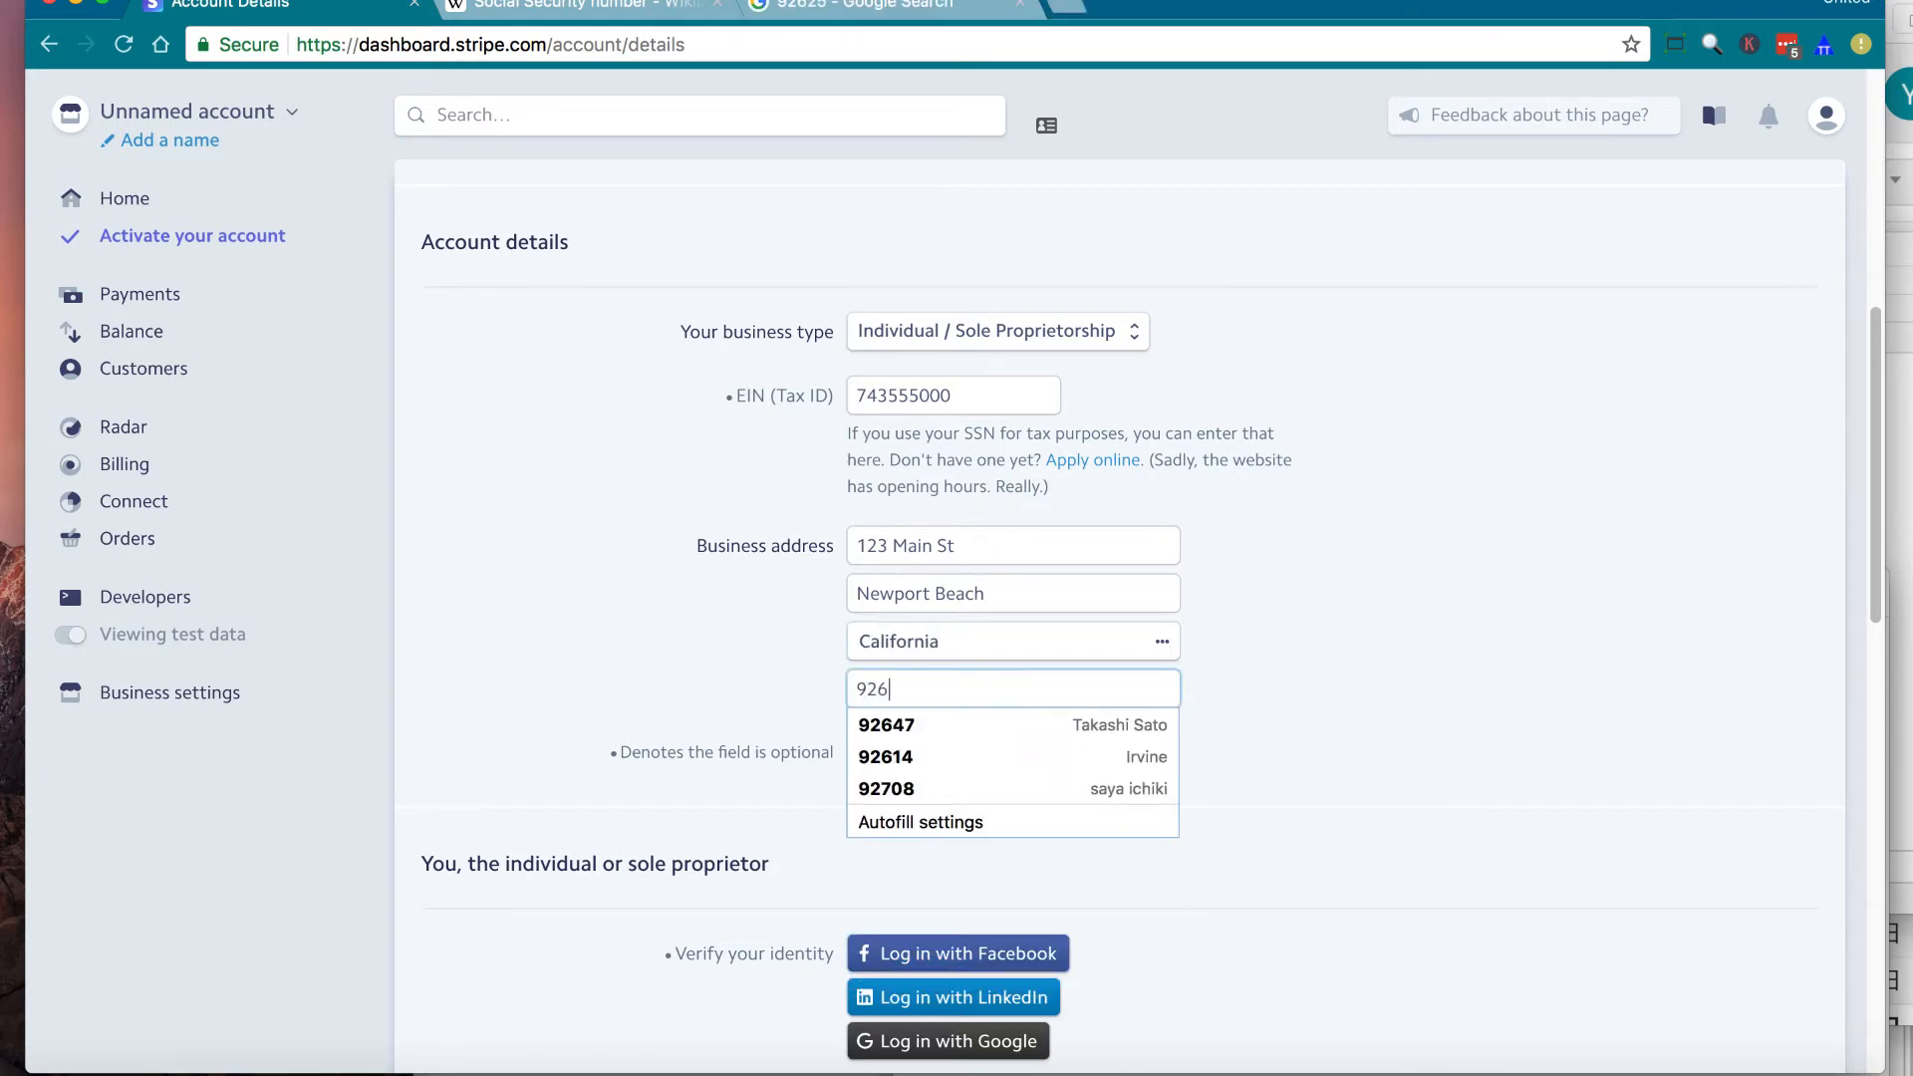
type("25")
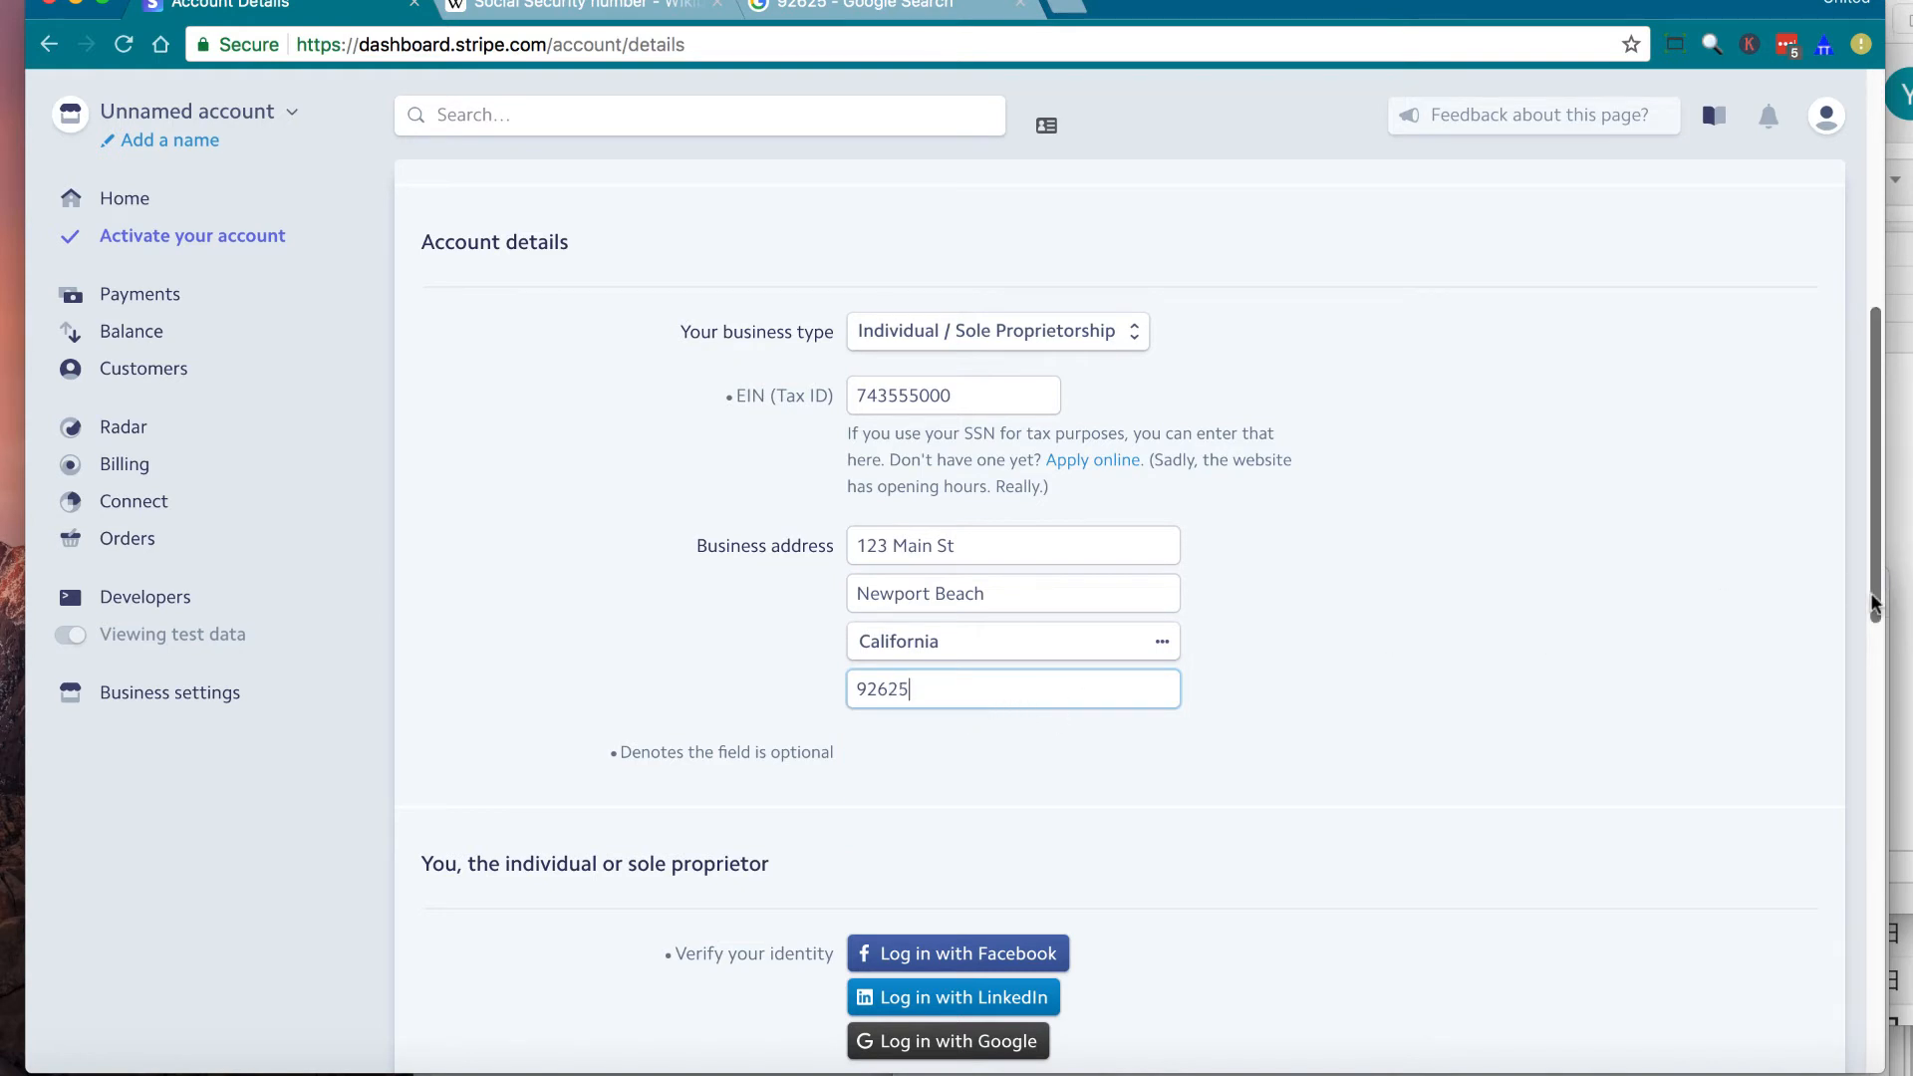
scroll("down", 3)
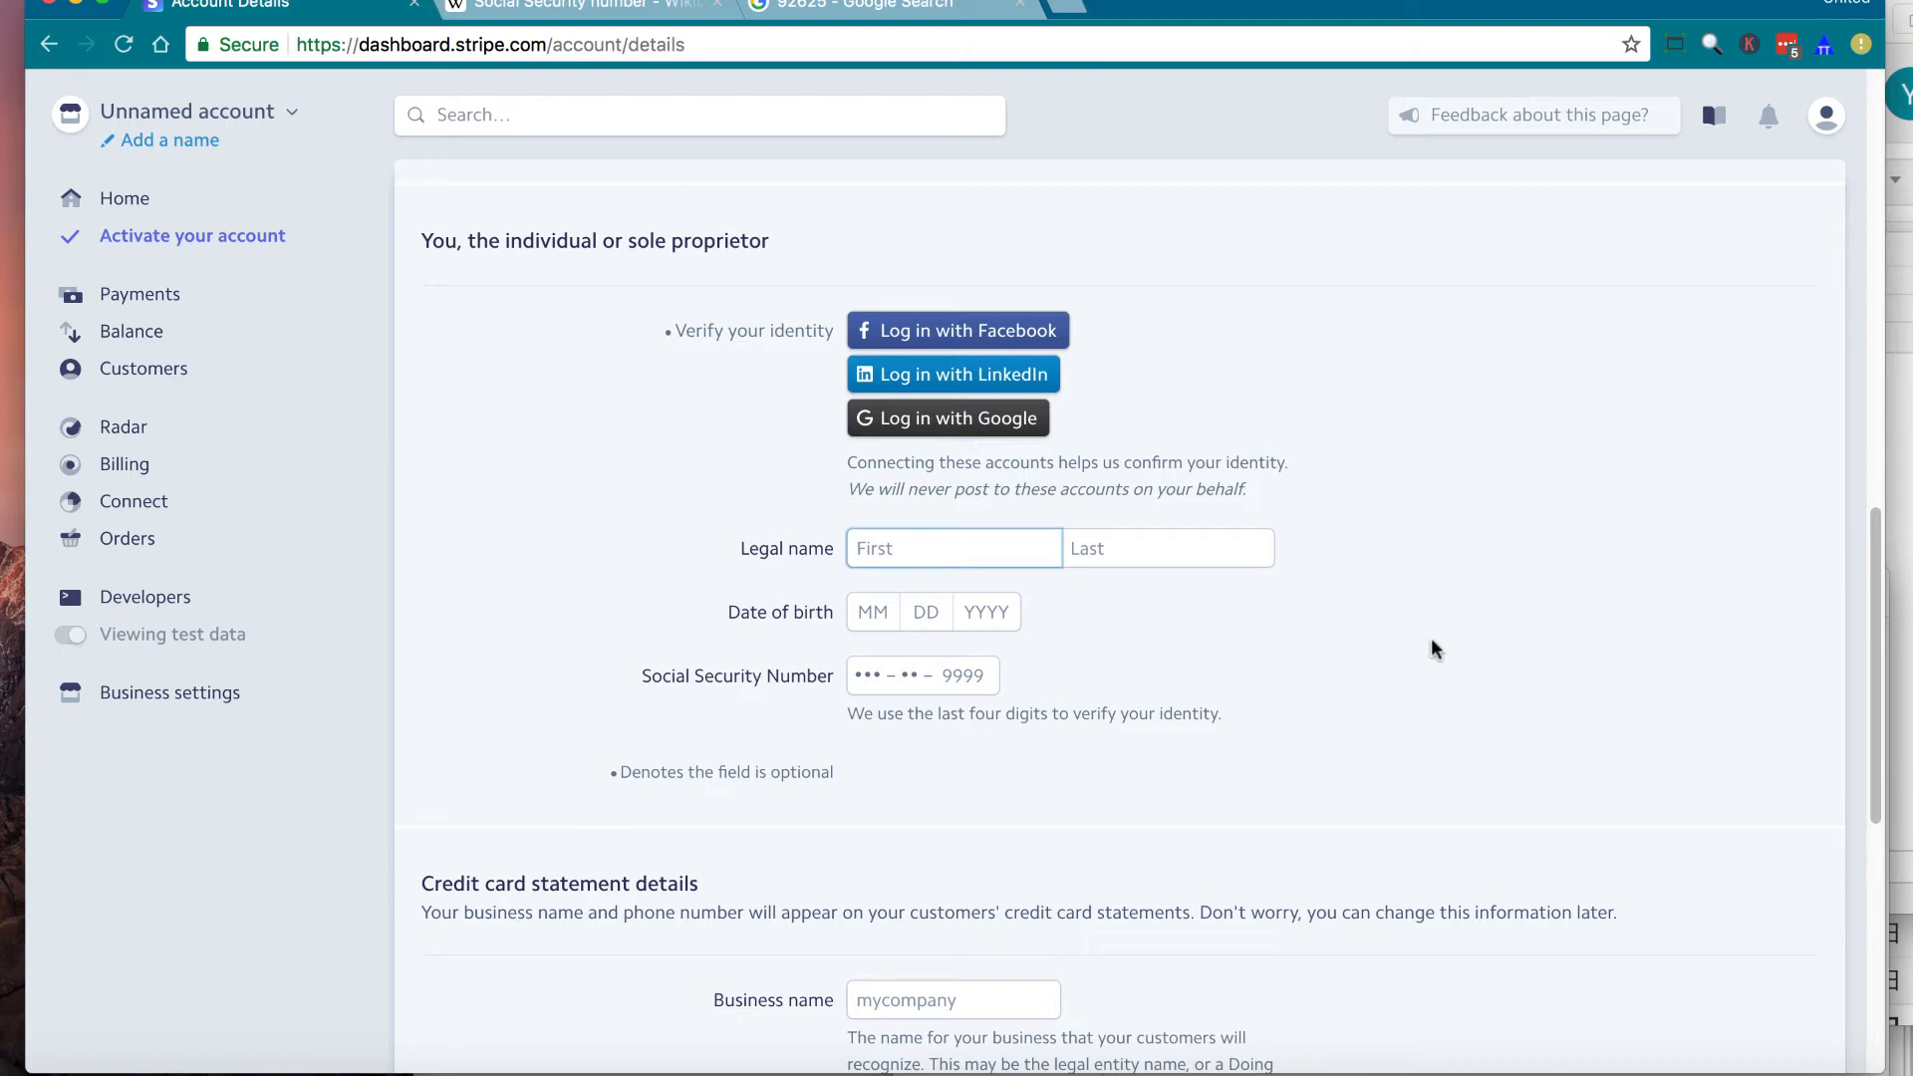
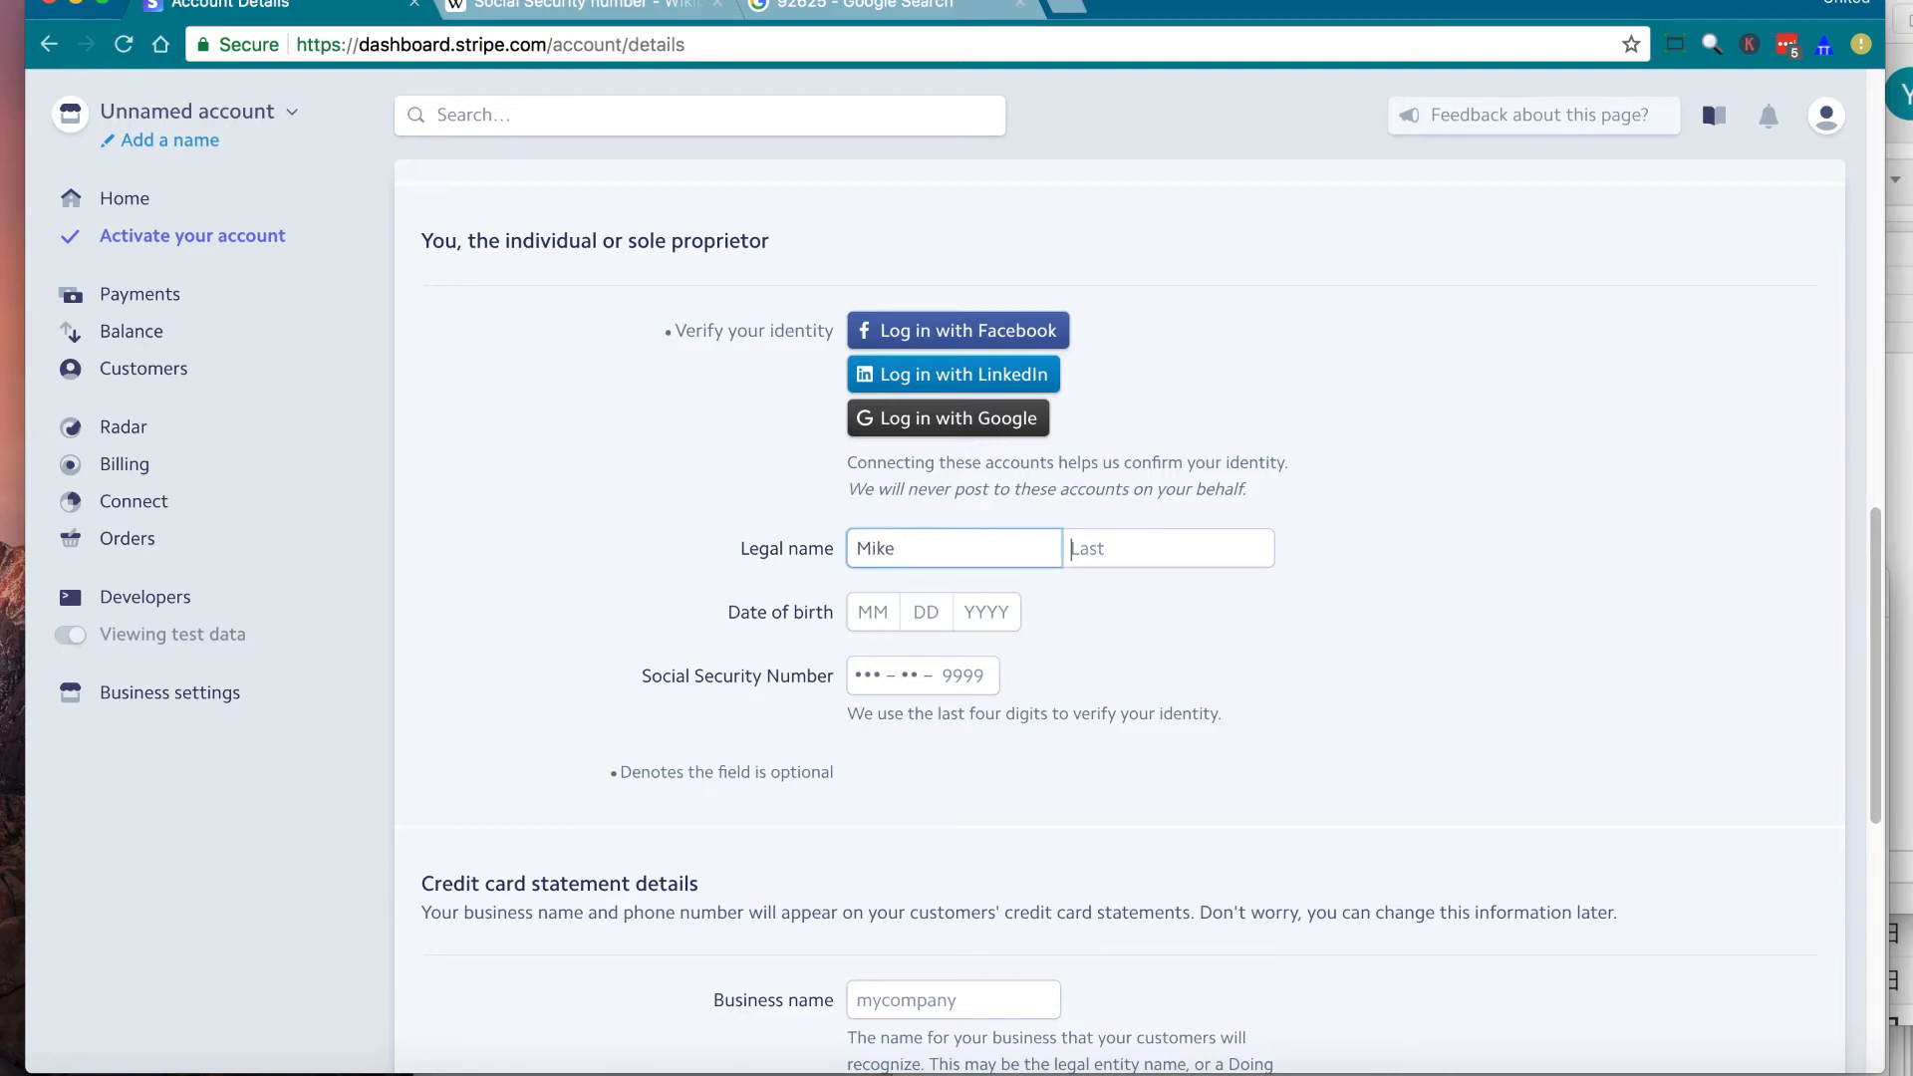
left_click(1166, 548)
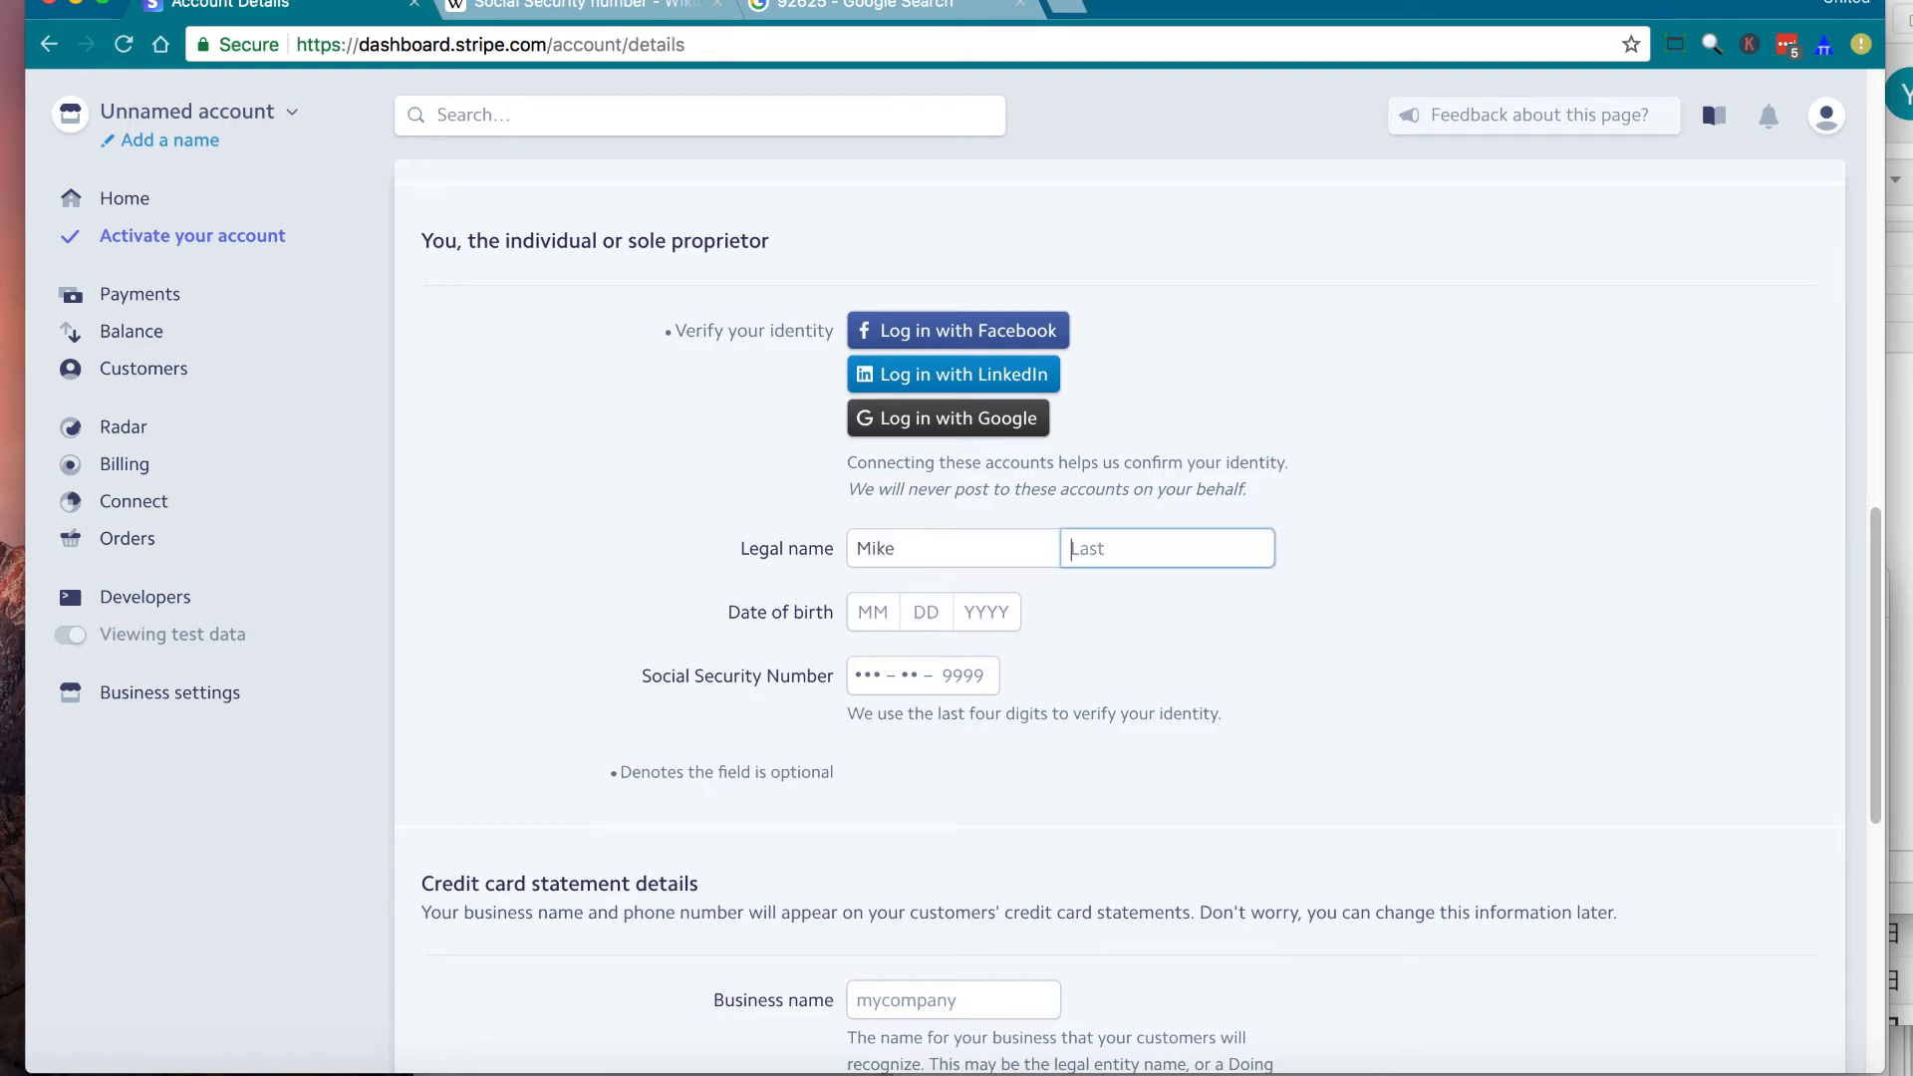
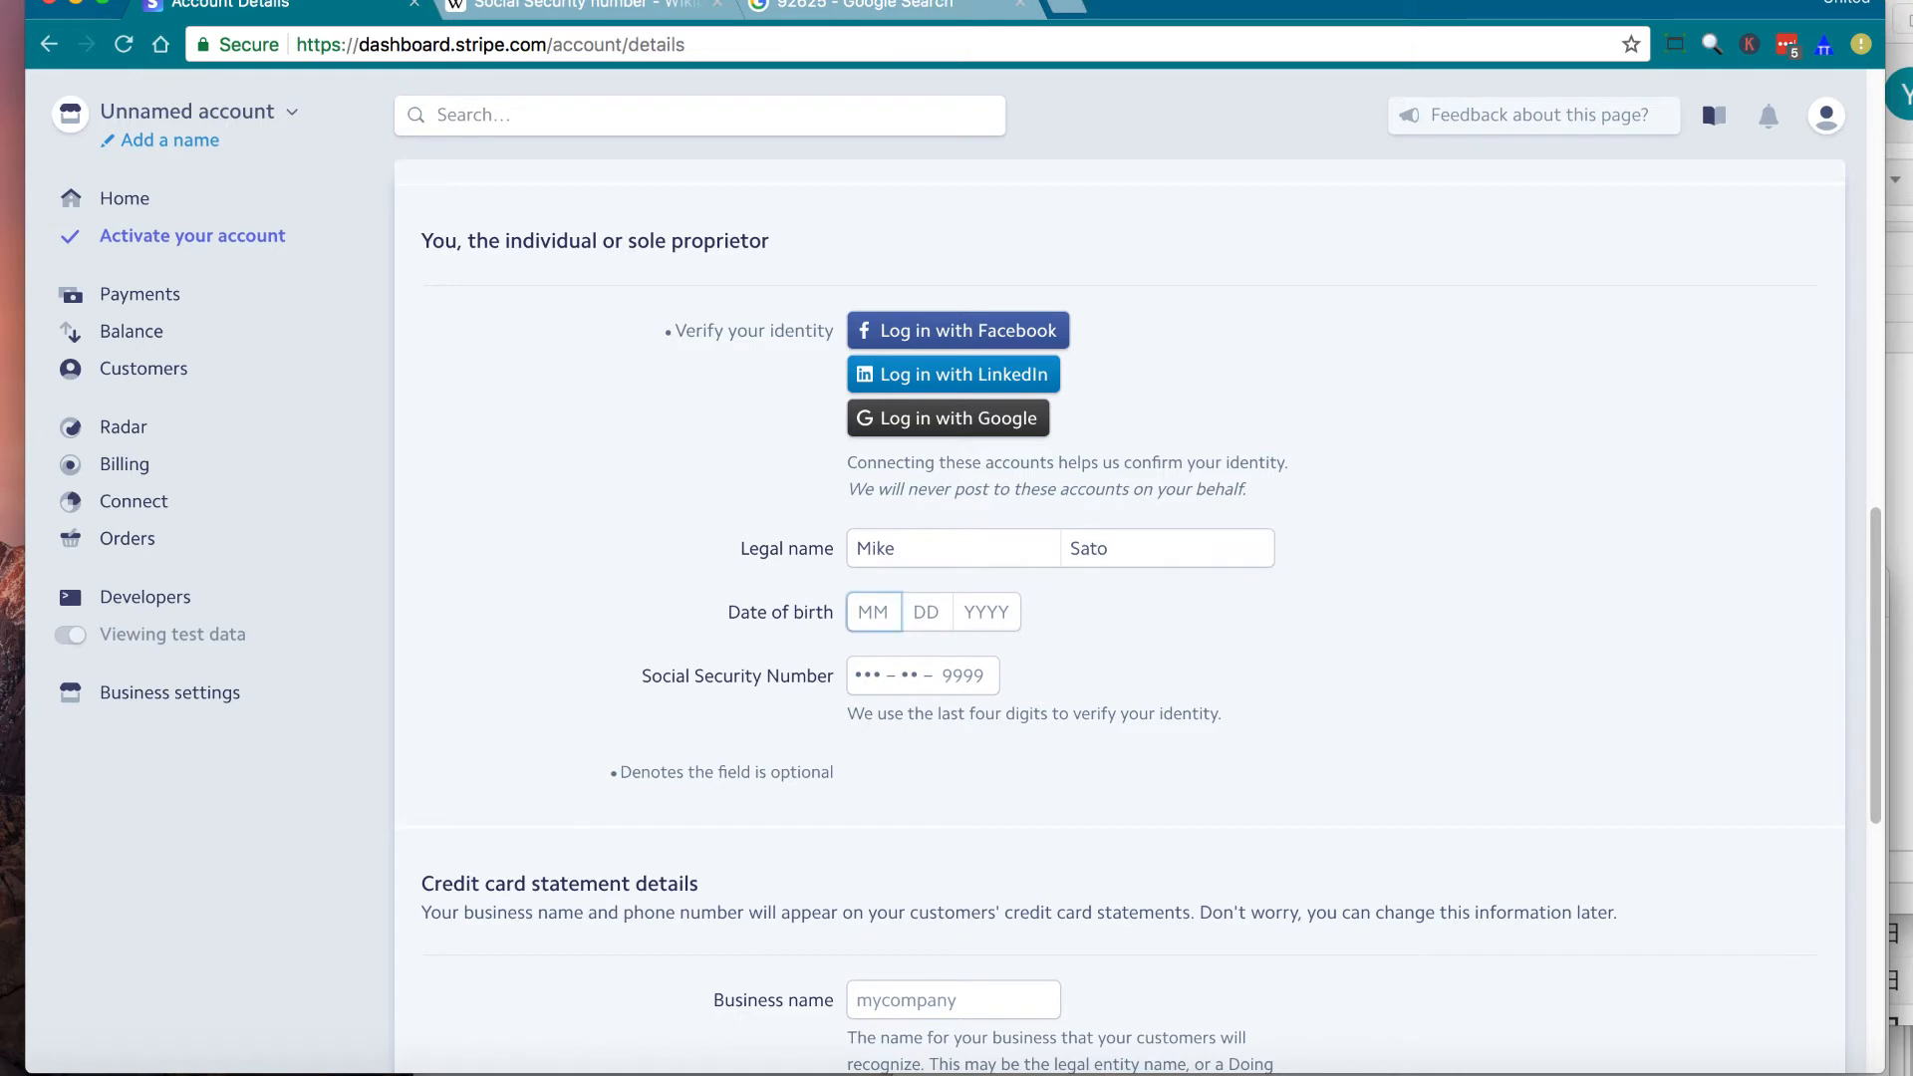
- Enter the date of birth and SSN last four digits 1111
left_click(873, 612)
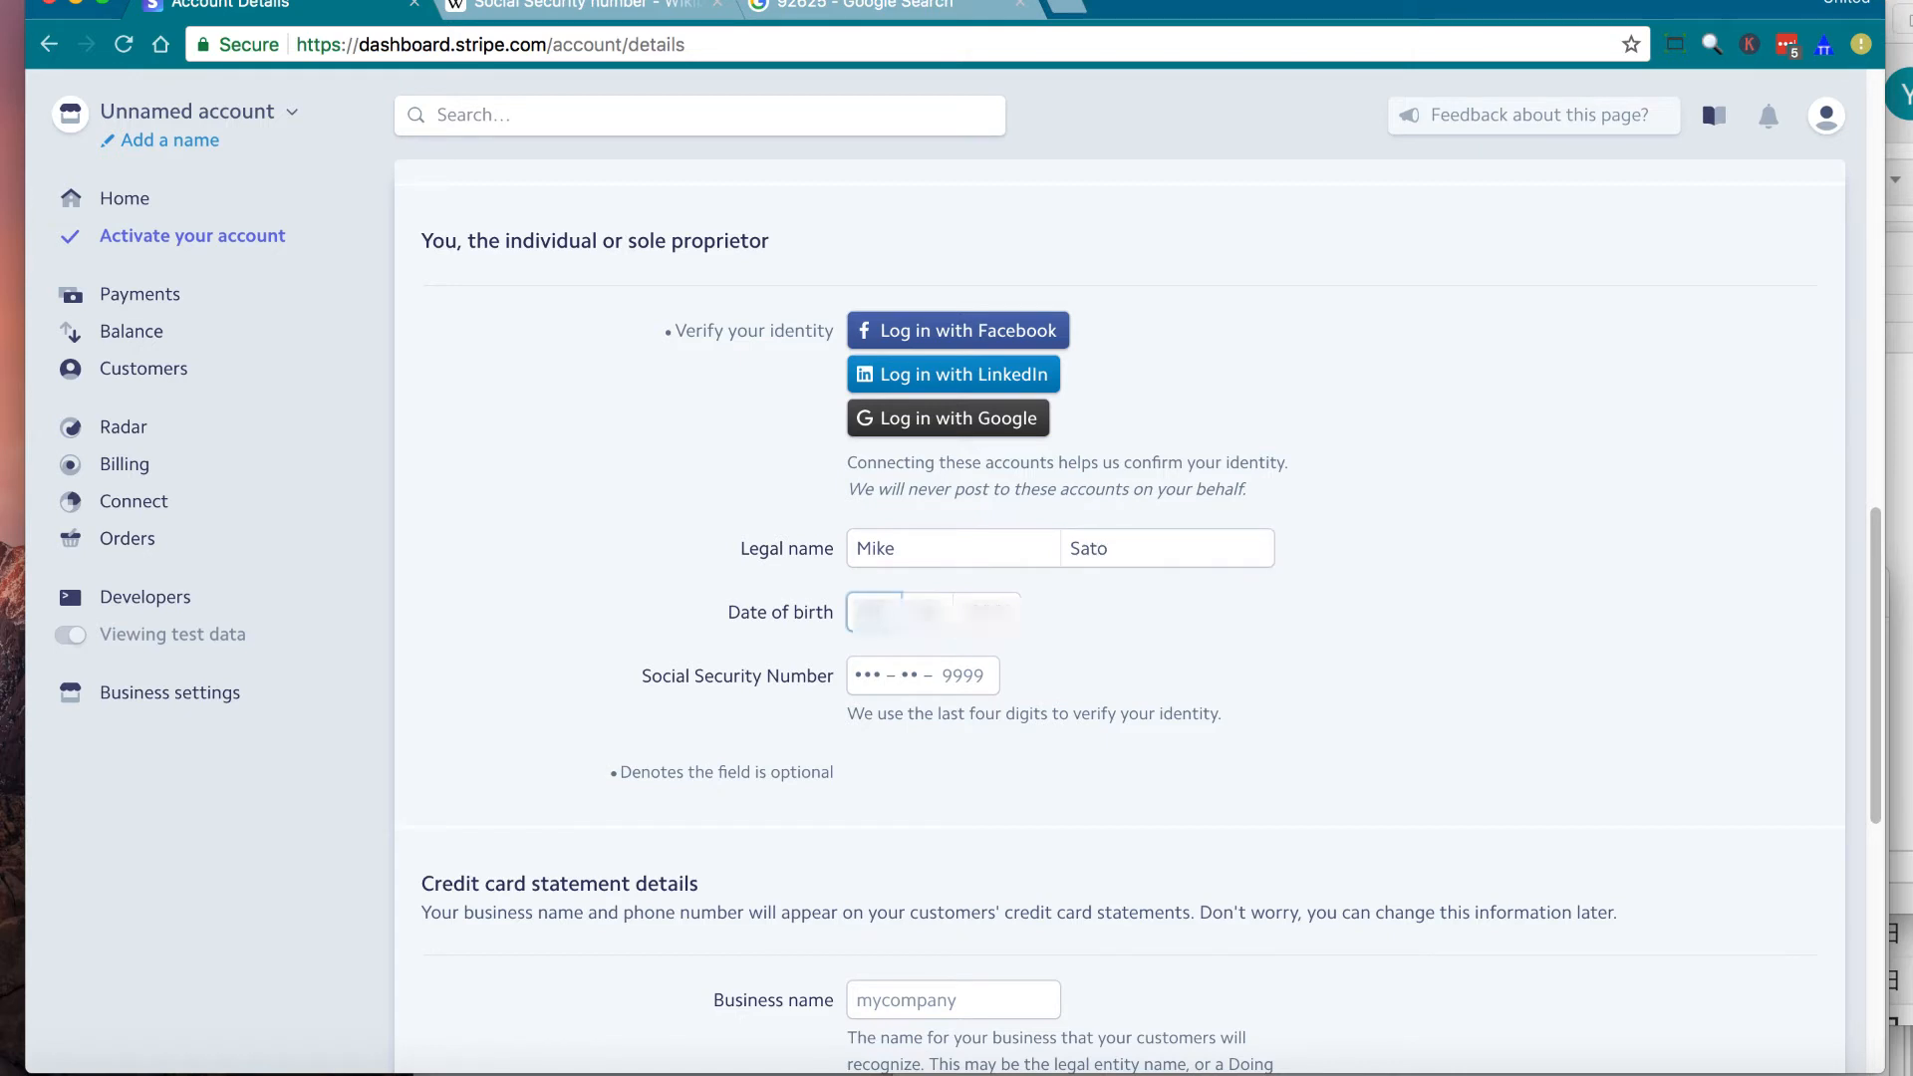
mouse_move(1536, 691)
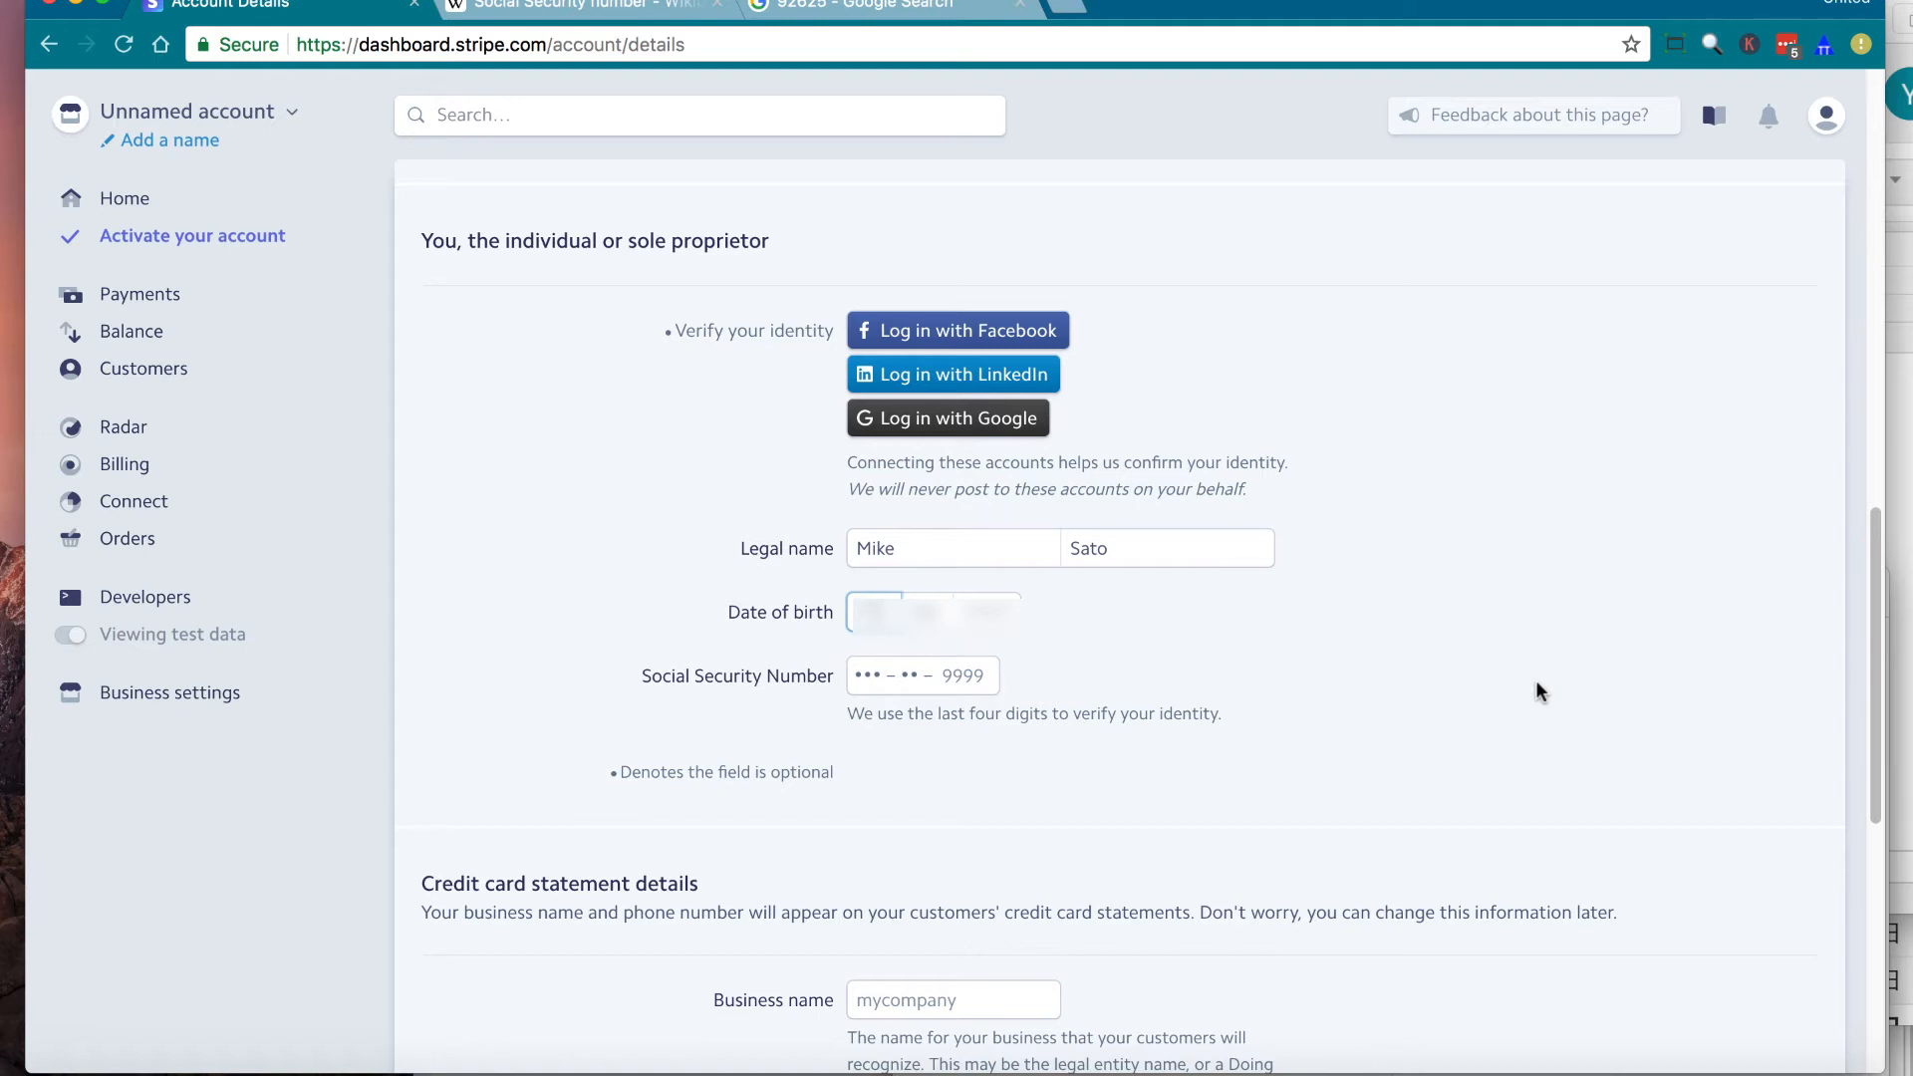
left_click(982, 612)
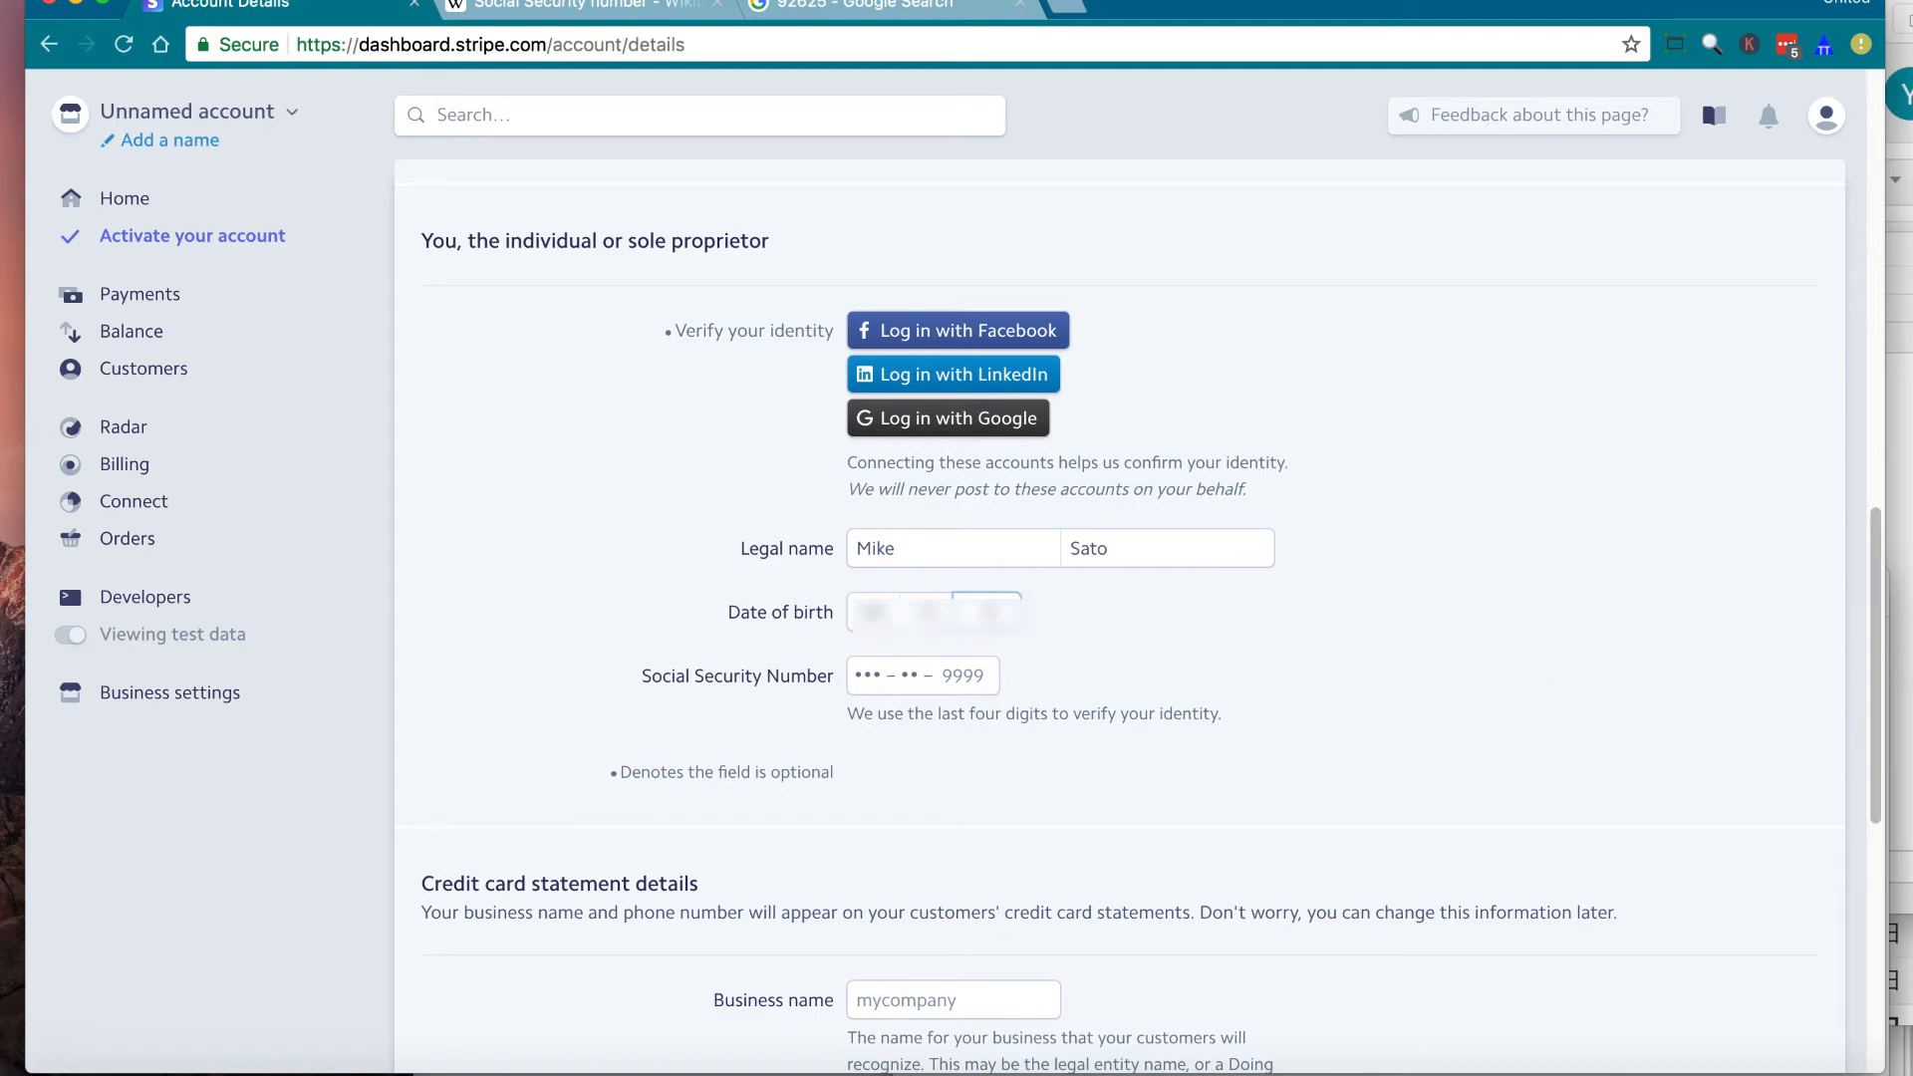
mouse_move(1269, 656)
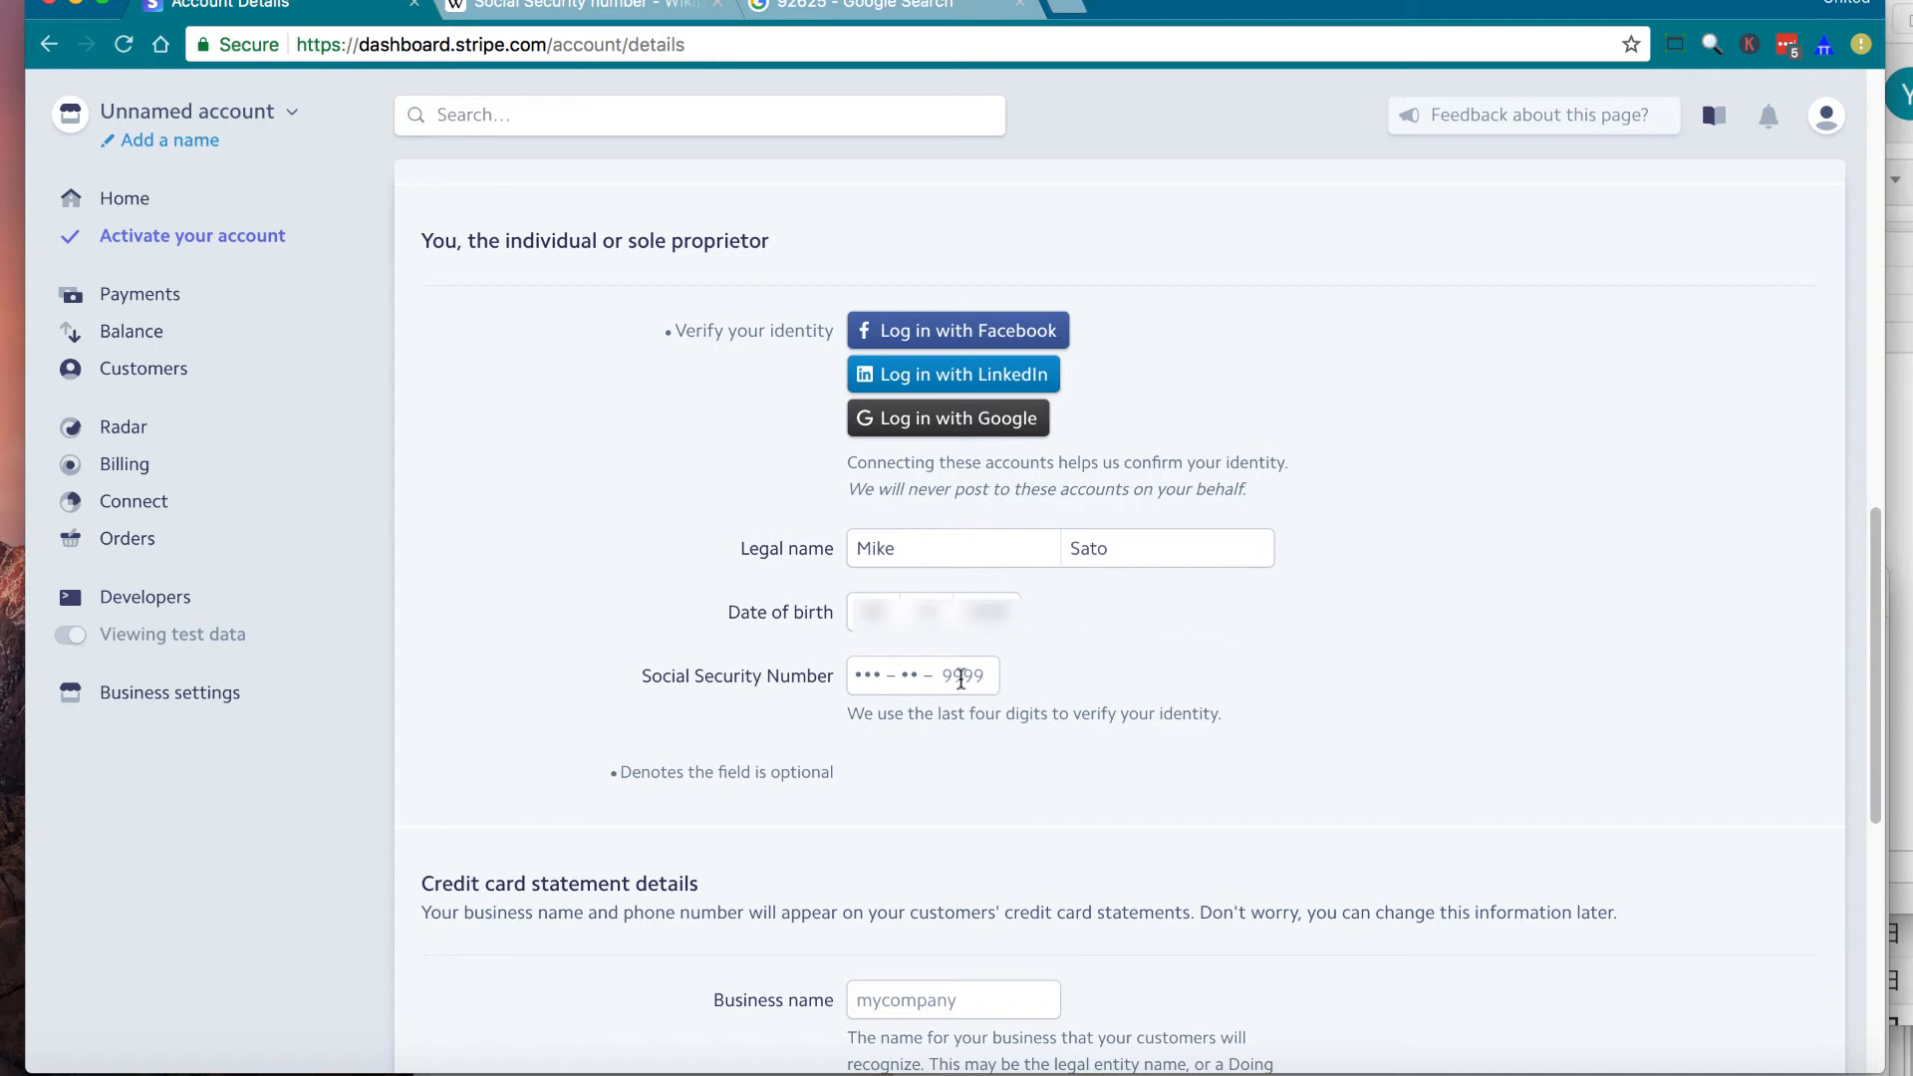
type("1111")
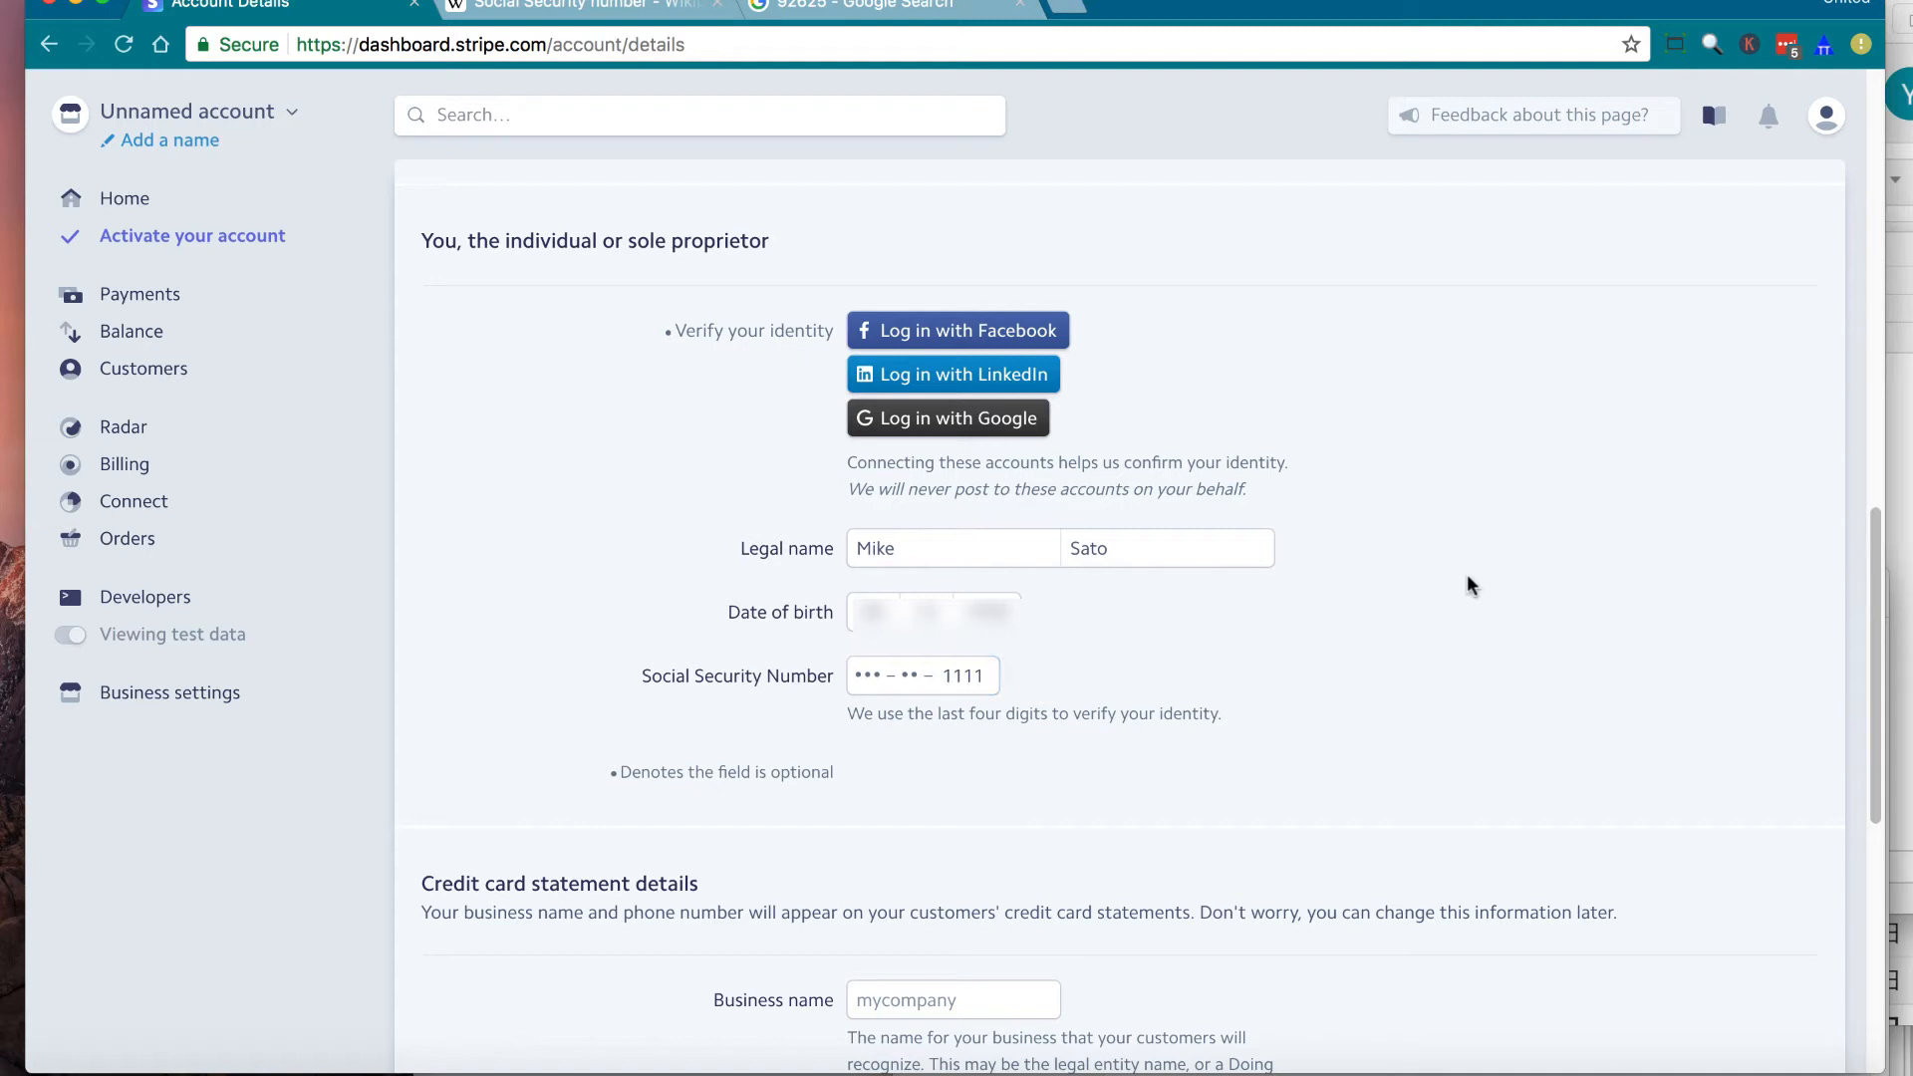
left_click(961, 676)
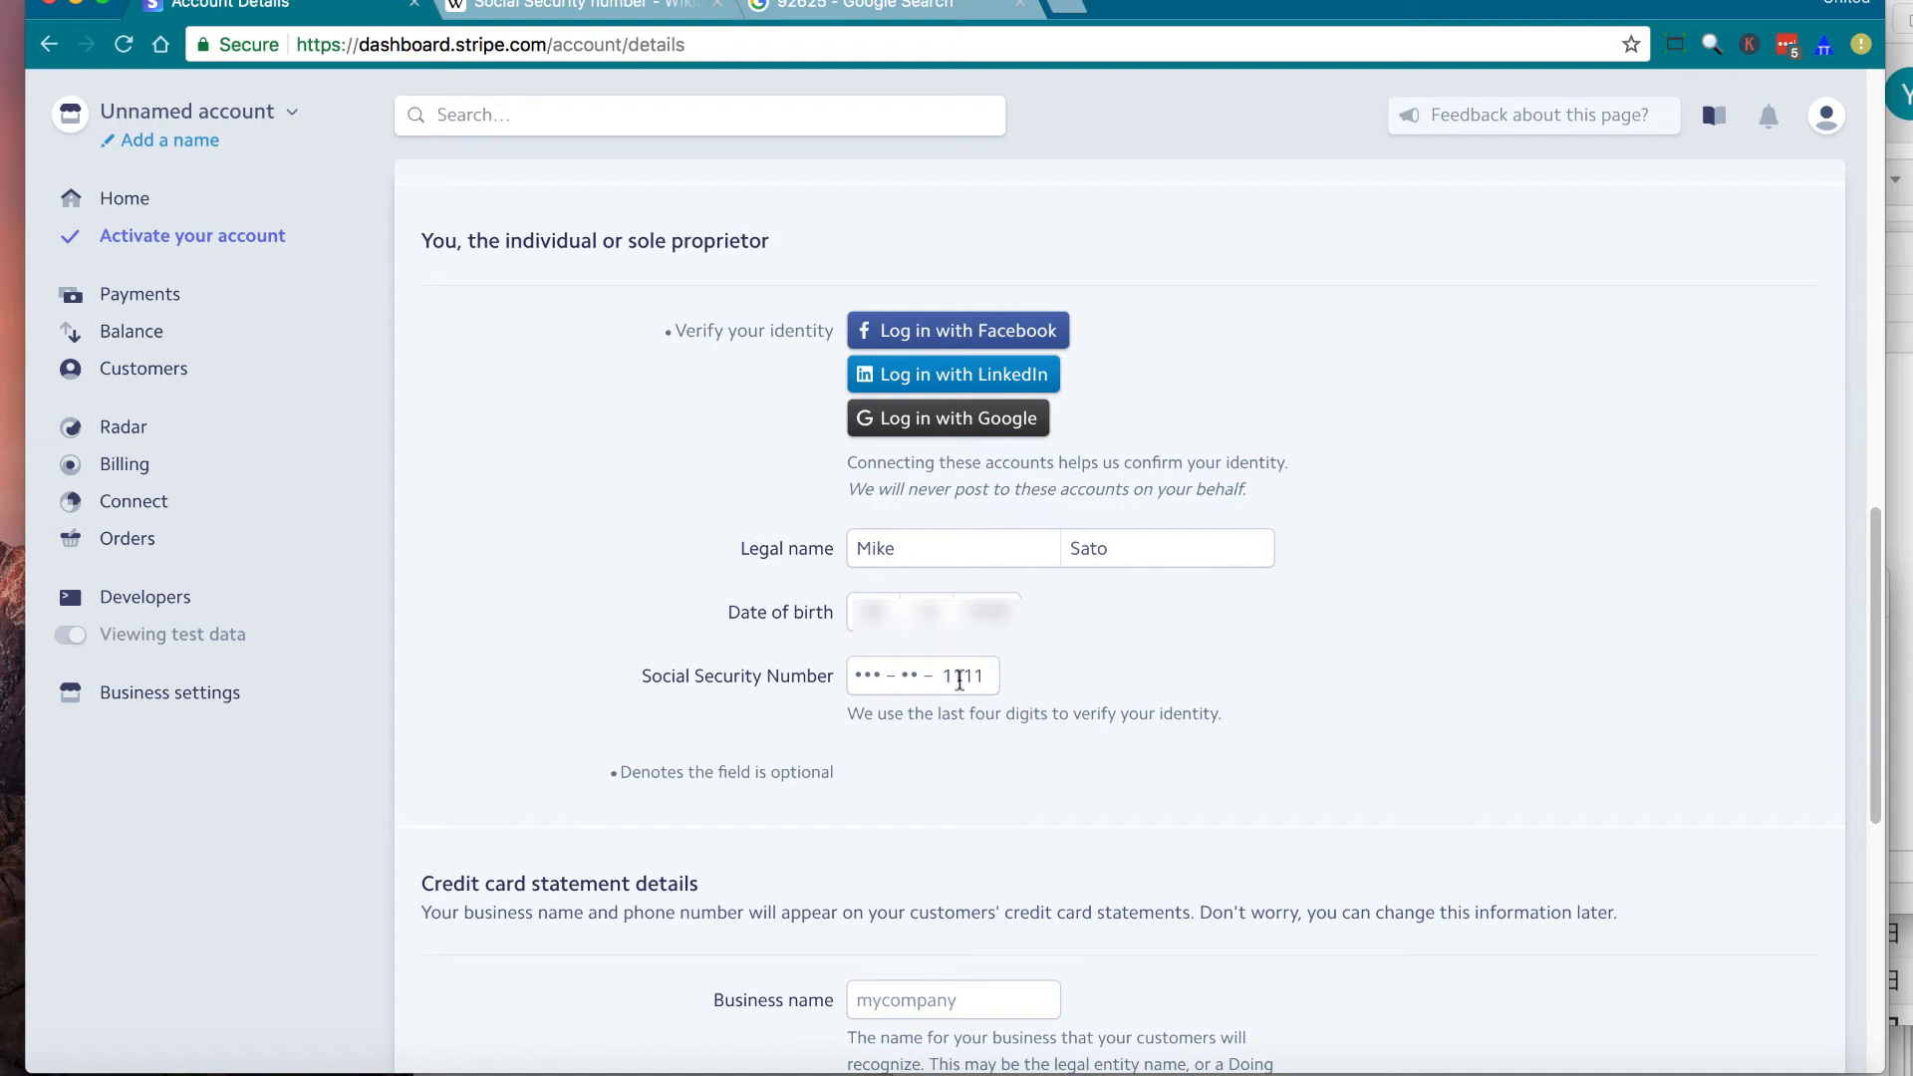
mouse_move(1347, 614)
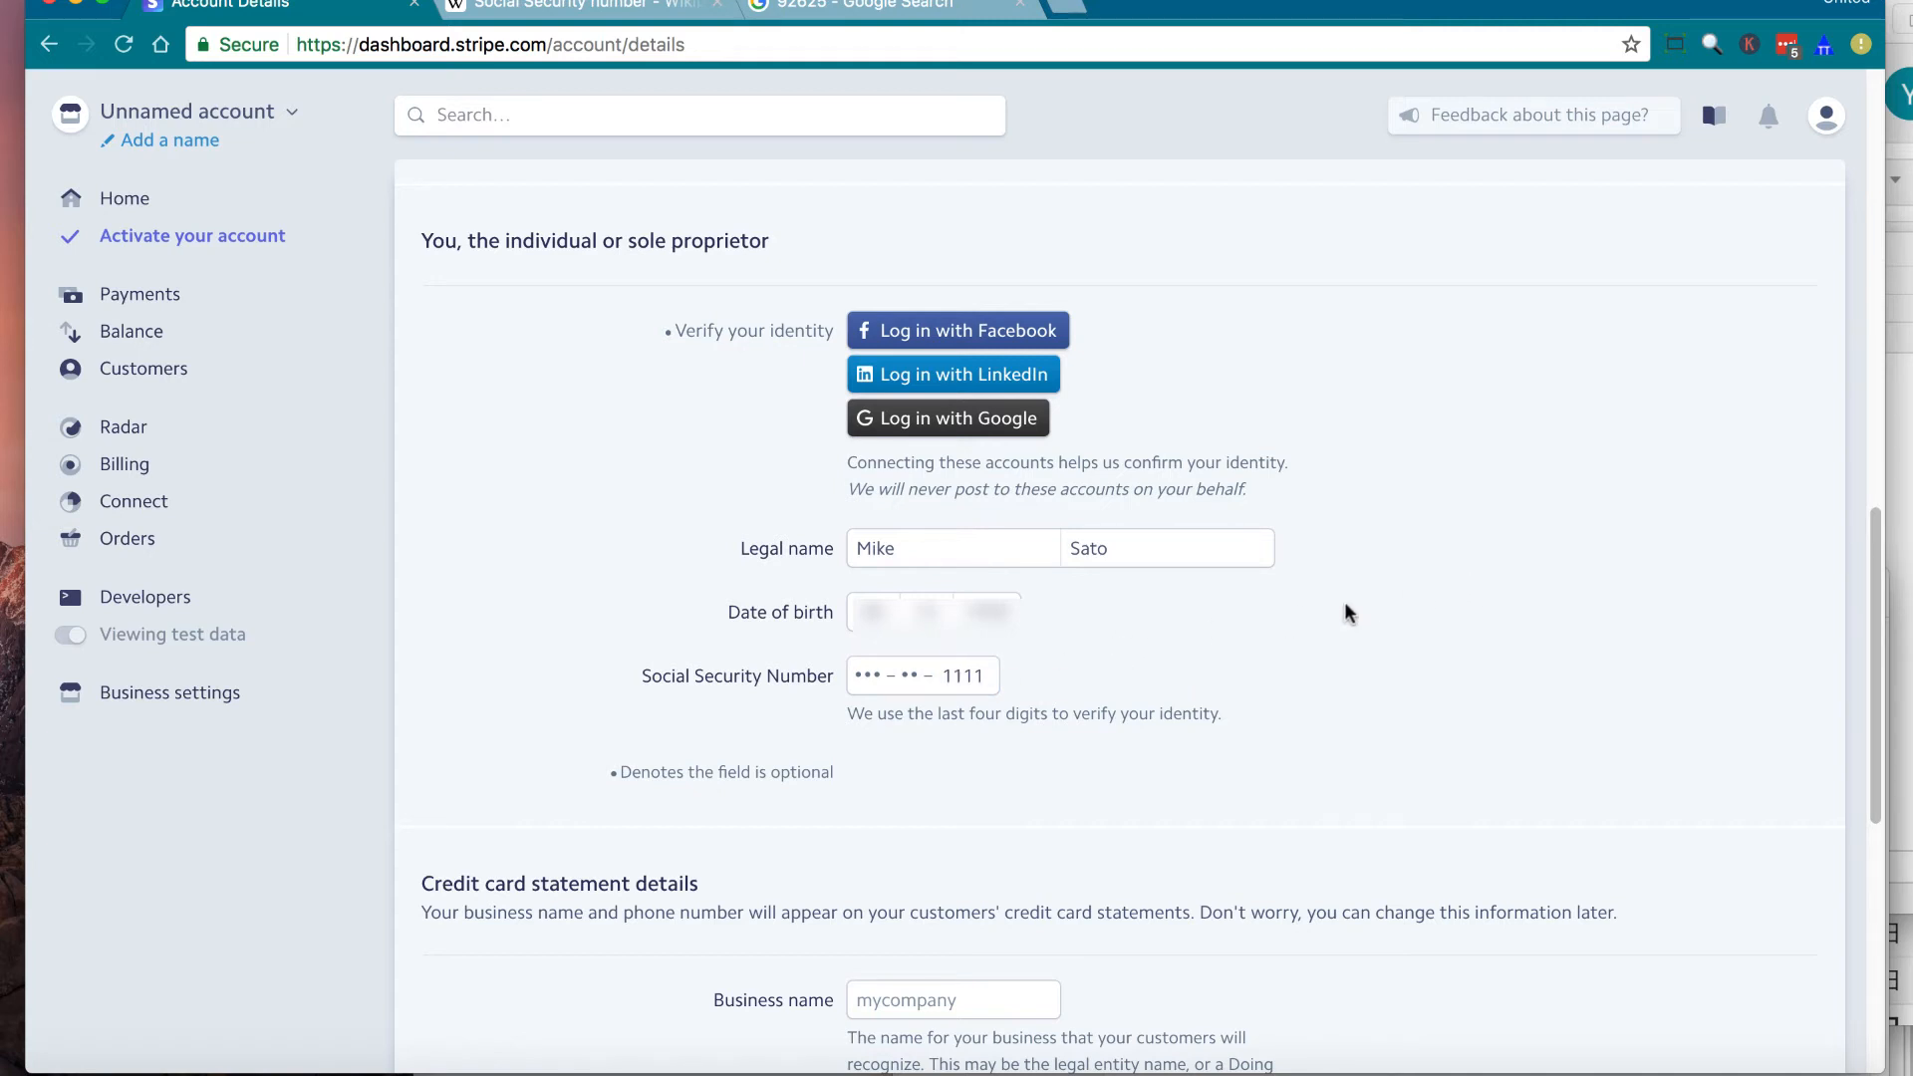
mouse_move(1194, 357)
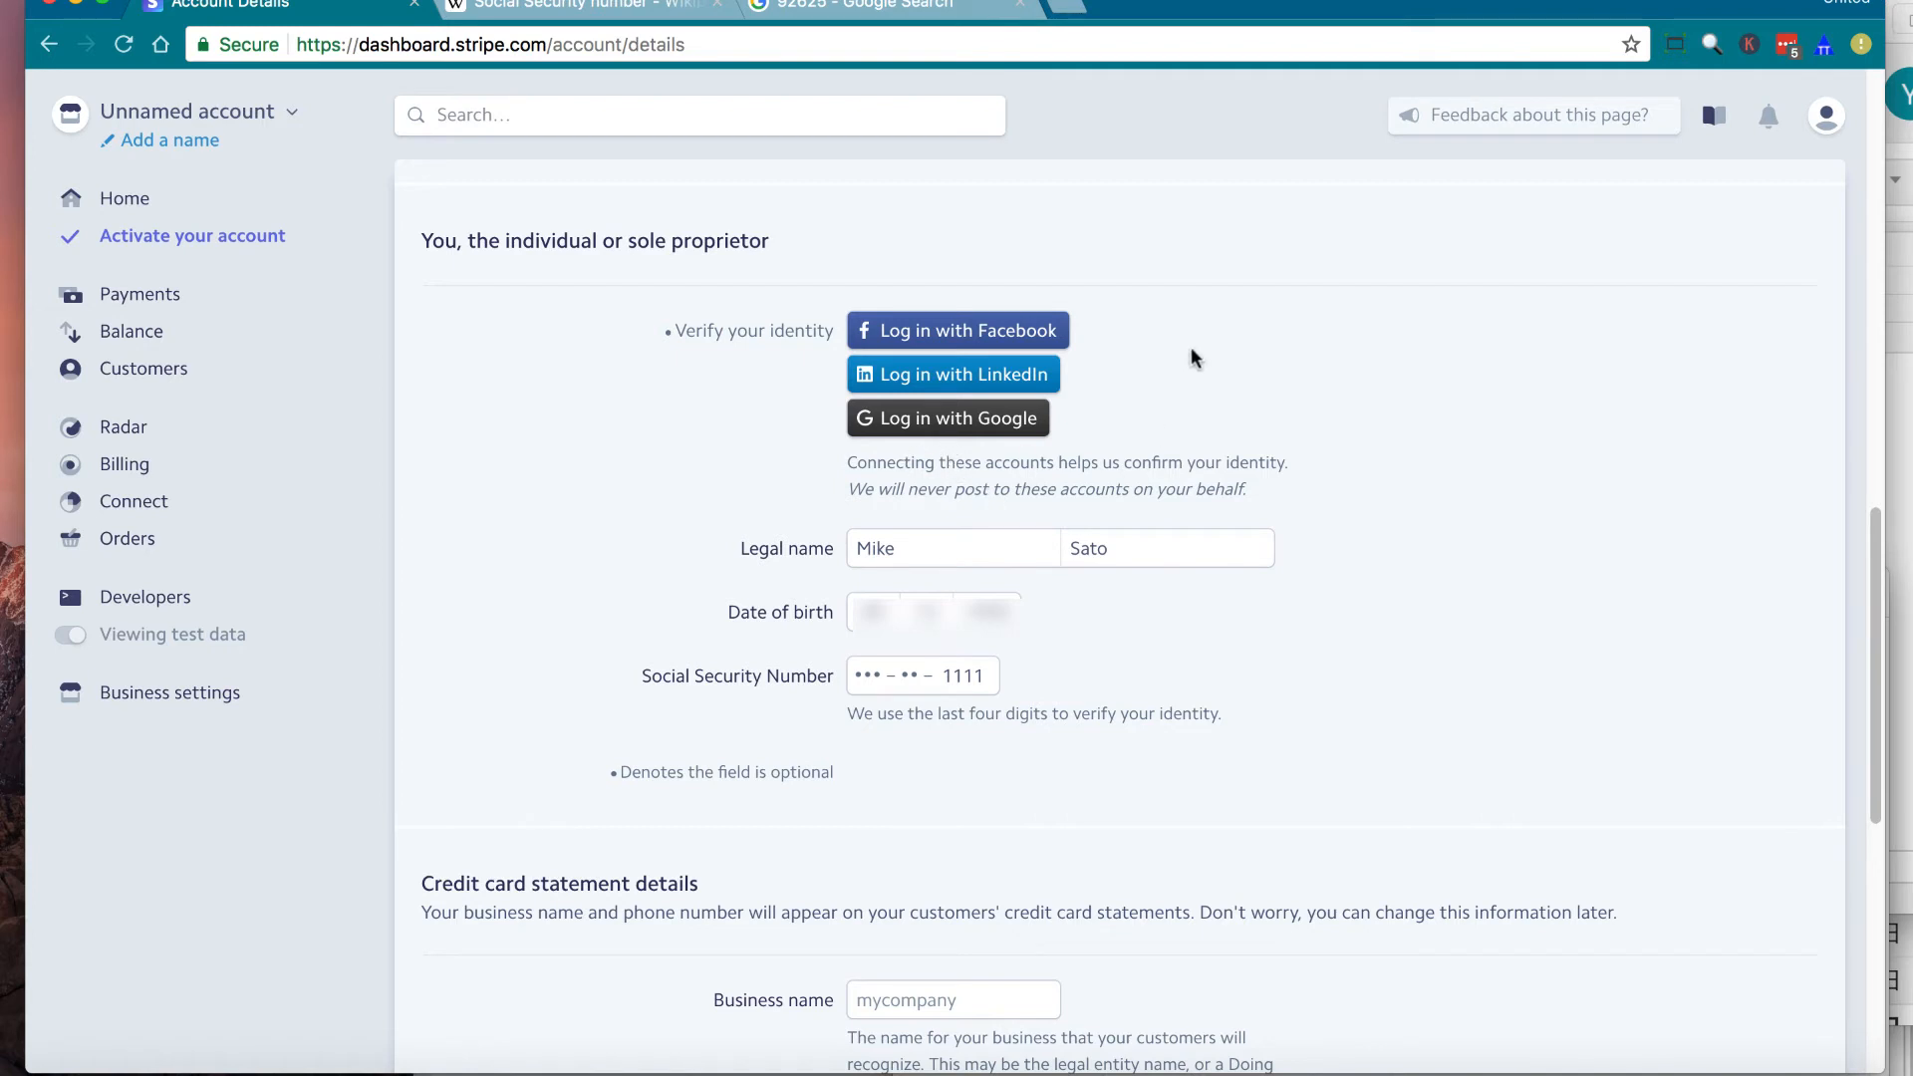
mouse_move(1046, 386)
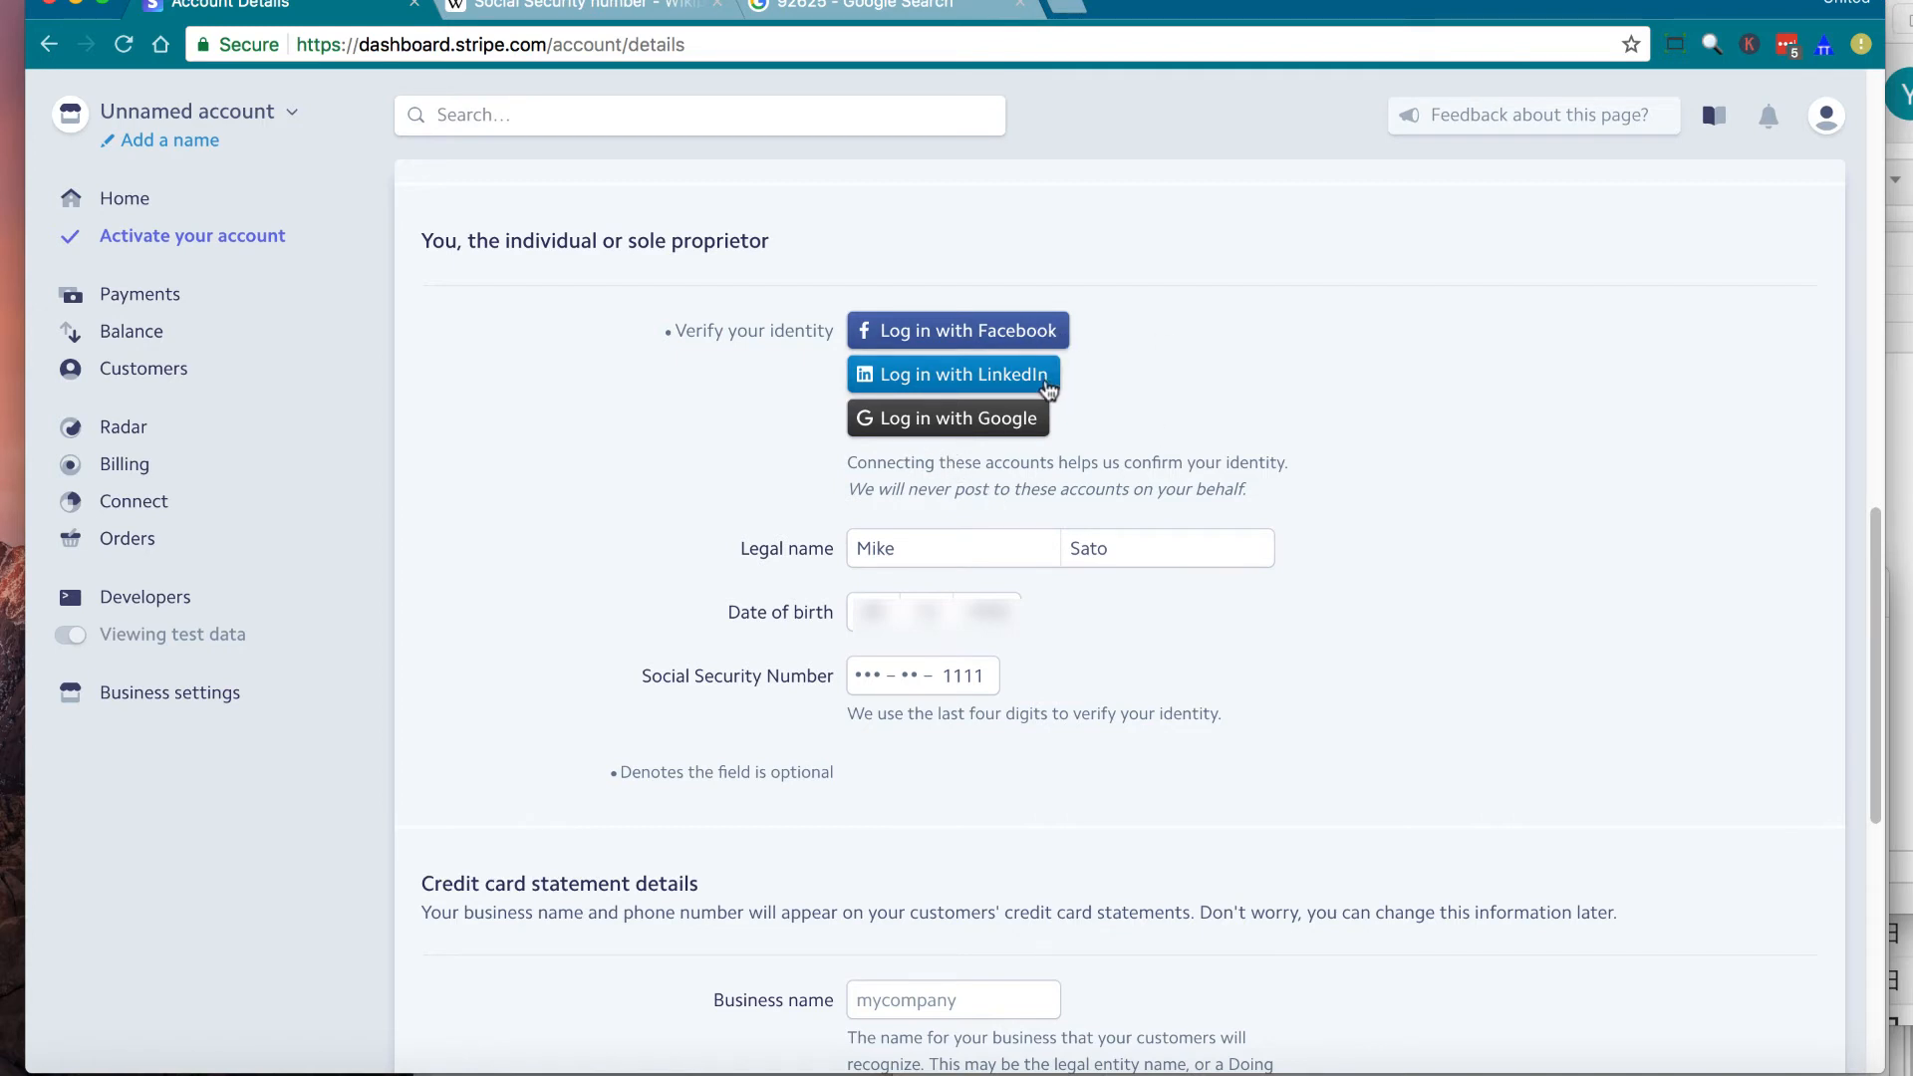
mouse_move(1094, 436)
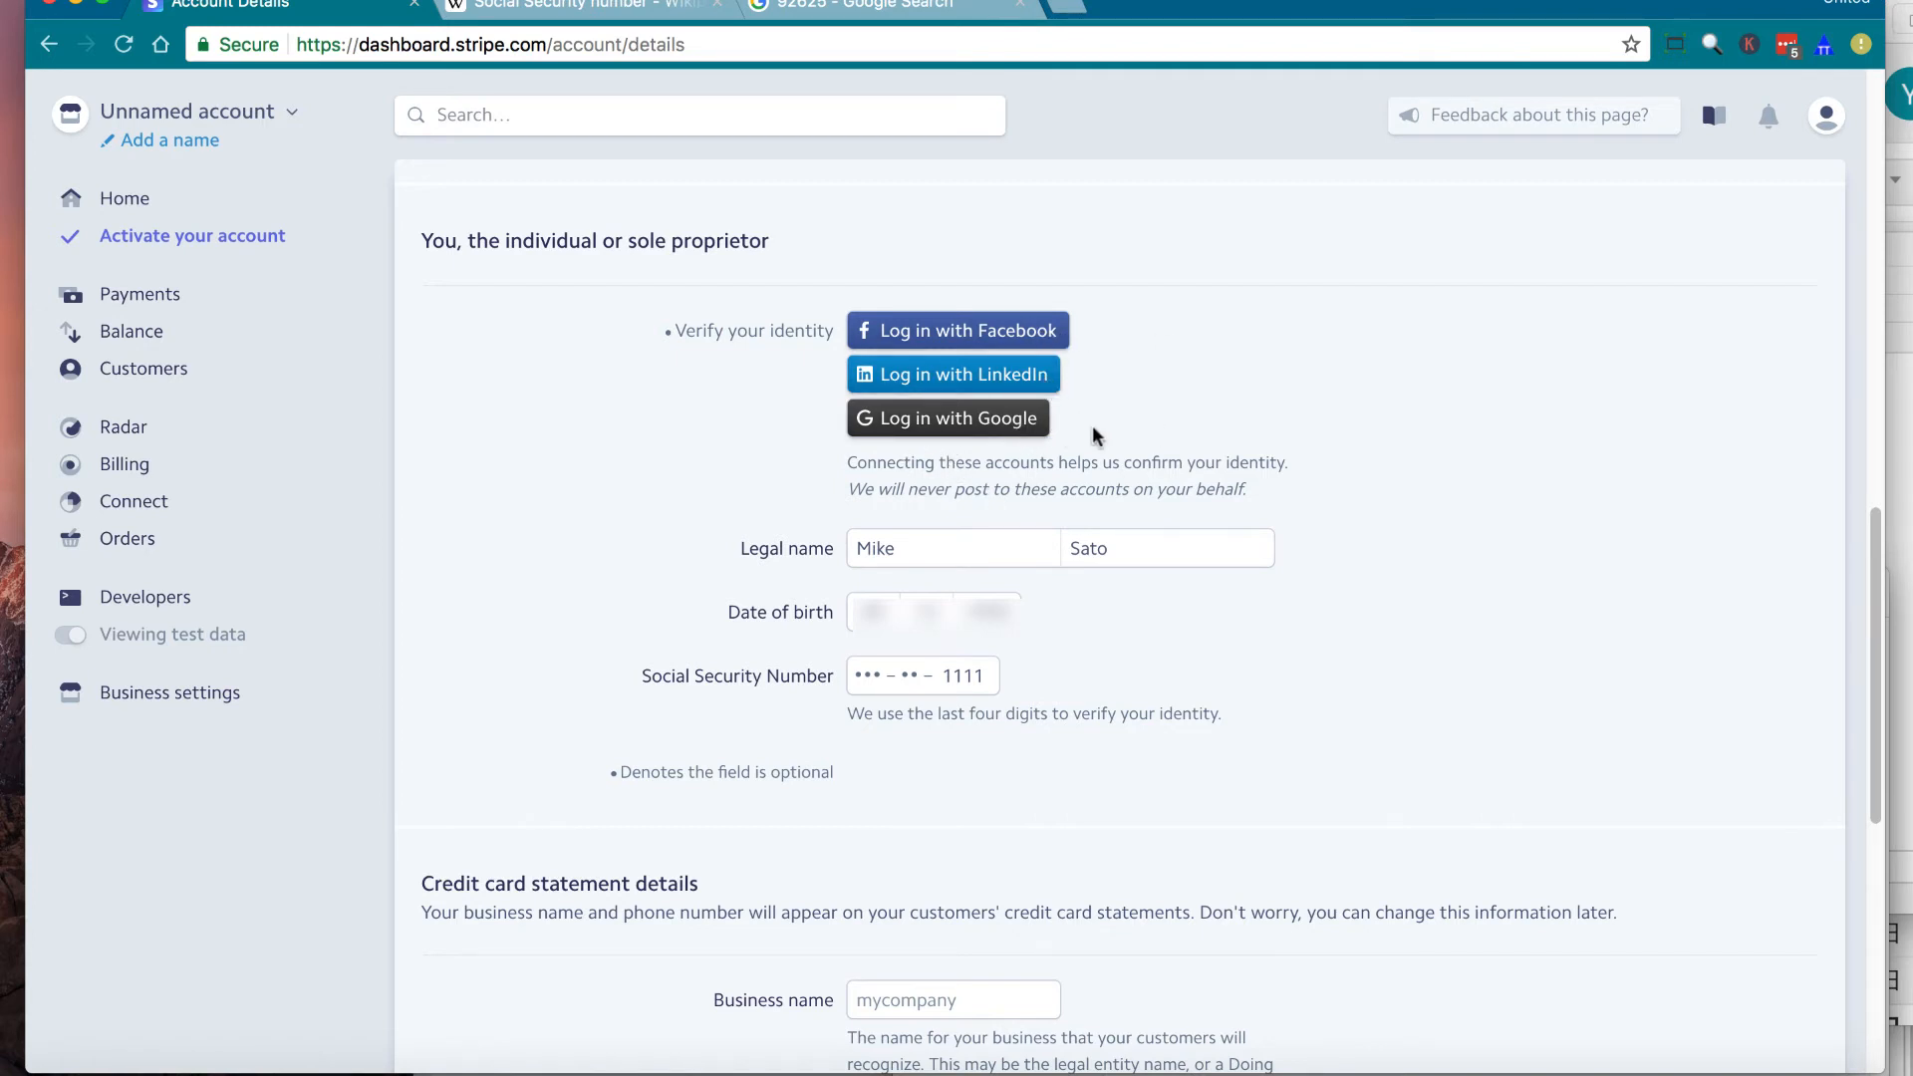
mouse_move(1150, 434)
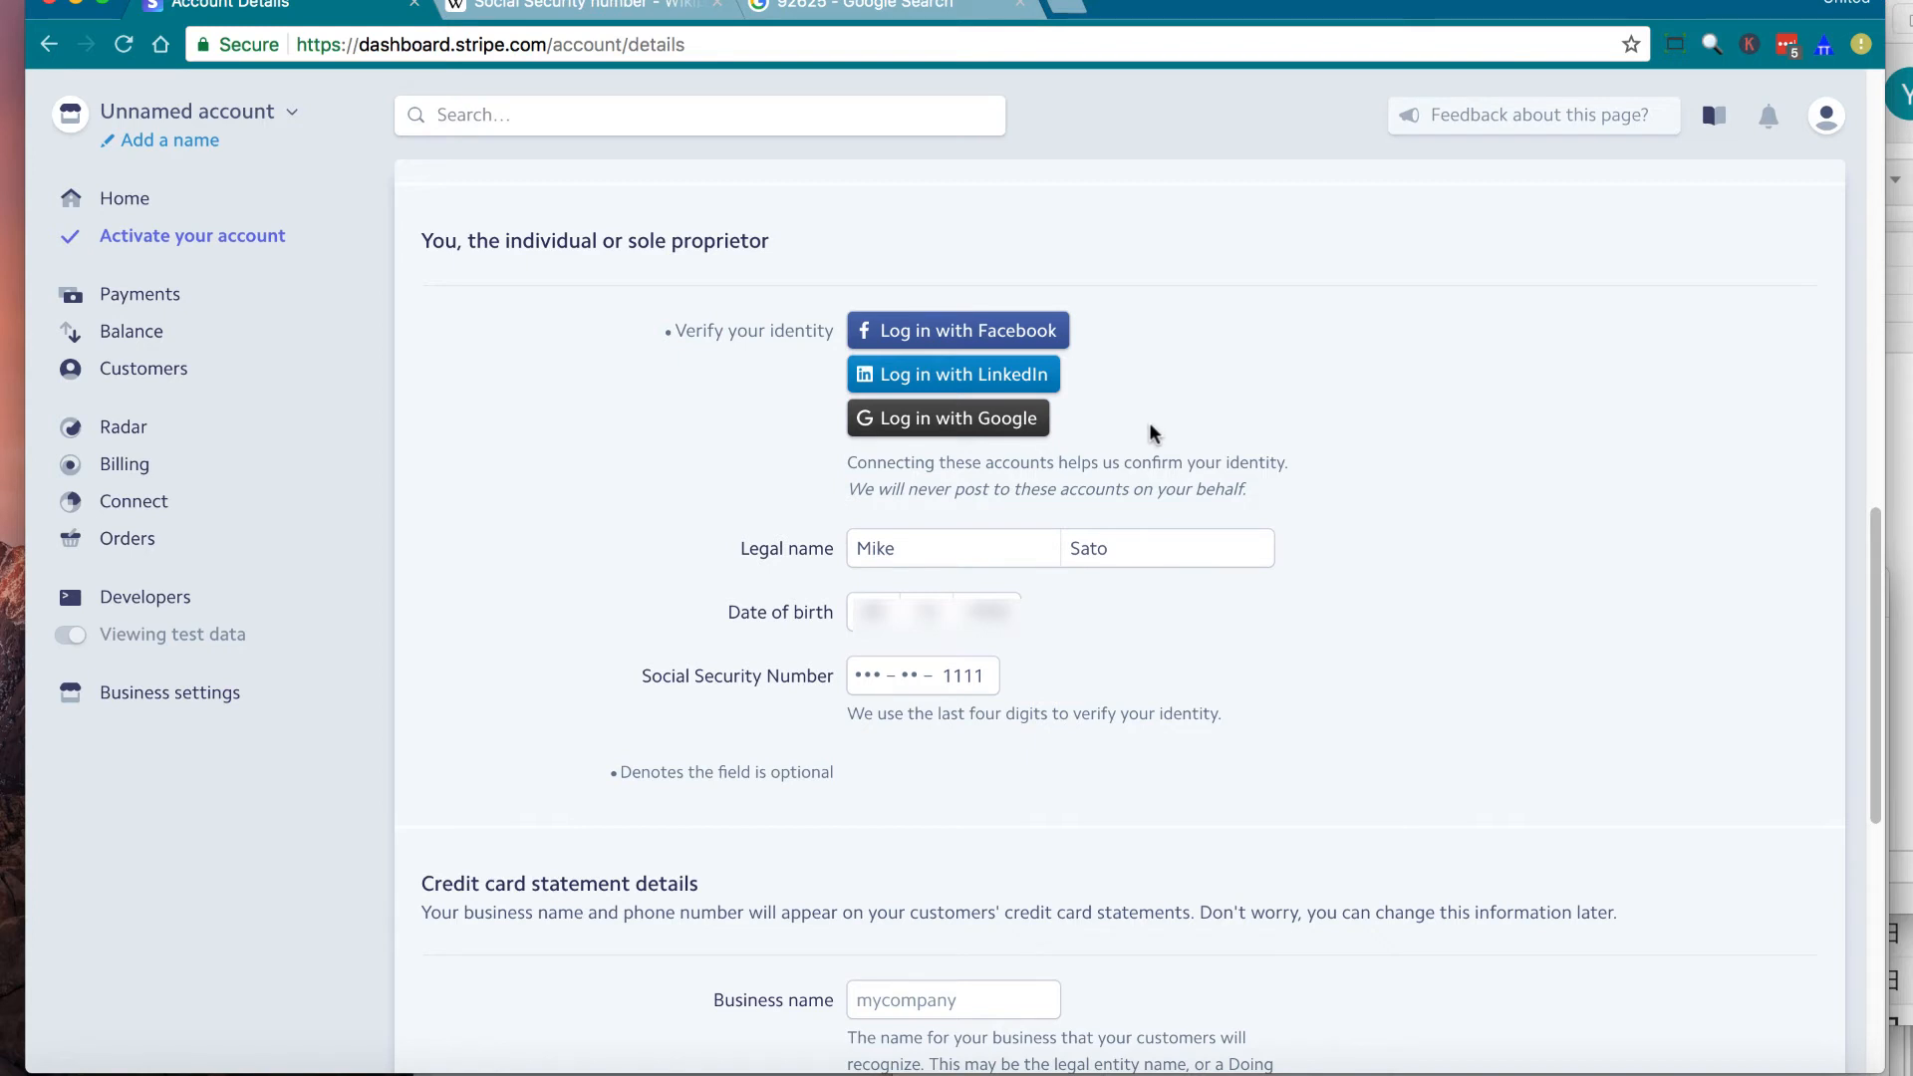
mouse_move(1012, 442)
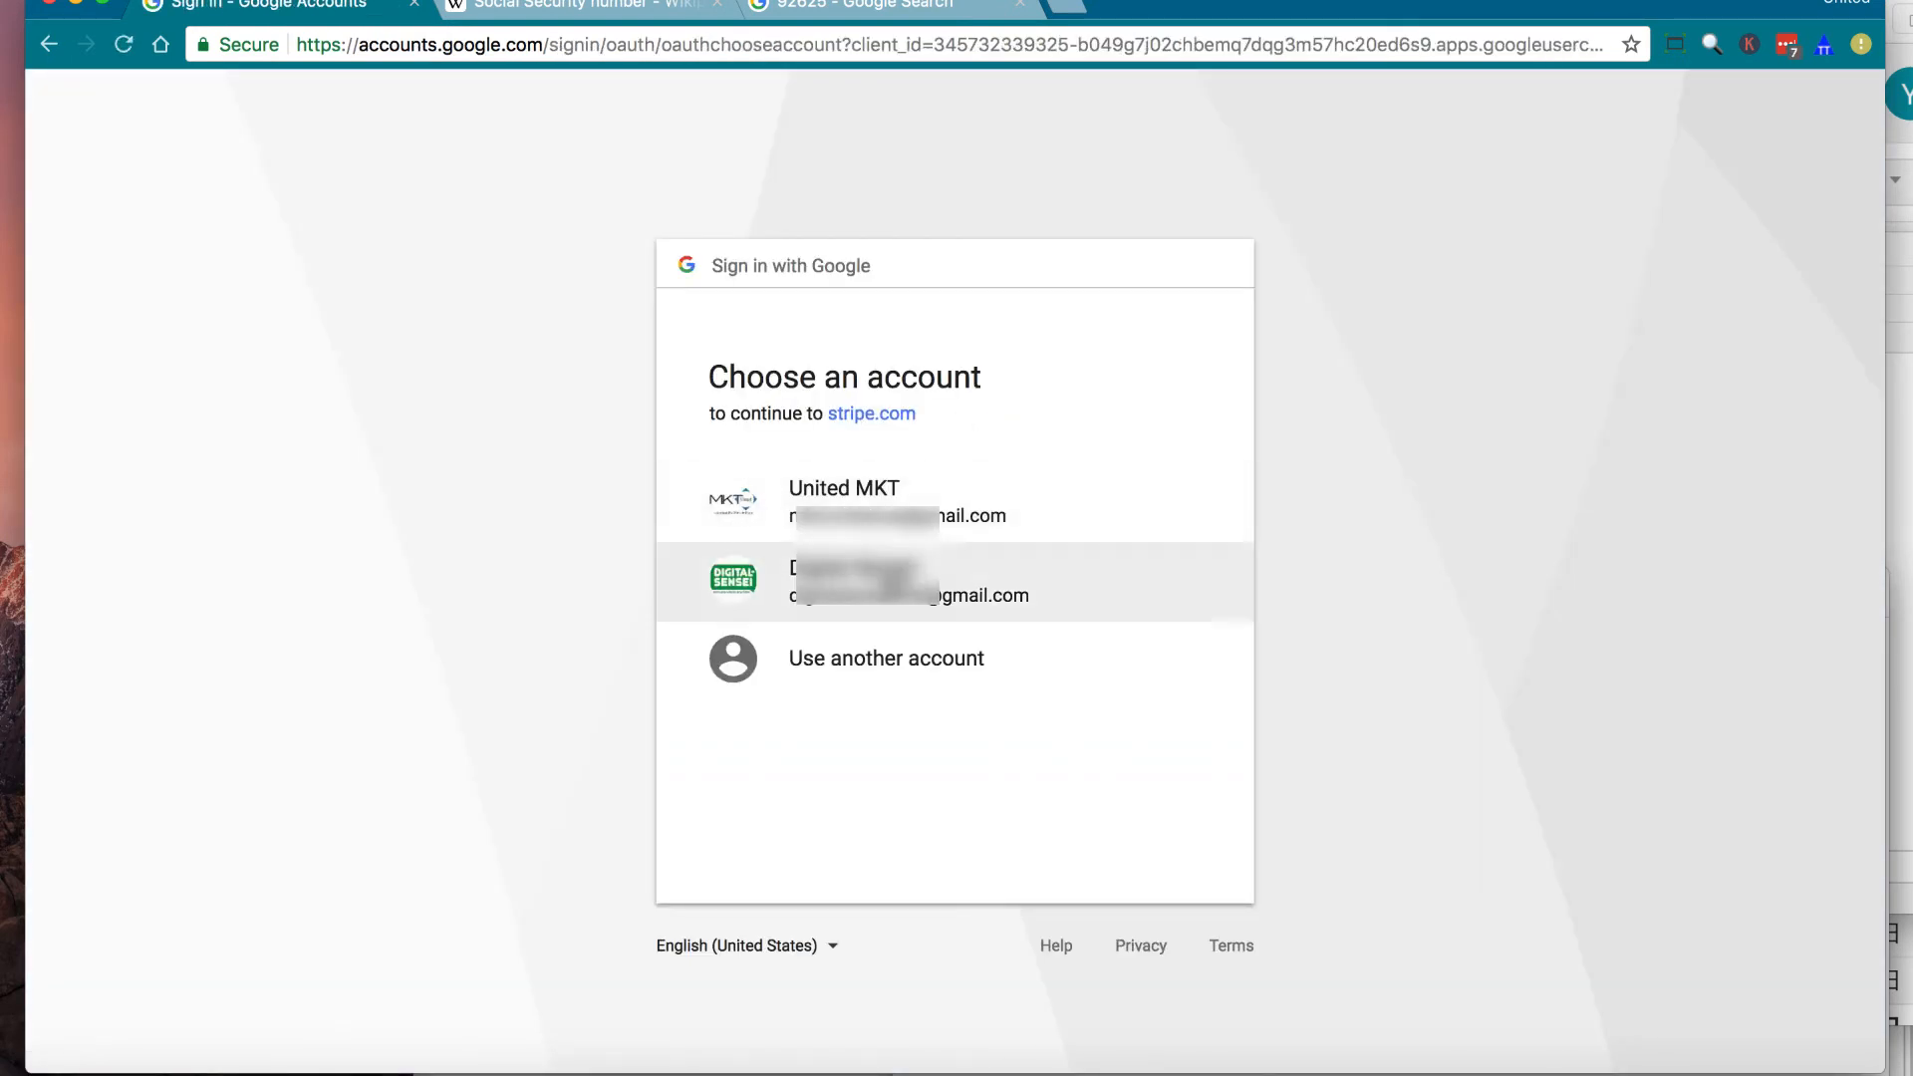
- Choose the second Google account to verify identity for stripe.com
left_click(902, 580)
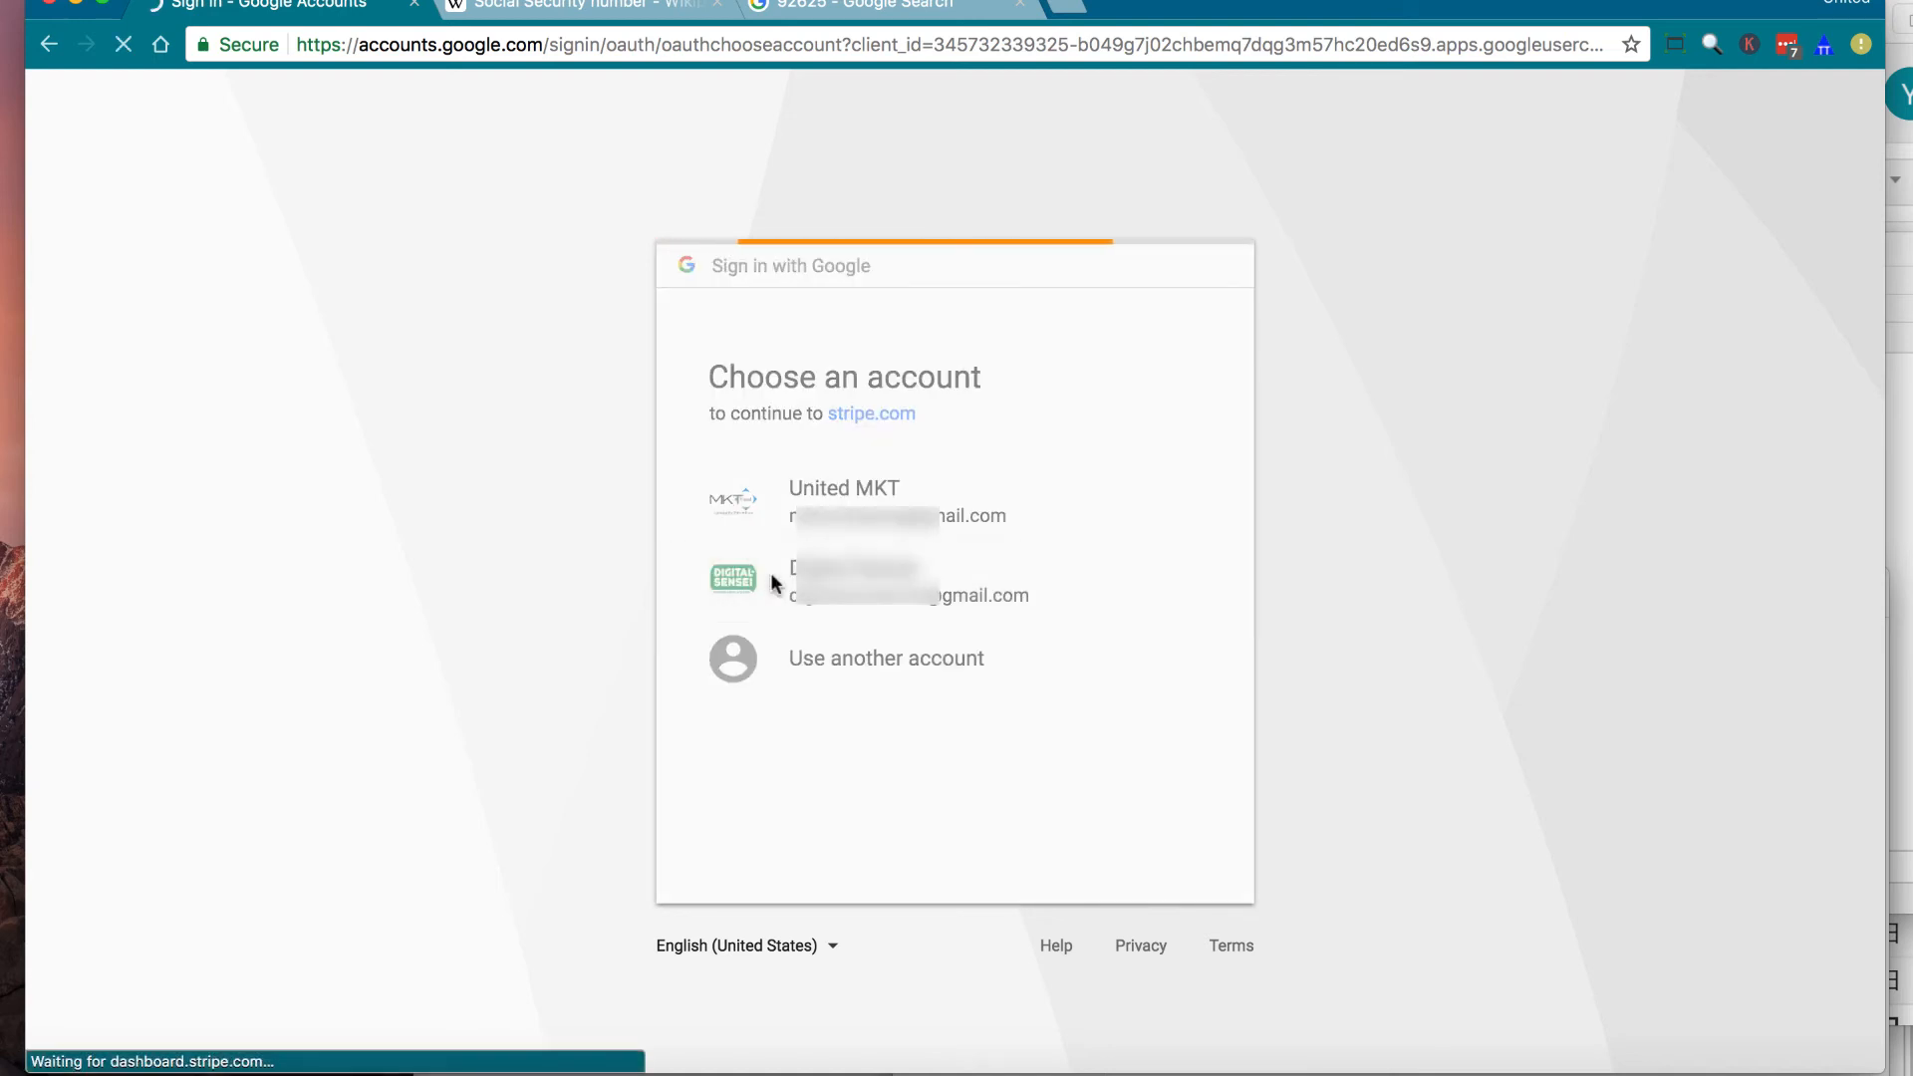
left_click(855, 582)
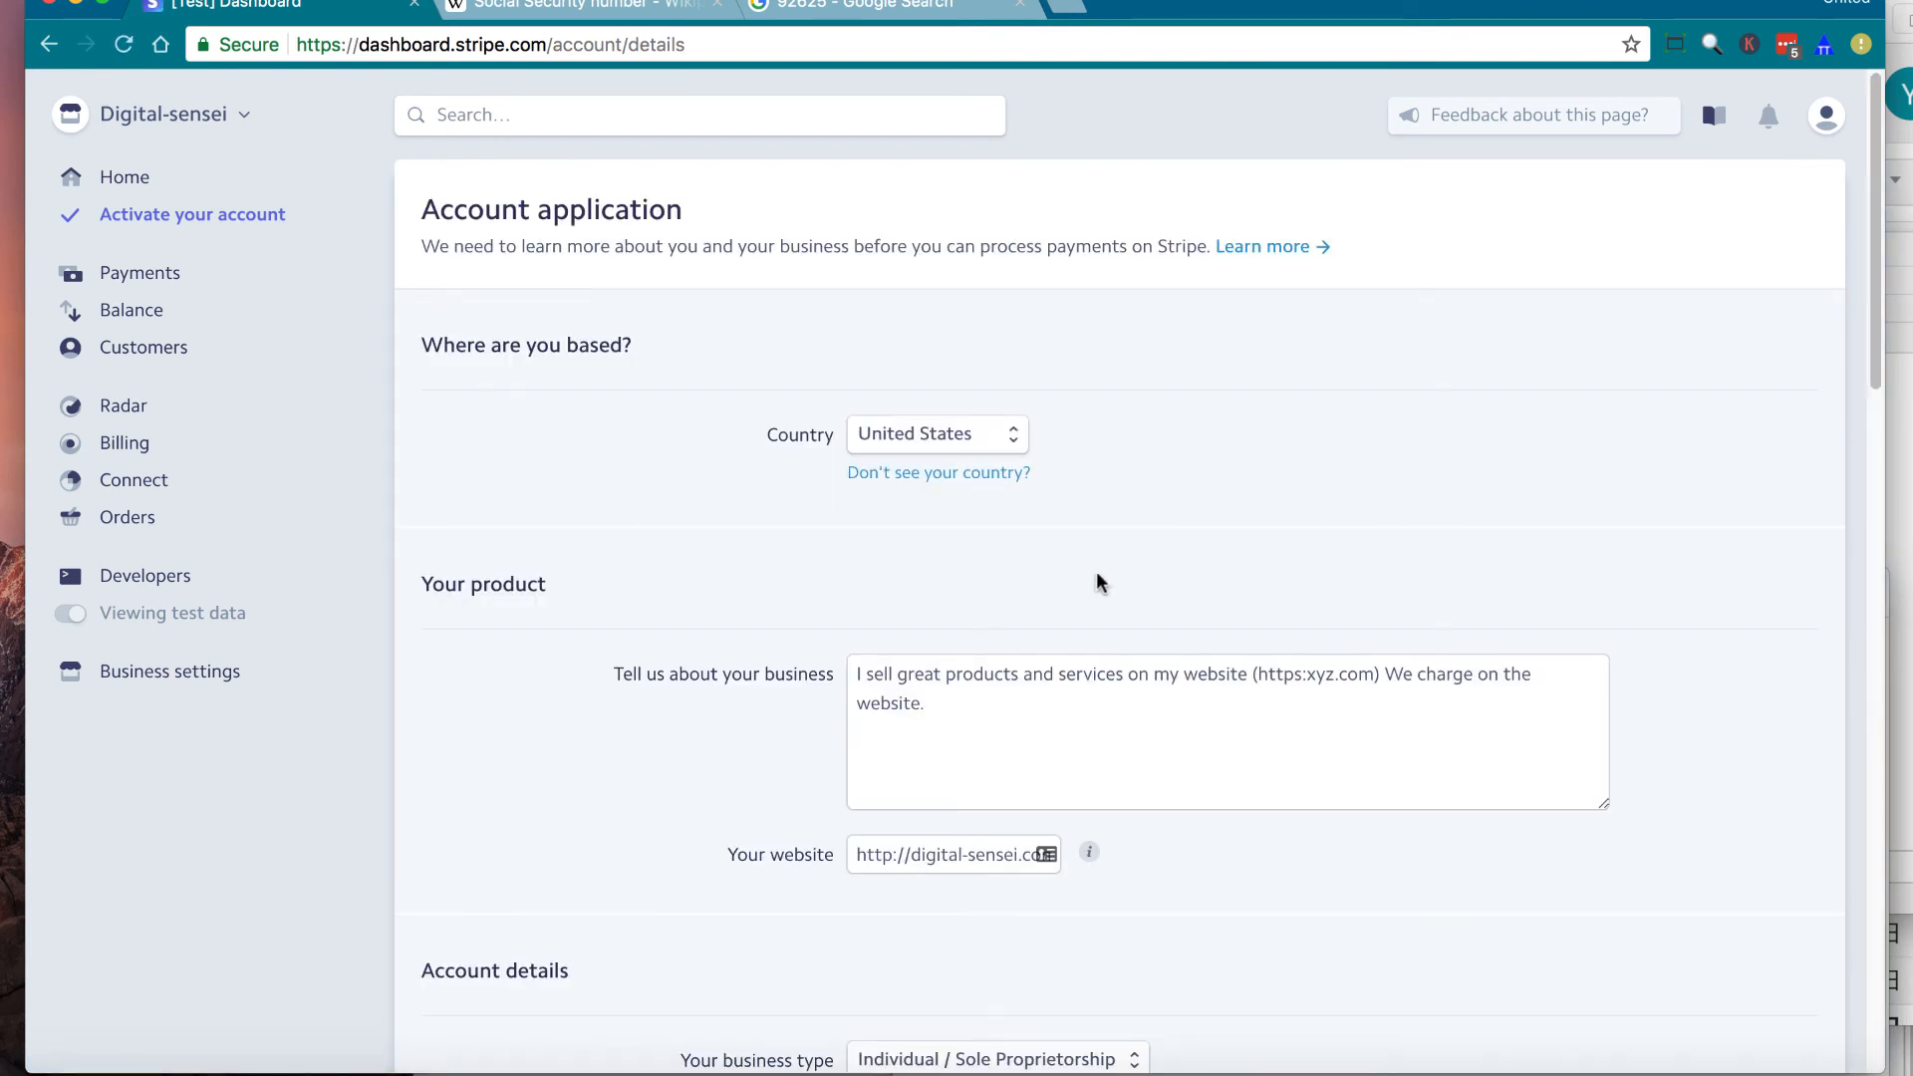
- Scroll through the application to confirm Google is connected and statement name DIGITAL-SENSEI.COM
scroll("down", 3)
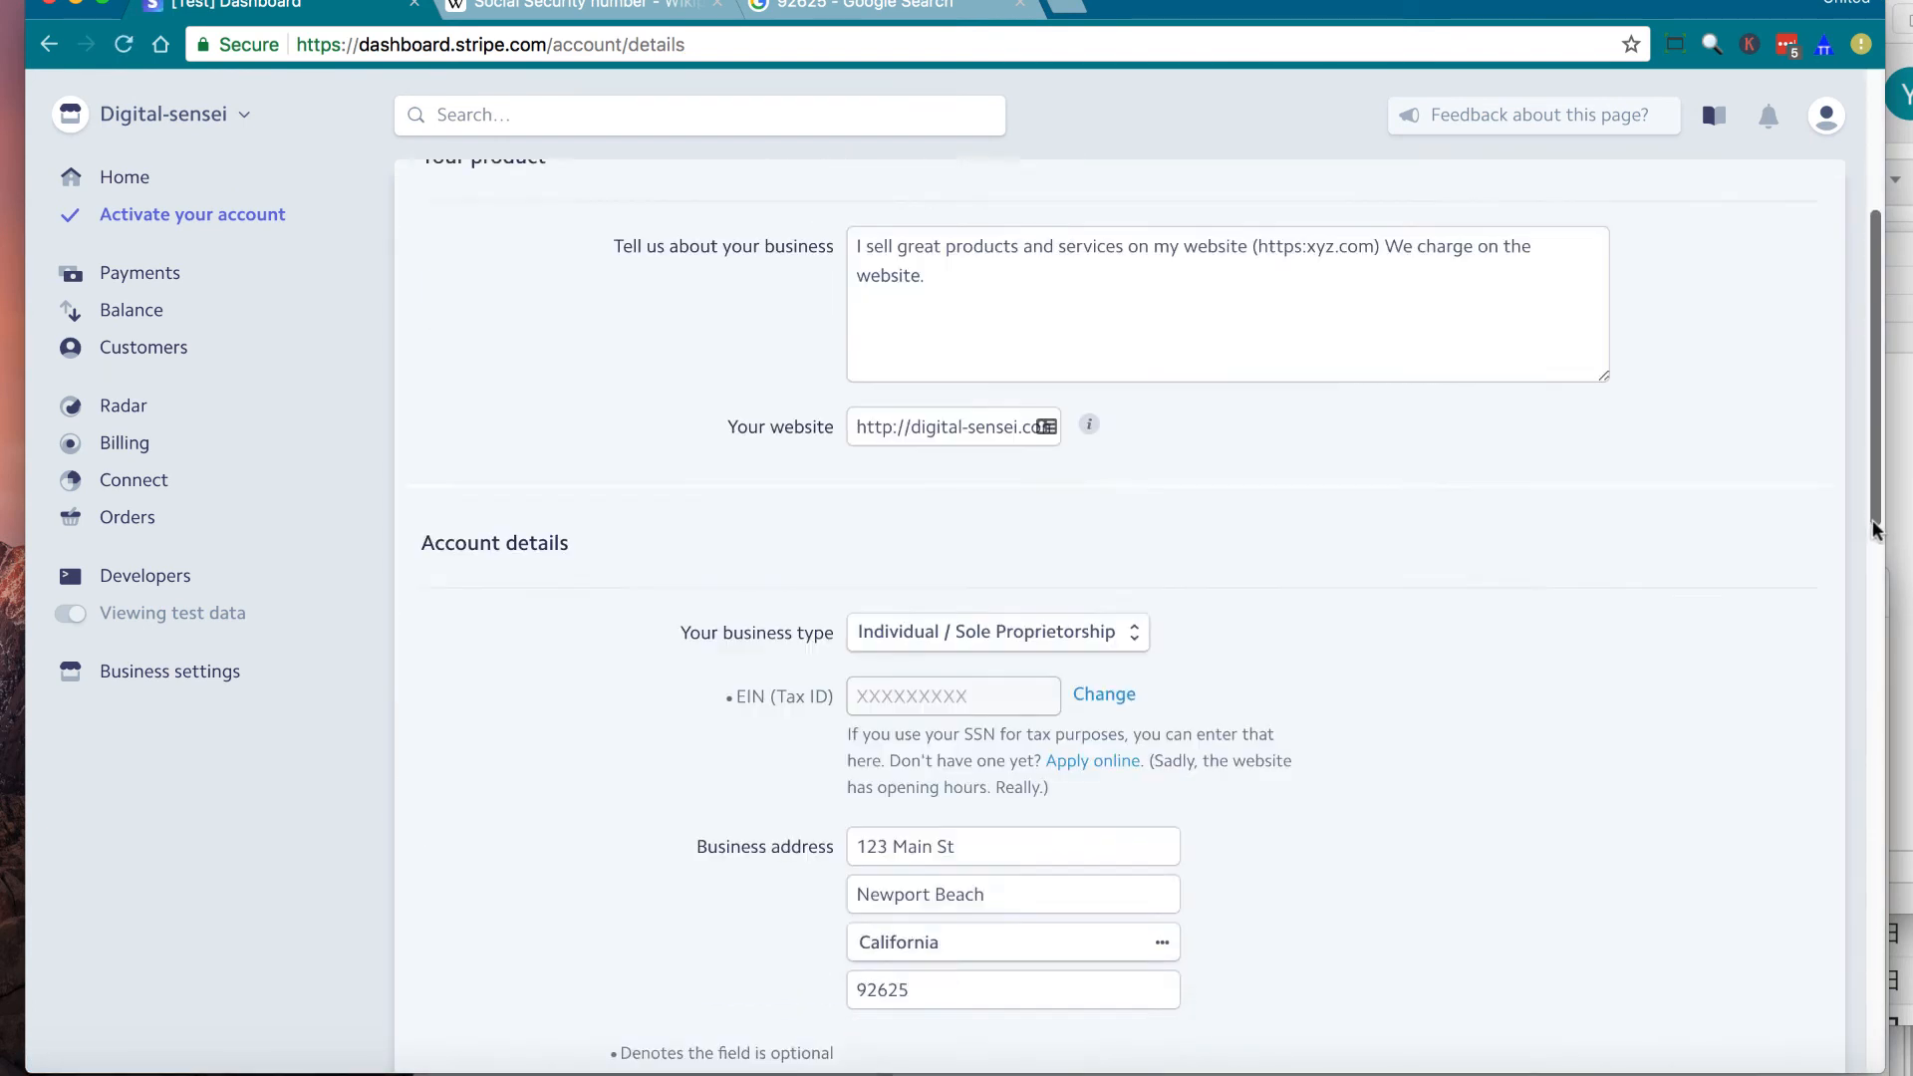
scroll("down", 3)
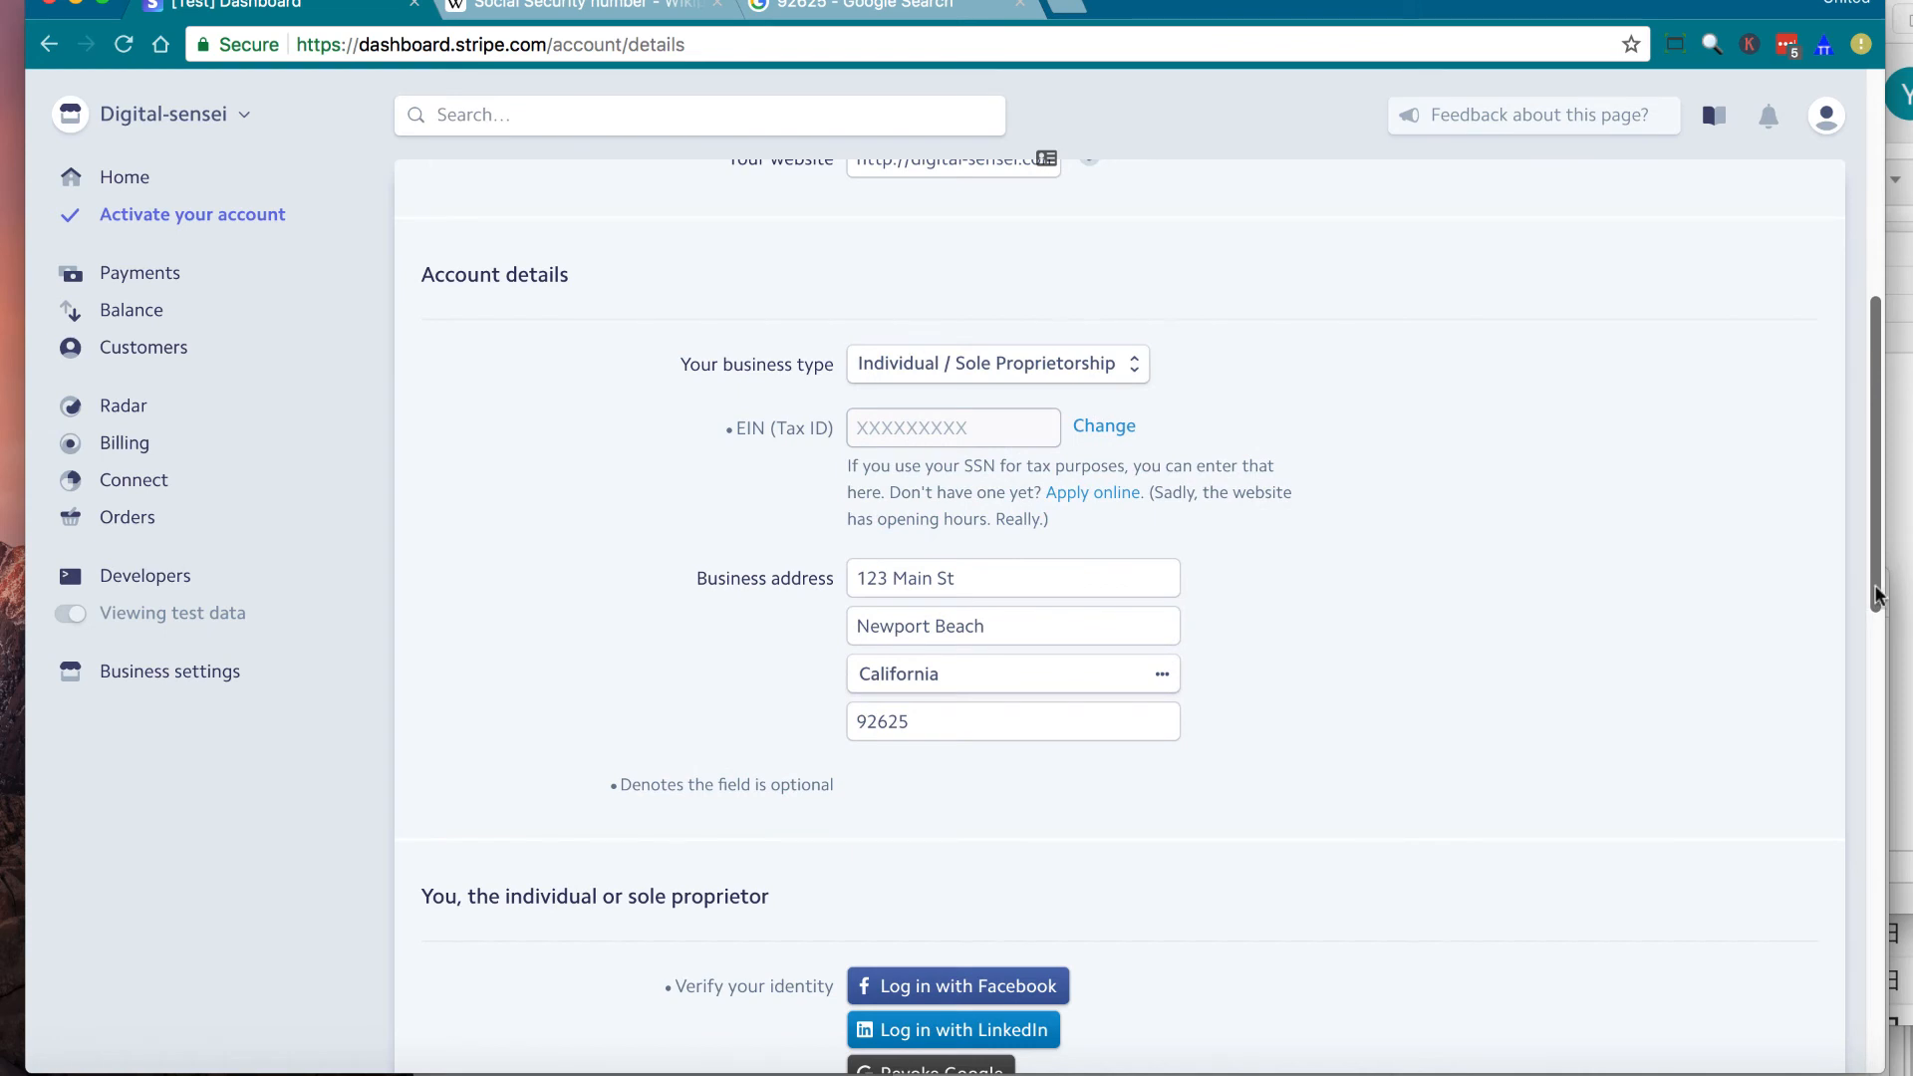
scroll("down", 3)
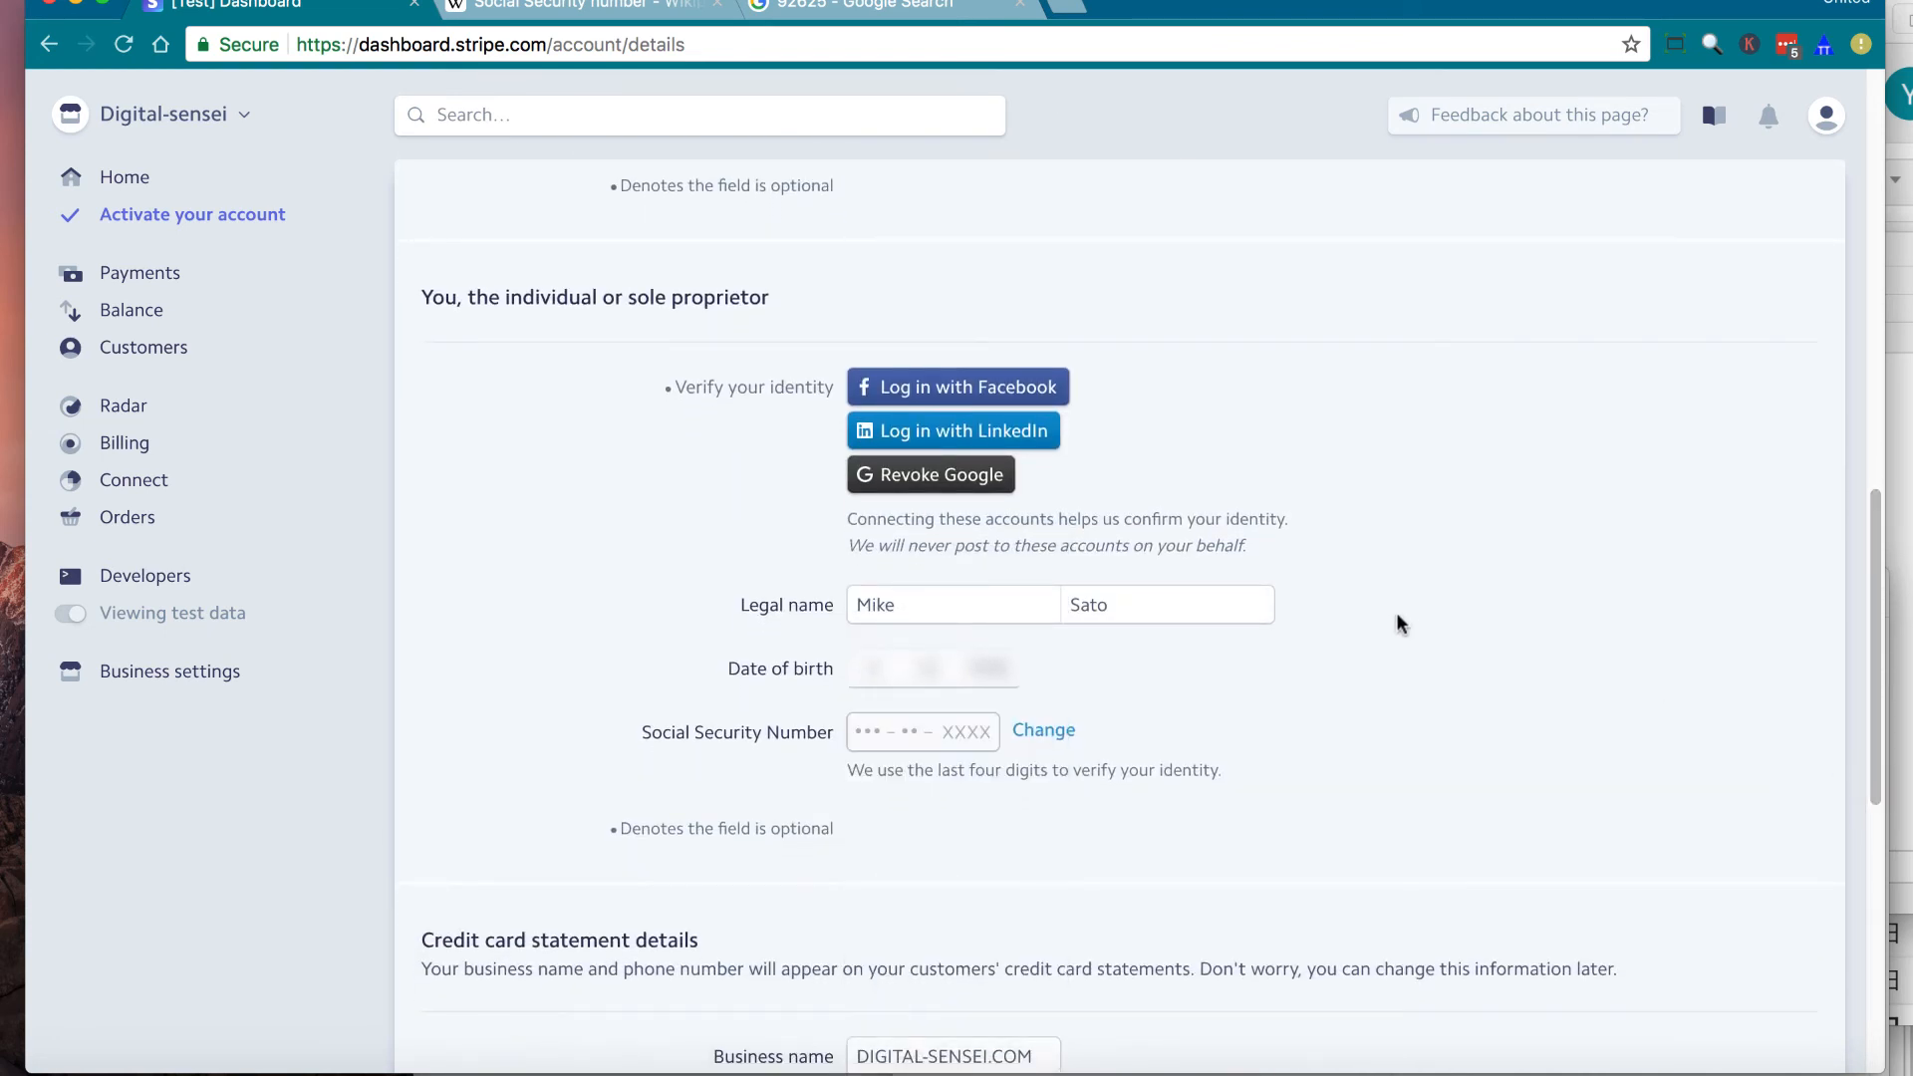
mouse_move(956, 481)
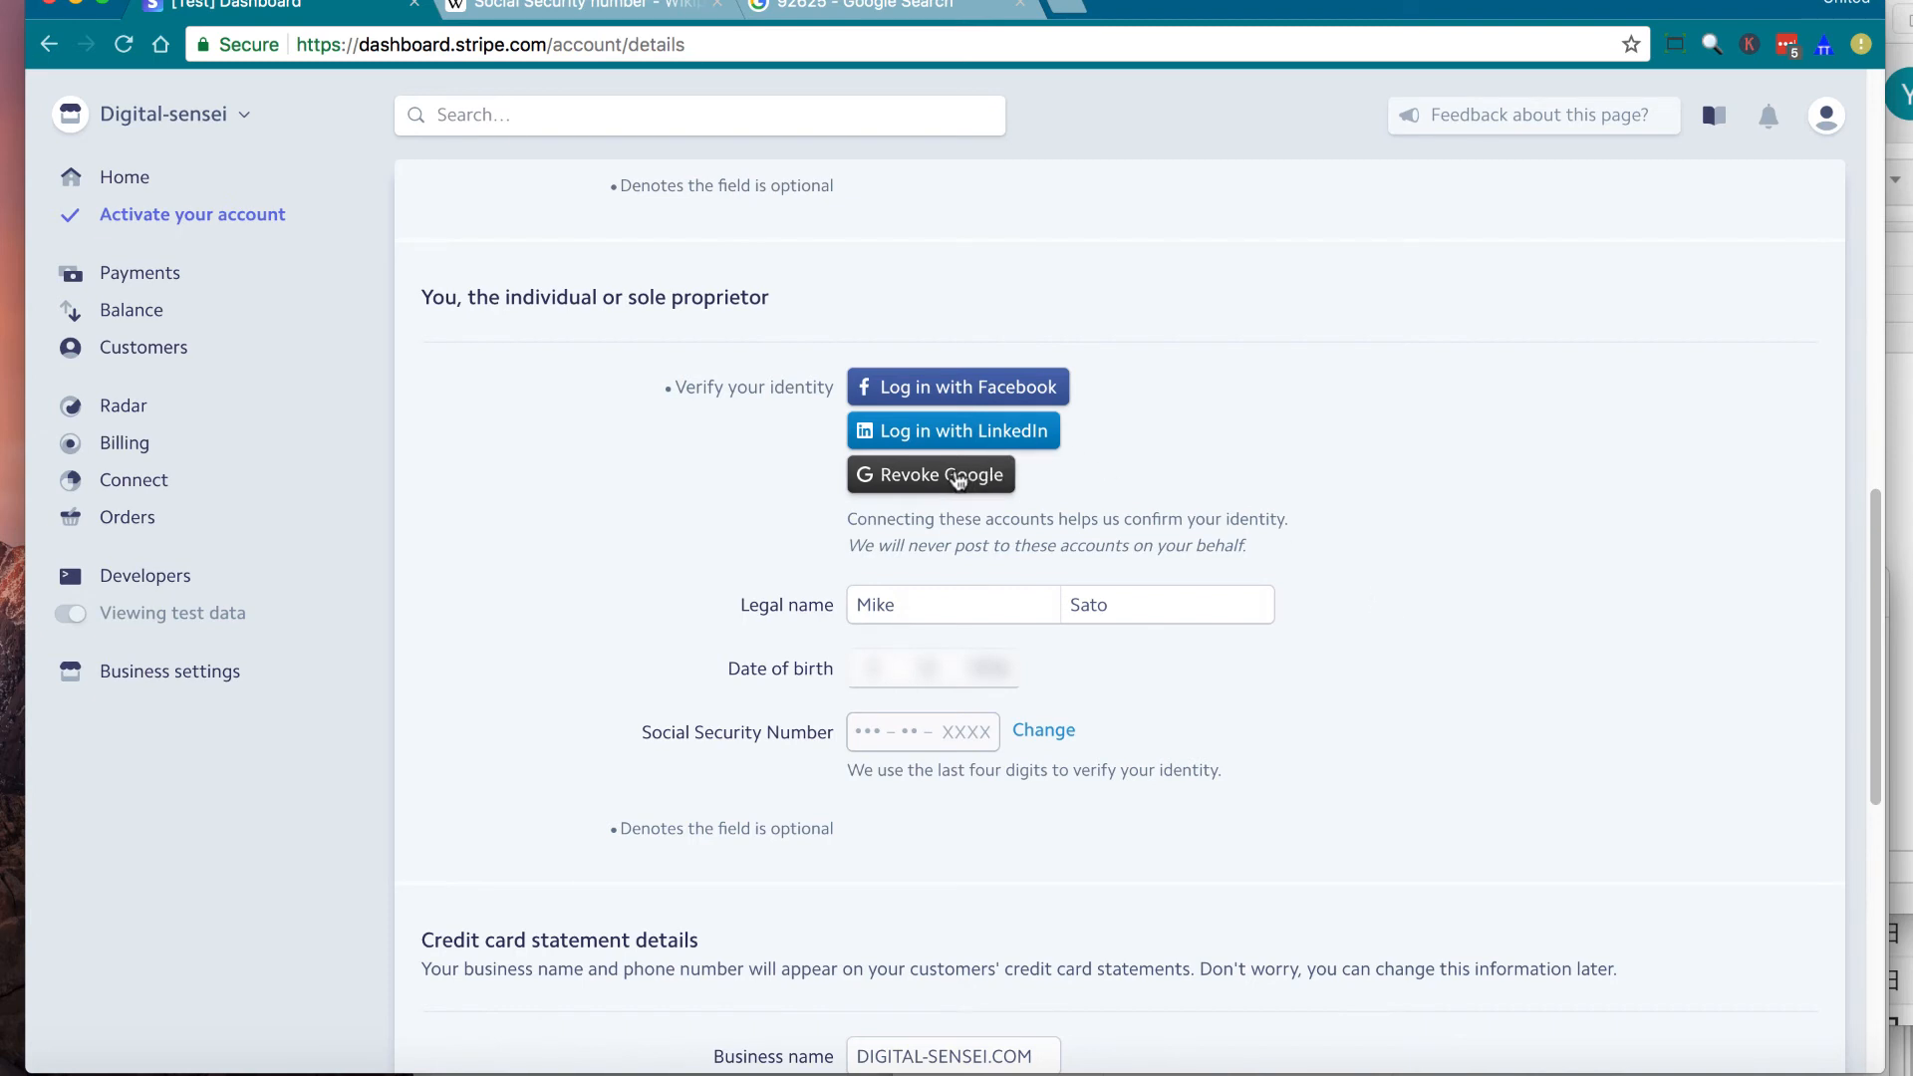
mouse_move(1810, 552)
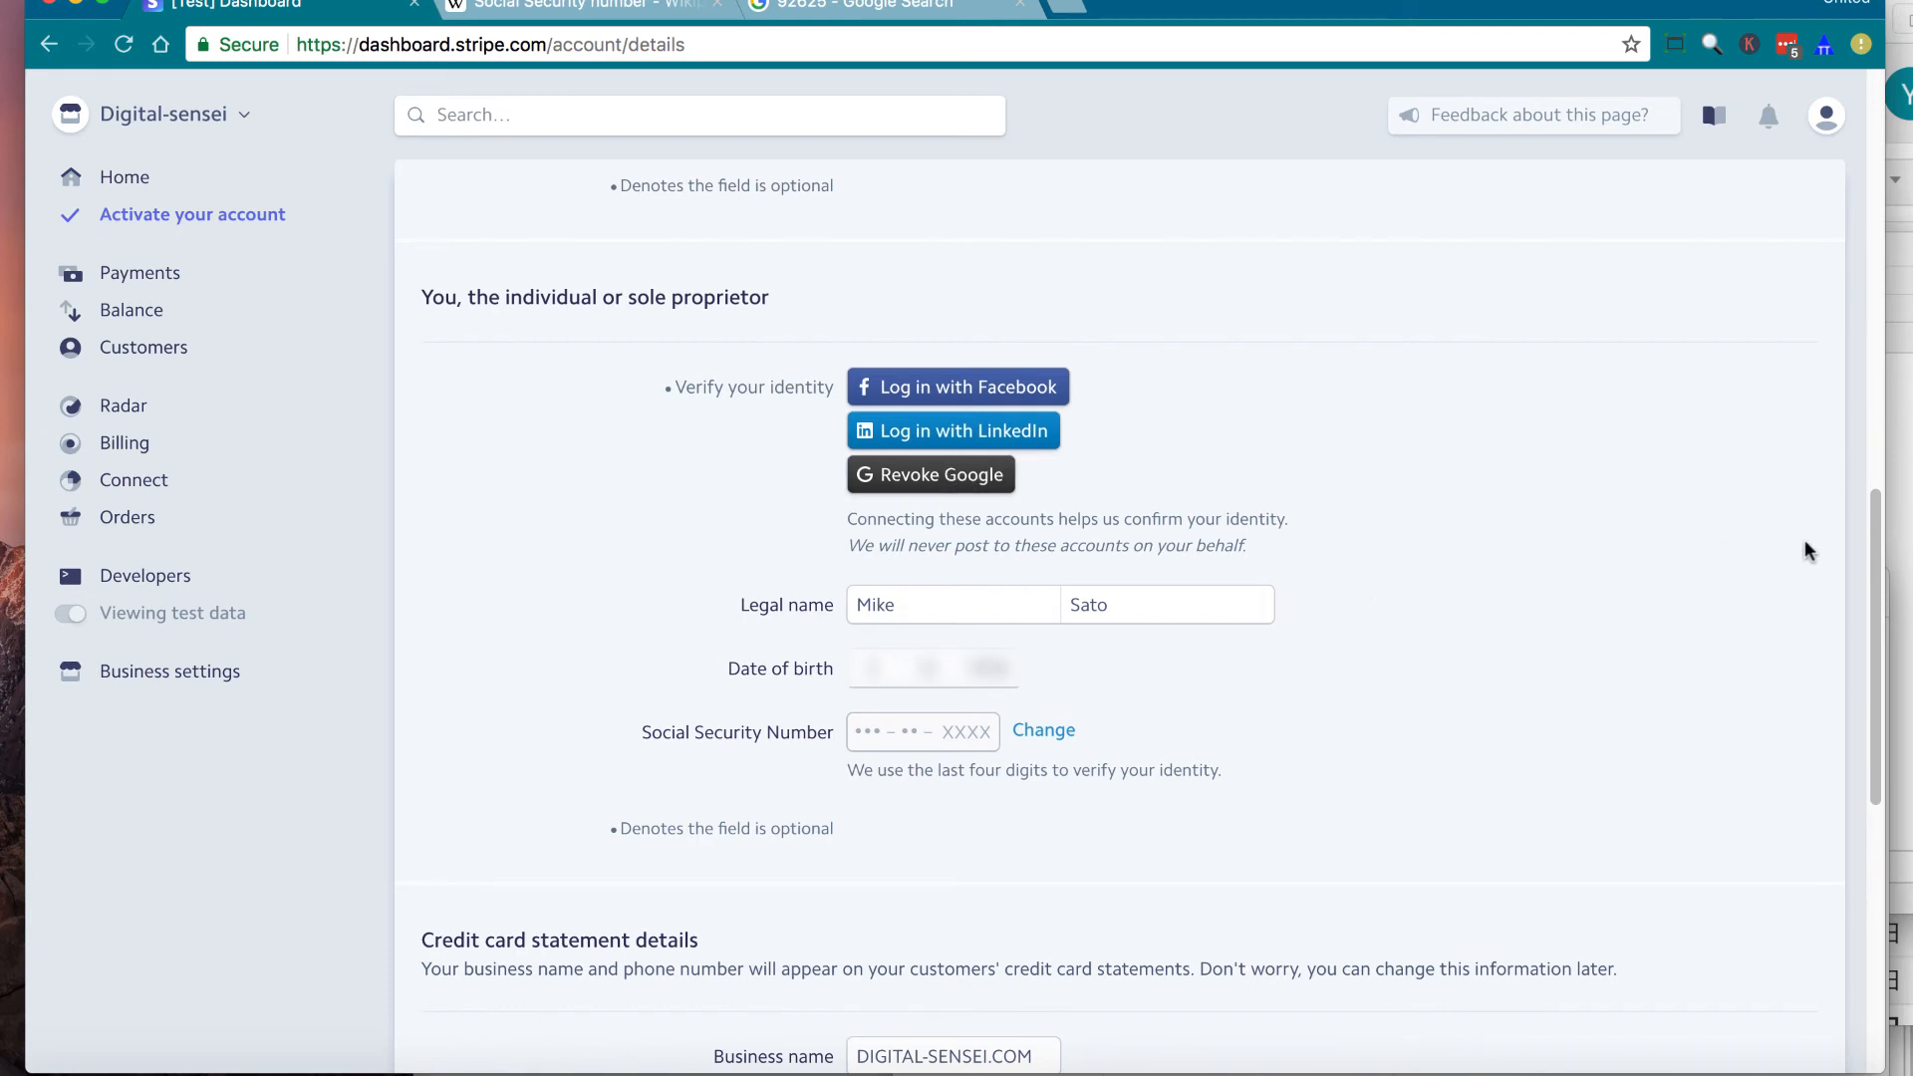
scroll("down", 3)
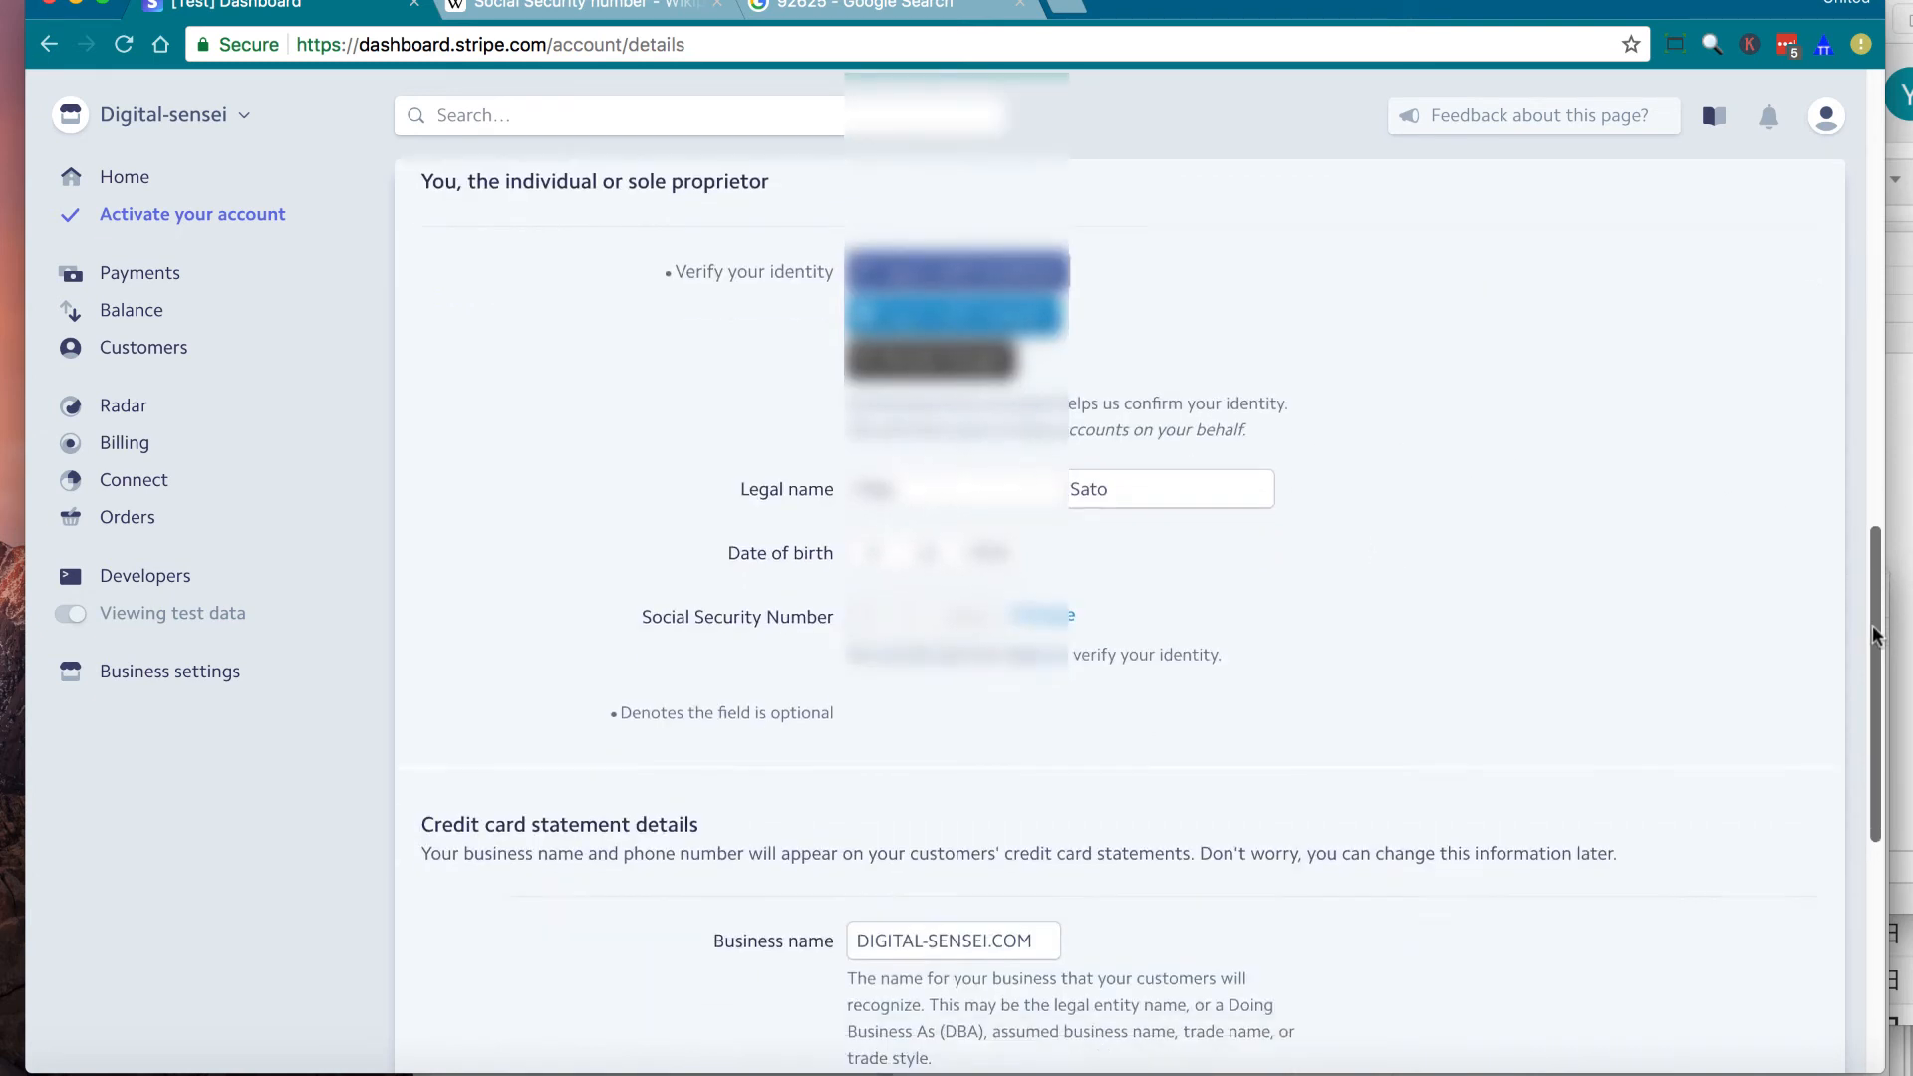
scroll("down", 3)
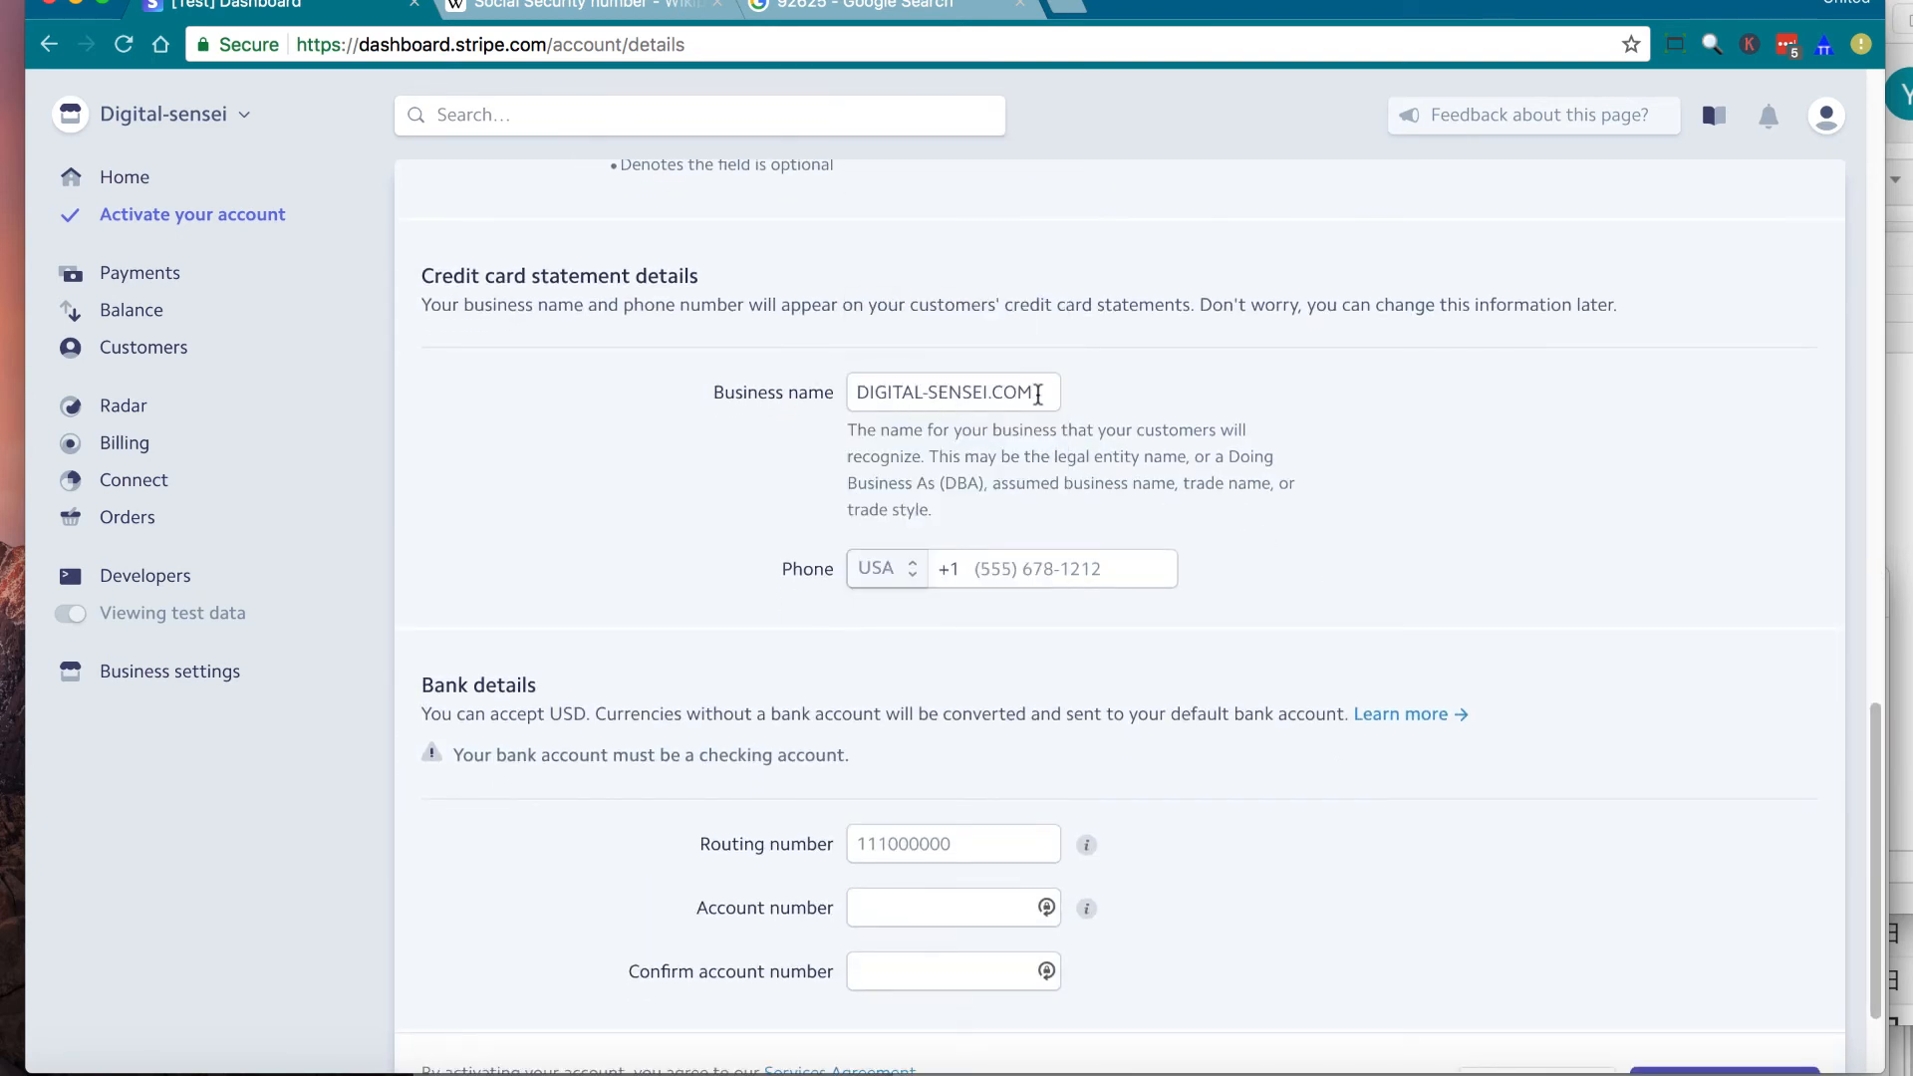
- Change the statement business name ending from '.COM' to 'LLC', giving DIGITAL-SENSEI LLC
key("Backspace")
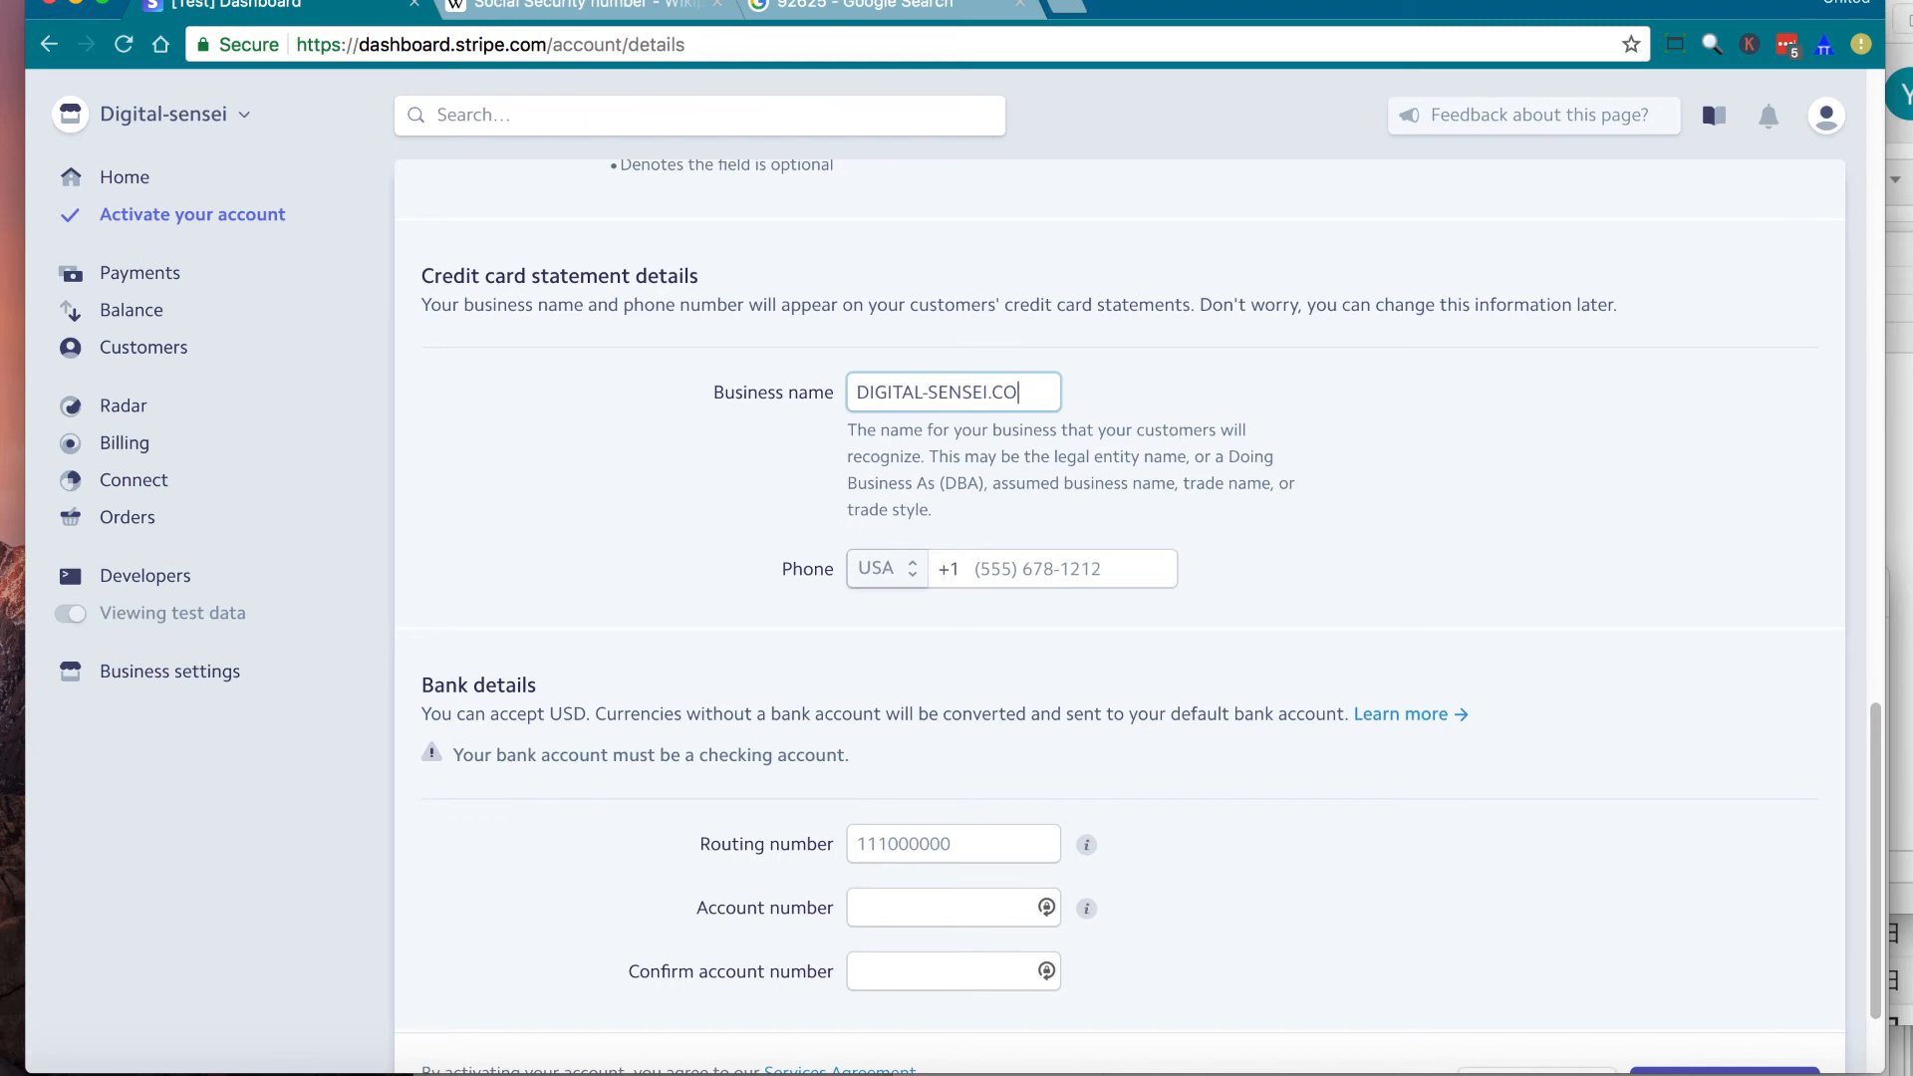
key("Backspace")
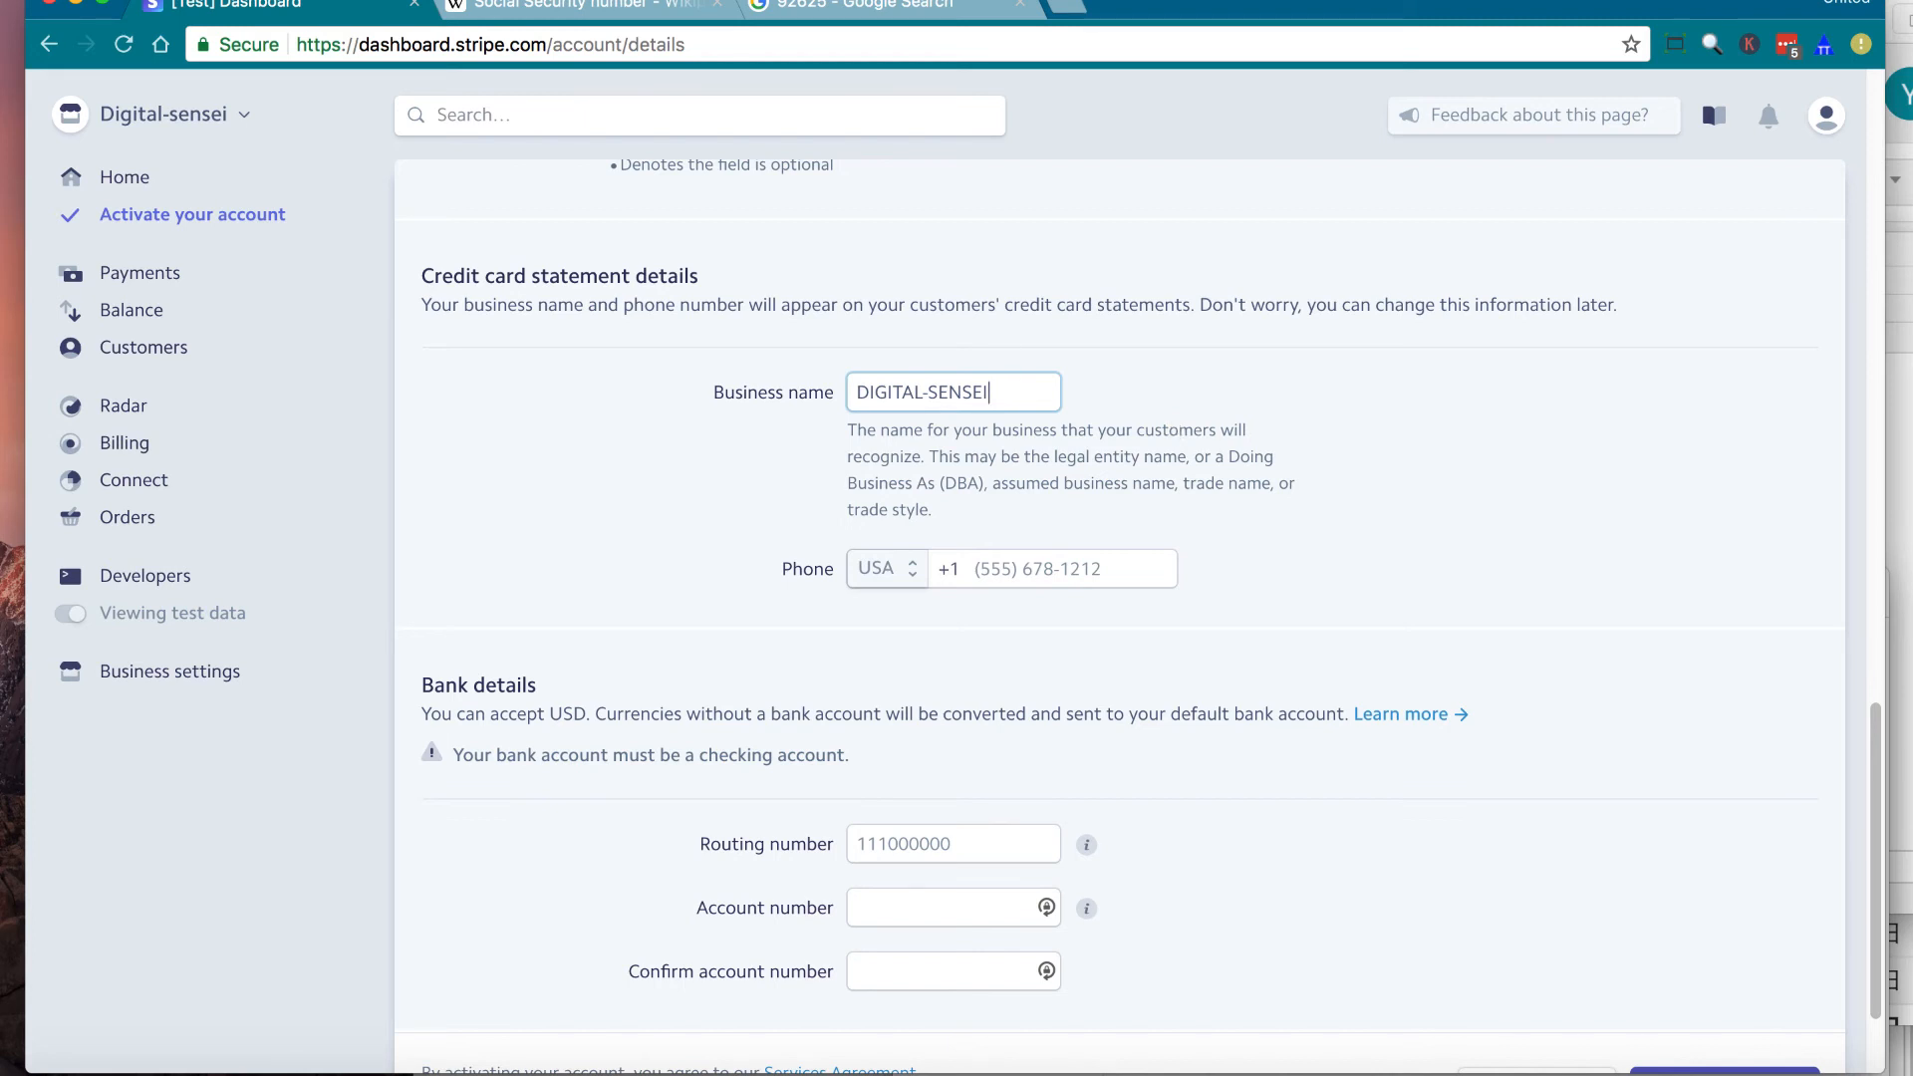
type("LLC")
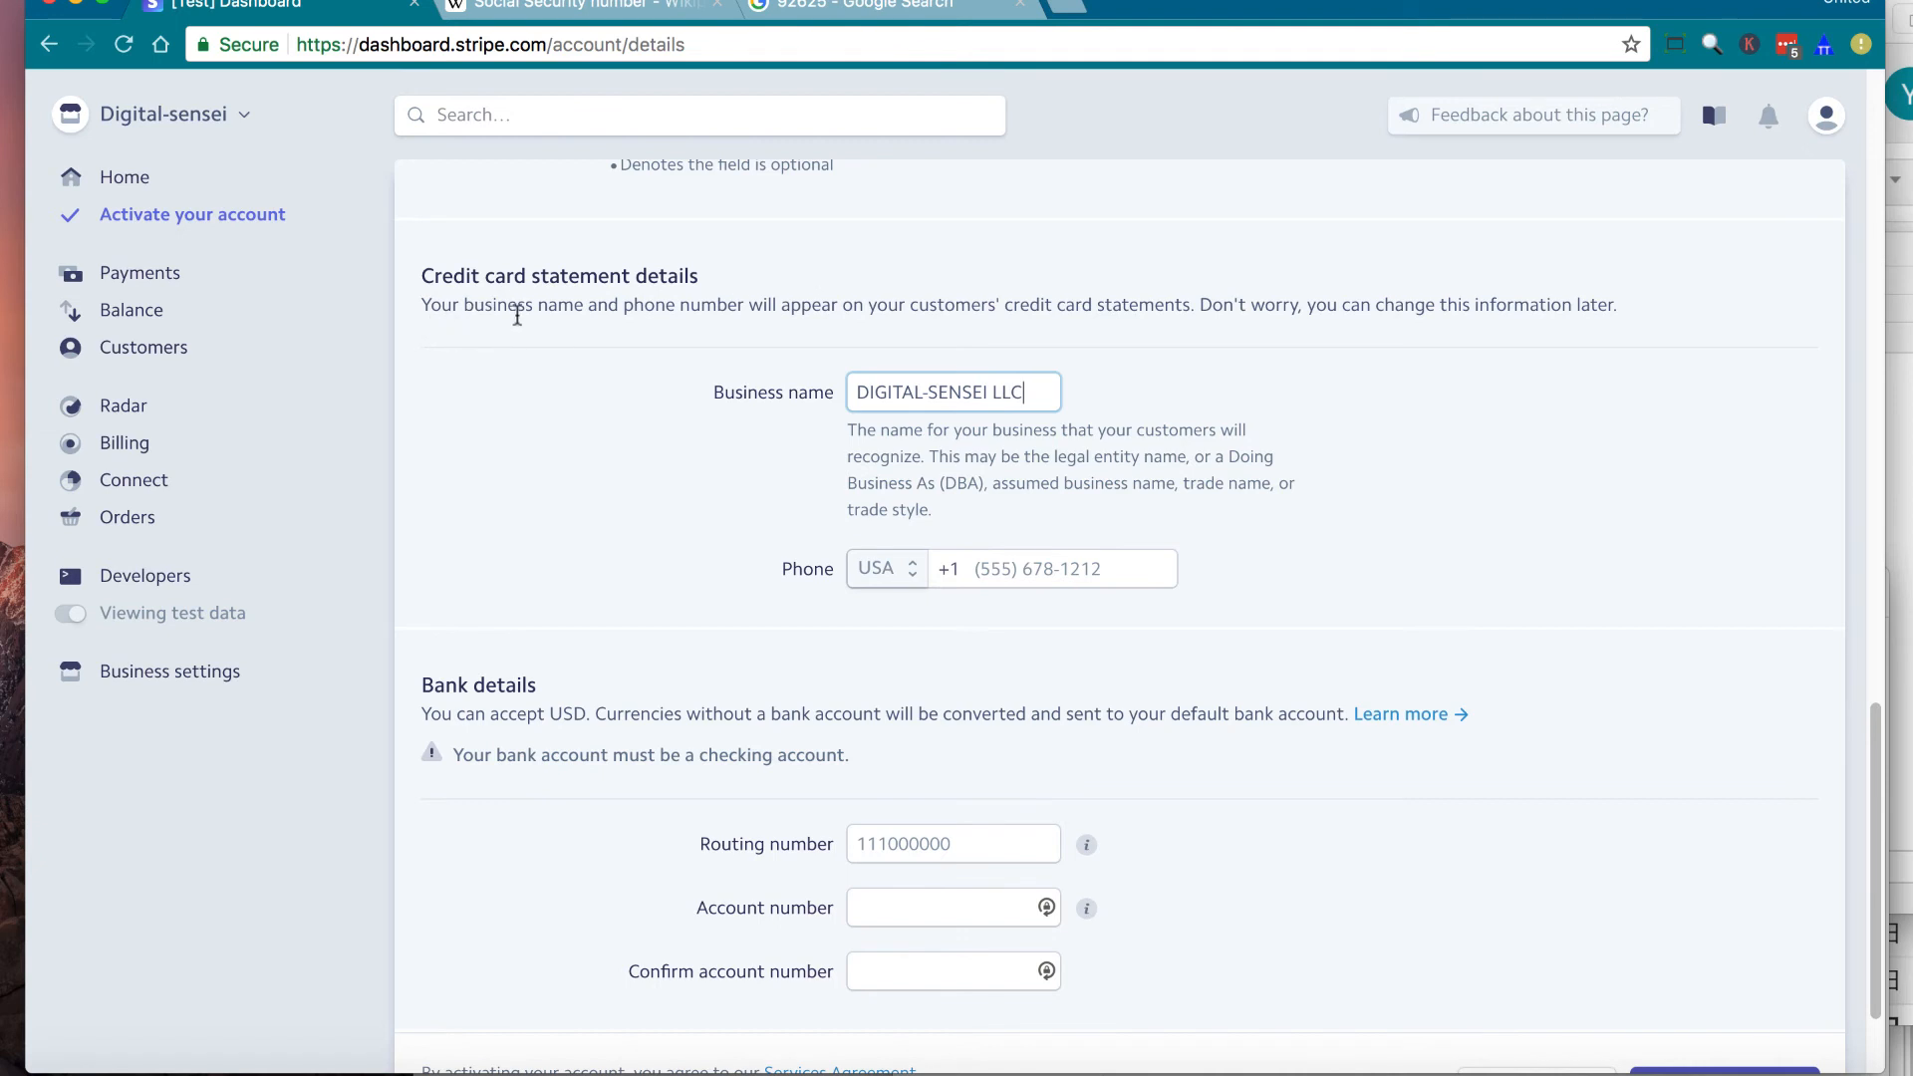
mouse_move(926, 325)
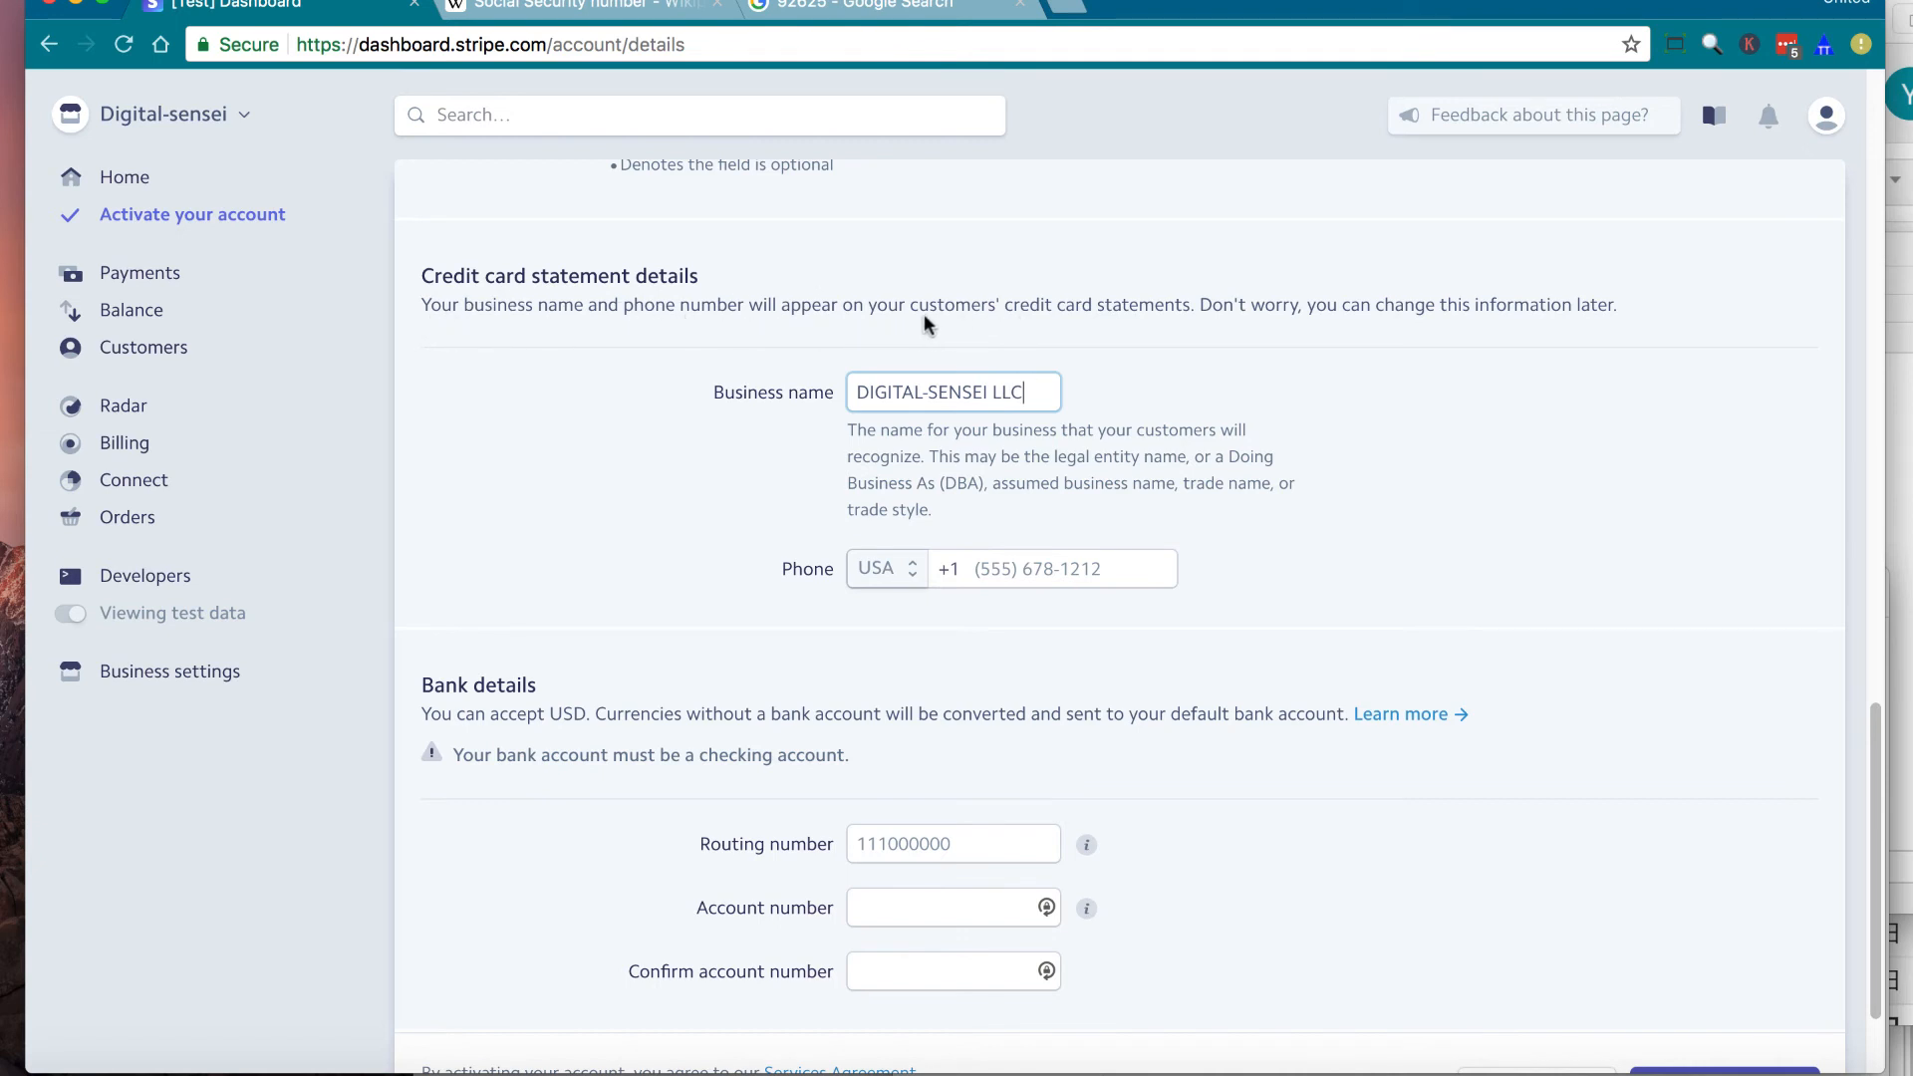
mouse_move(1601, 313)
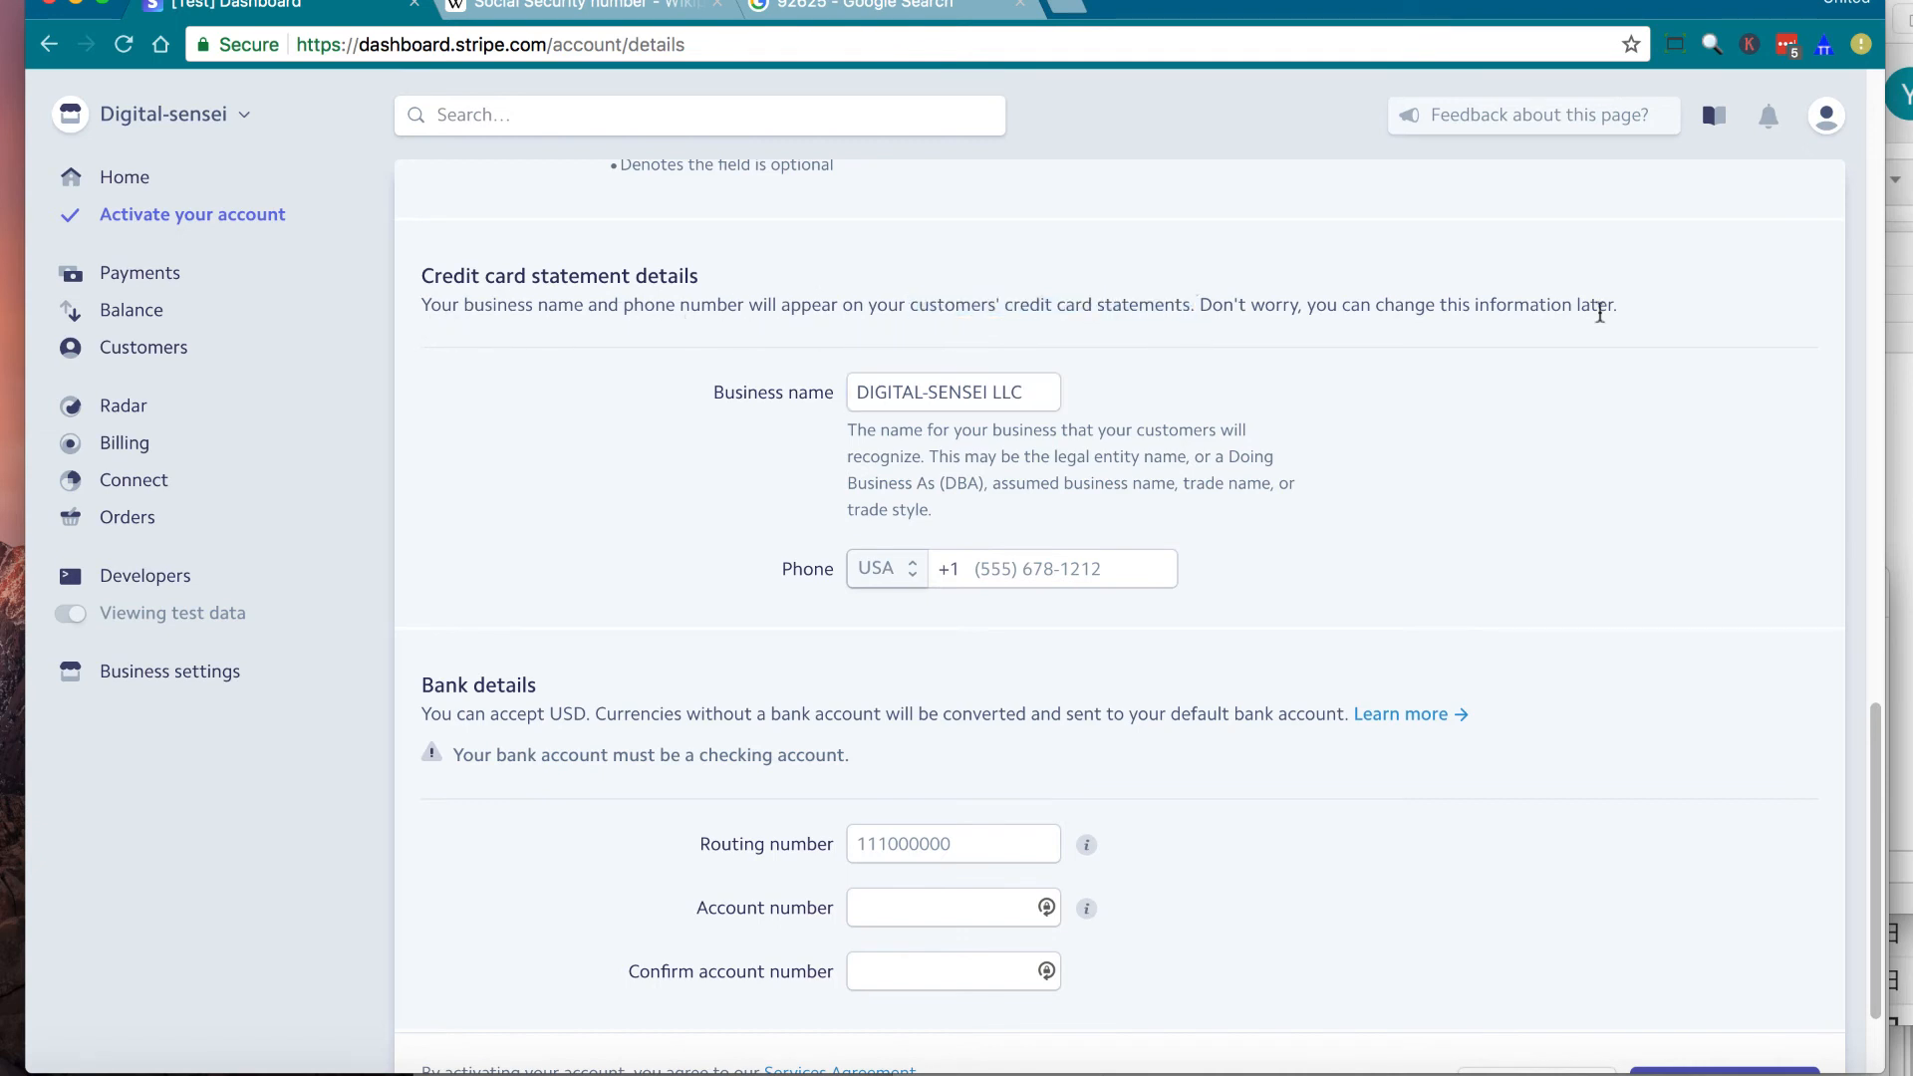
mouse_move(1234, 445)
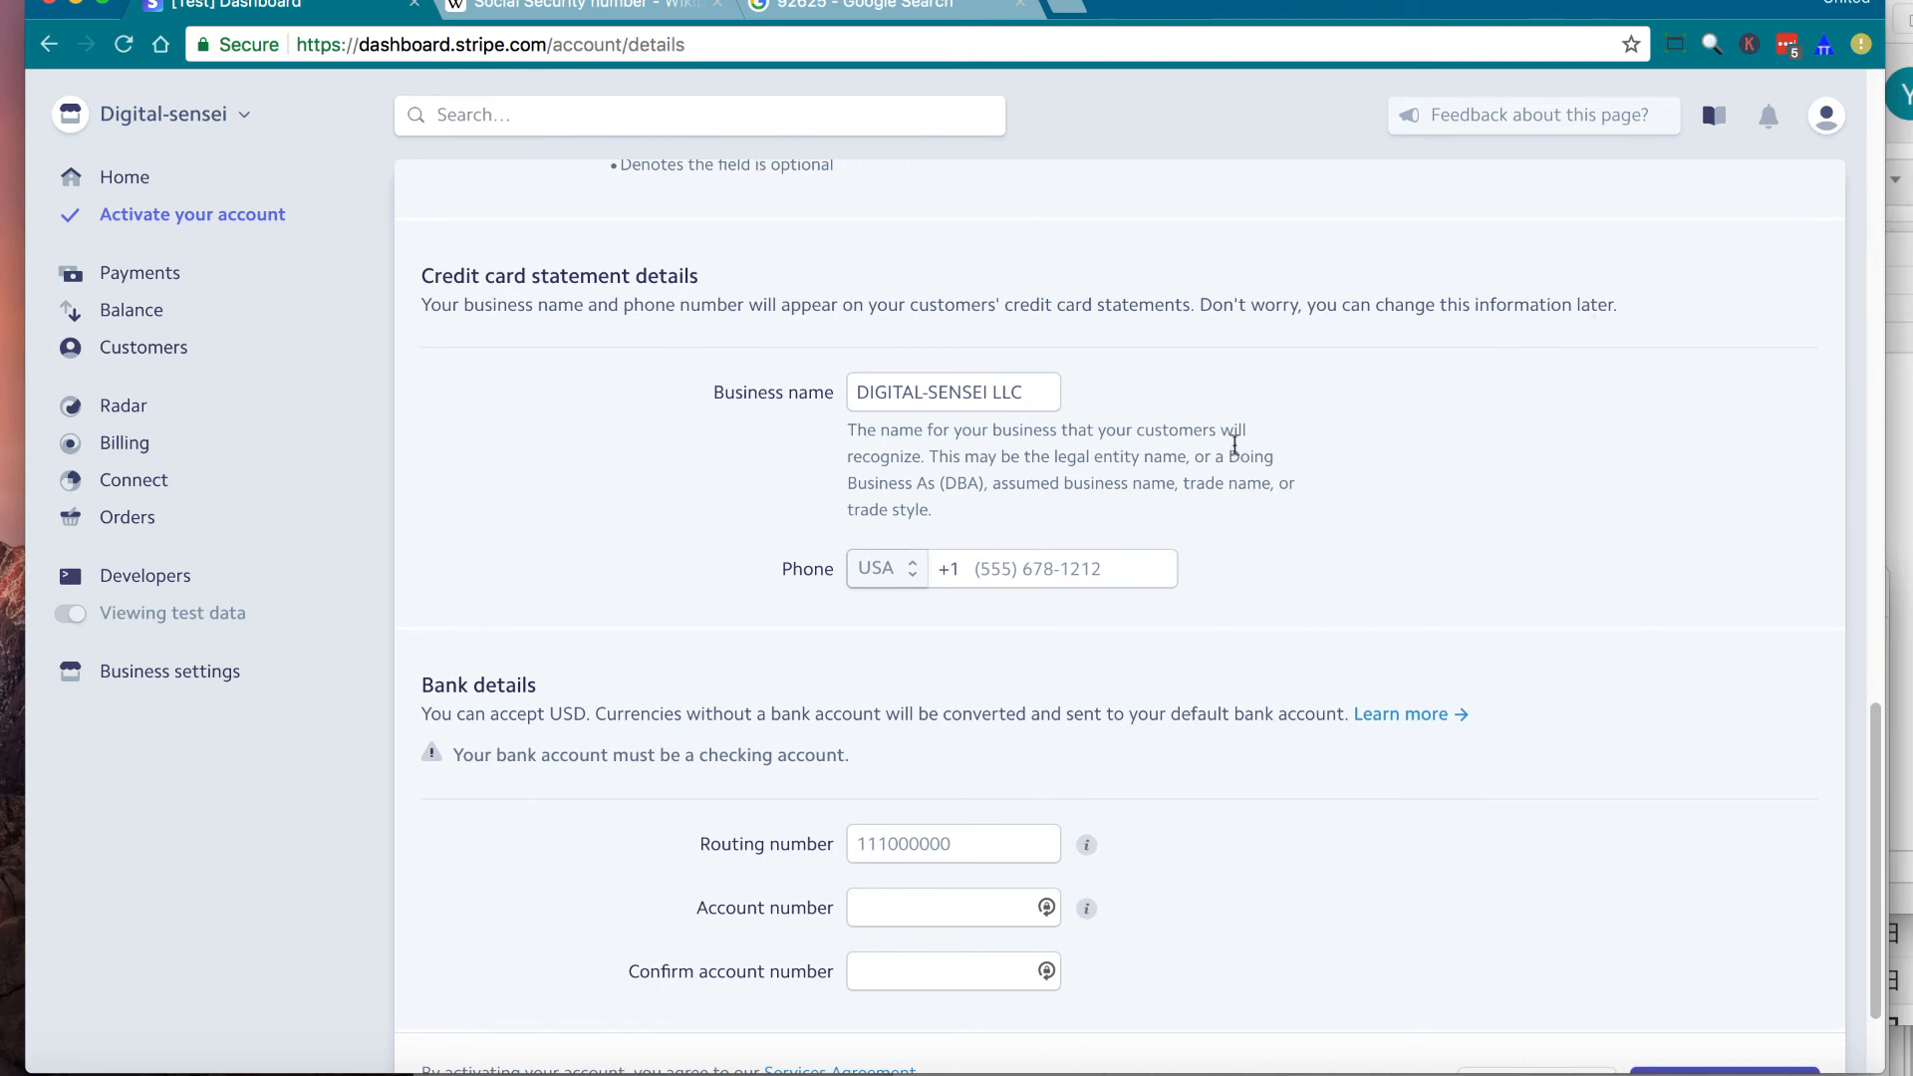
mouse_move(998, 547)
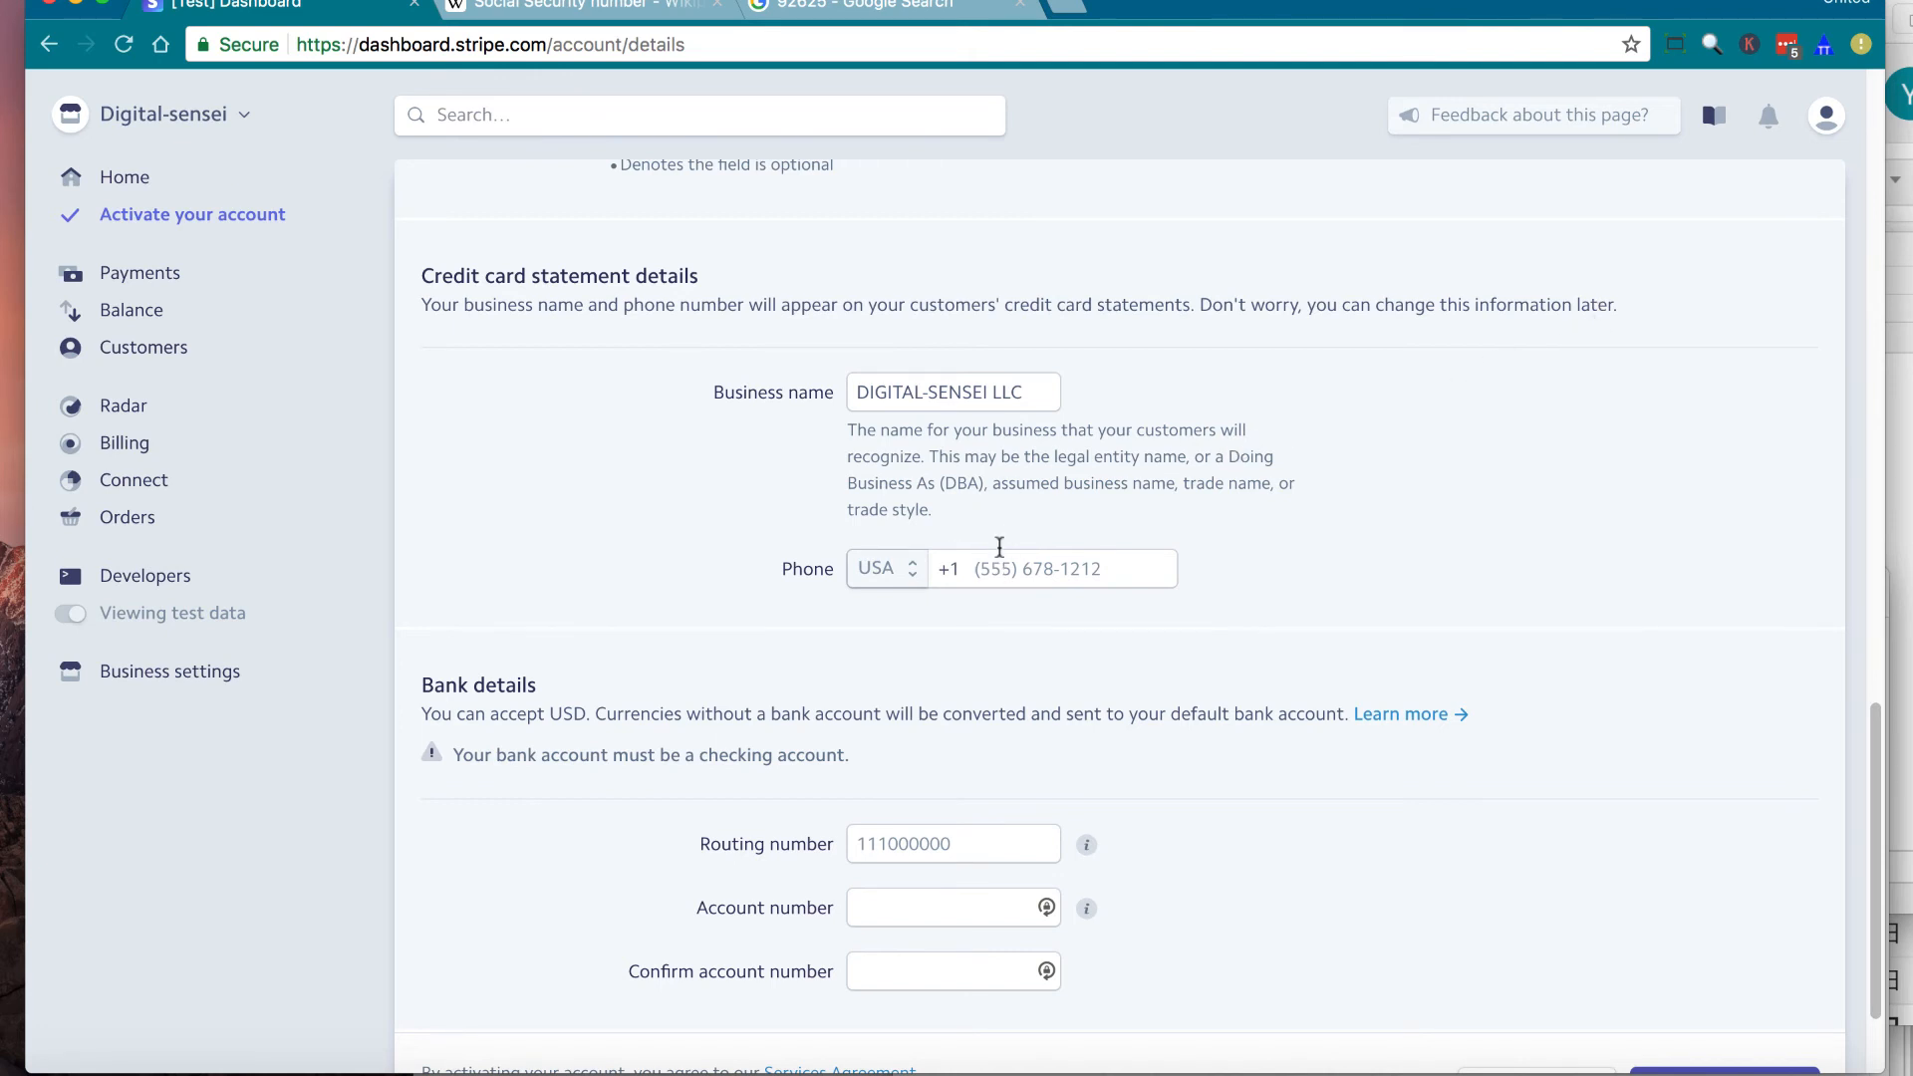
left_click(1068, 568)
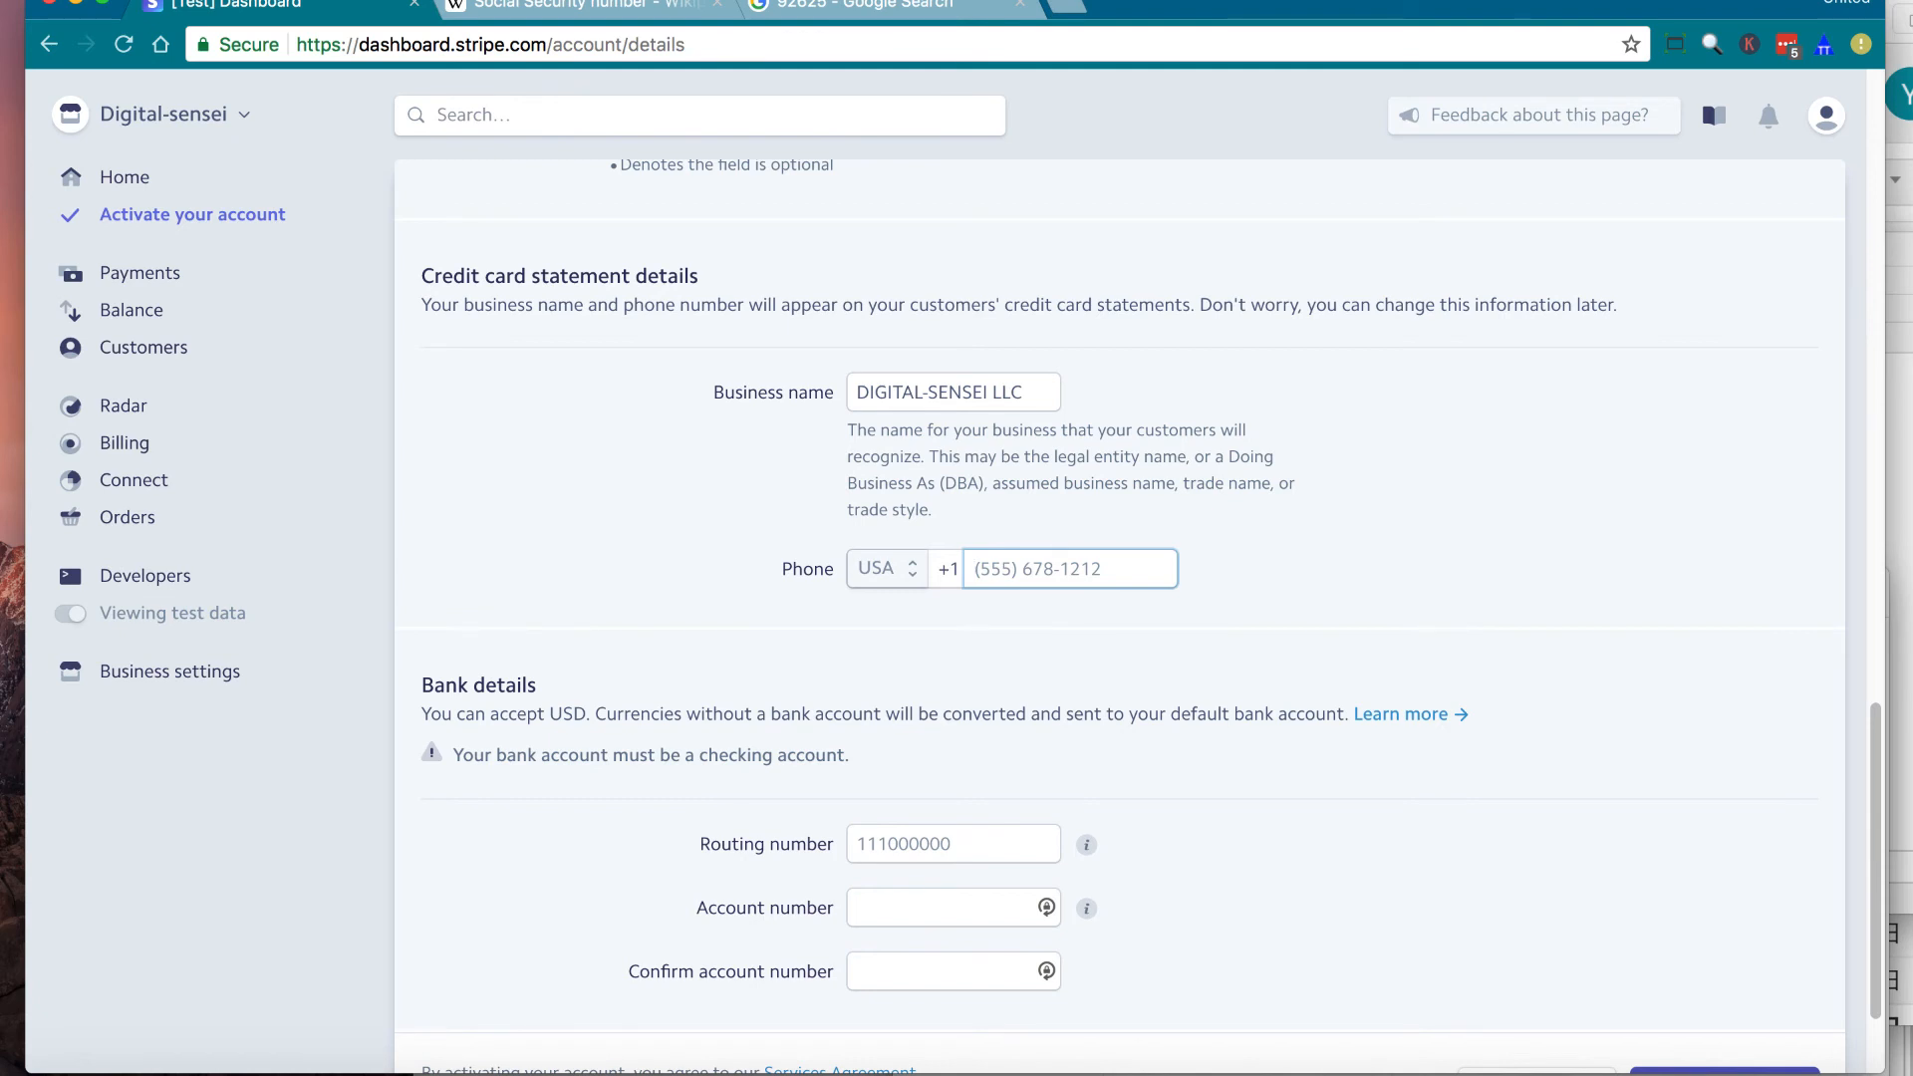
type("(949) 5")
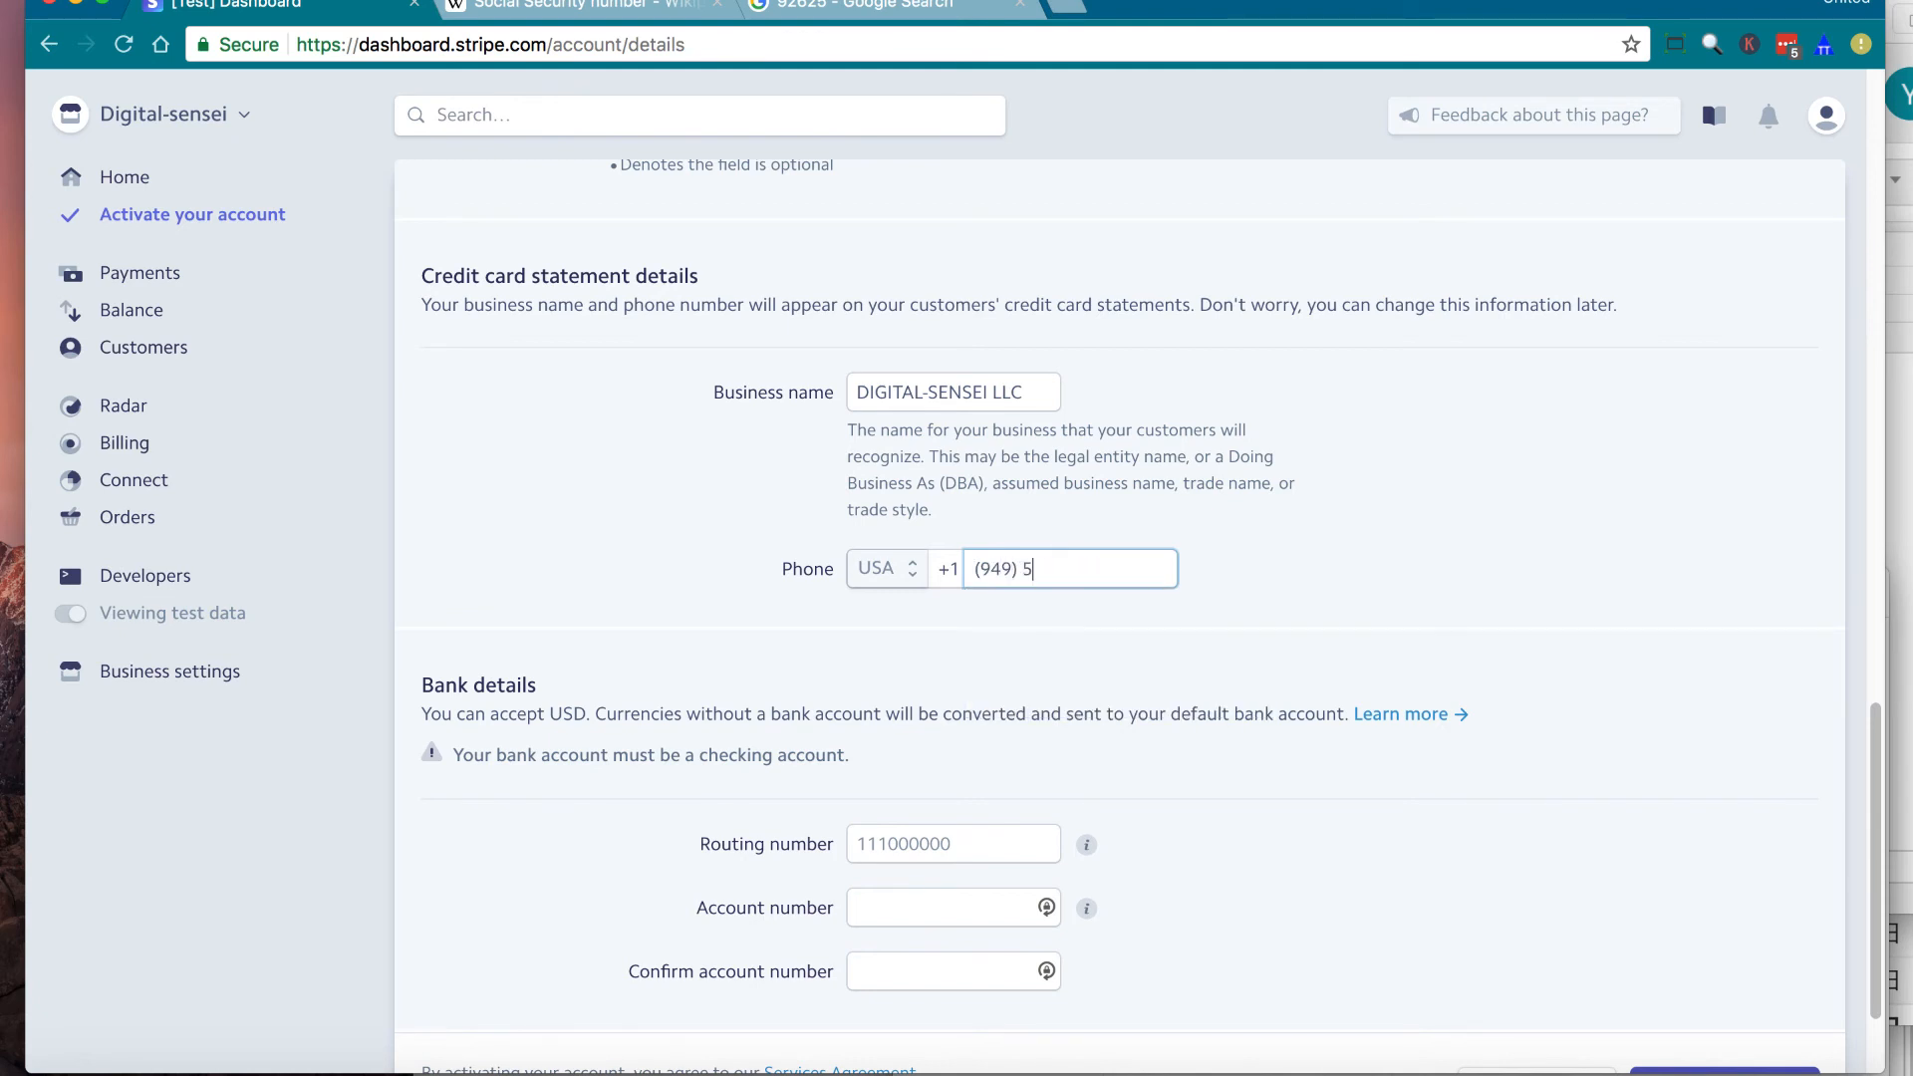
type("55-012")
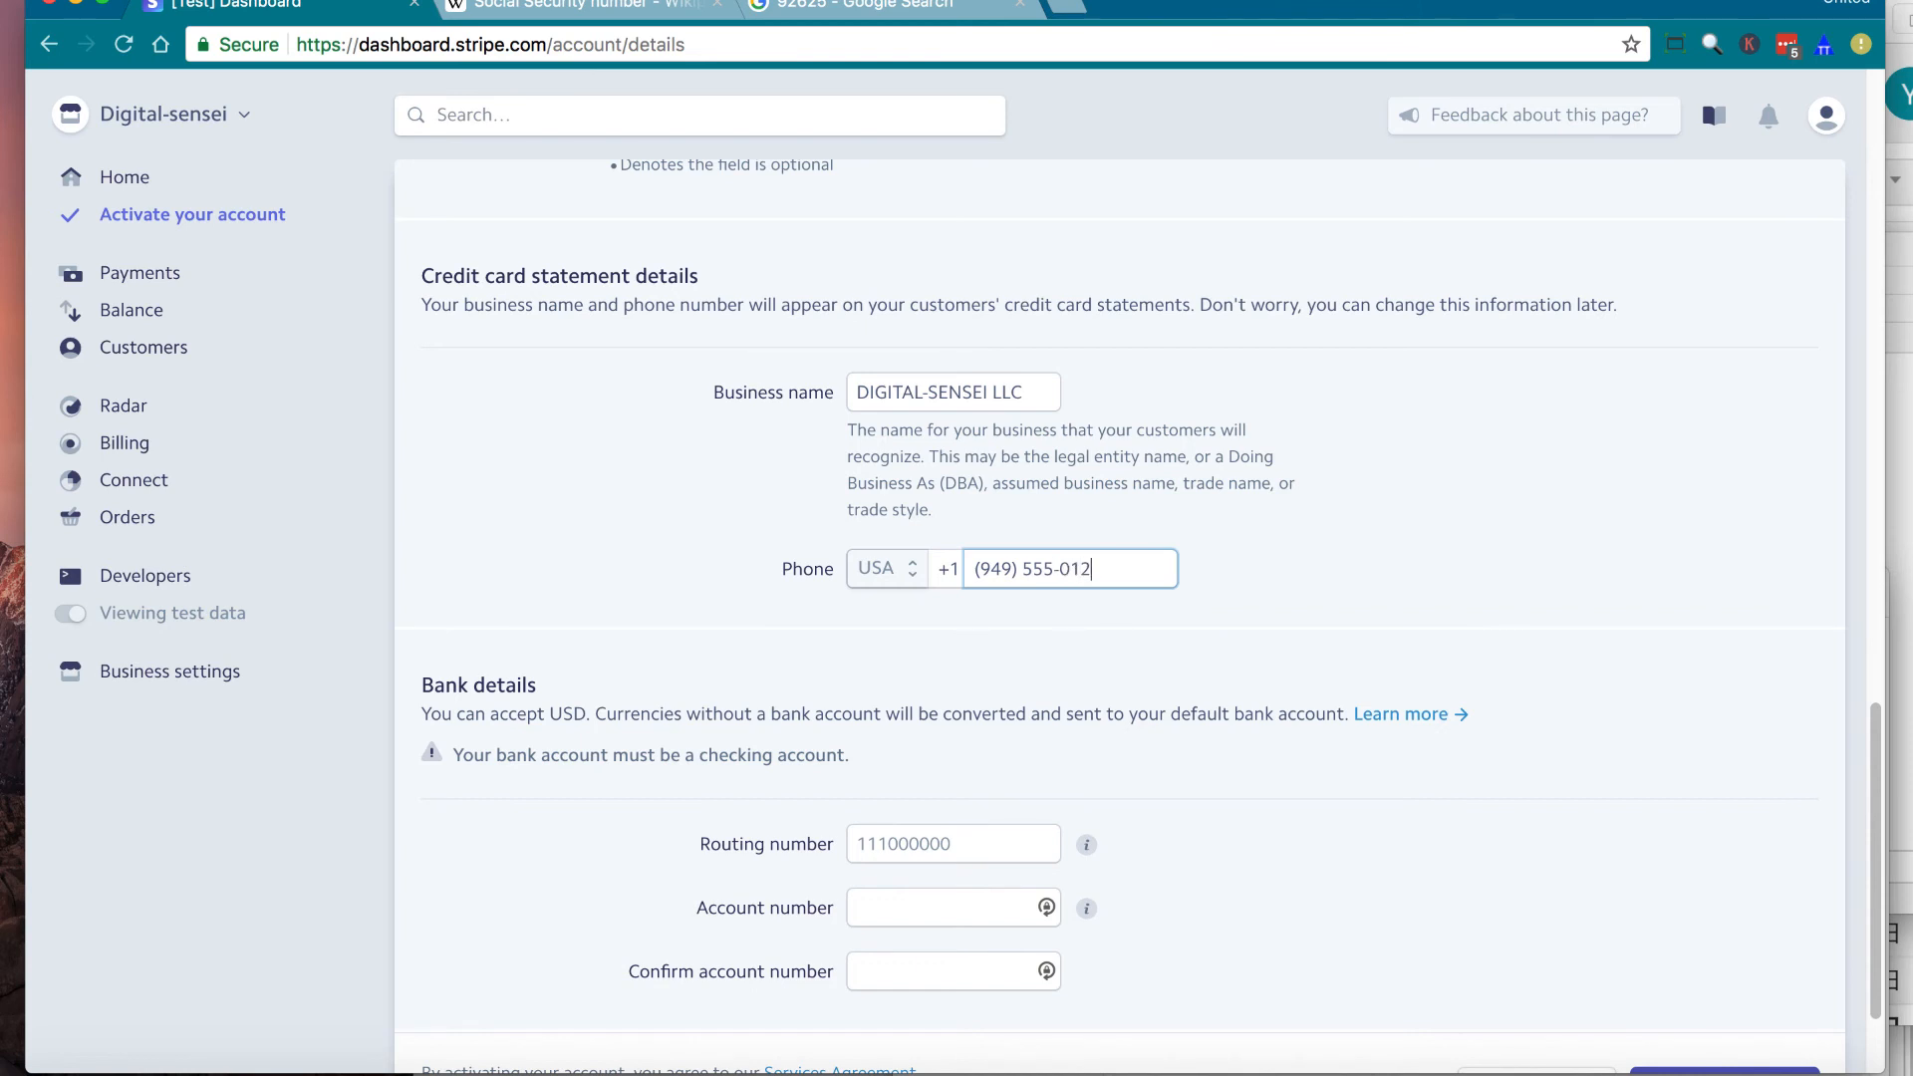
type("3")
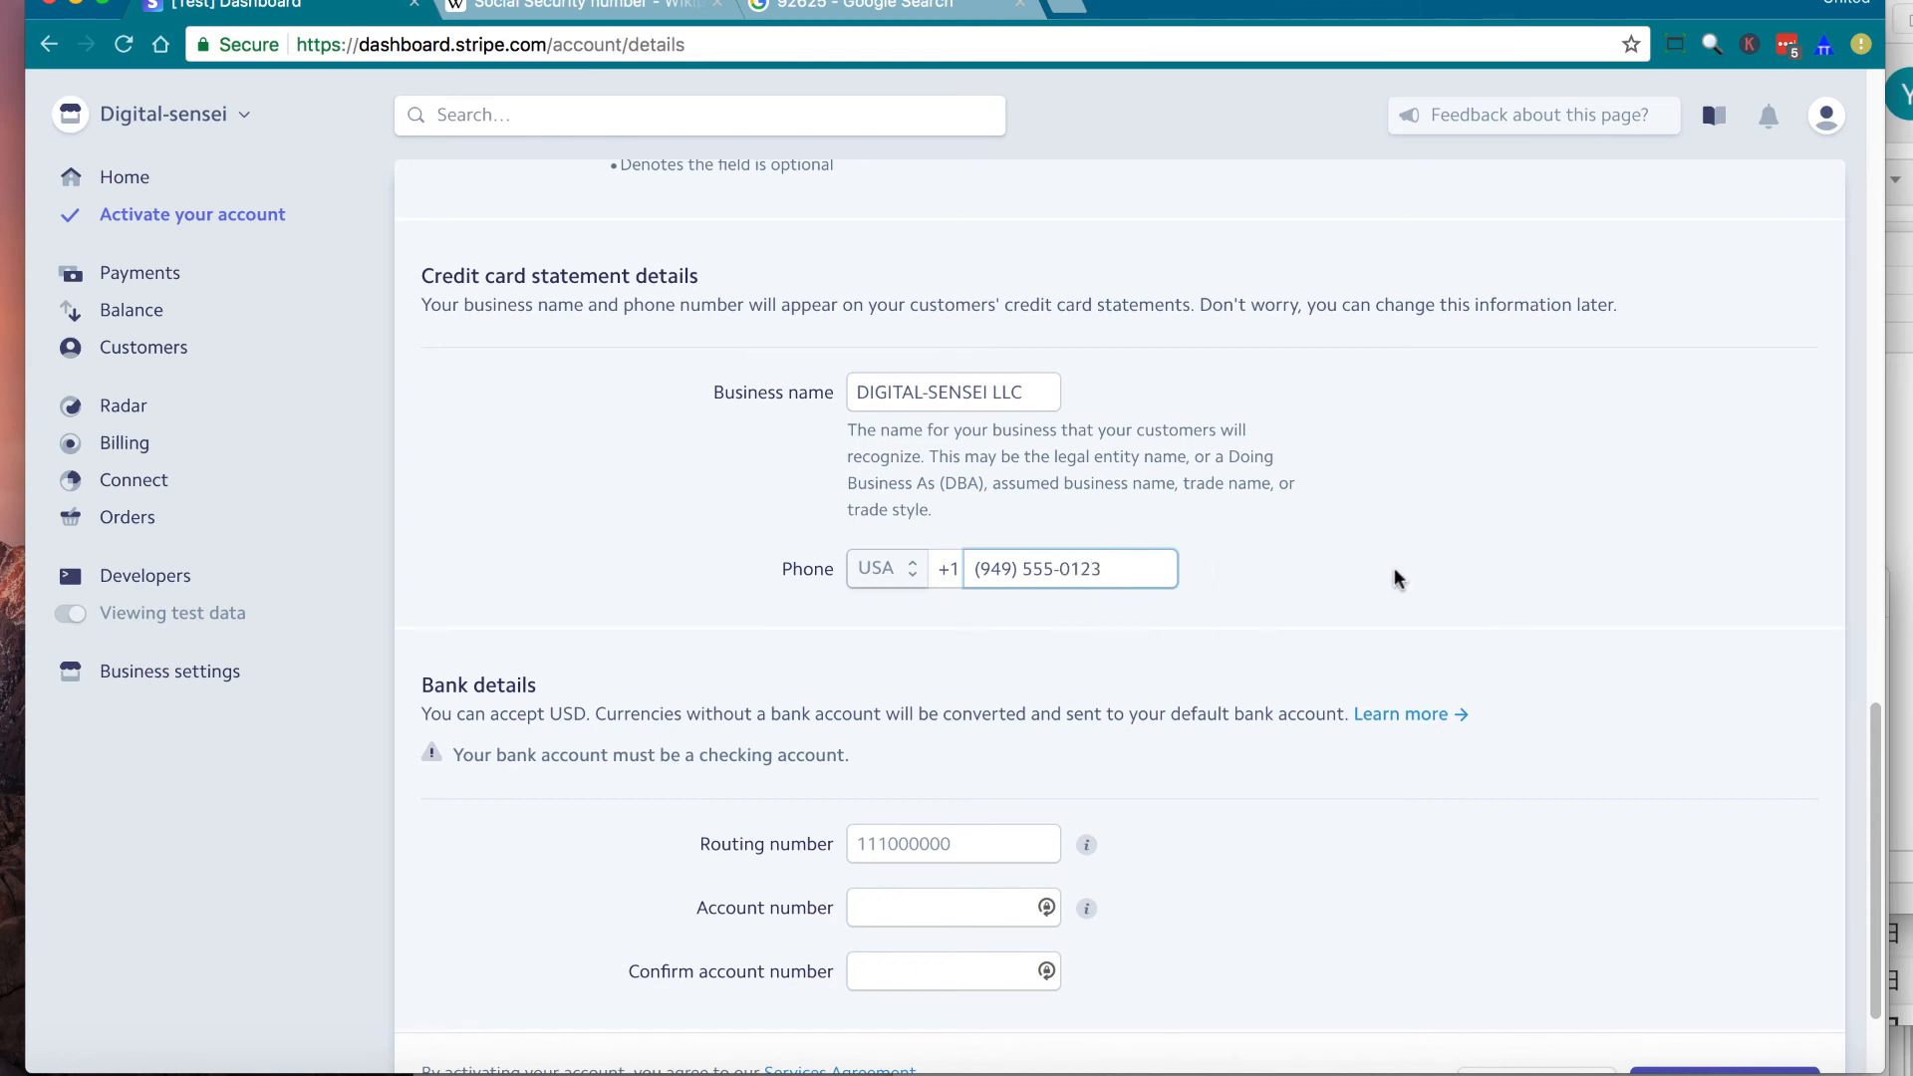
mouse_move(1776, 534)
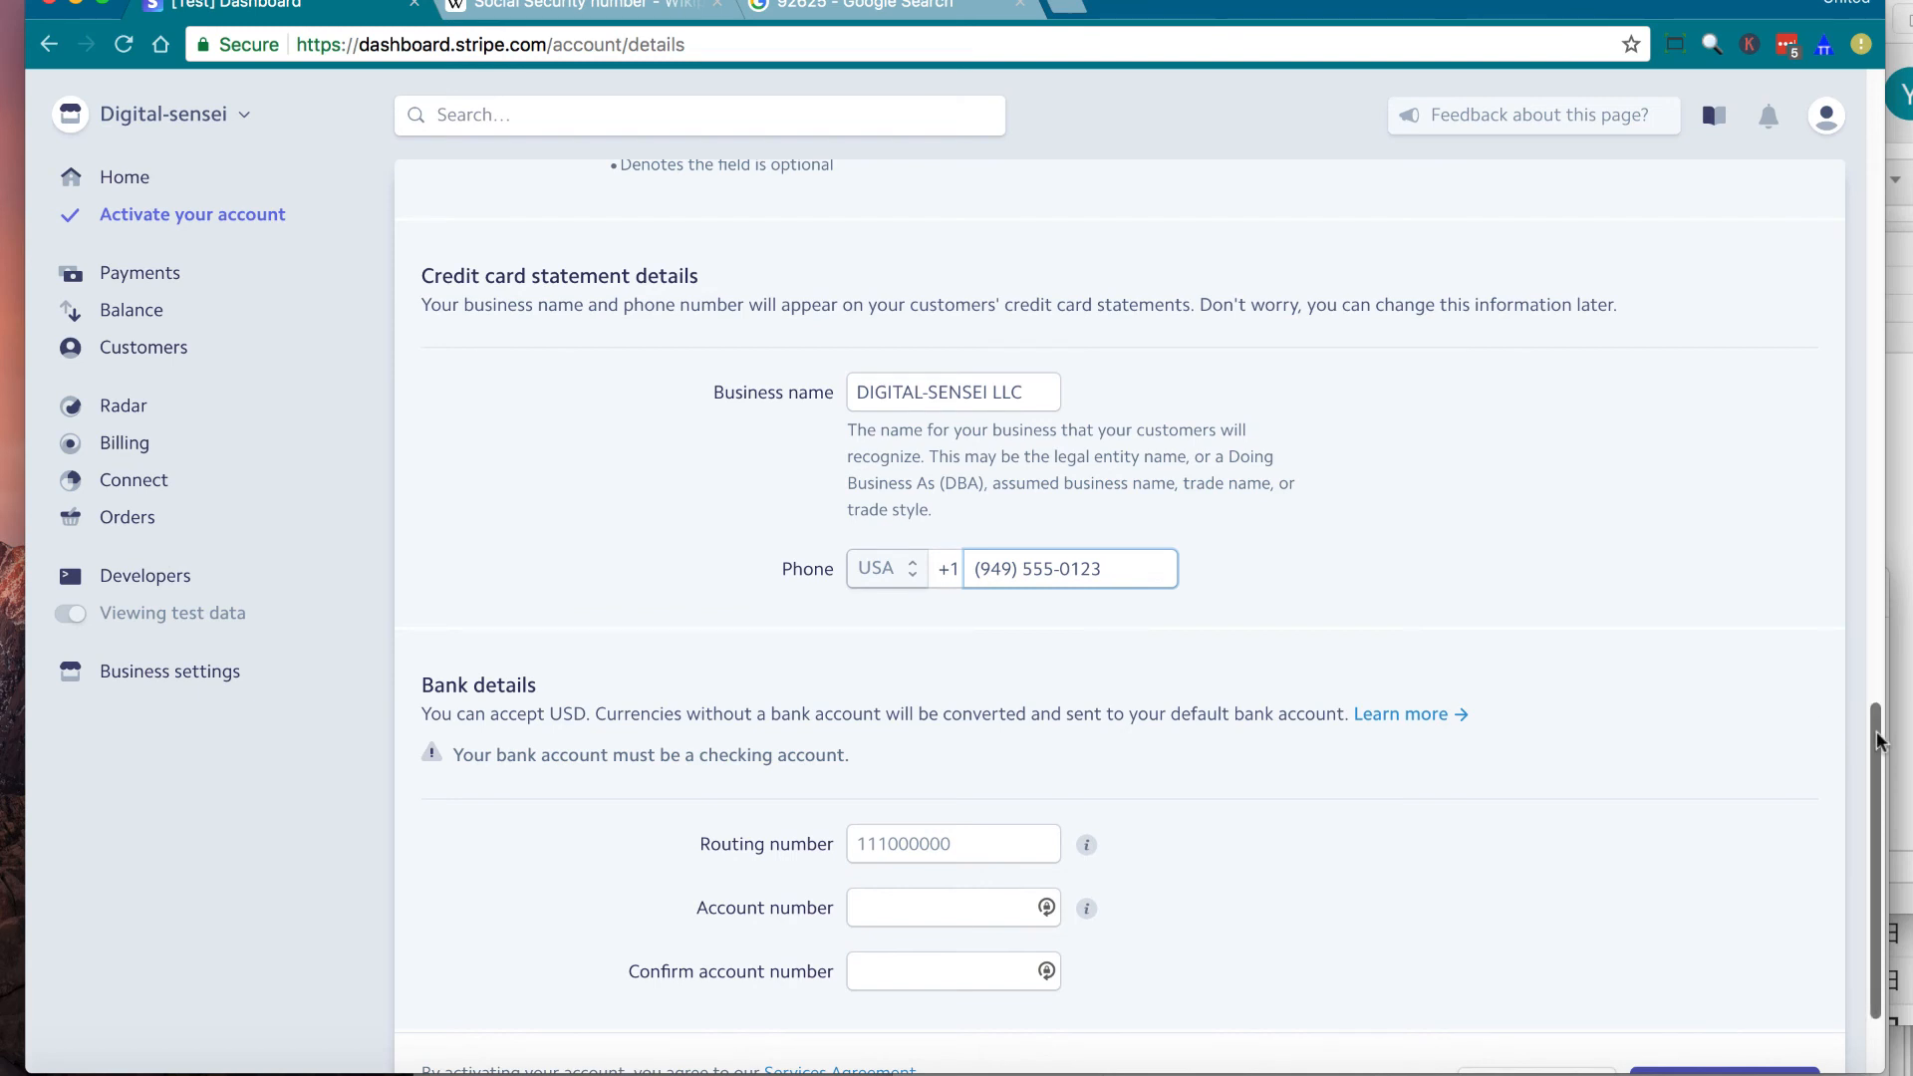
scroll("down", 3)
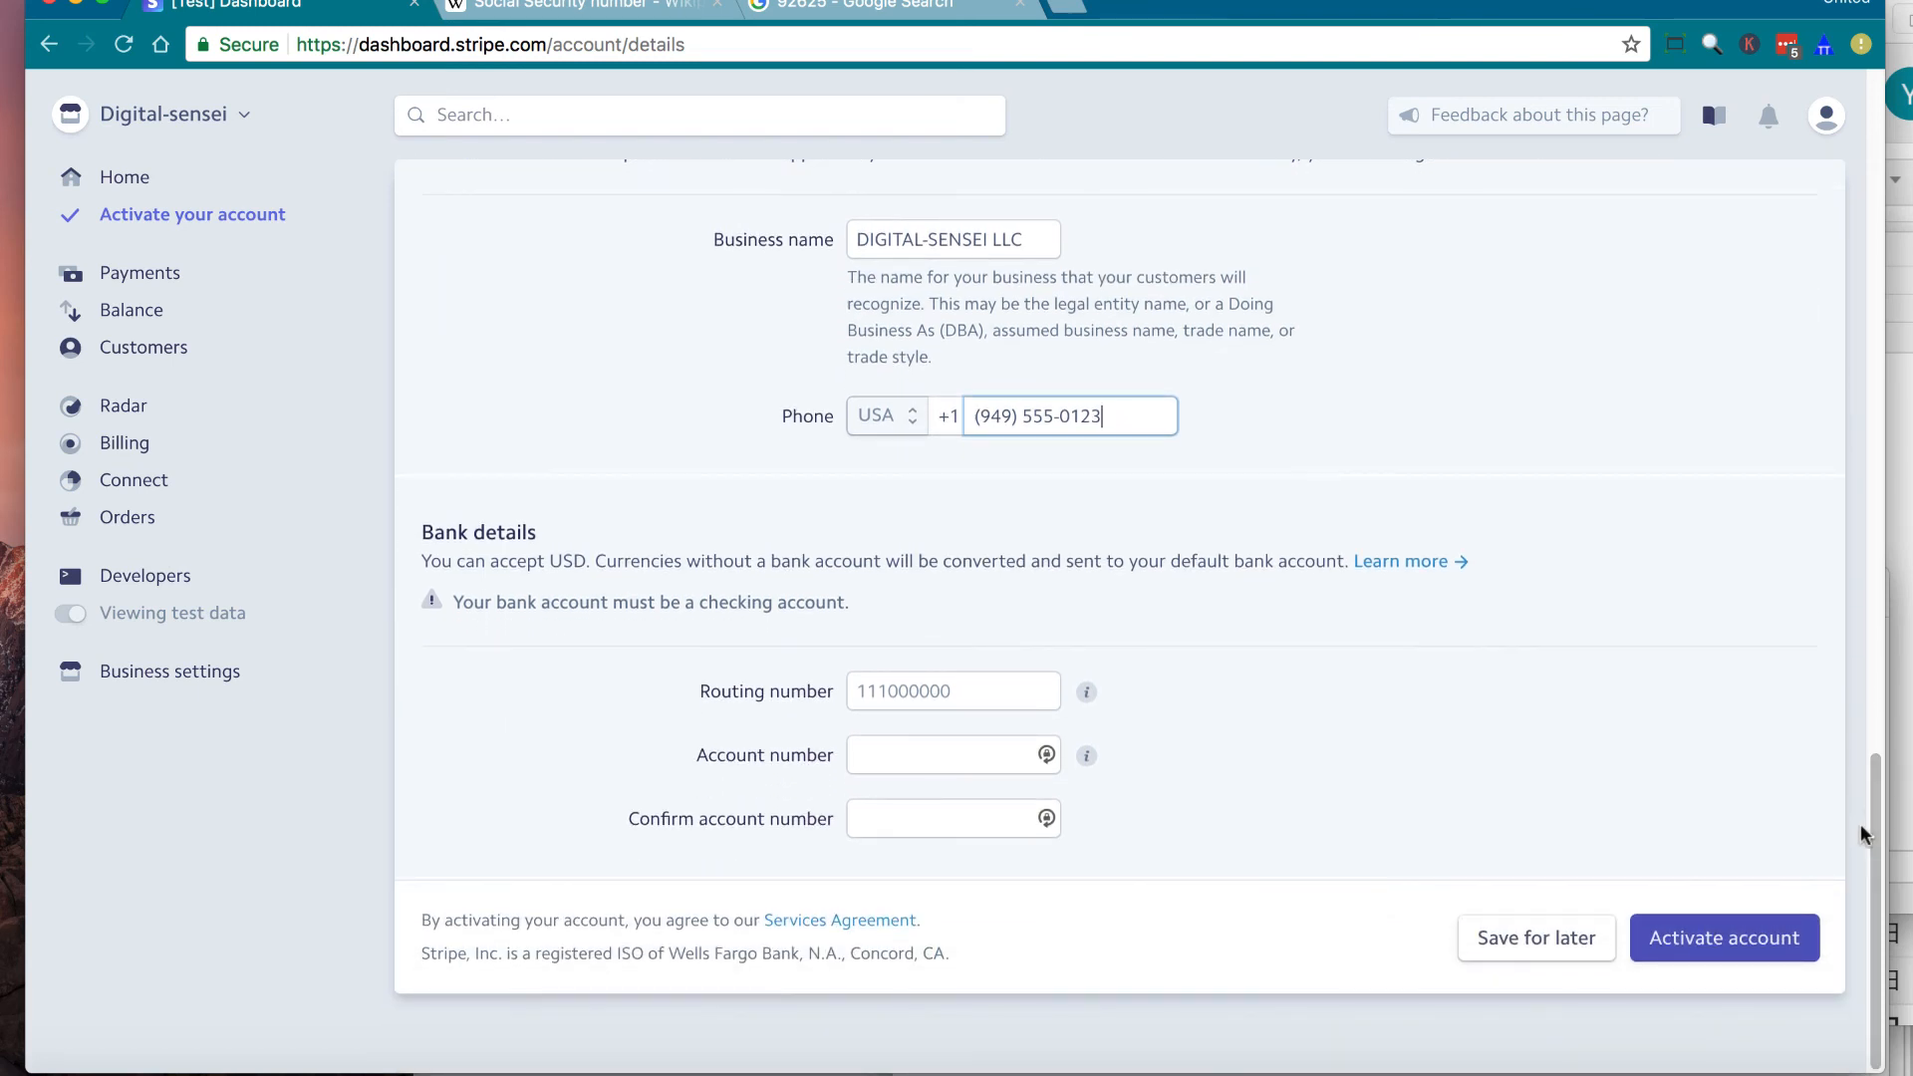
mouse_move(1474, 791)
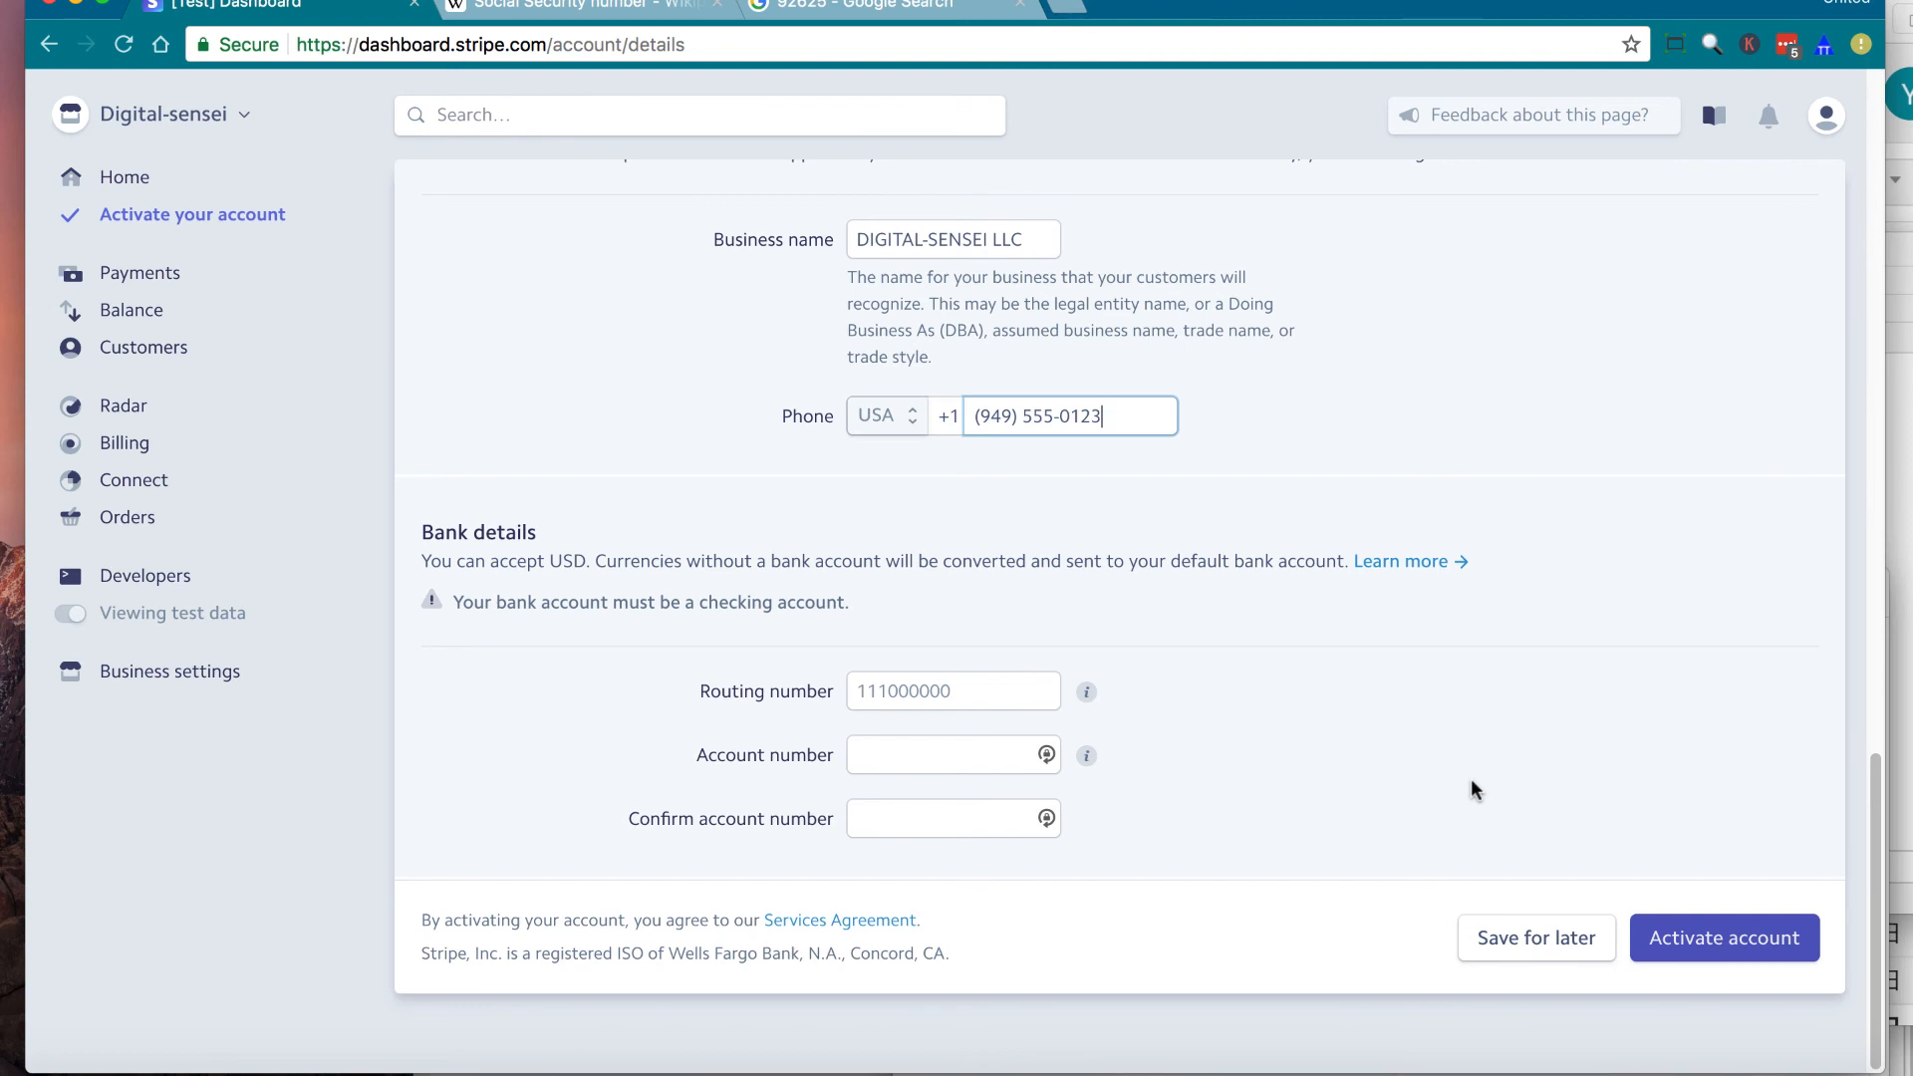
mouse_move(1122, 732)
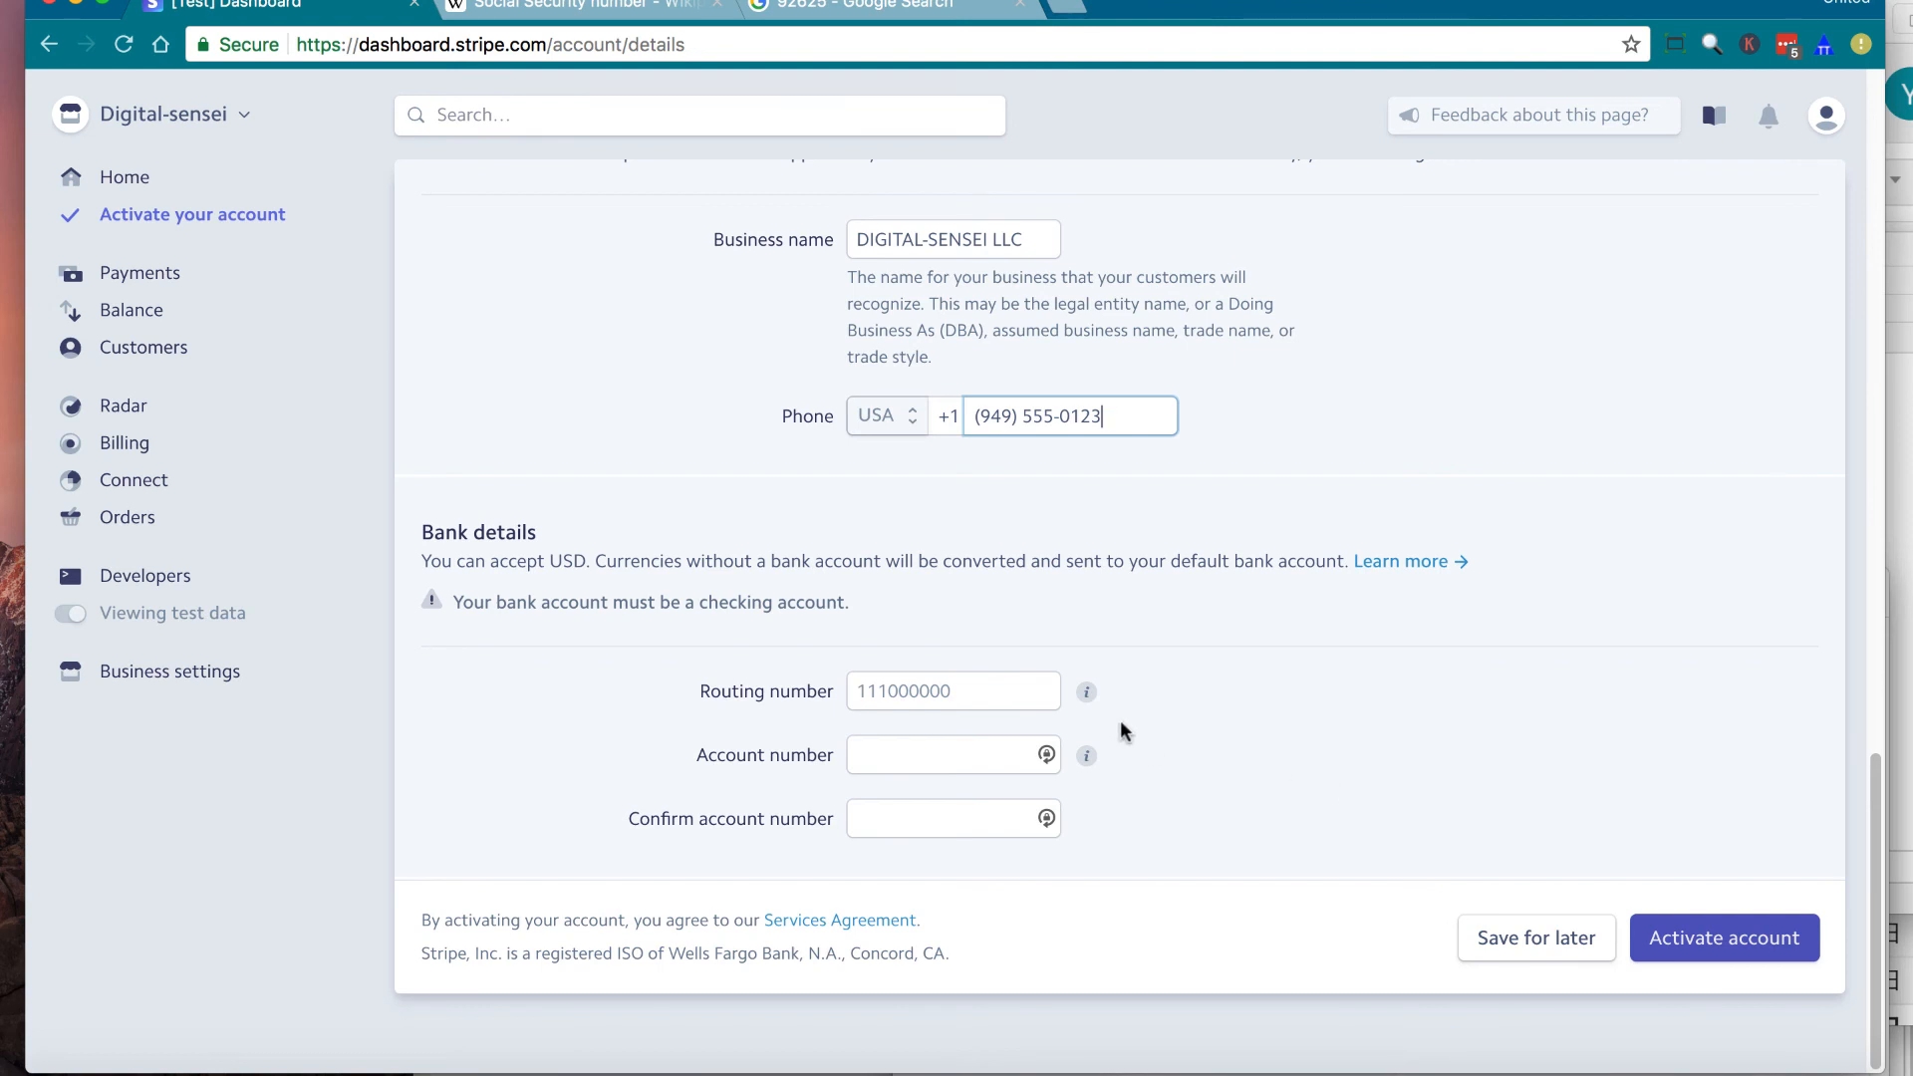